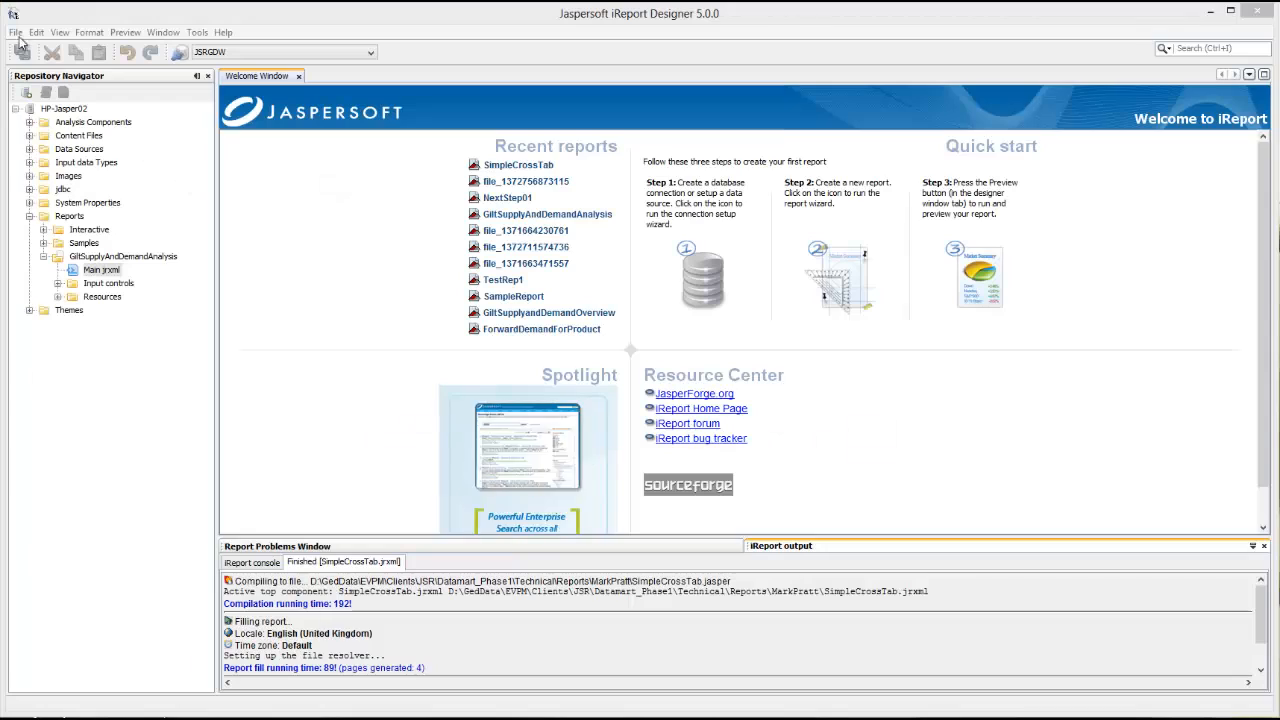
Step: Start a new report from the Blank A4 Landscape template
click(16, 32)
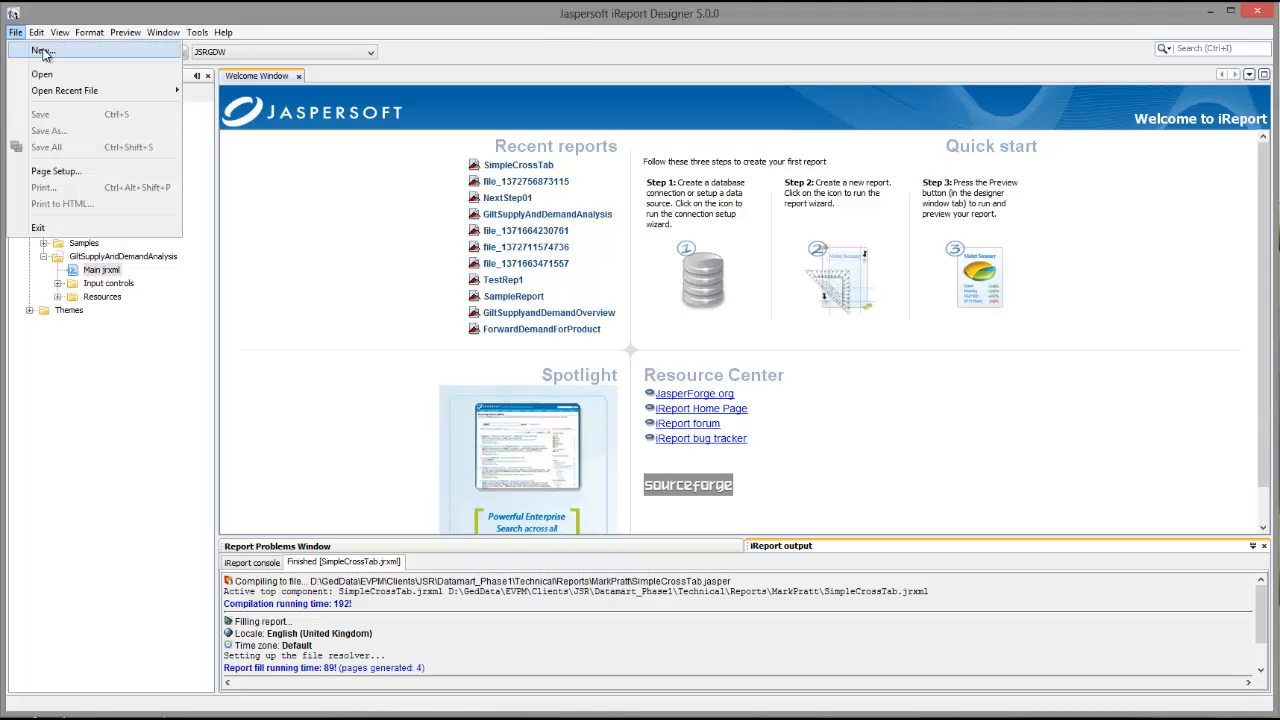
click(42, 50)
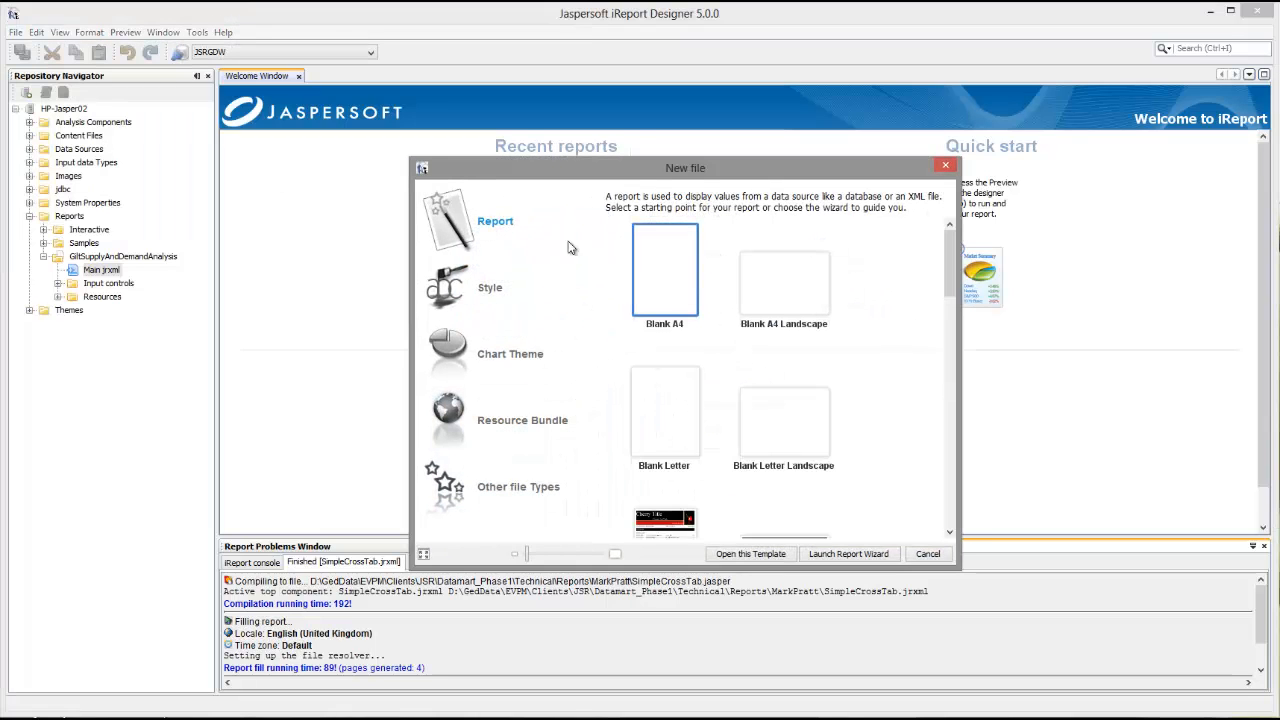
click(784, 280)
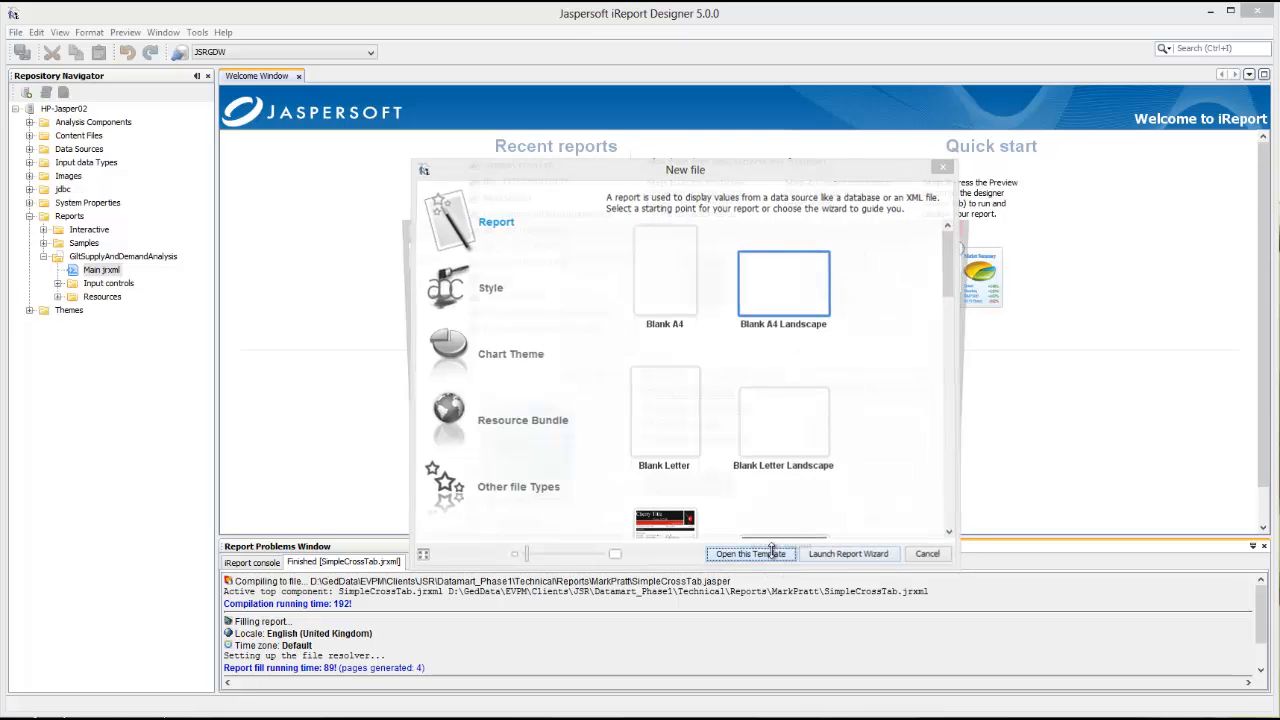
click(750, 552)
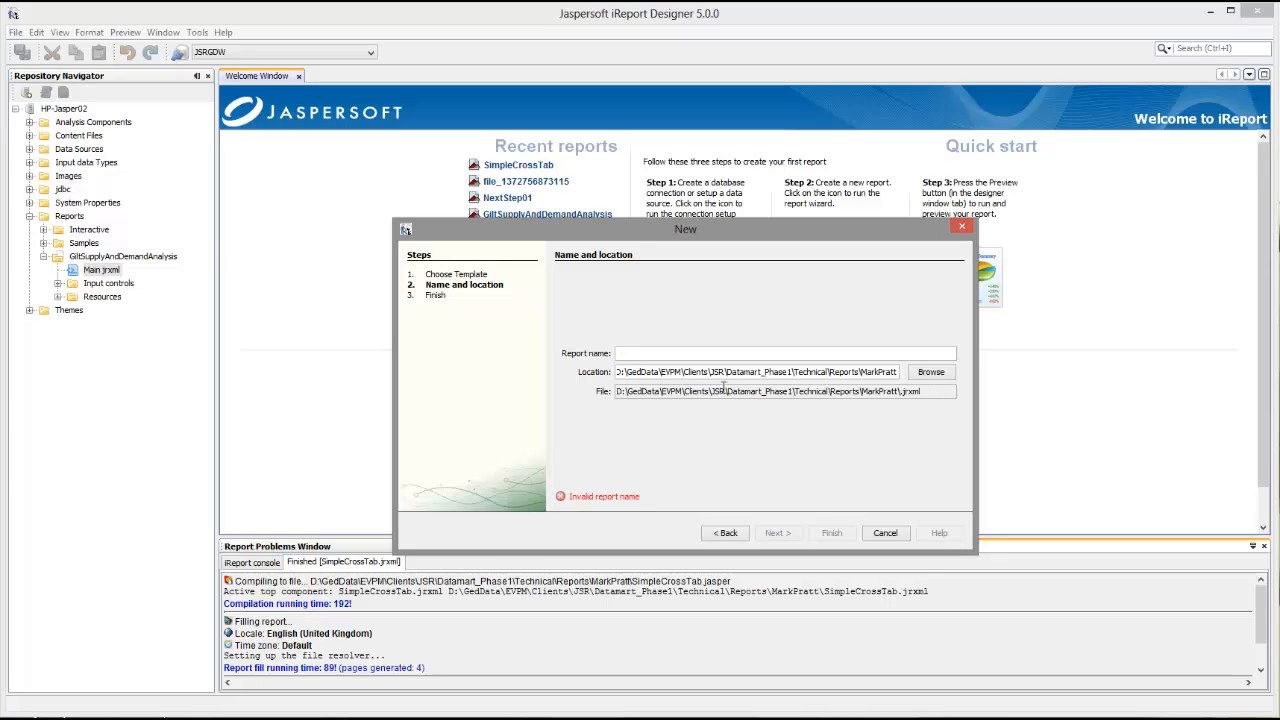
Step: Name the report CrosstabDemo and finish the wizard so it opens for design
text(Cross)
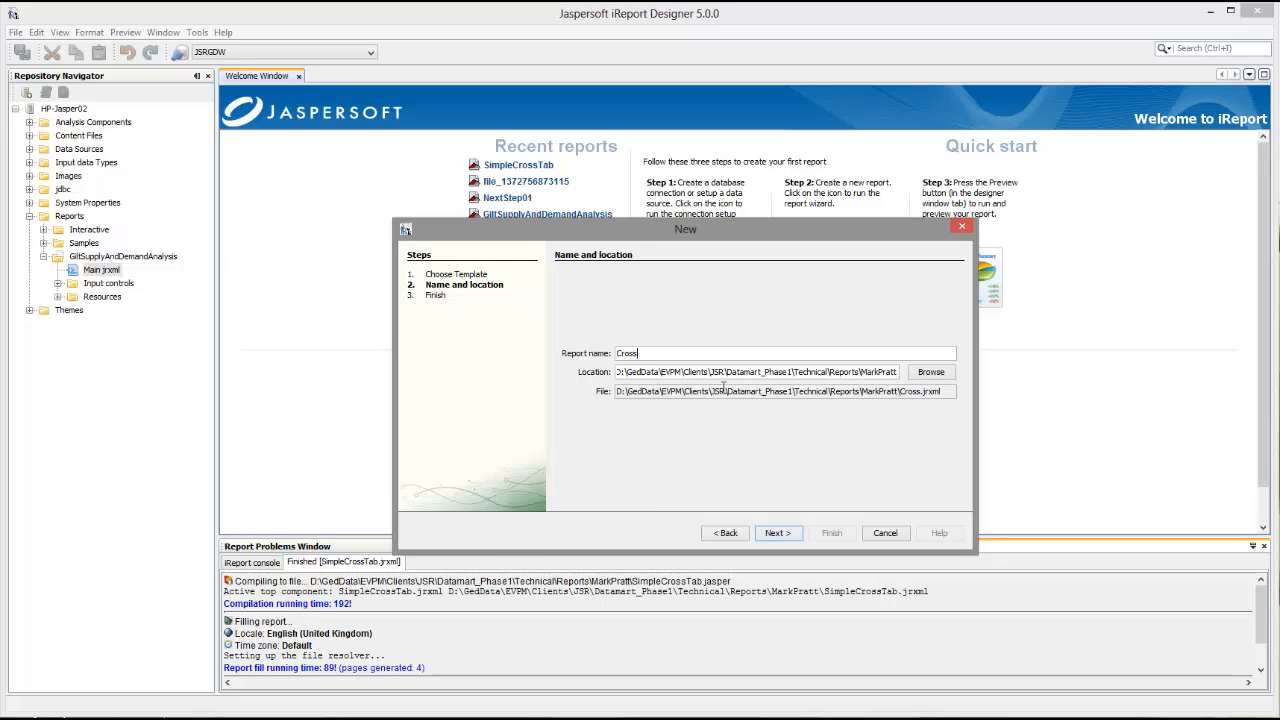
text(tab)
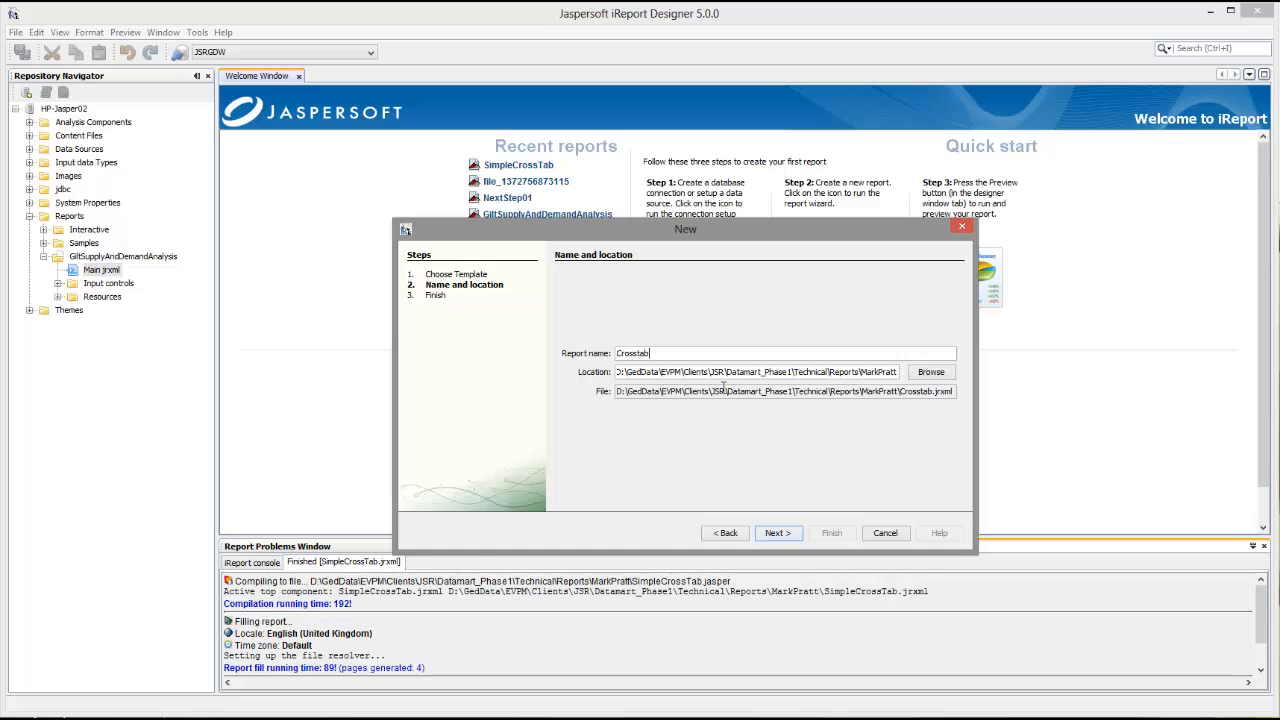
text(De)
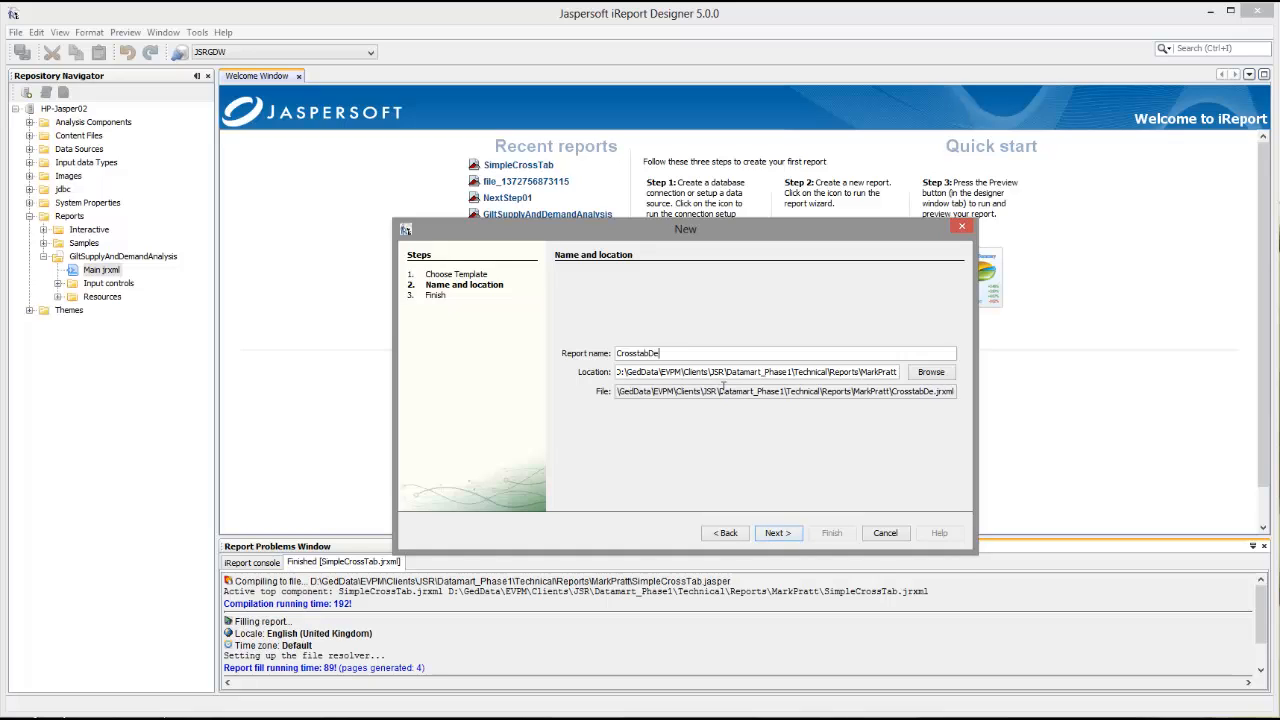
text(mo)
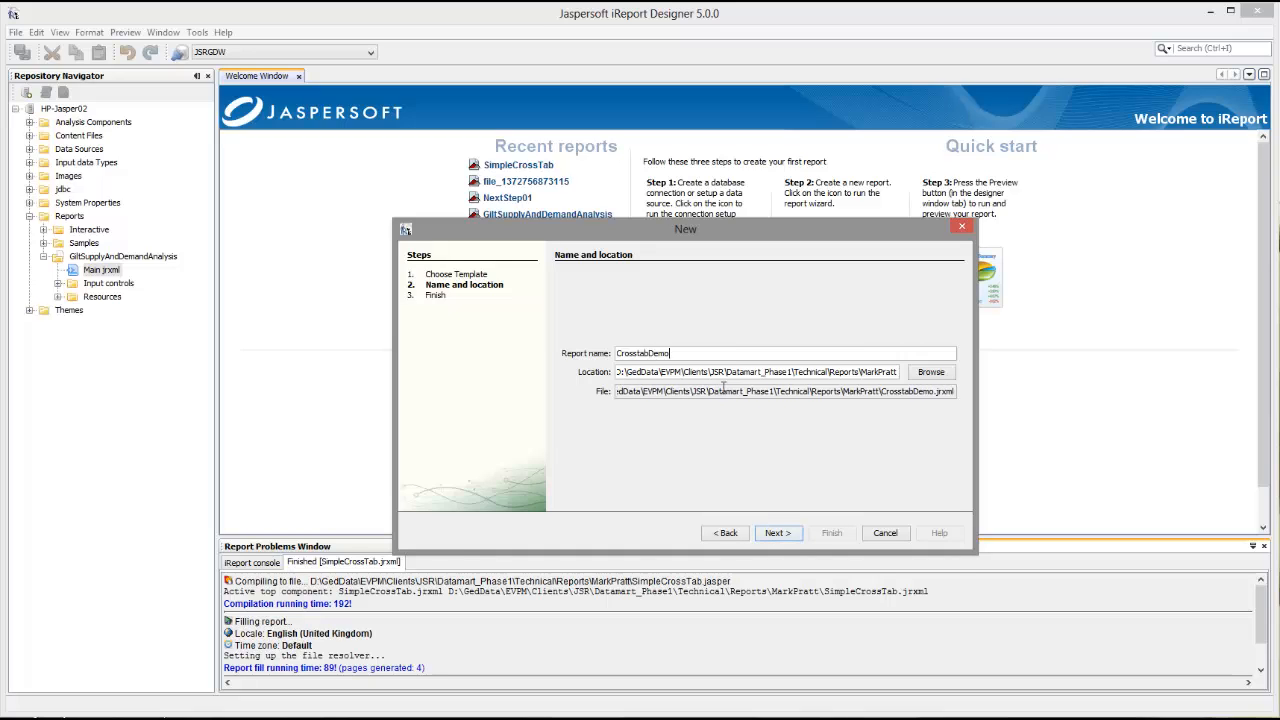
click(778, 532)
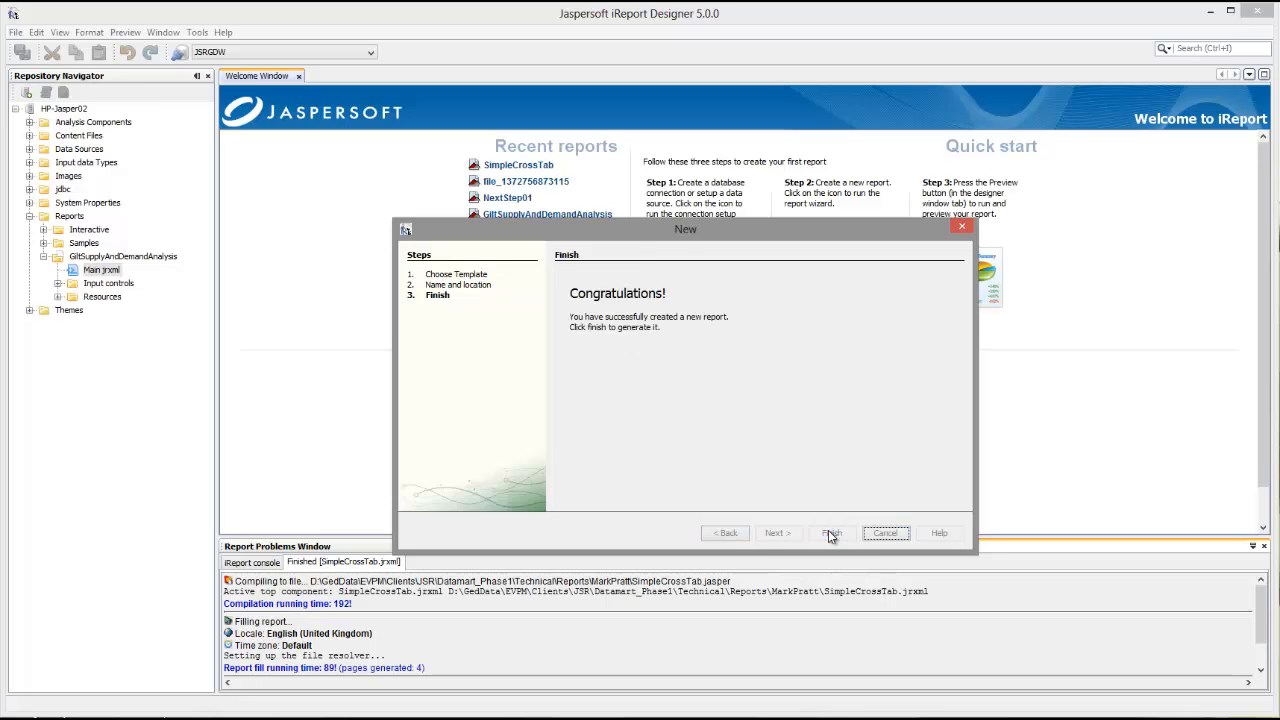
click(832, 532)
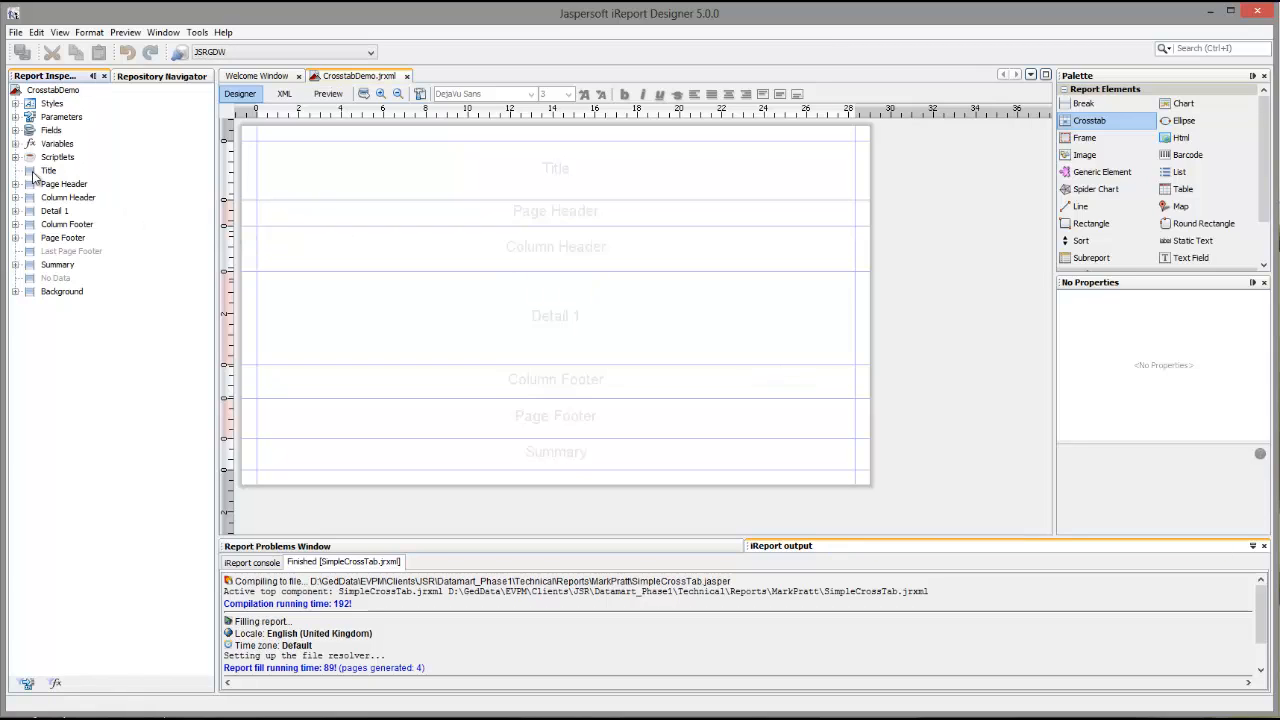
Step: Delete the Title band via the Report Inspector
right_click(48, 170)
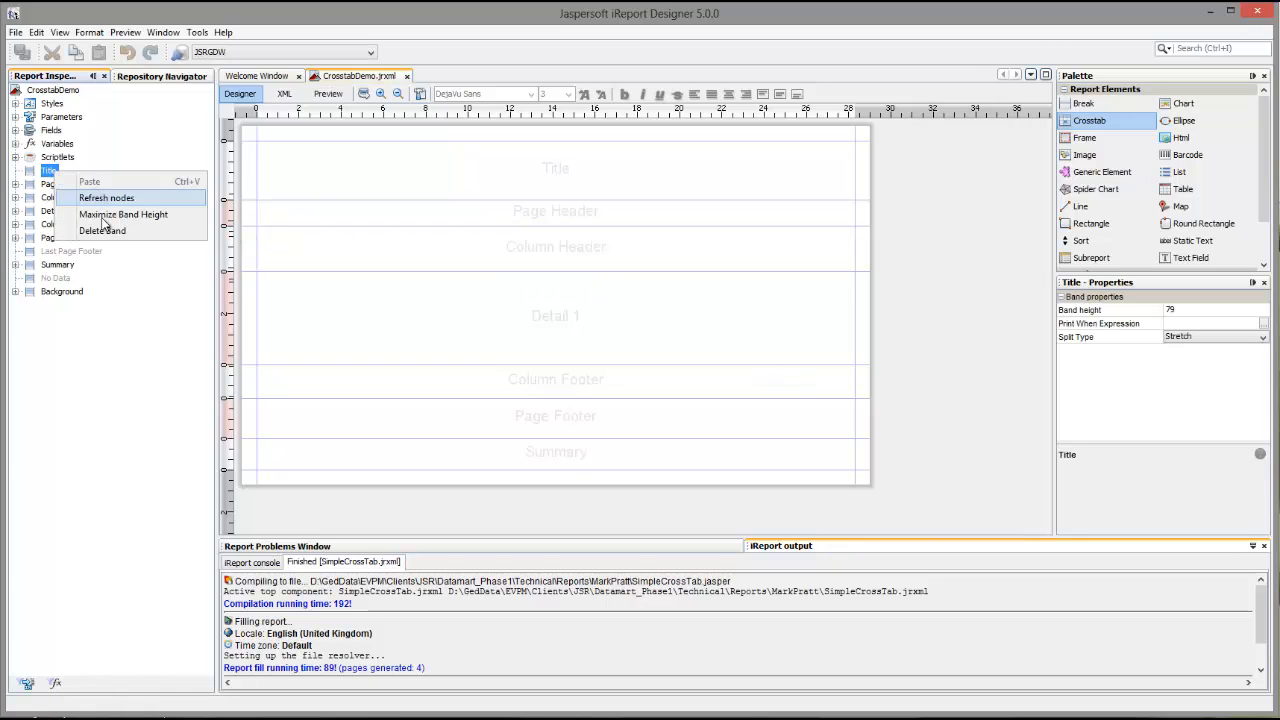
click(102, 230)
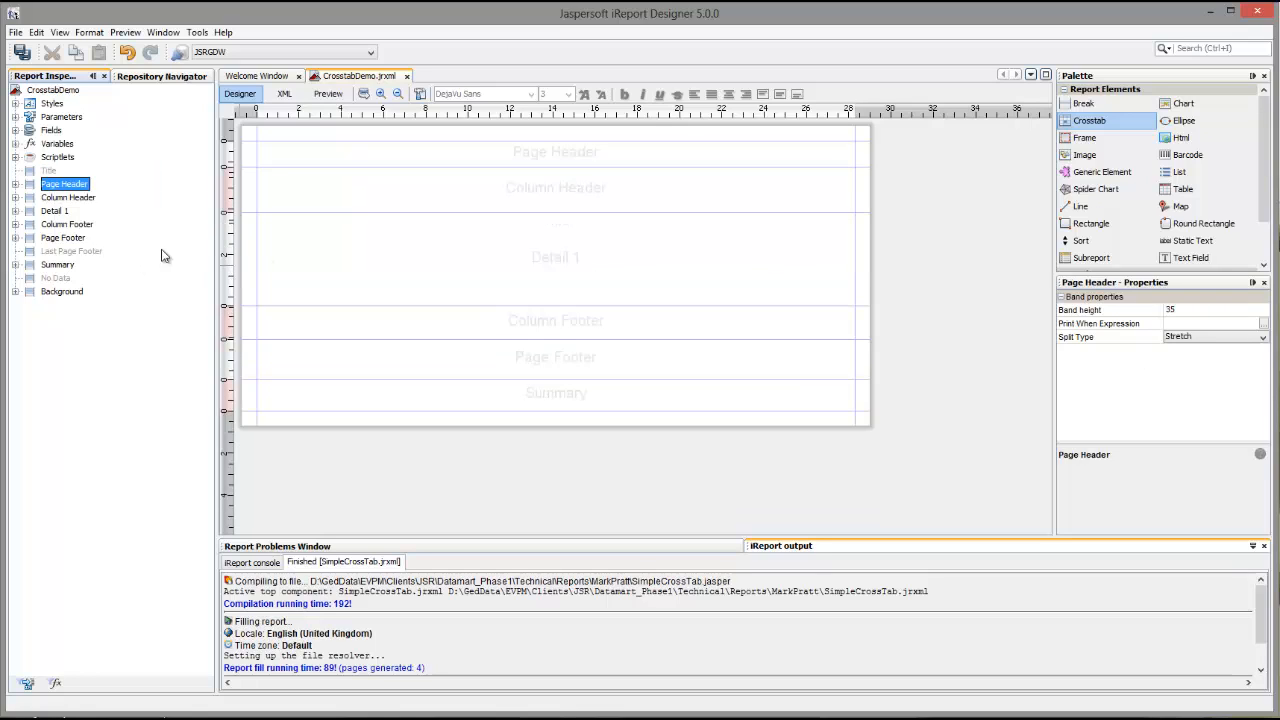
mouse_move(432, 276)
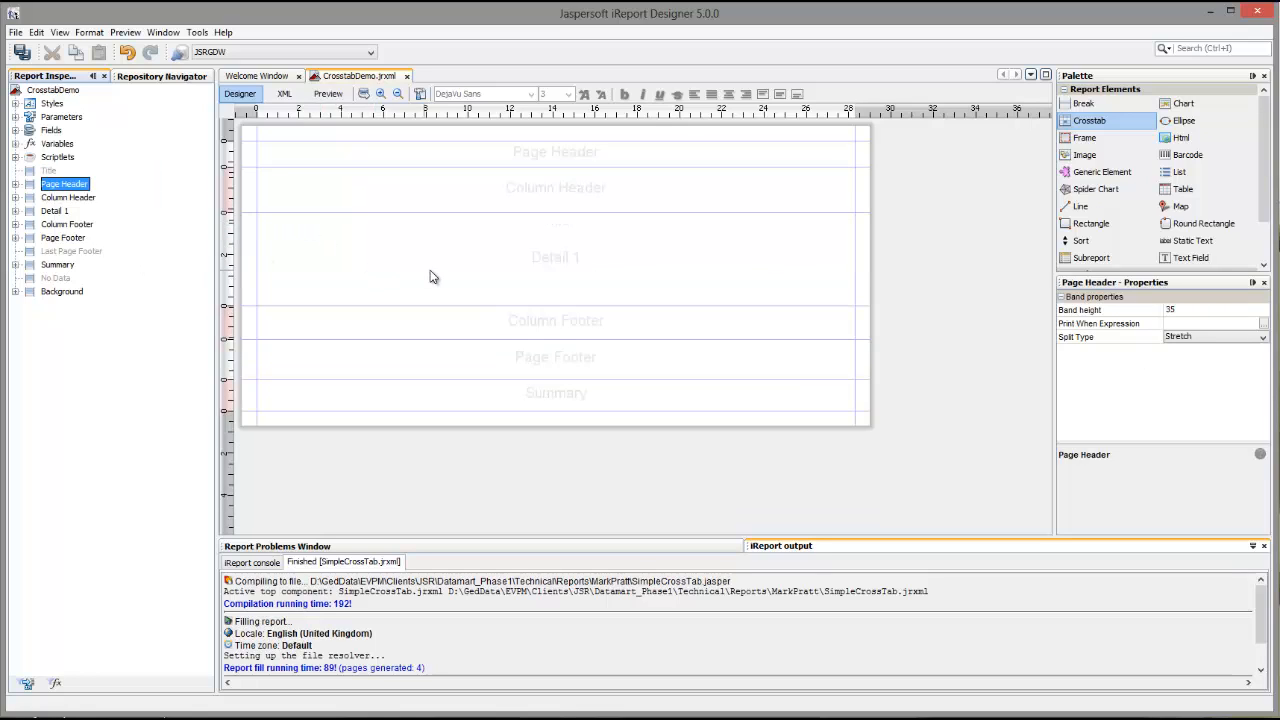
mouse_move(448, 240)
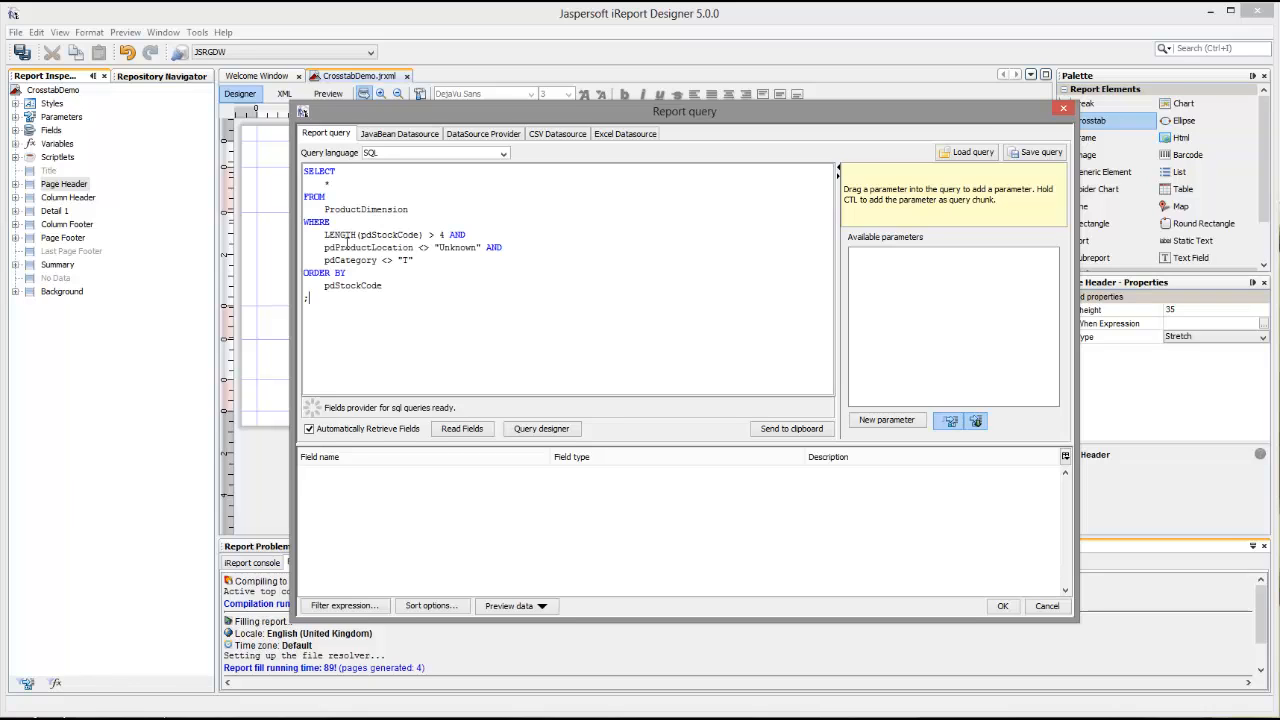
Step: Read the fields from the ProductDimension SQL query and accept them
click(462, 428)
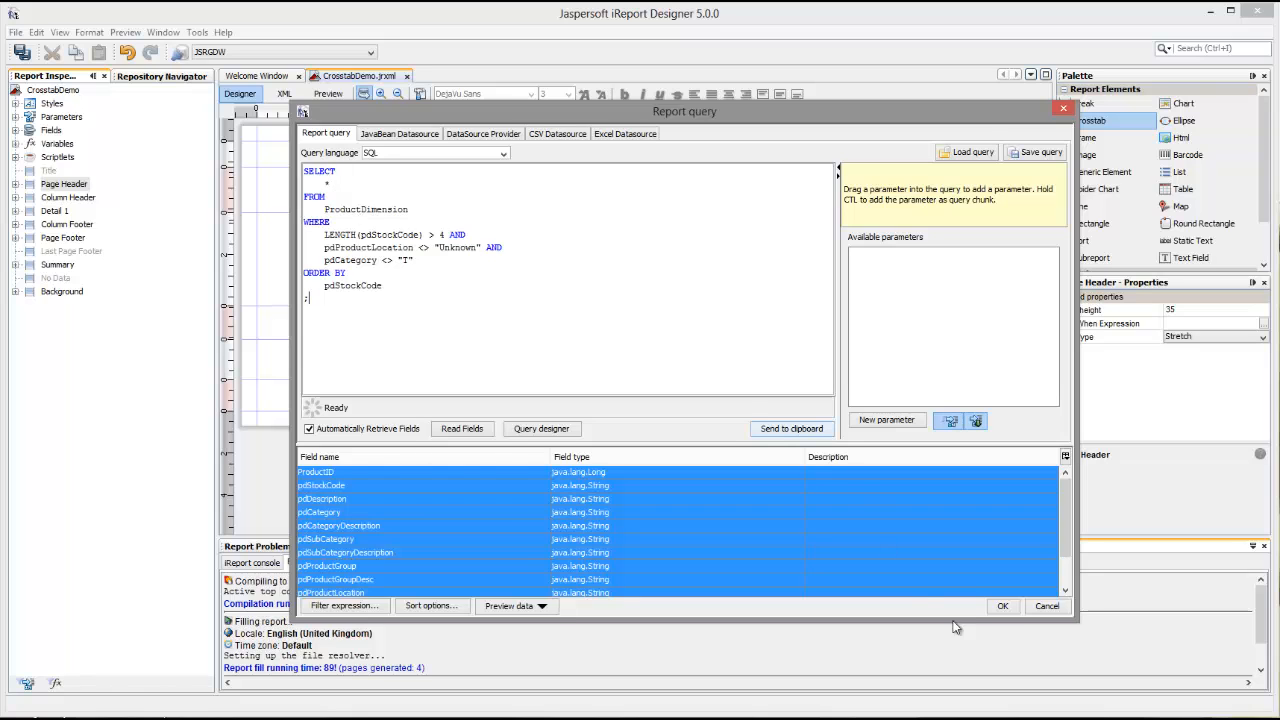
click(1002, 606)
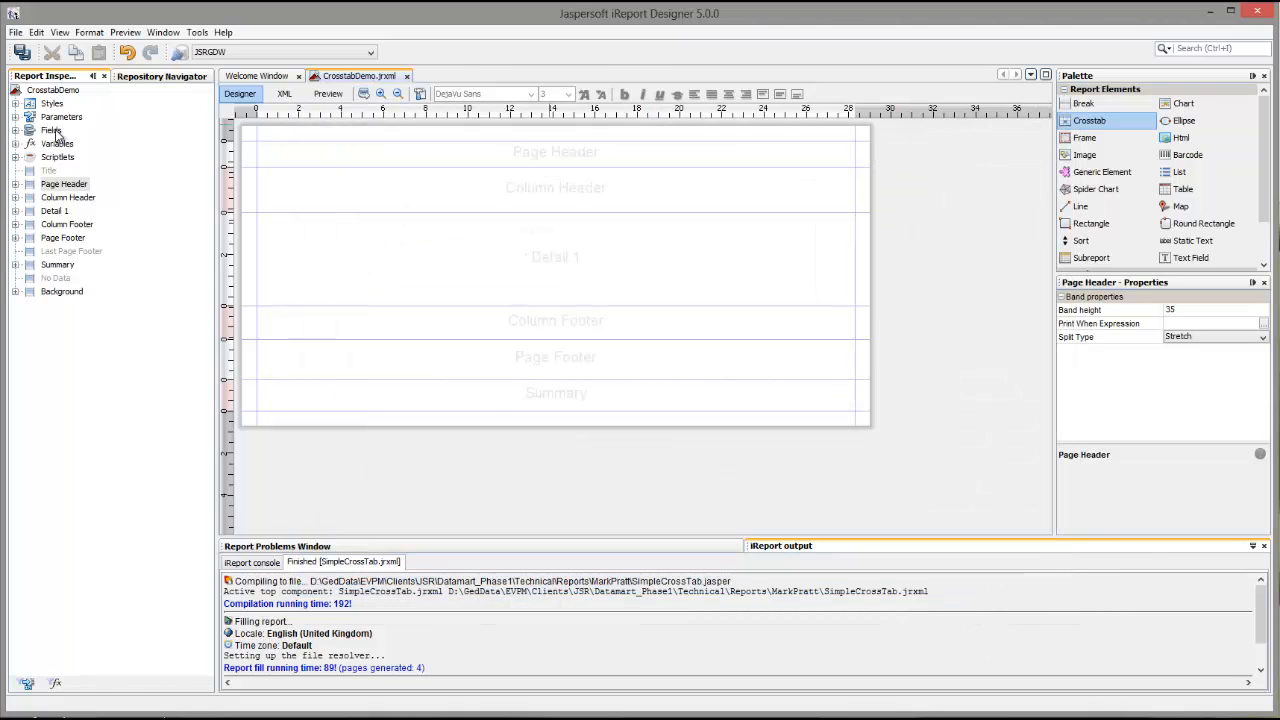
Step: Drag pdStockCode, pdDescription, pdCategoryDescription and pdProductLocationDesc into the Detail band with headers
click(16, 130)
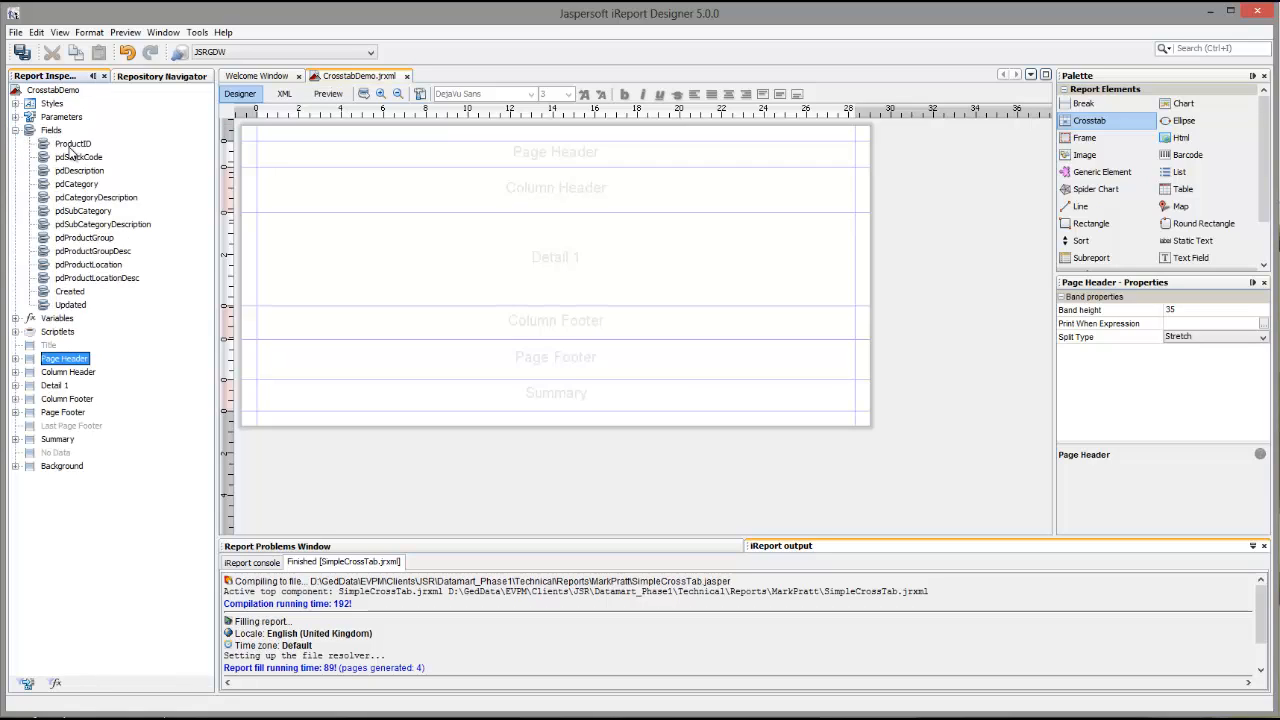
mouse_move(76, 170)
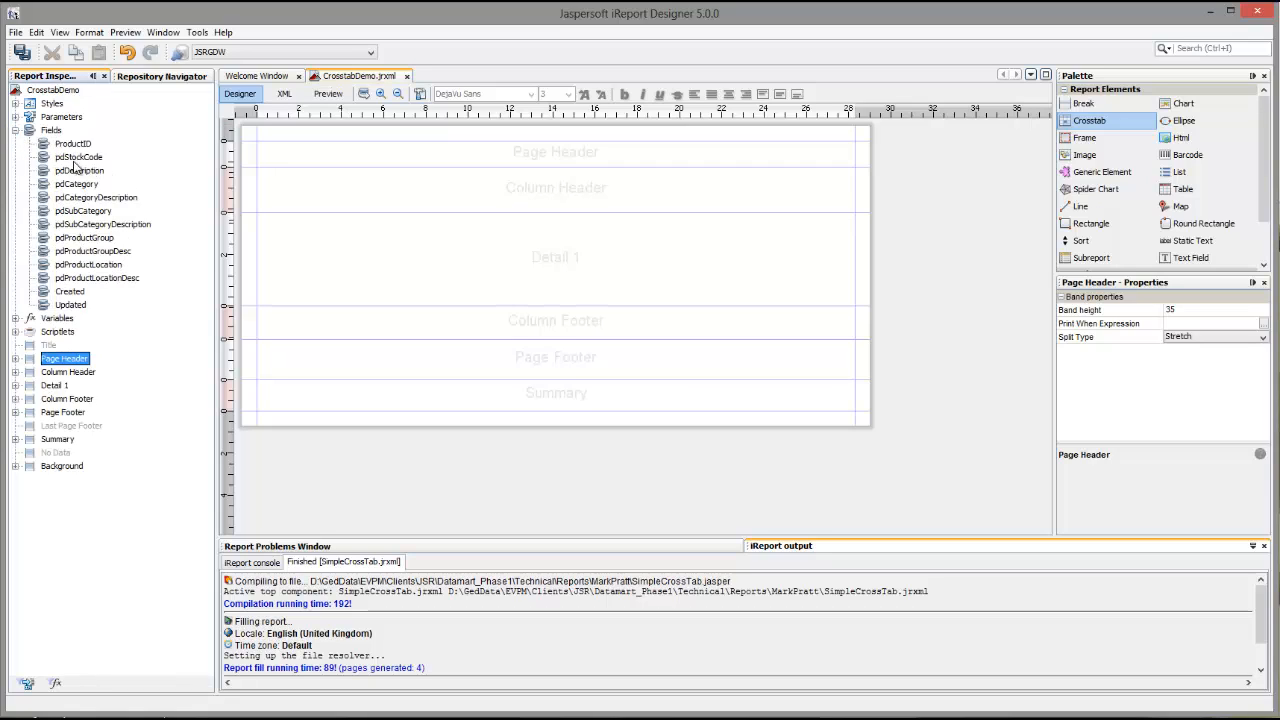
click(78, 156)
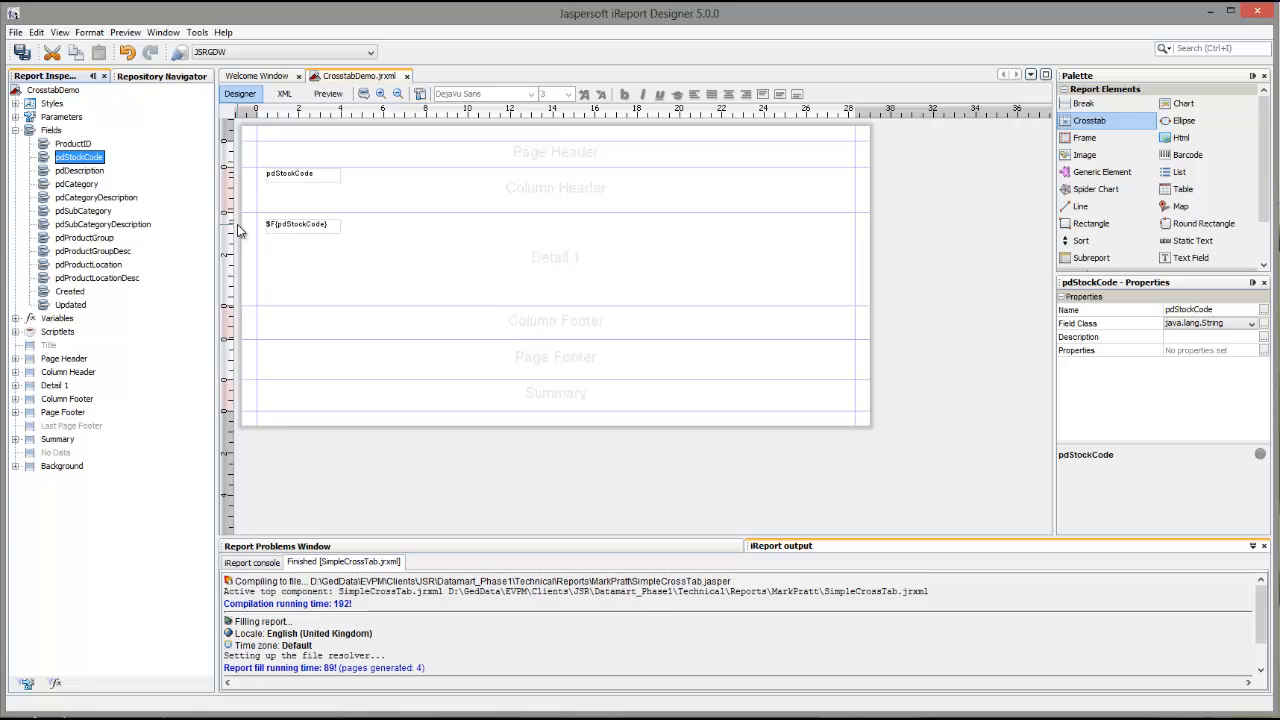
mouse_move(140, 164)
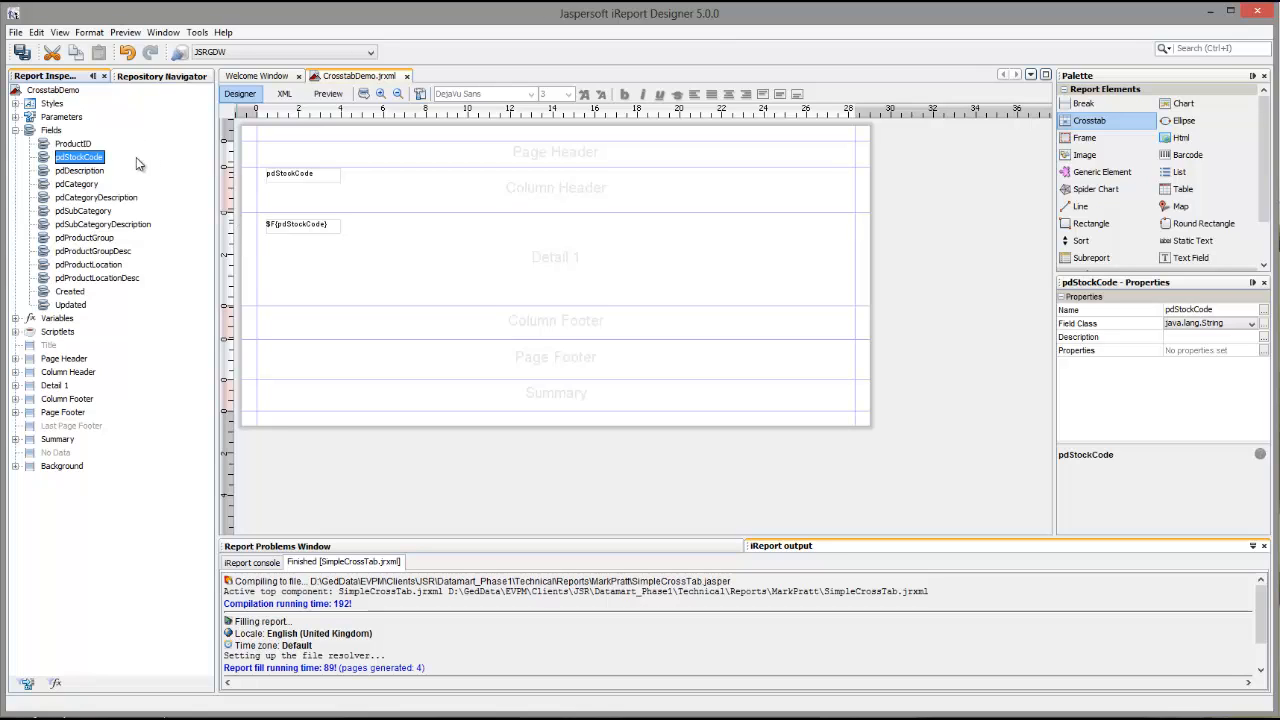
click(78, 170)
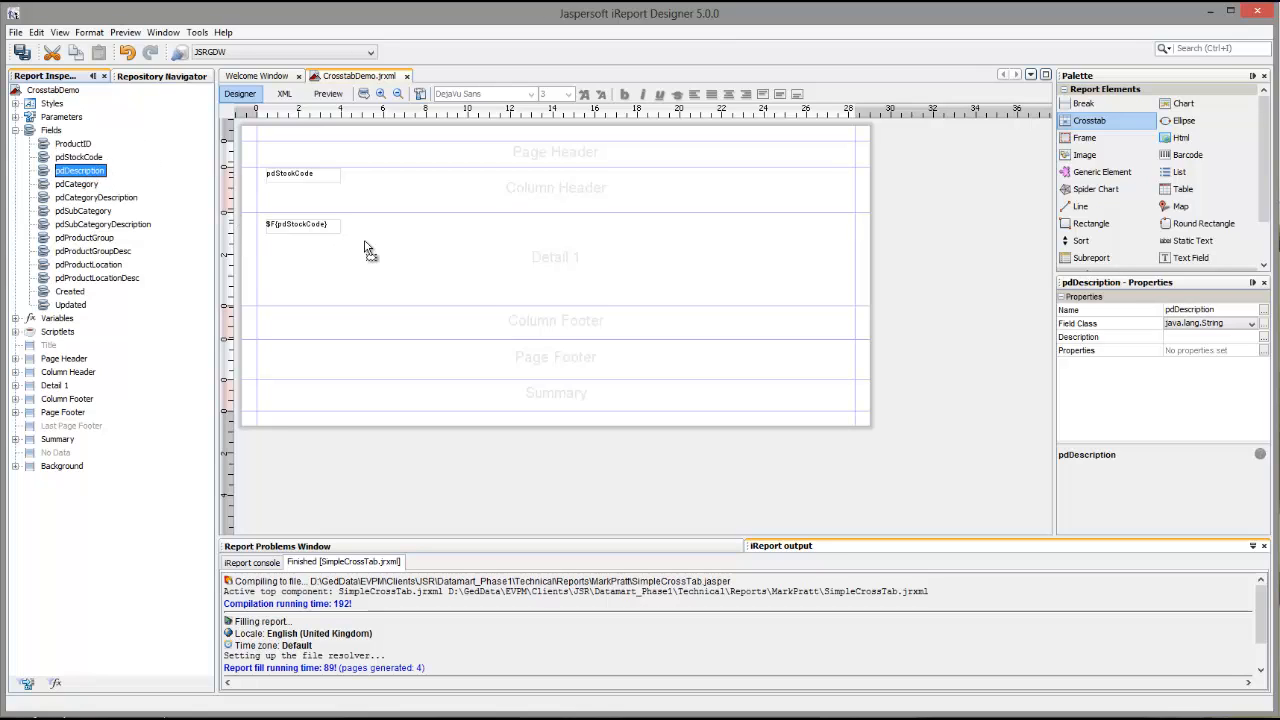
drag(80, 170, 400, 228)
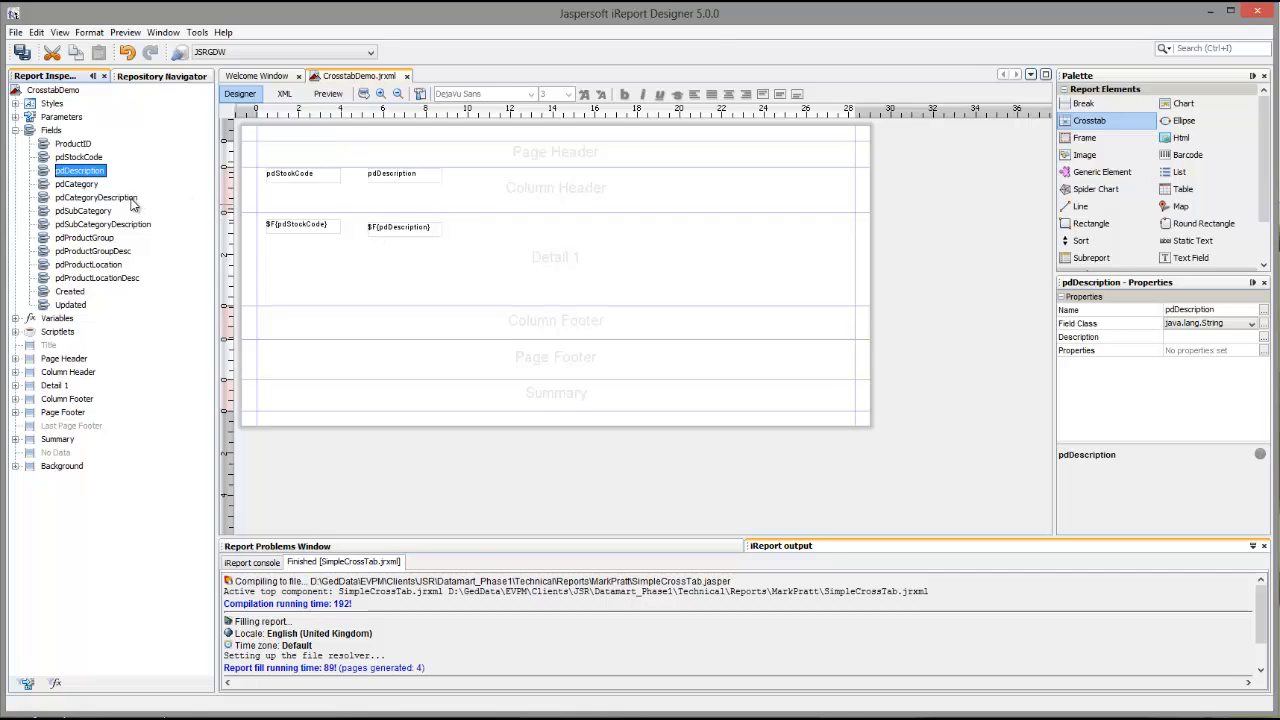
mouse_move(128, 204)
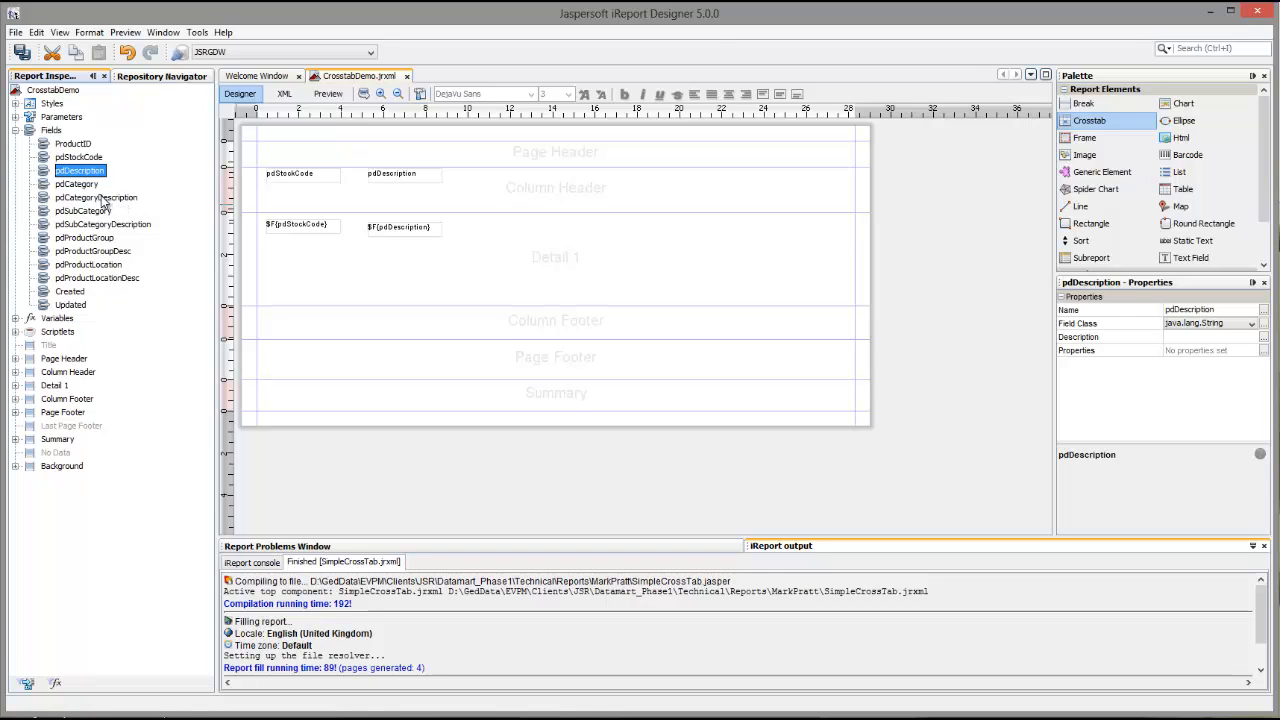
click(96, 198)
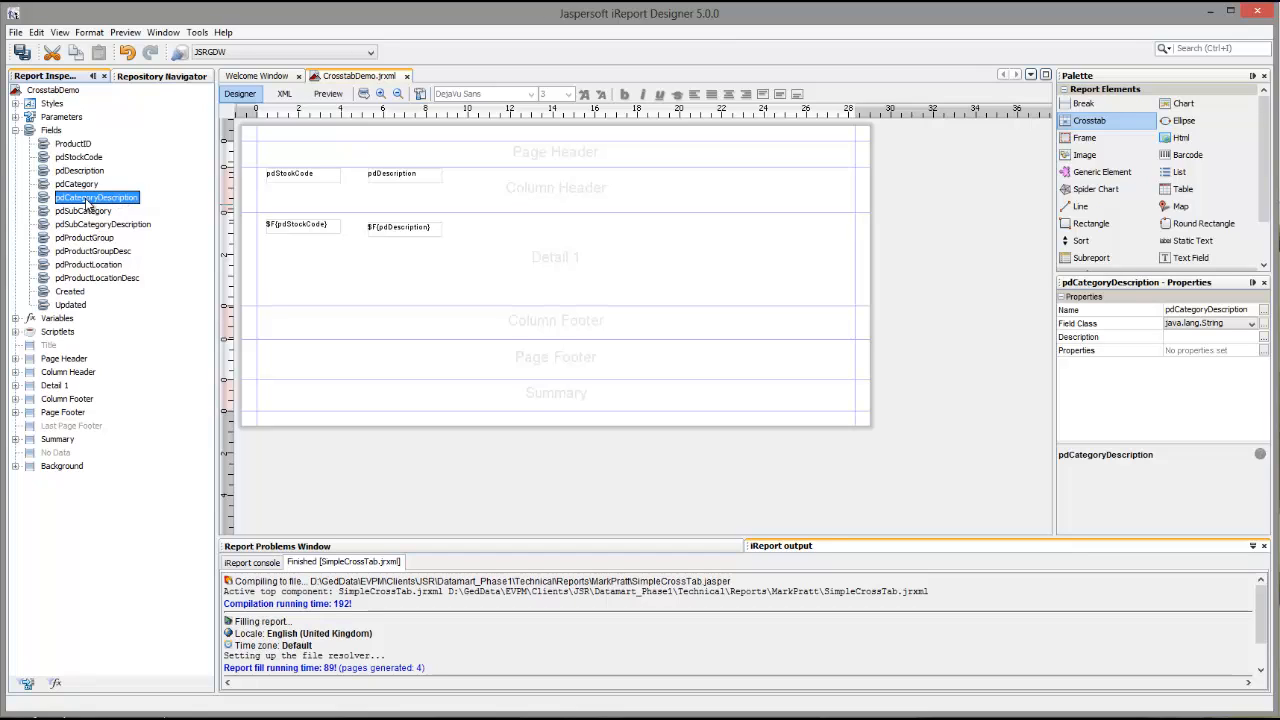
mouse_move(490, 238)
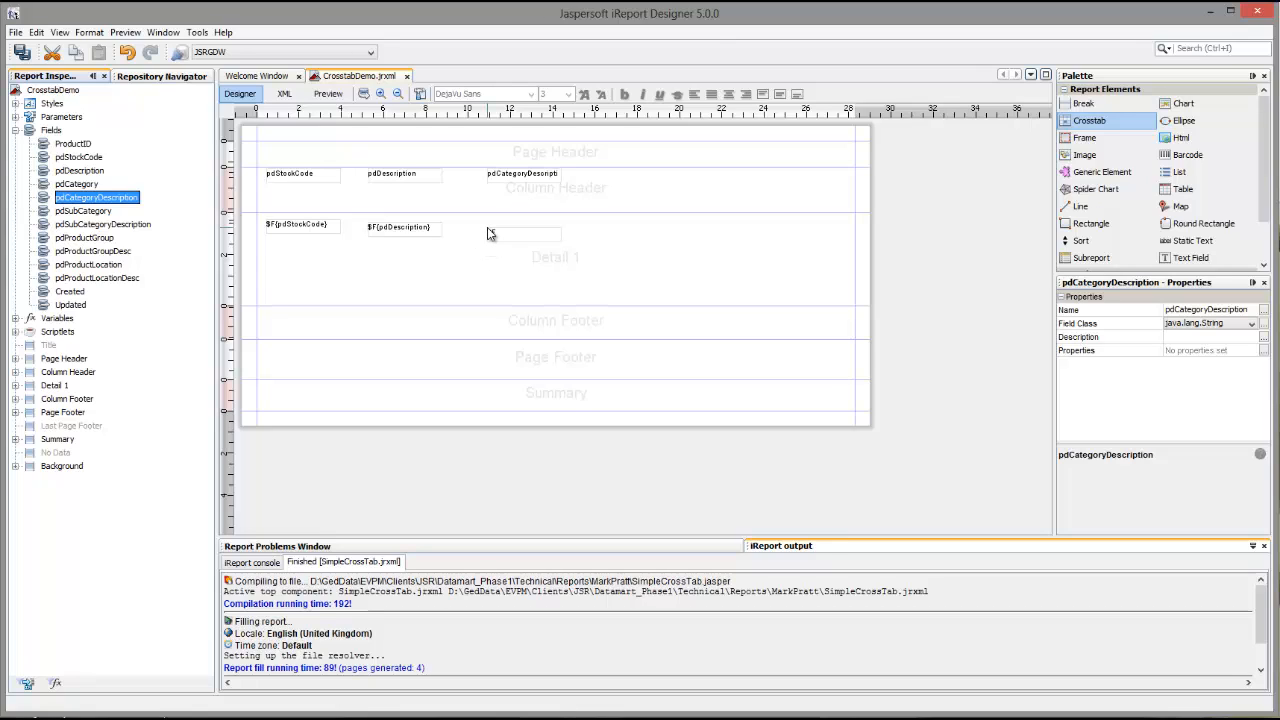
mouse_move(300, 216)
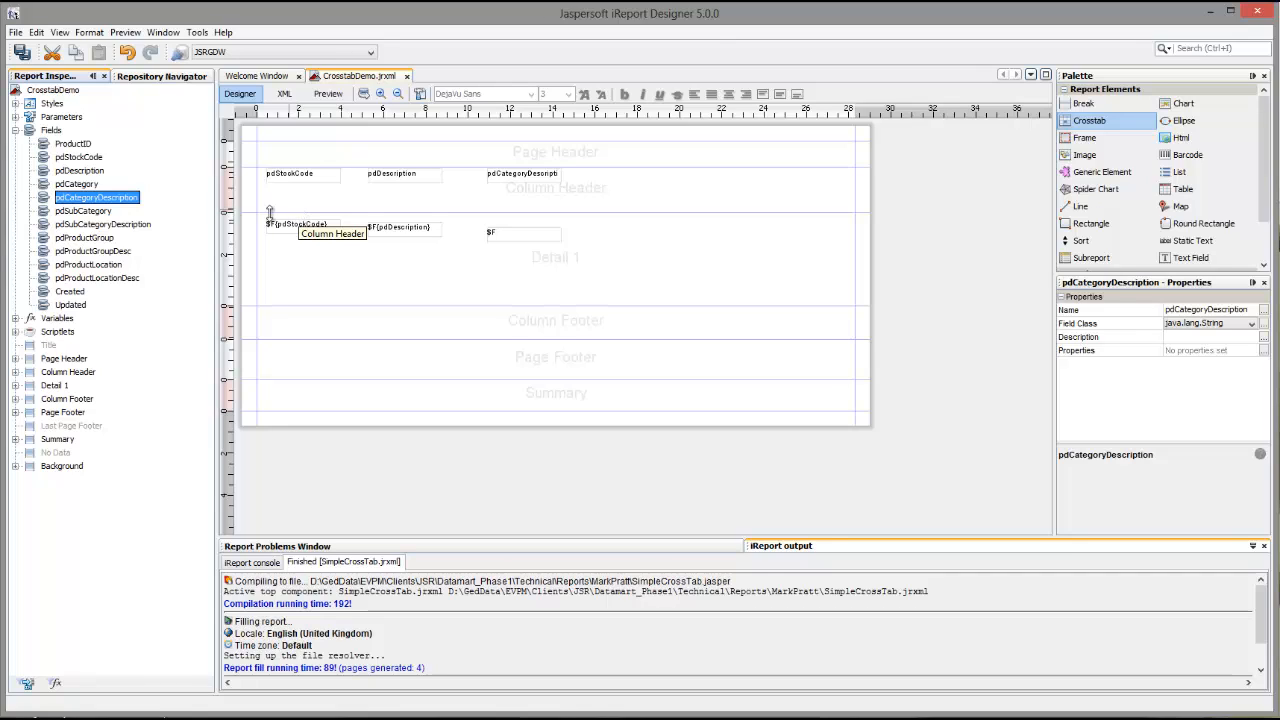
mouse_move(118, 272)
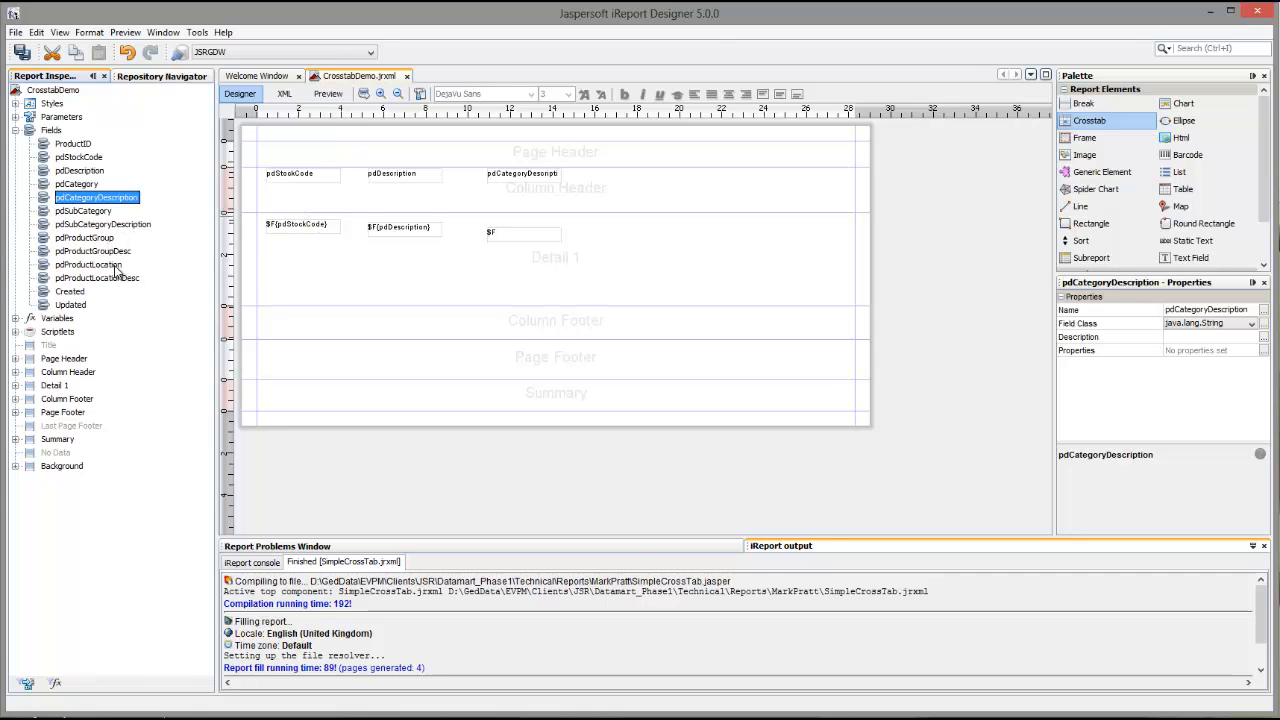
click(96, 276)
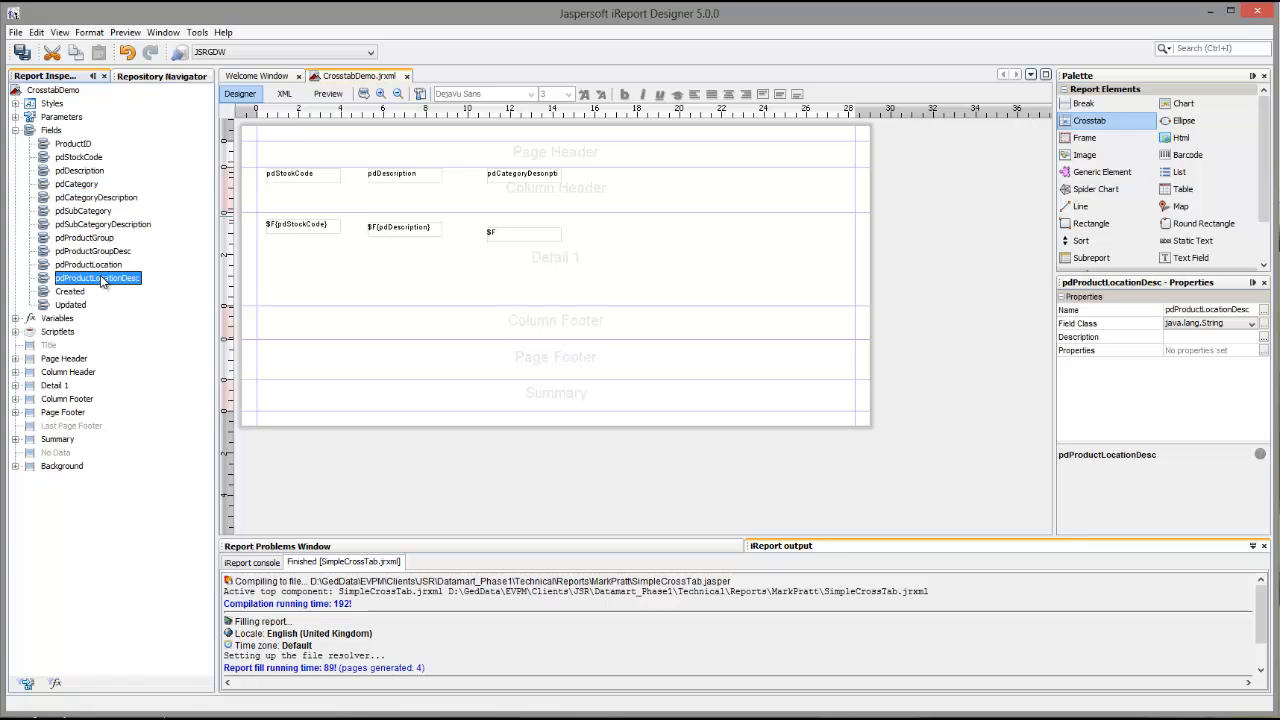
mouse_move(644, 238)
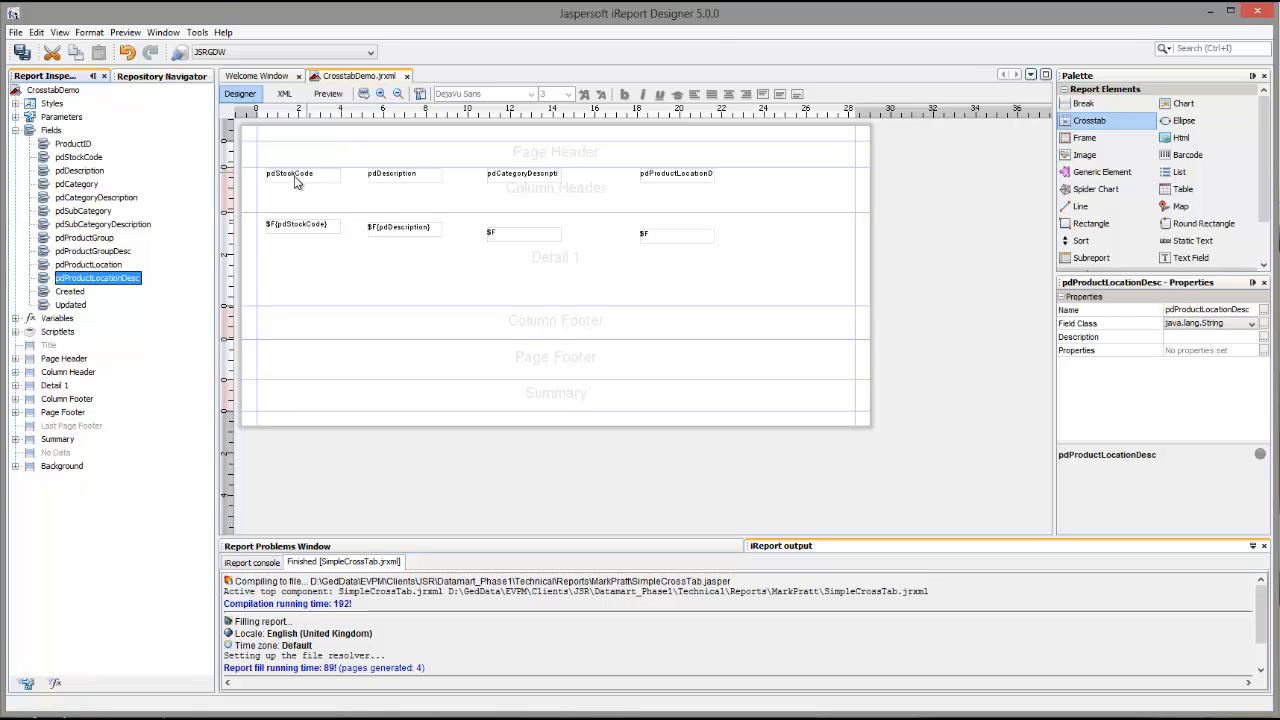
Step: Align and widen the stock code and description labels with their detail fields
click(290, 174)
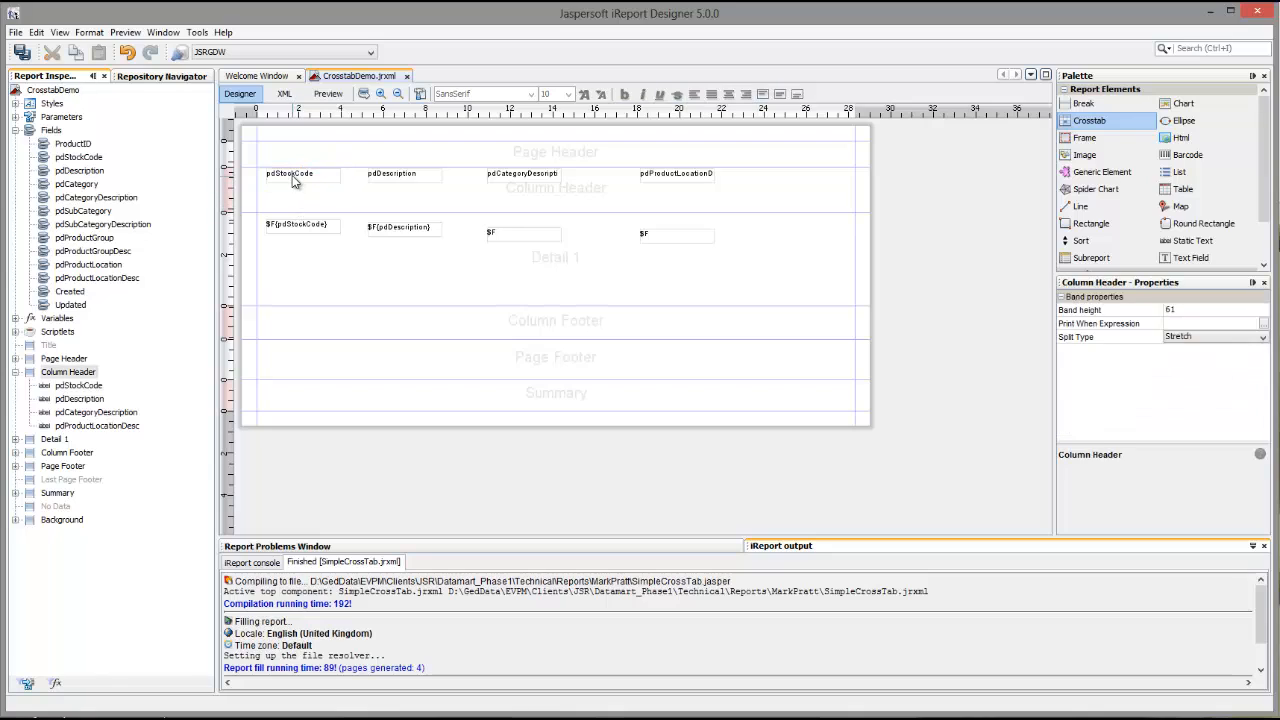
click(288, 172)
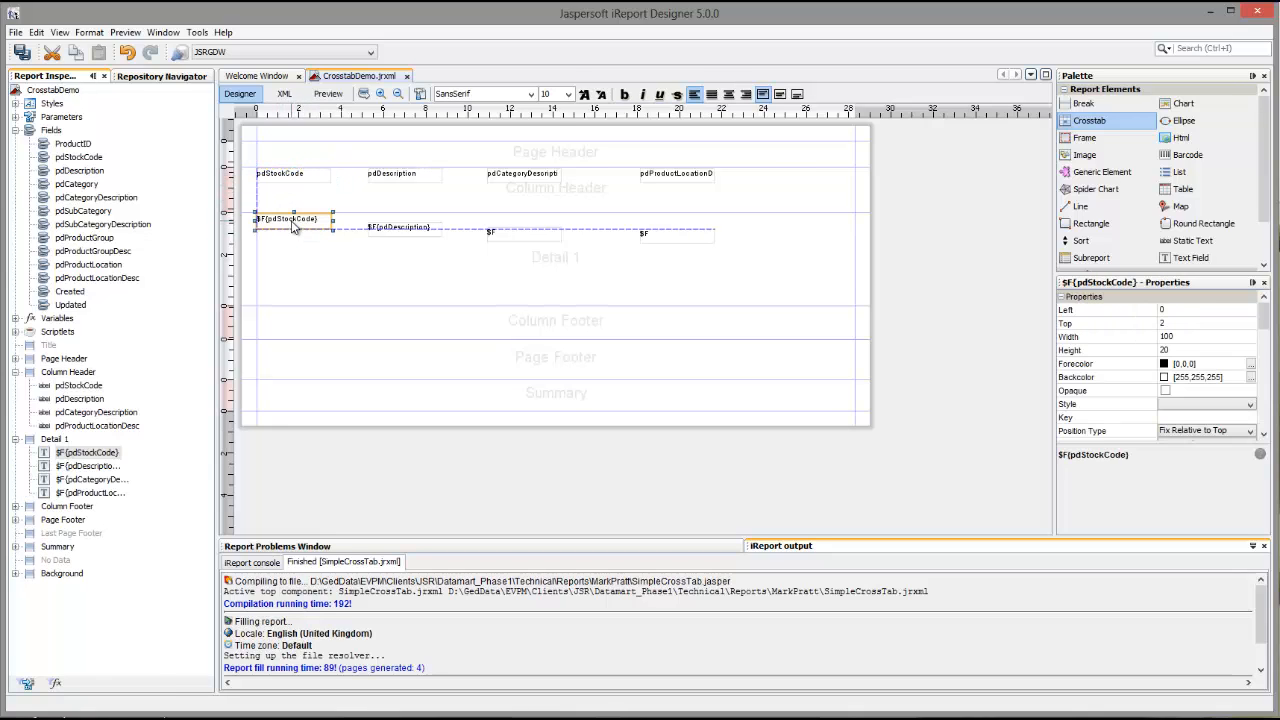
click(290, 218)
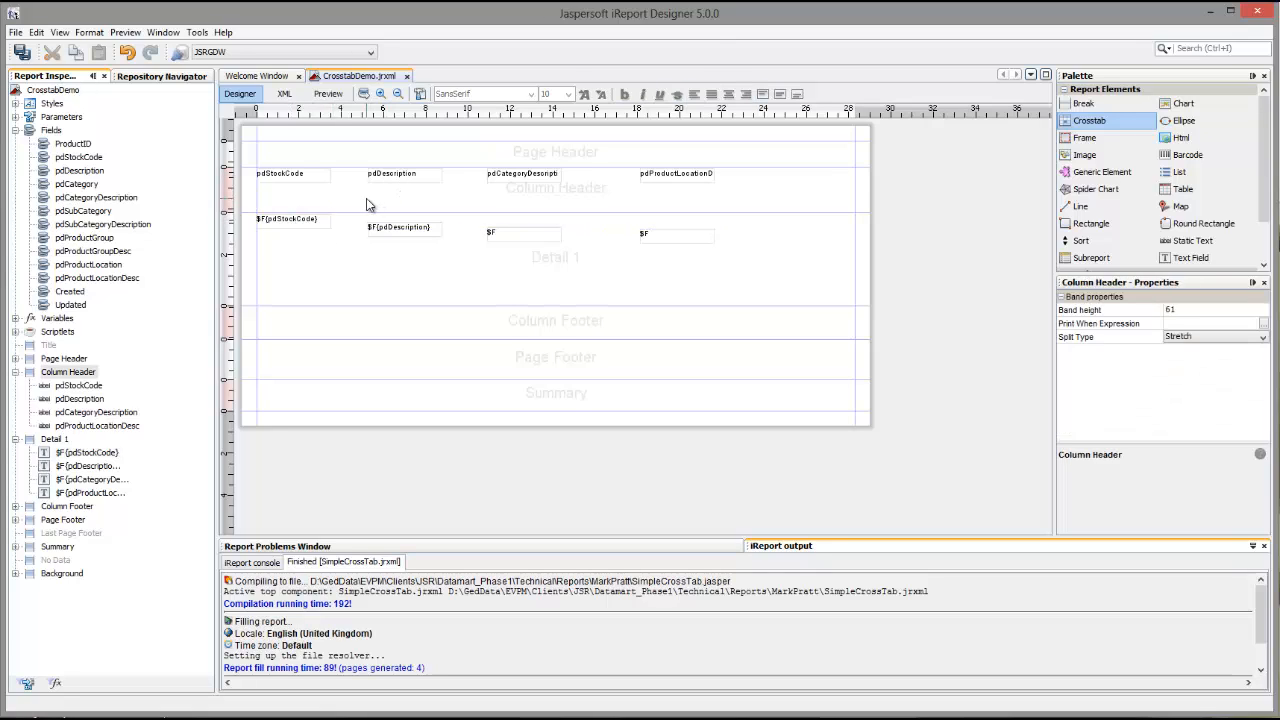
click(376, 172)
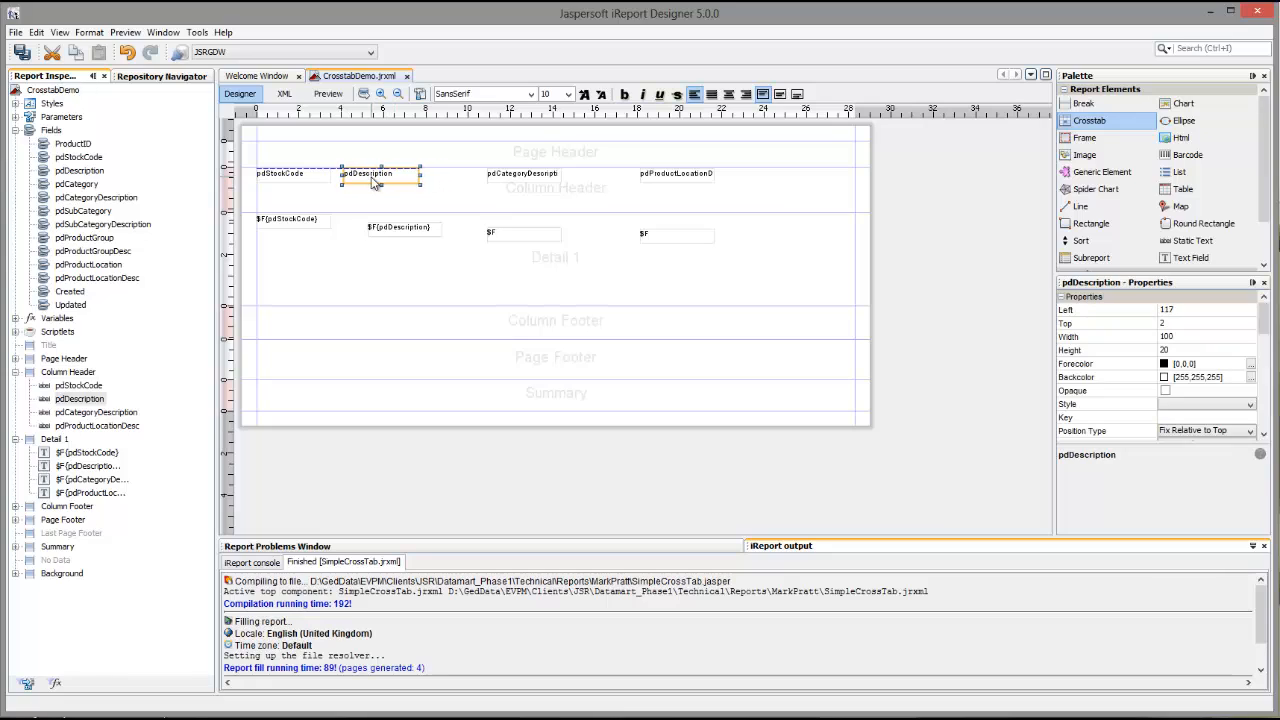
drag(376, 180, 358, 180)
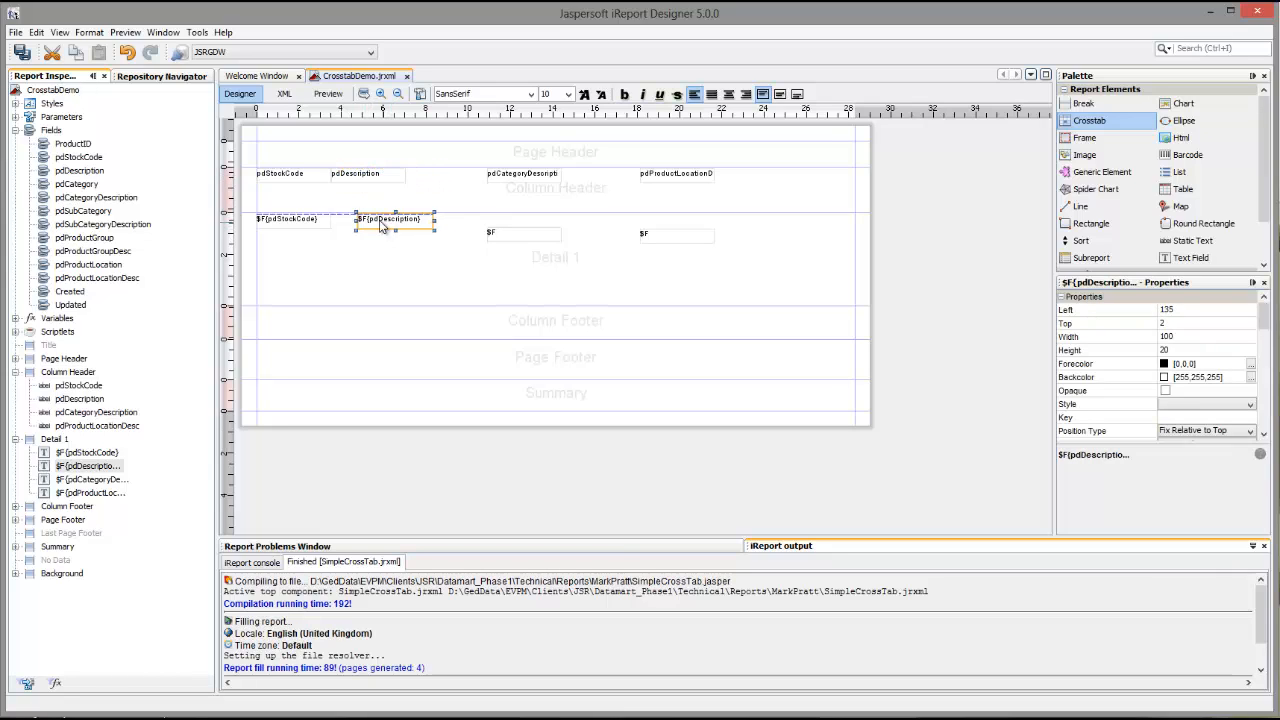
drag(388, 218, 362, 216)
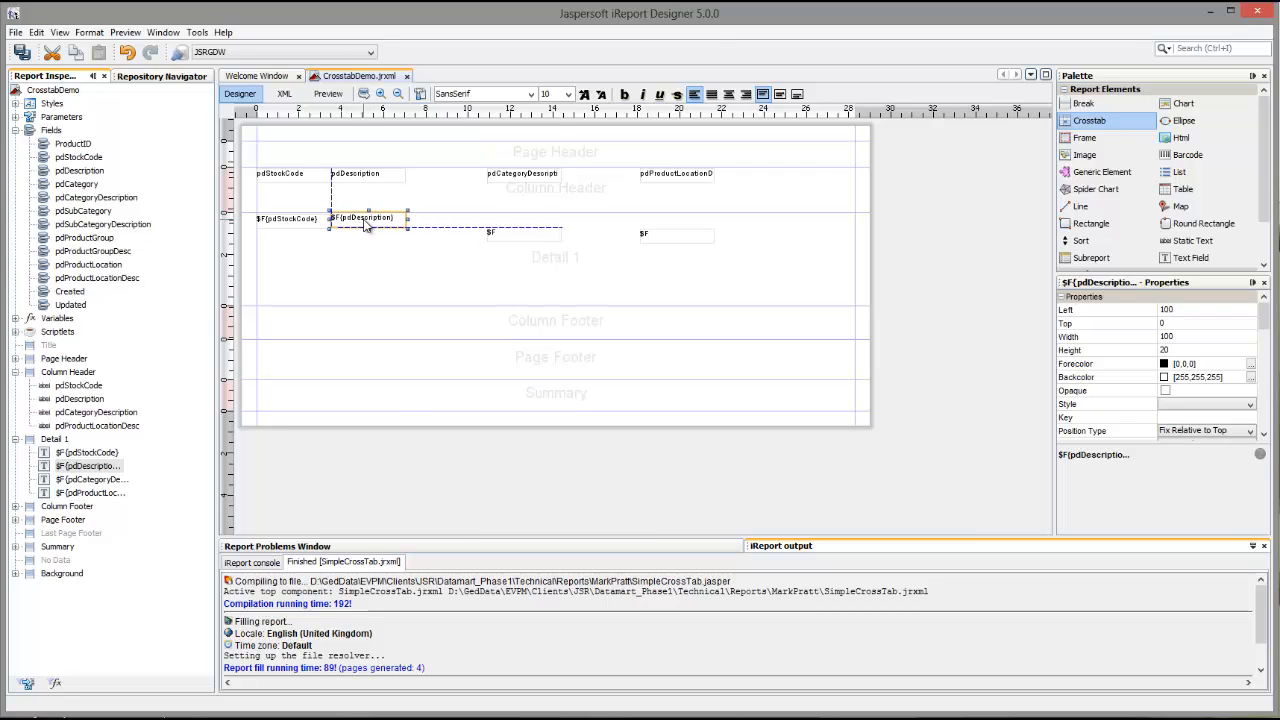
drag(408, 218, 436, 218)
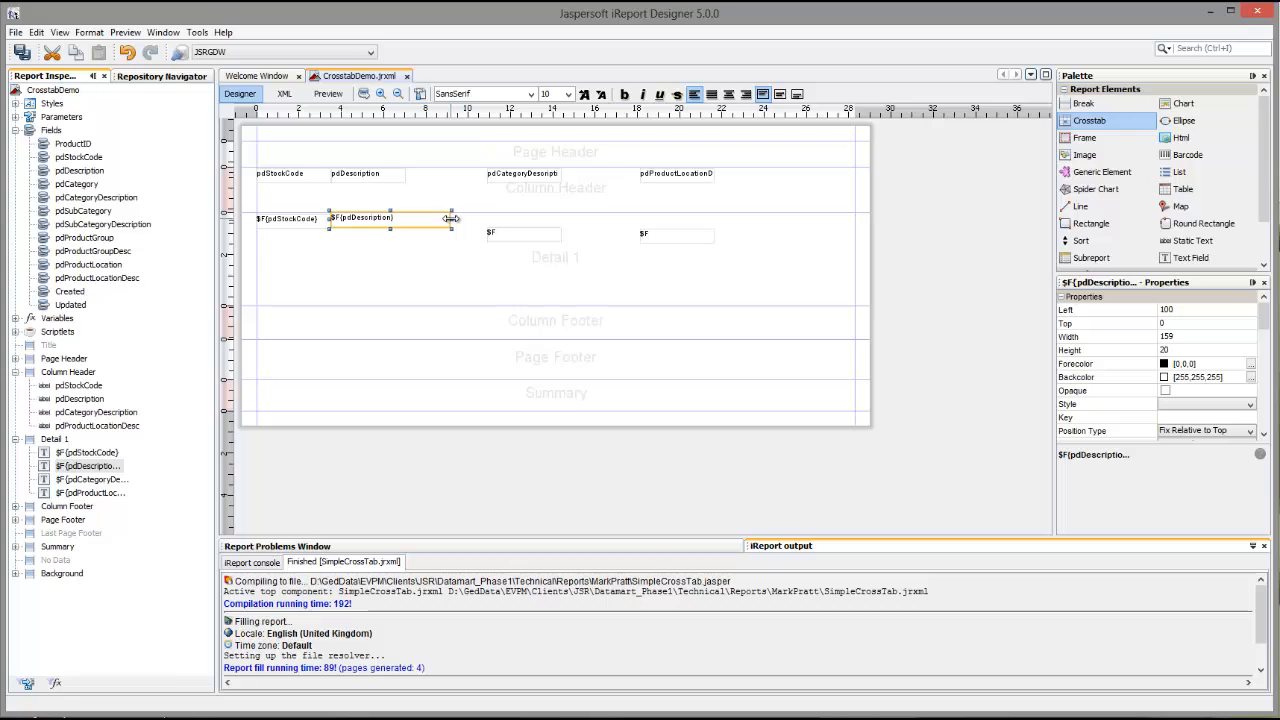
drag(450, 218, 464, 218)
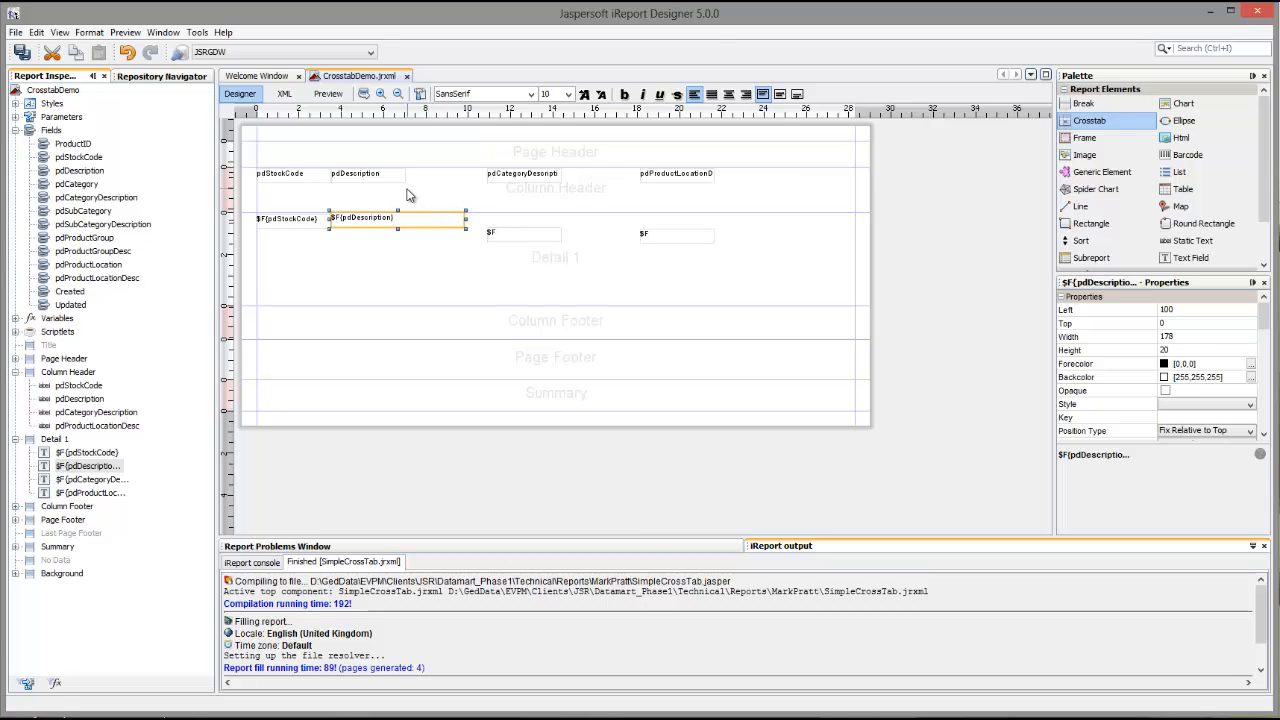
click(354, 172)
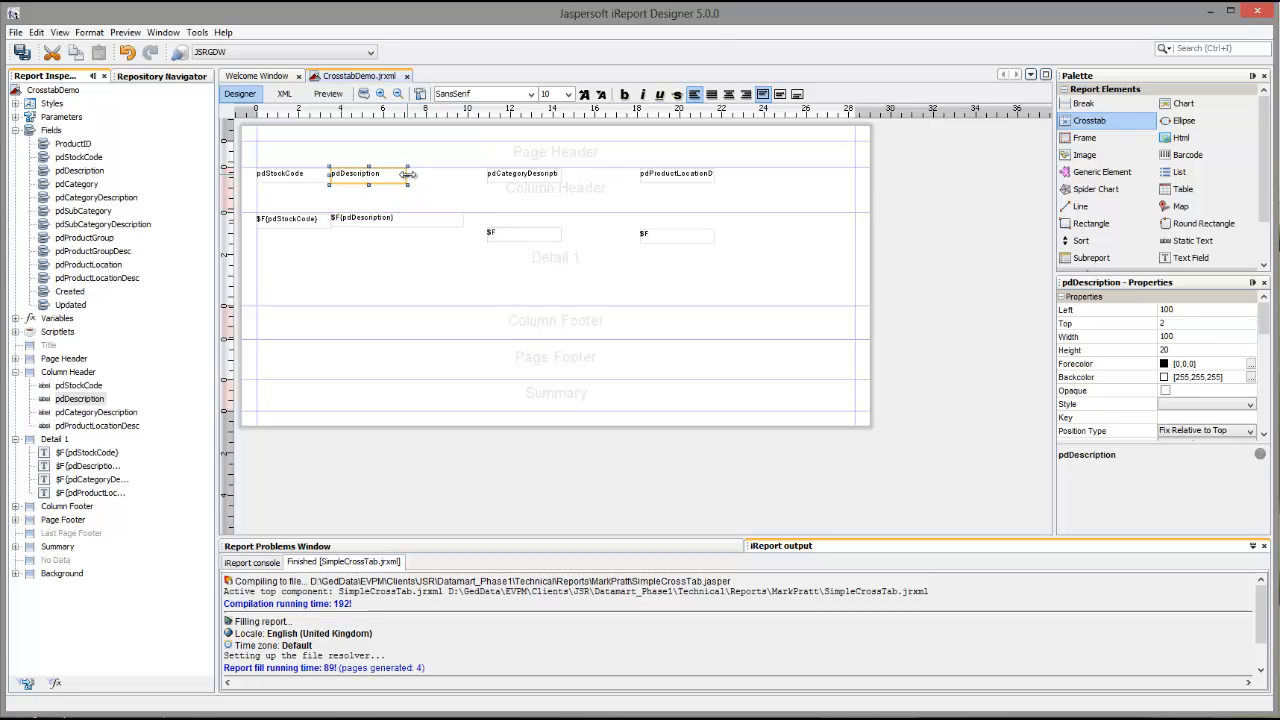
drag(408, 172, 464, 172)
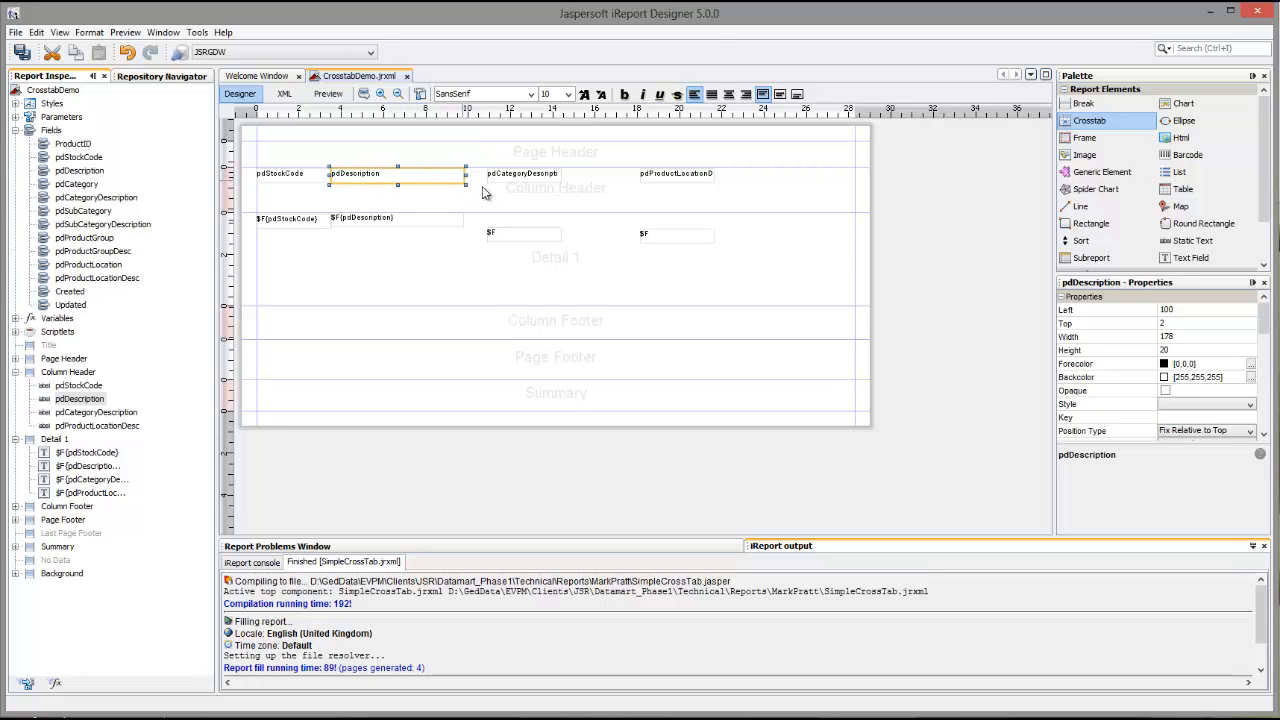
click(556, 196)
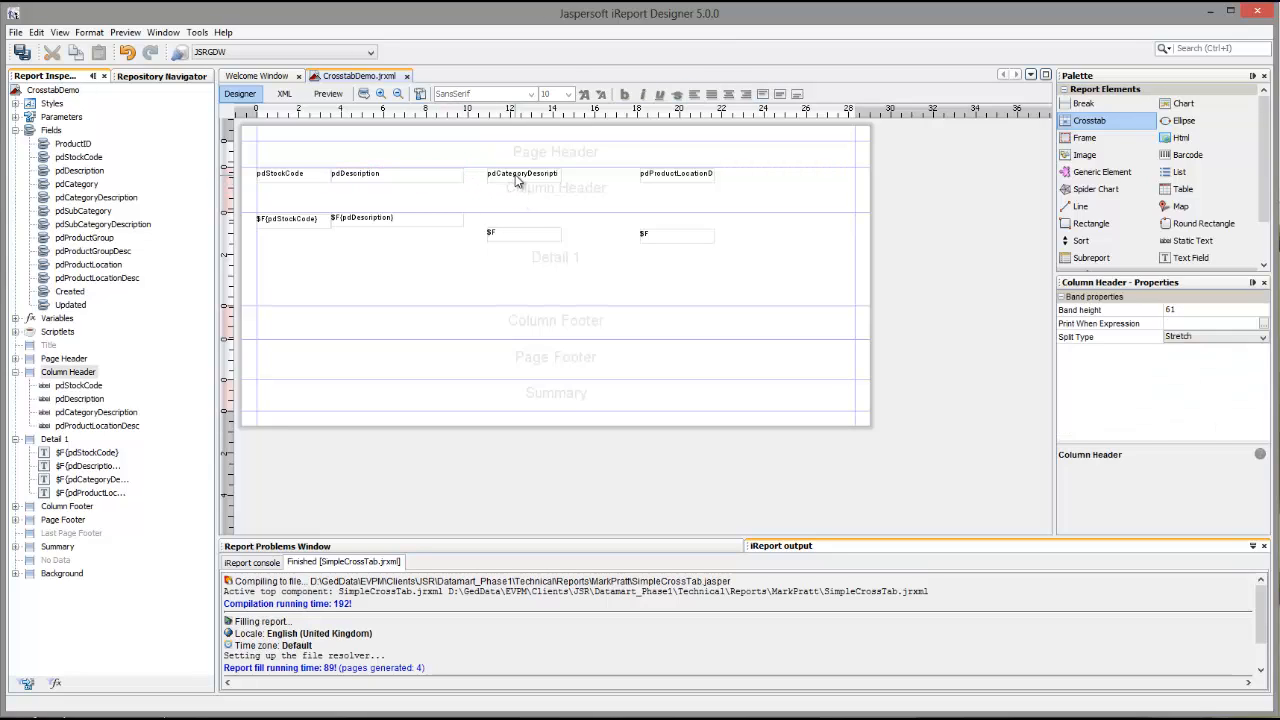
Step: Widen the category description label and field to matching widths
click(510, 172)
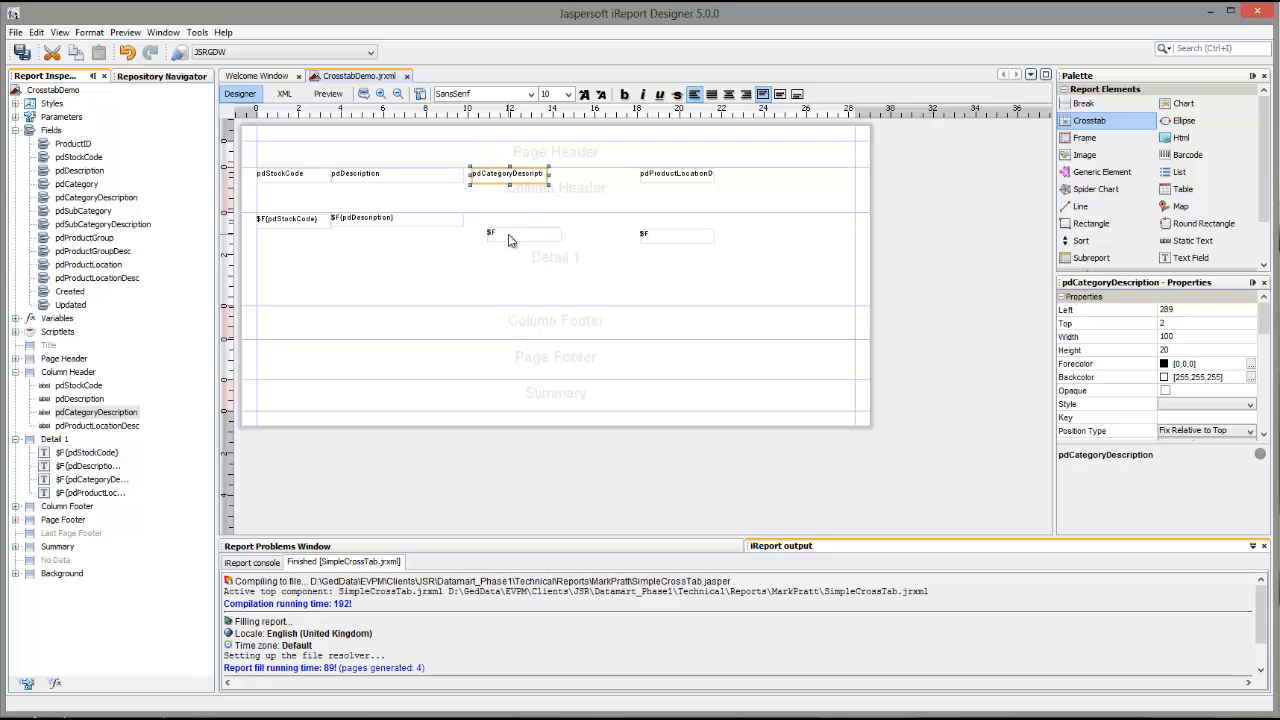
click(510, 220)
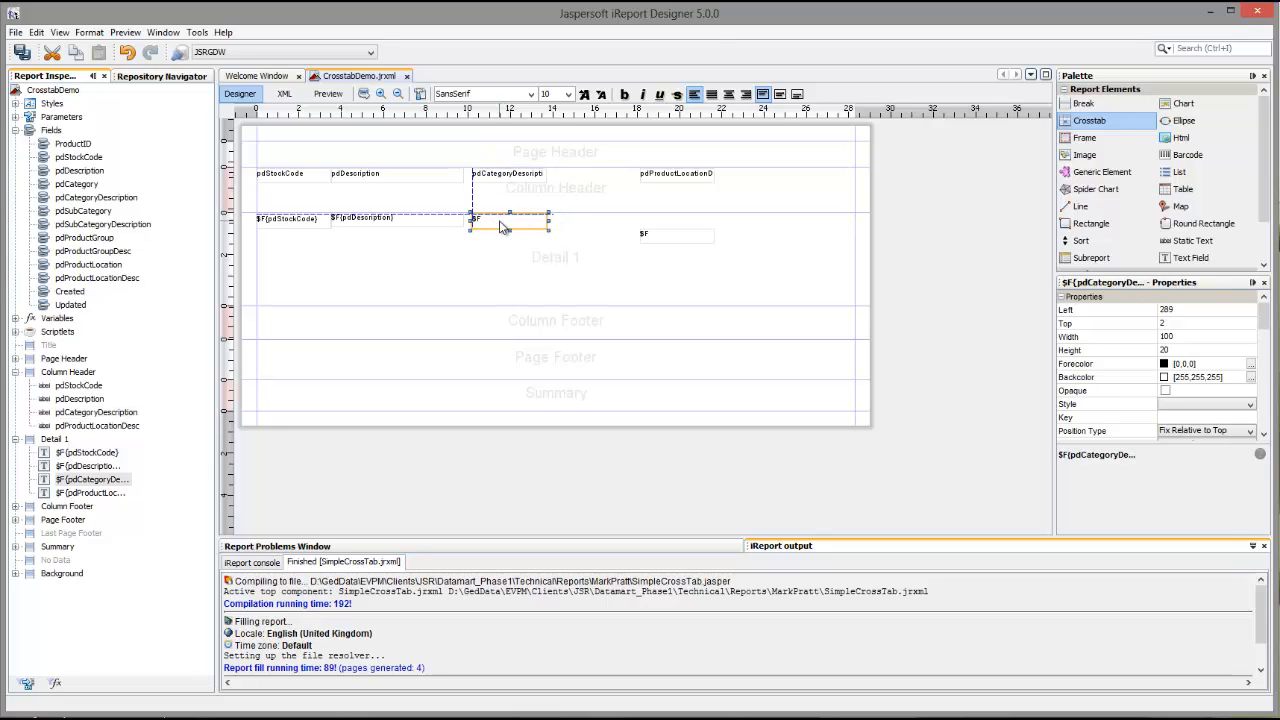
click(508, 172)
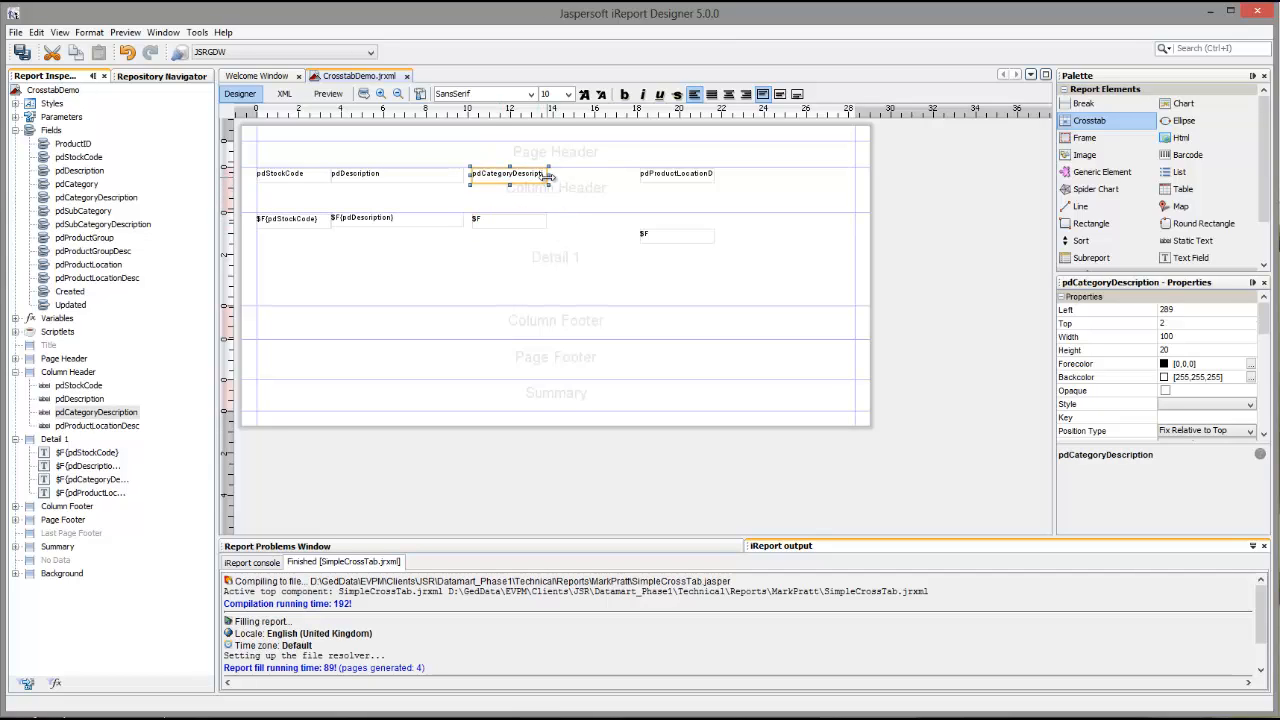
click(508, 218)
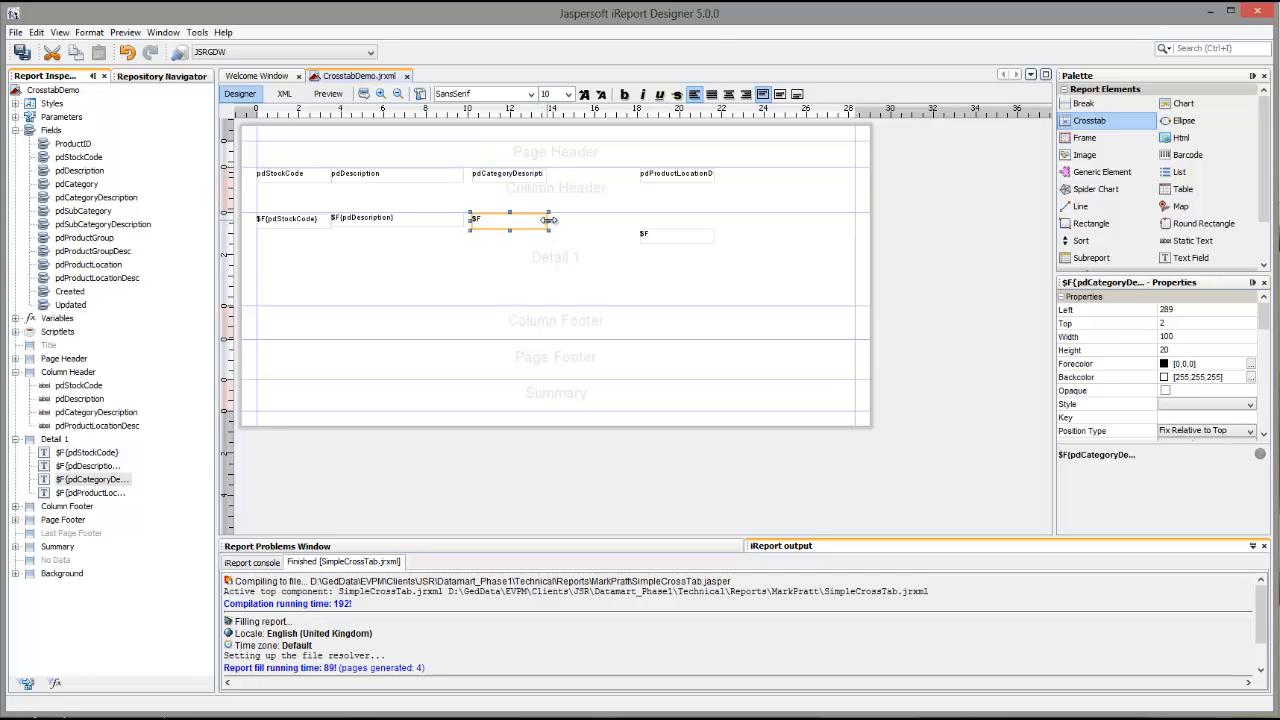
drag(548, 218, 600, 218)
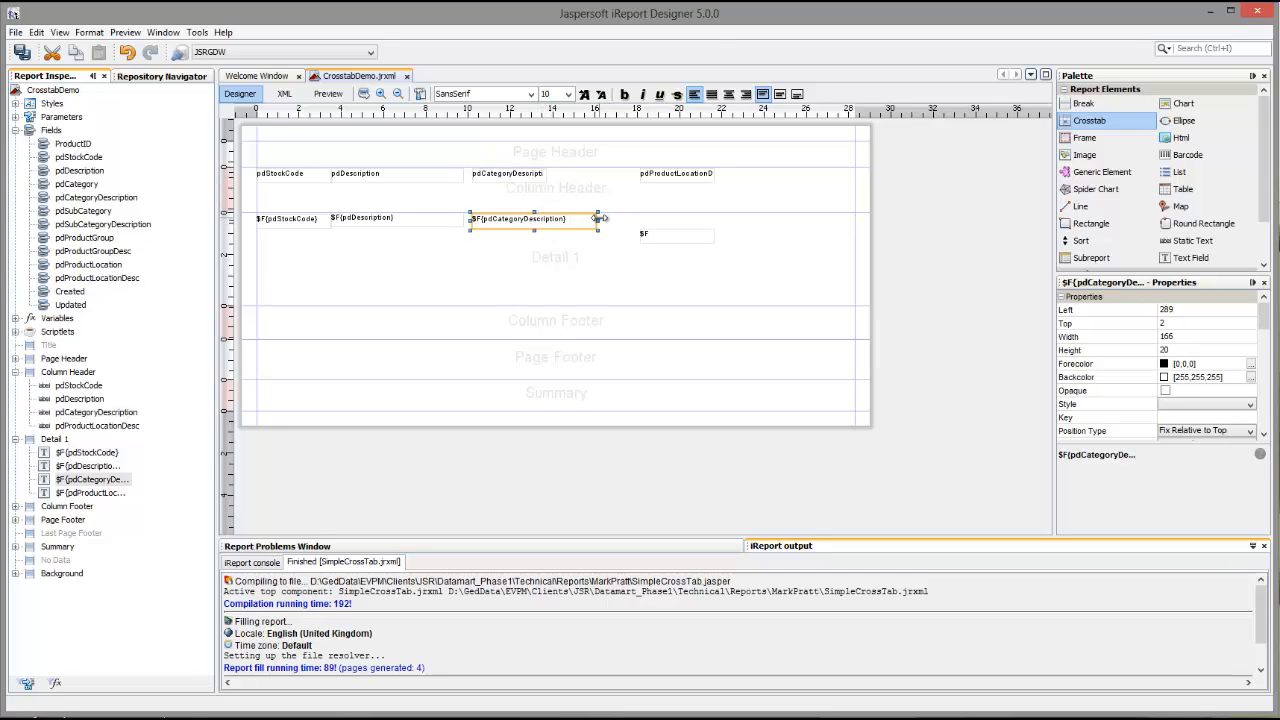
click(508, 172)
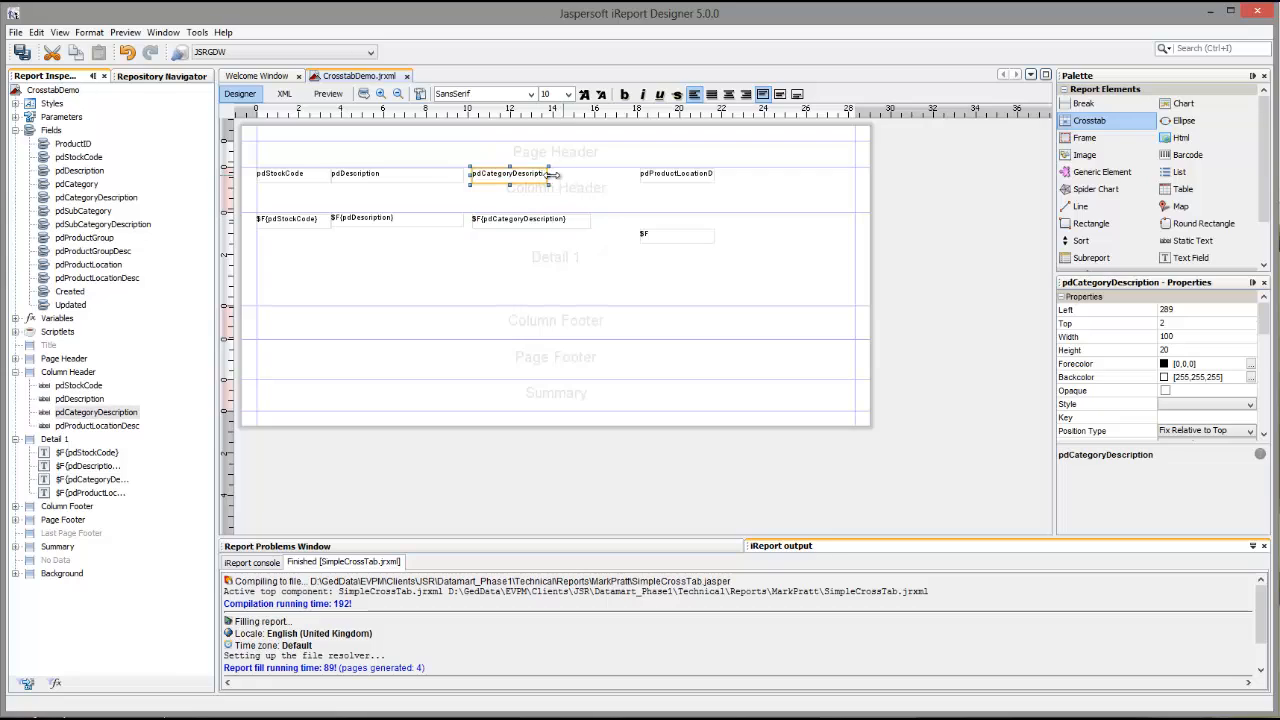
drag(548, 176, 592, 176)
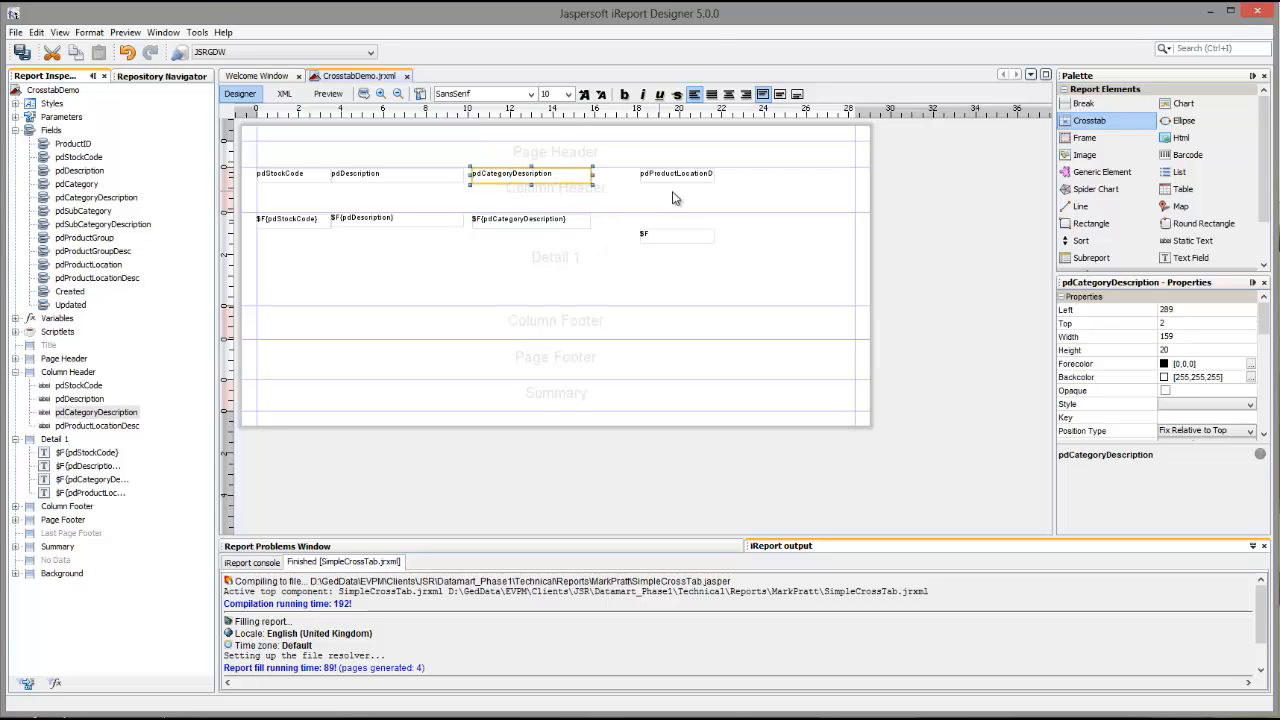
mouse_move(668, 186)
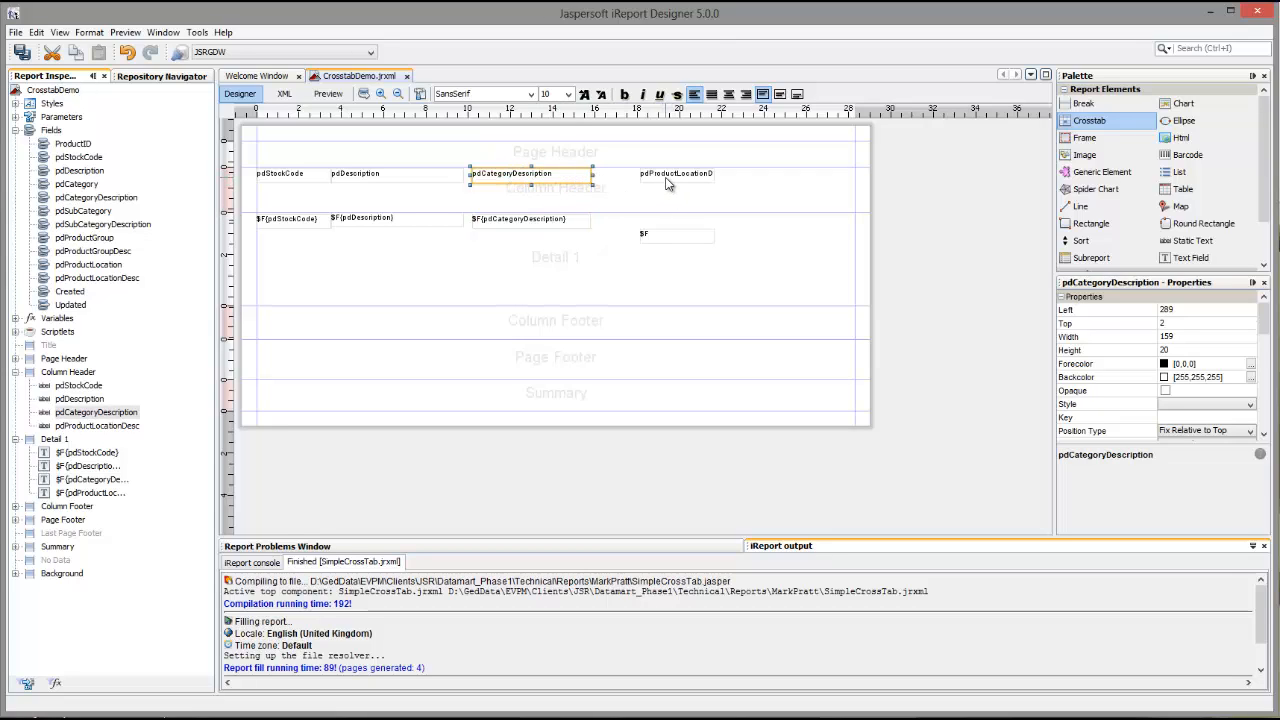
Step: Move and widen the product location label and field so they line up
click(676, 172)
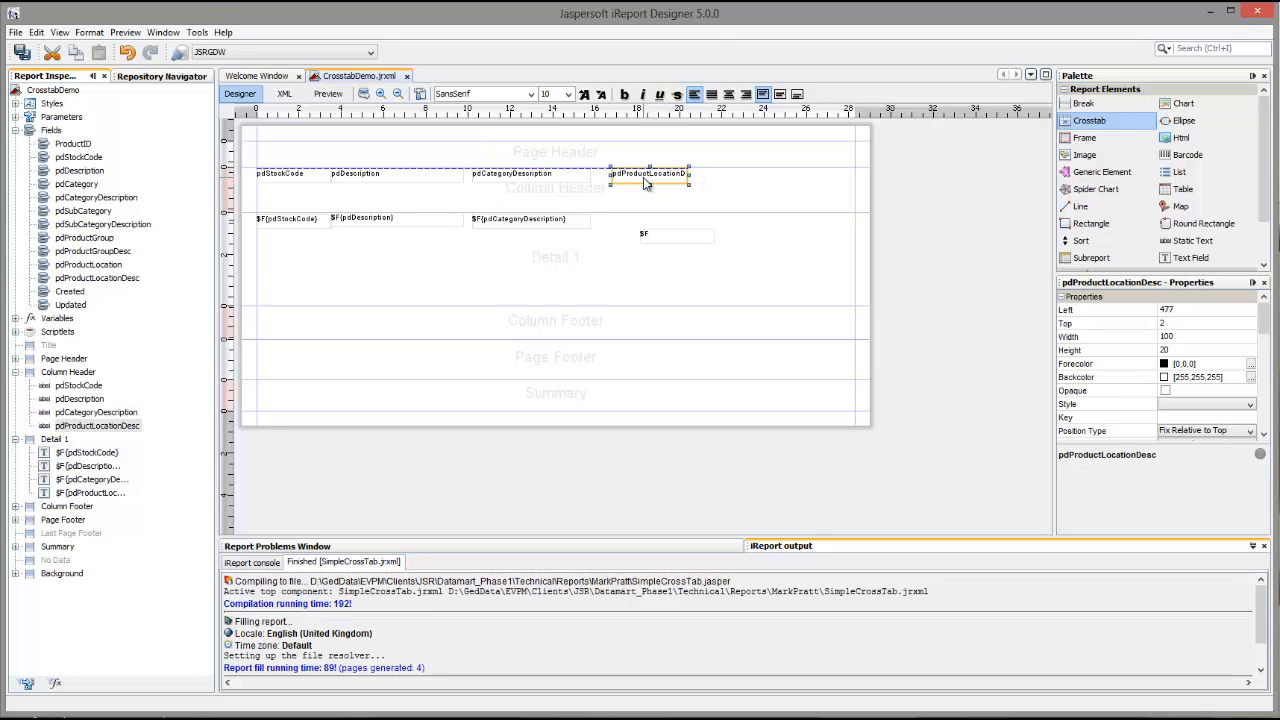
drag(648, 172, 638, 172)
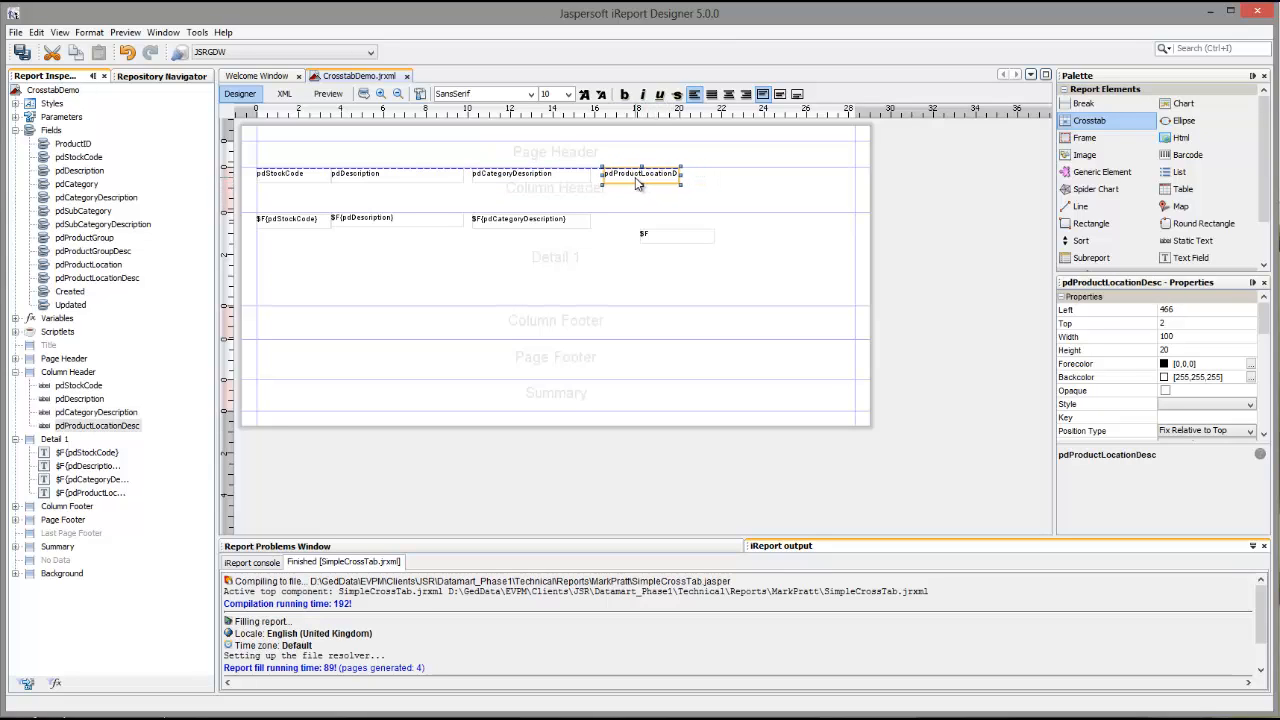
click(644, 218)
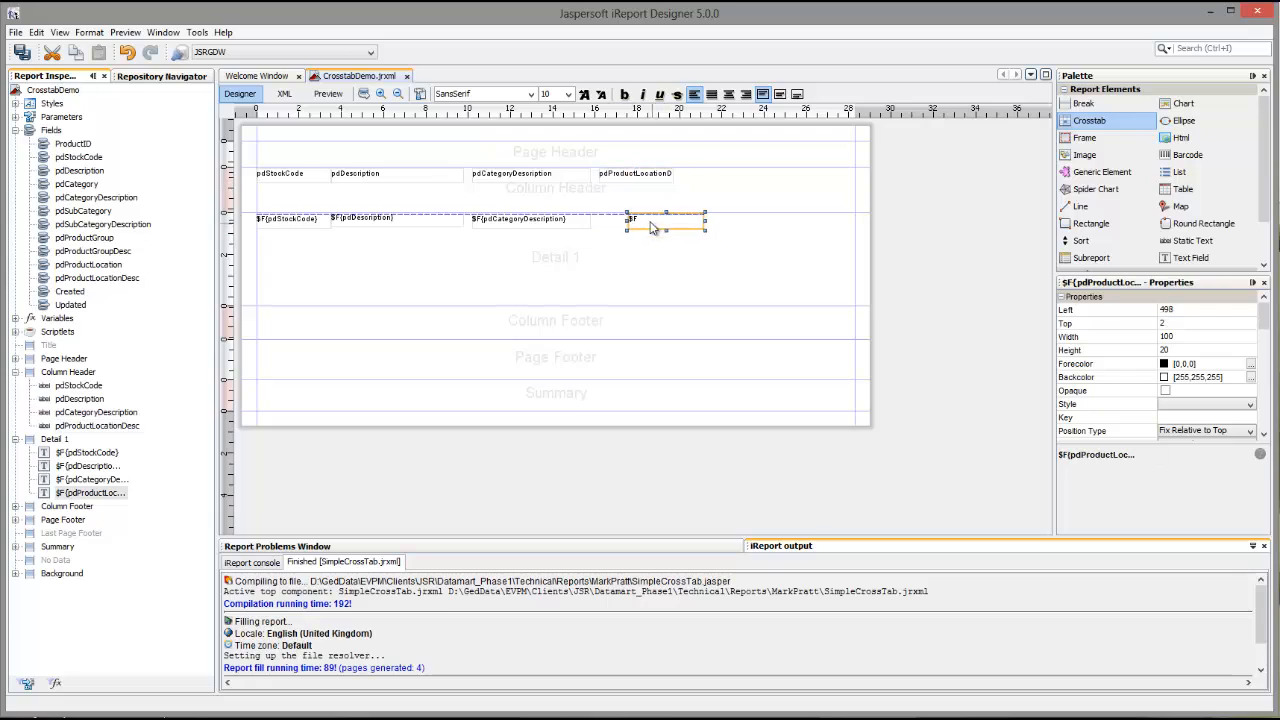
drag(664, 222, 644, 222)
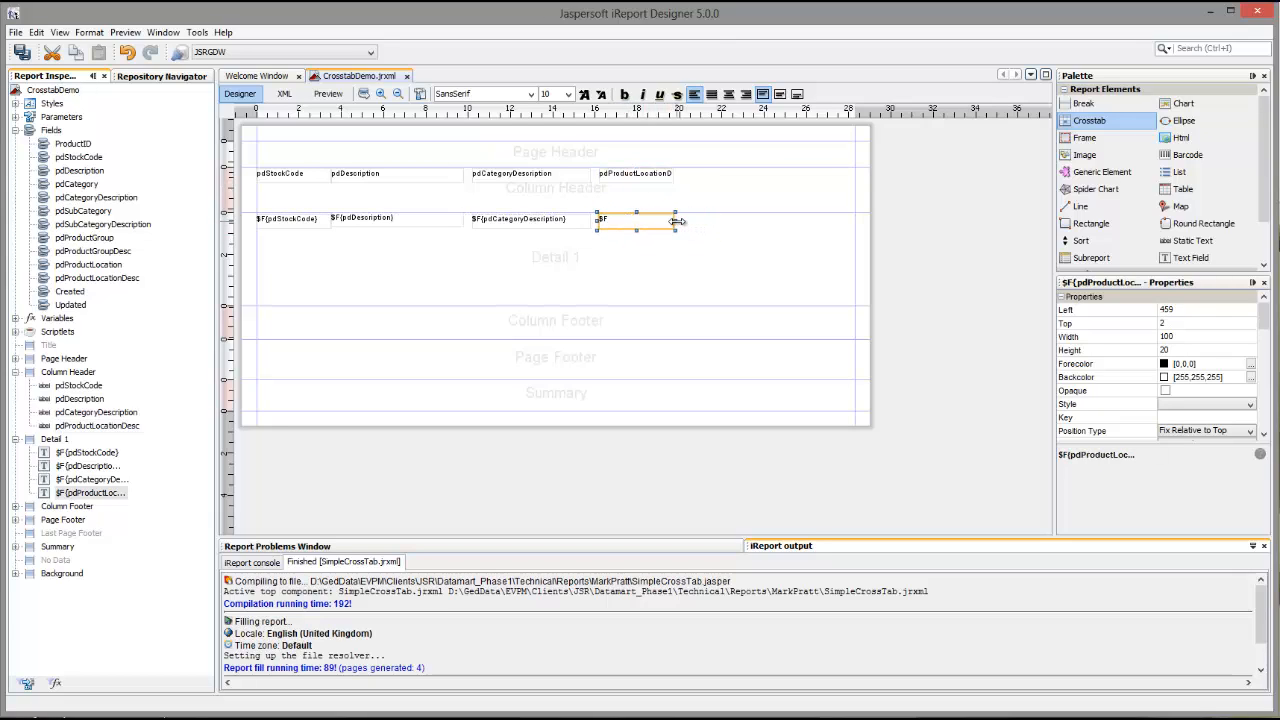
drag(676, 220, 738, 218)
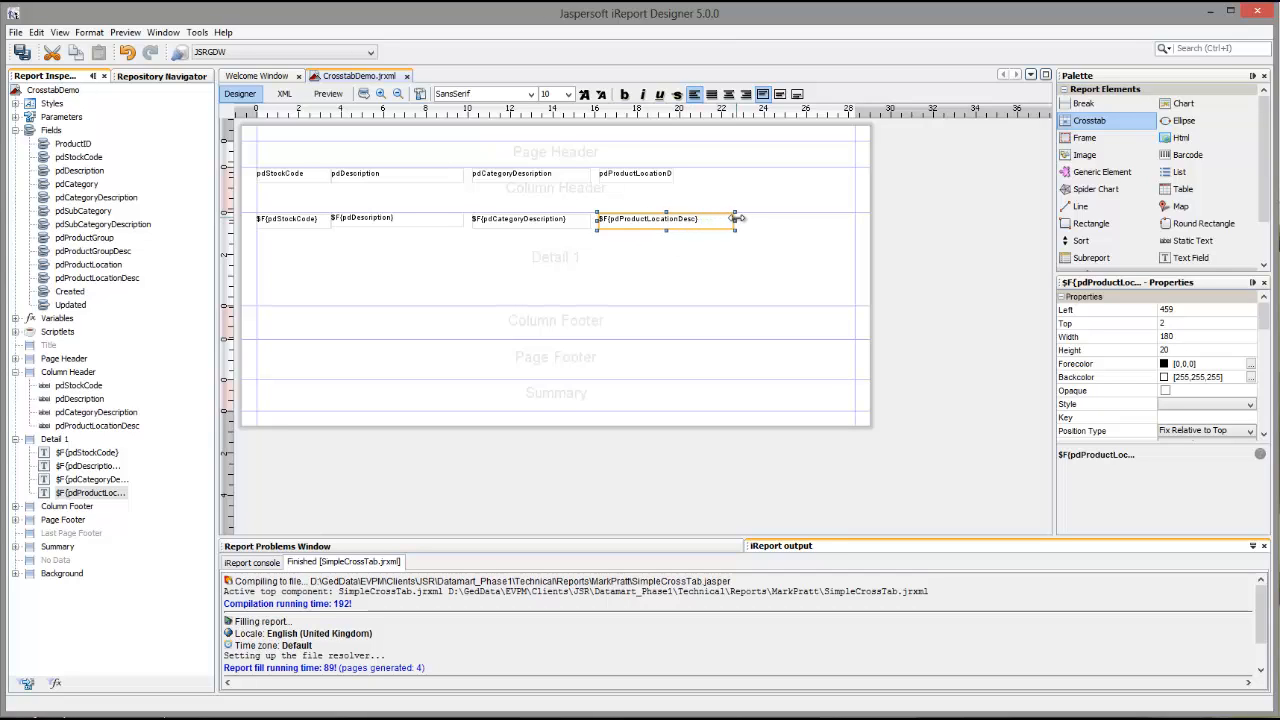
click(636, 172)
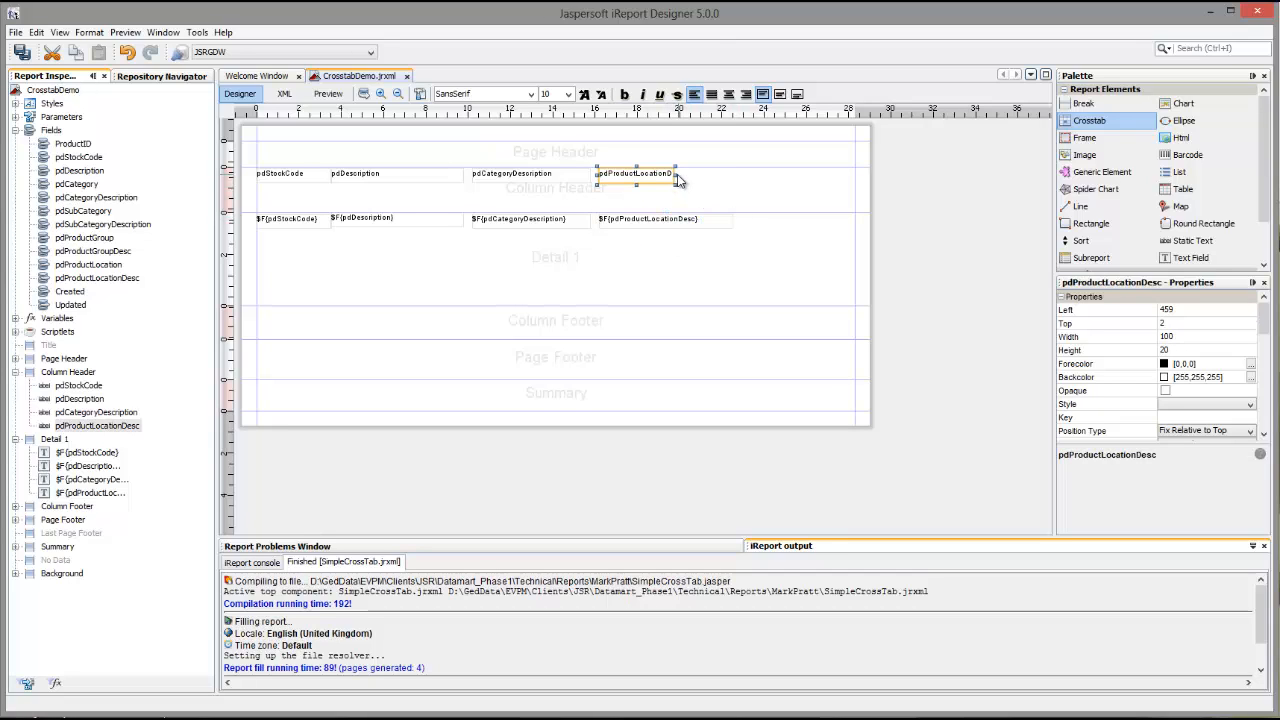
drag(676, 178, 736, 178)
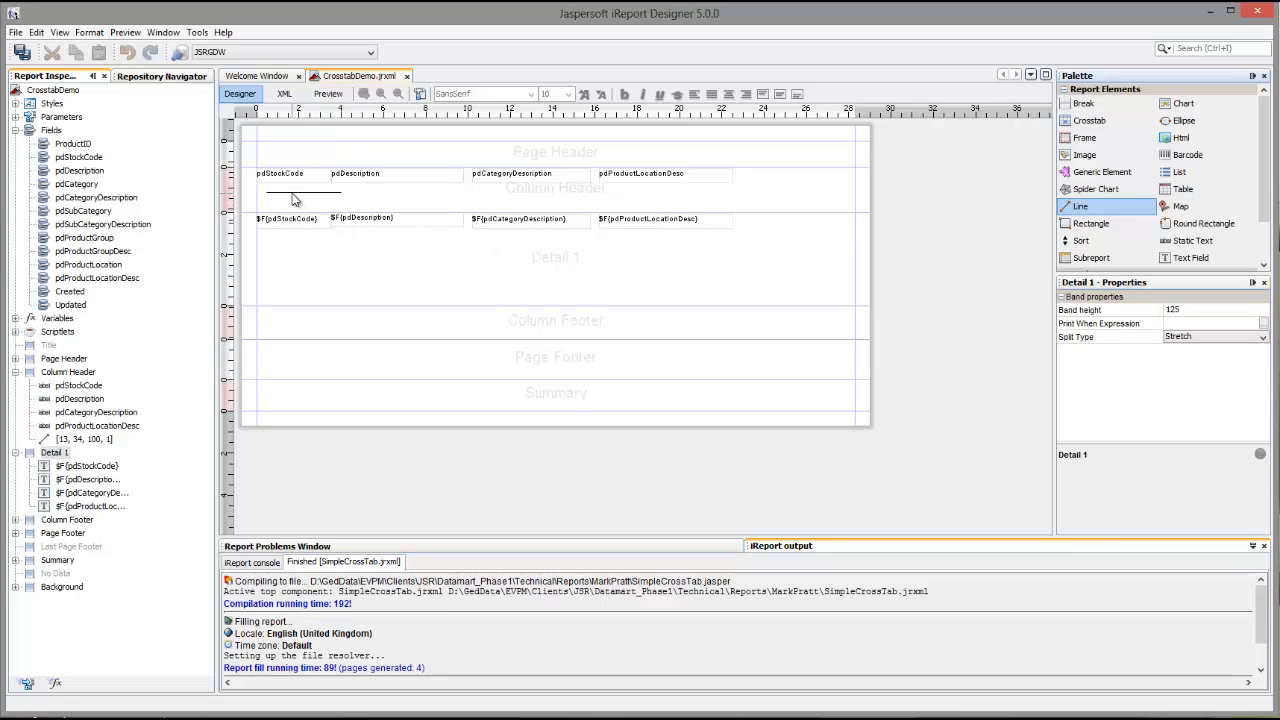
Step: Stretch the header underline across all four columns and shrink the Detail band to fit
click(300, 196)
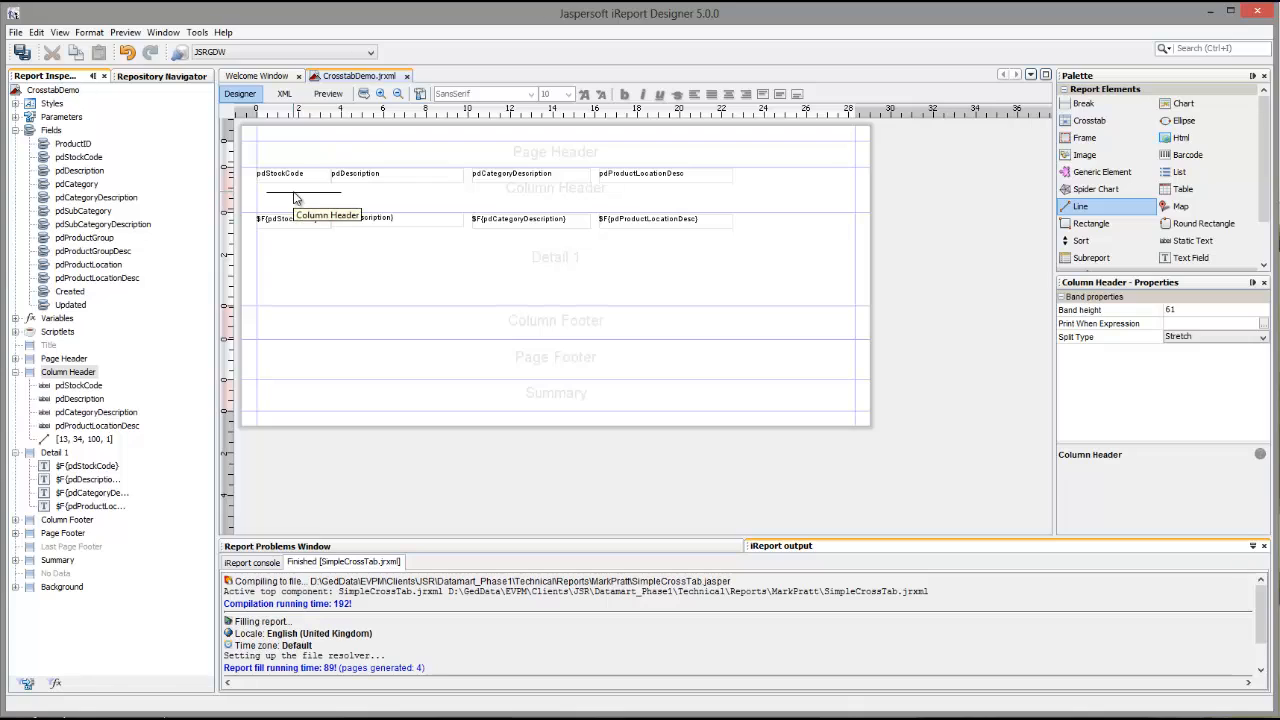
click(304, 192)
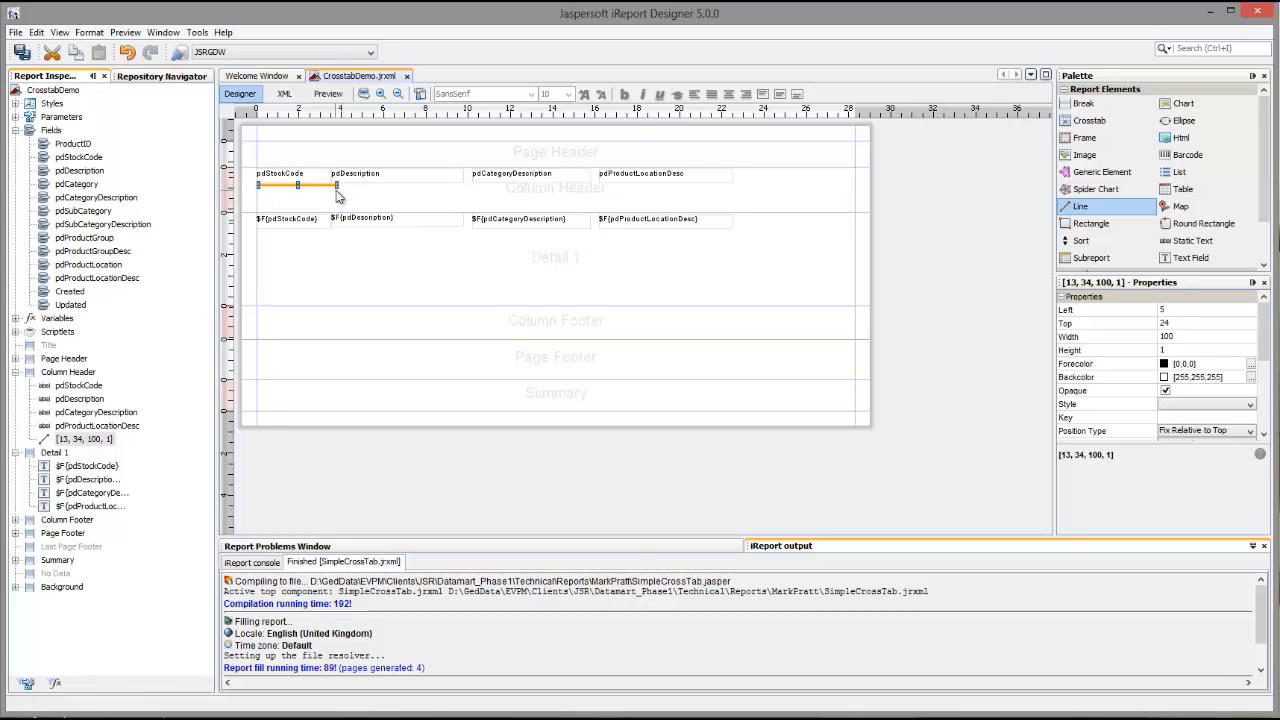
mouse_move(340, 194)
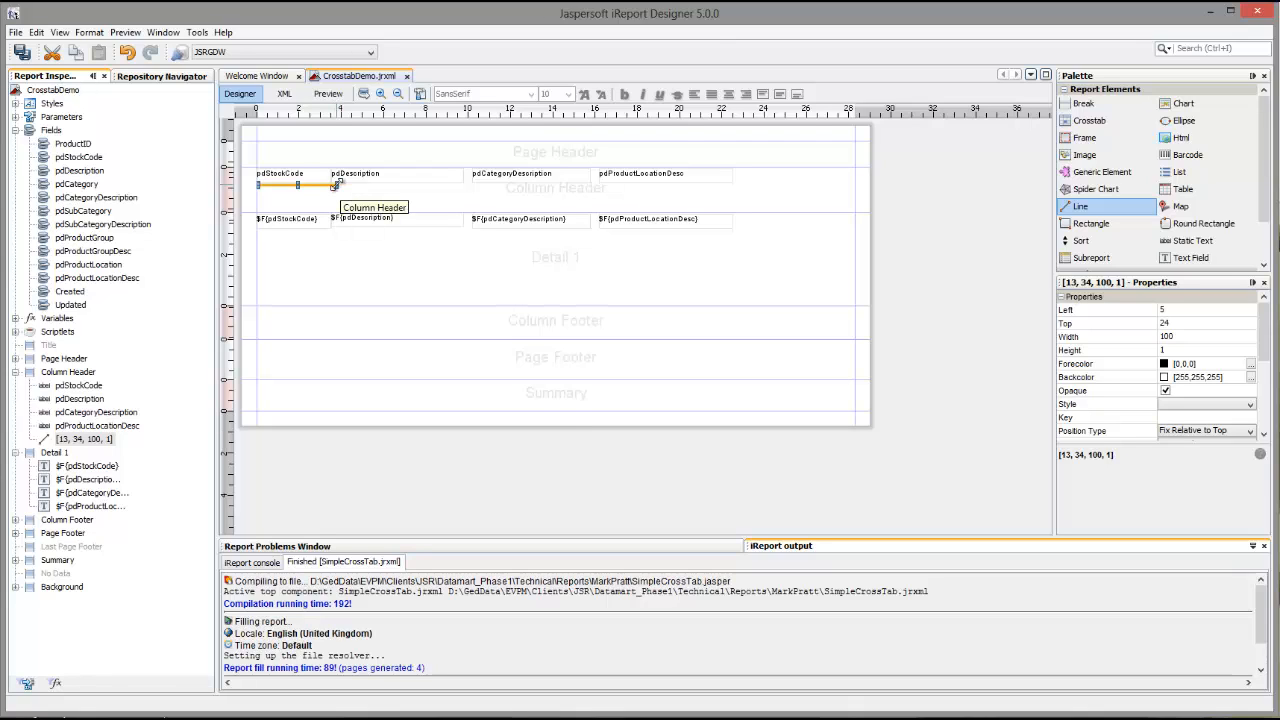
drag(338, 184, 756, 184)
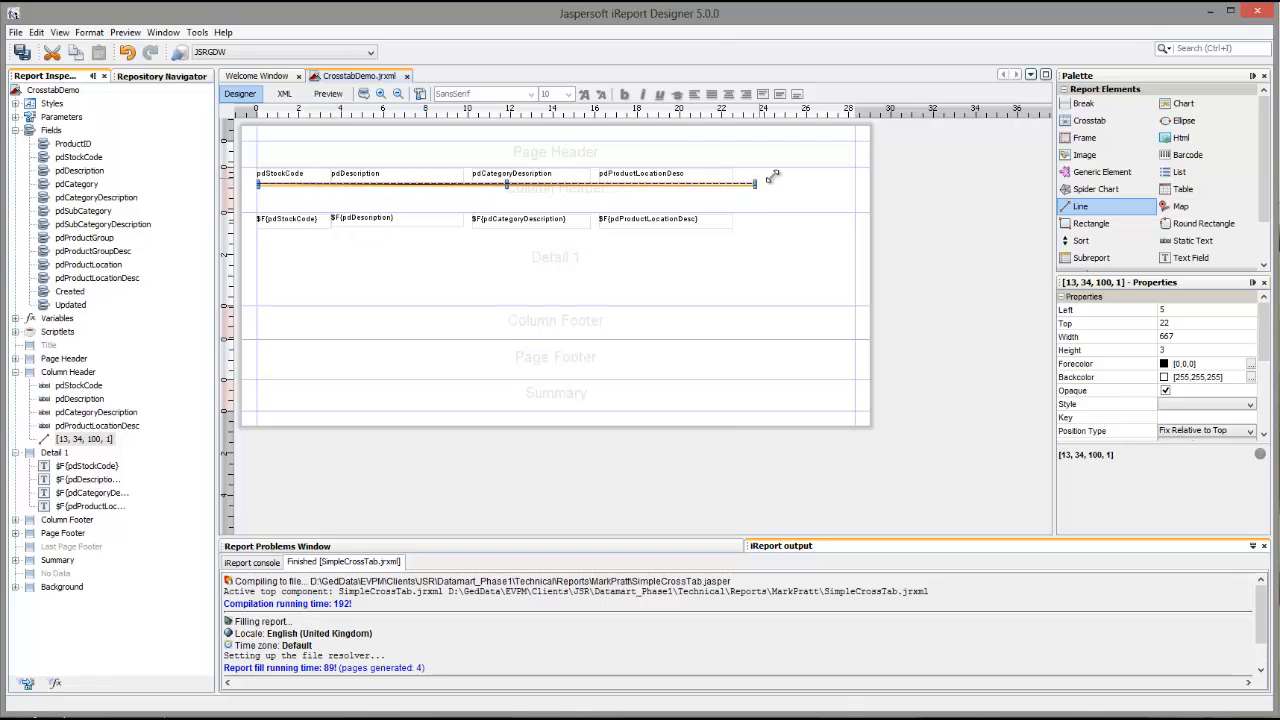
drag(756, 184, 850, 184)
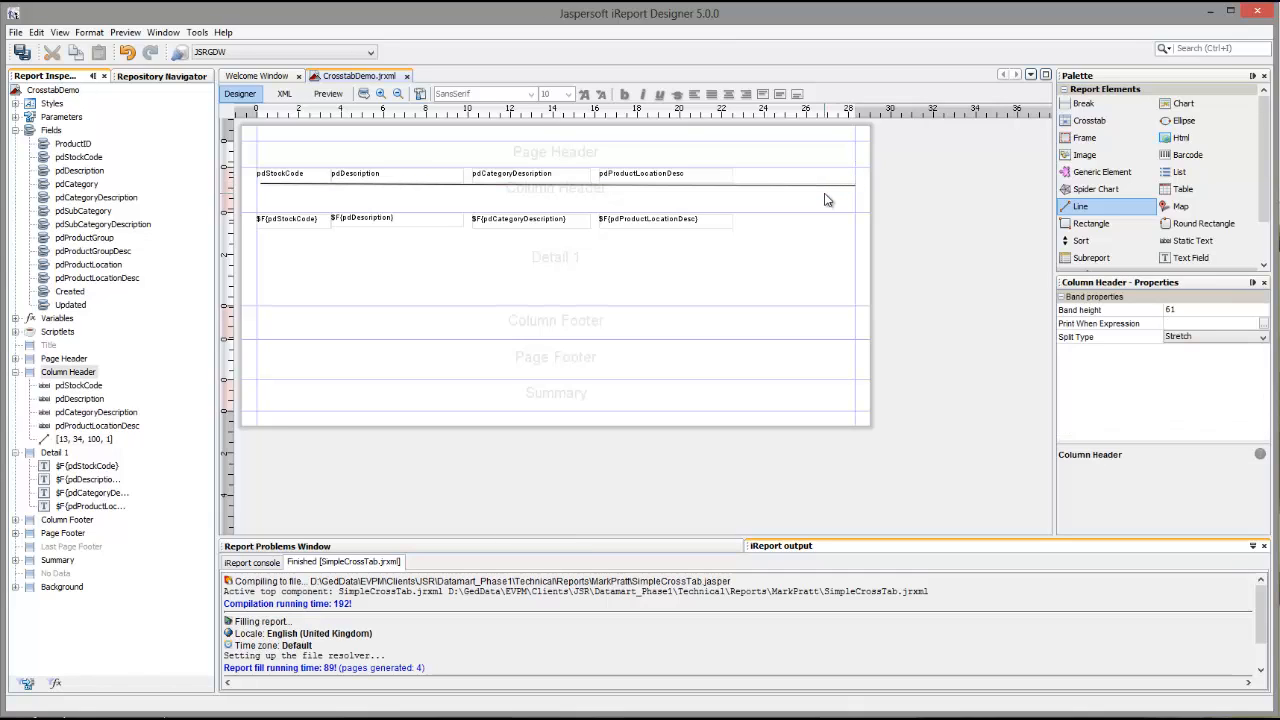
mouse_move(800, 200)
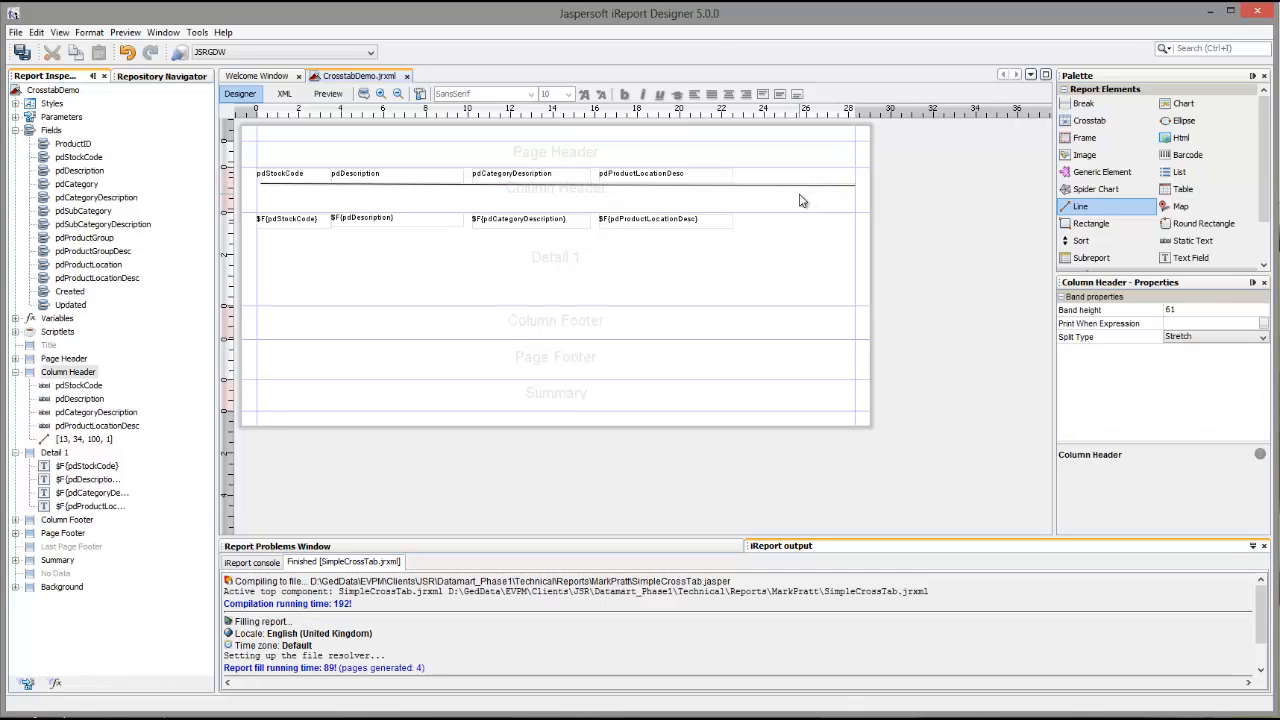
mouse_move(734, 252)
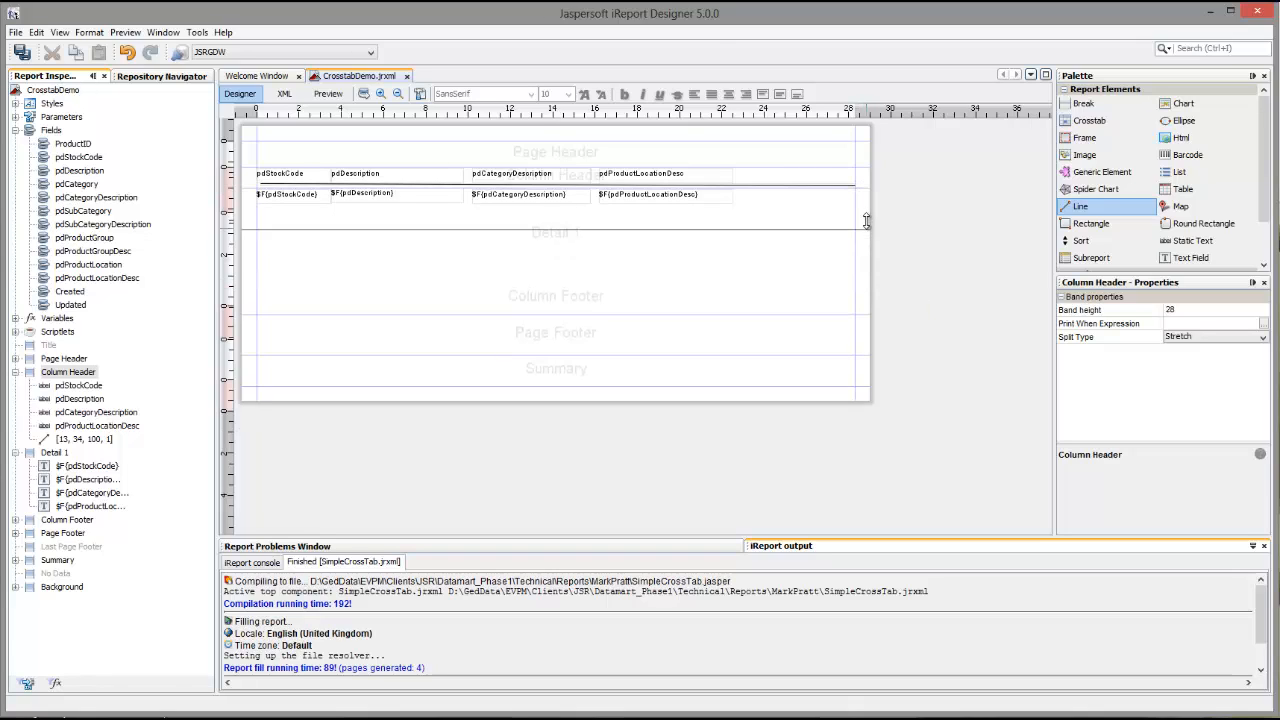
drag(864, 218, 864, 204)
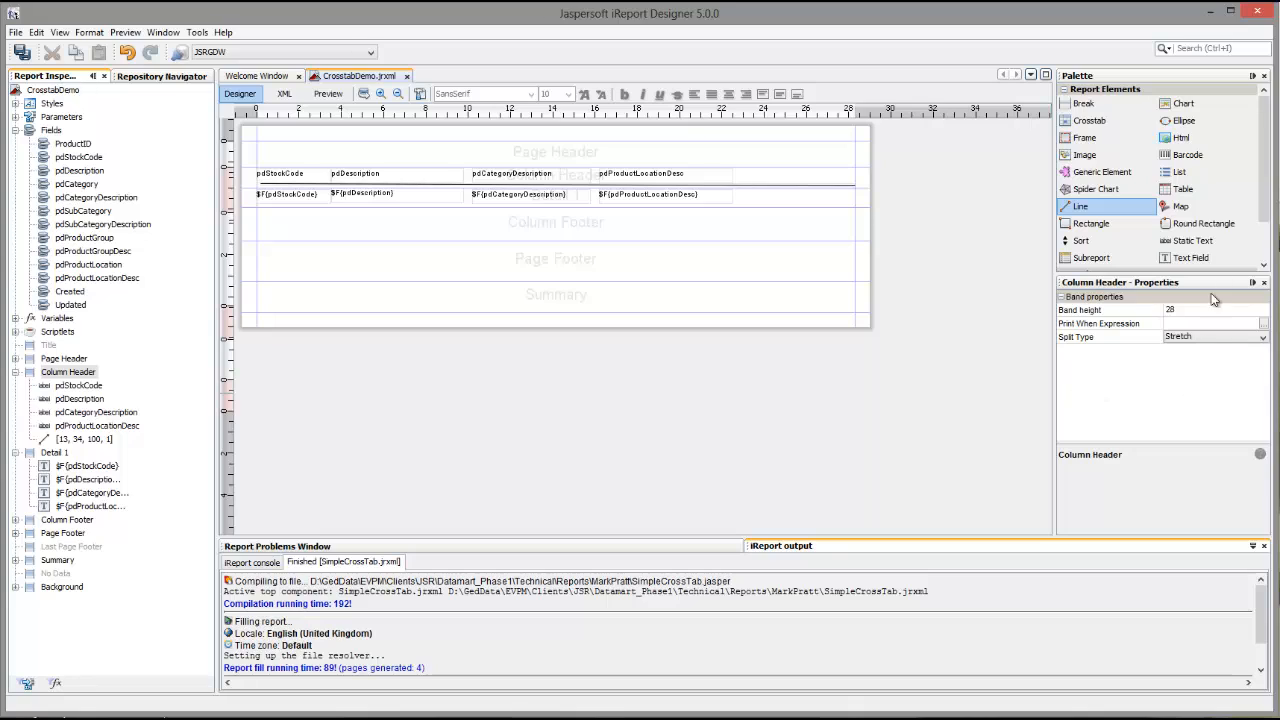
Step: Place a Page X of Y element in the Page Footer and move both fields to its right side
scroll(down, 3)
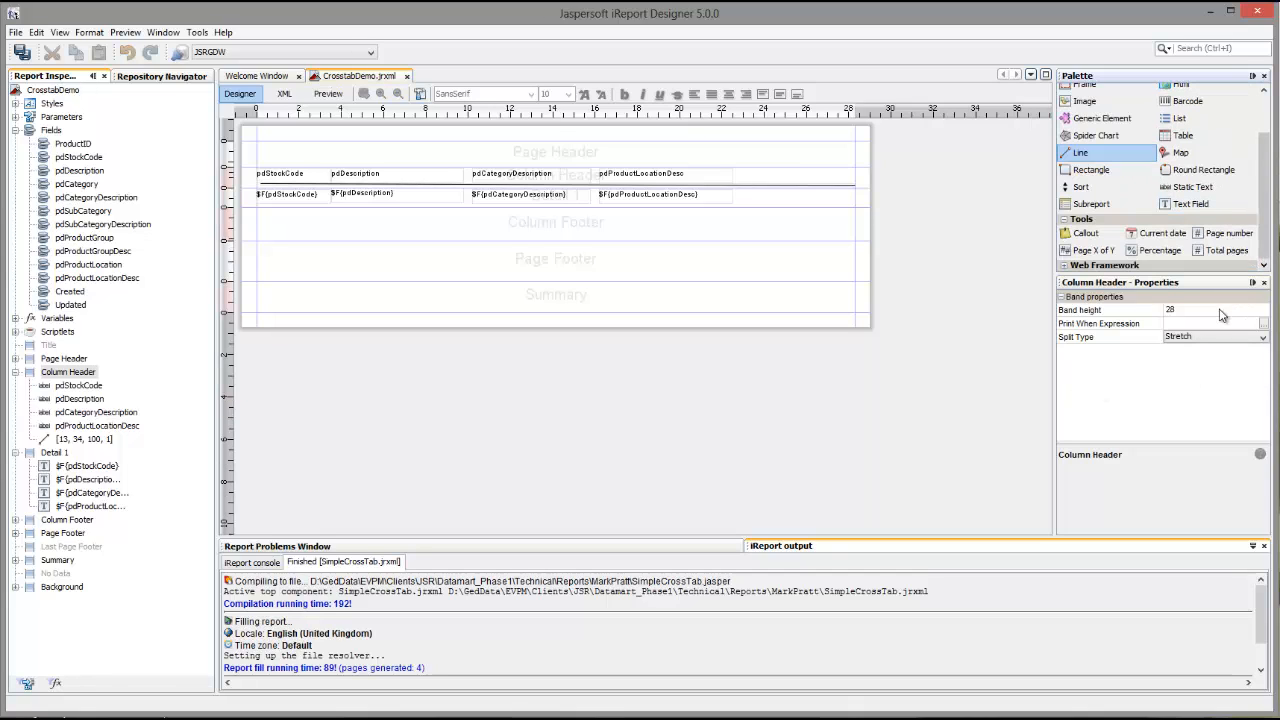
mouse_move(1090, 250)
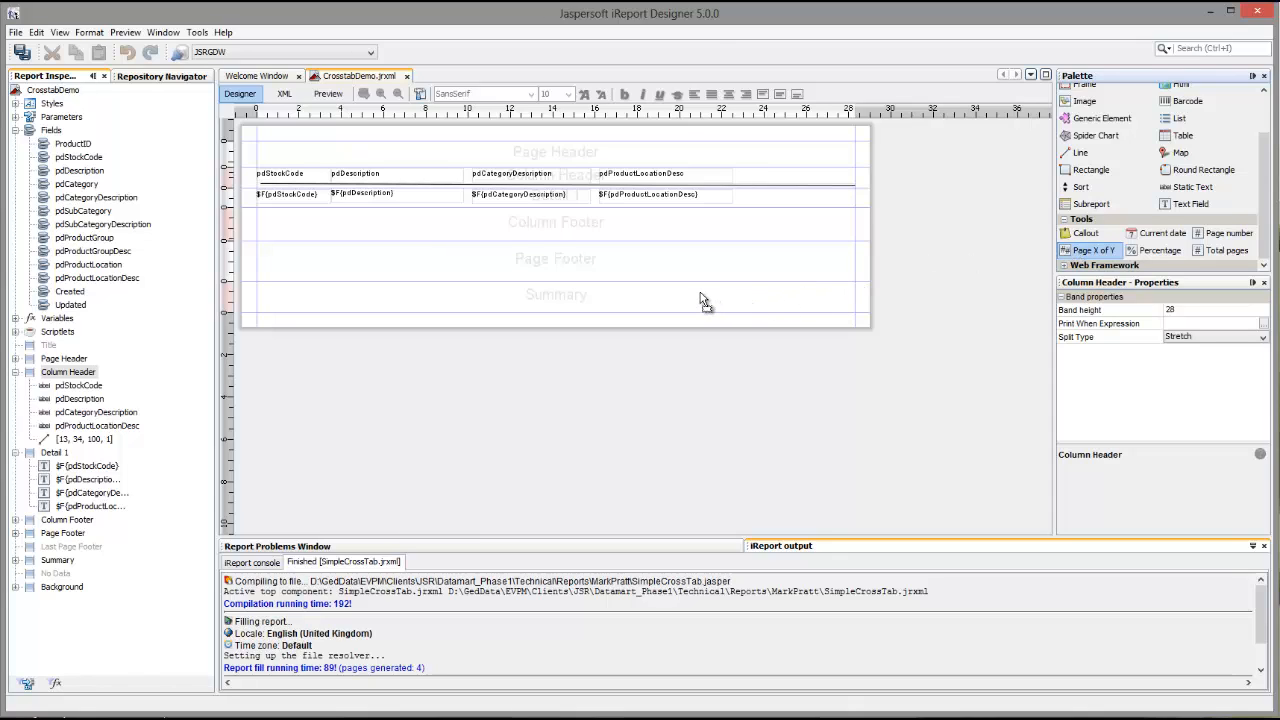
mouse_move(736, 264)
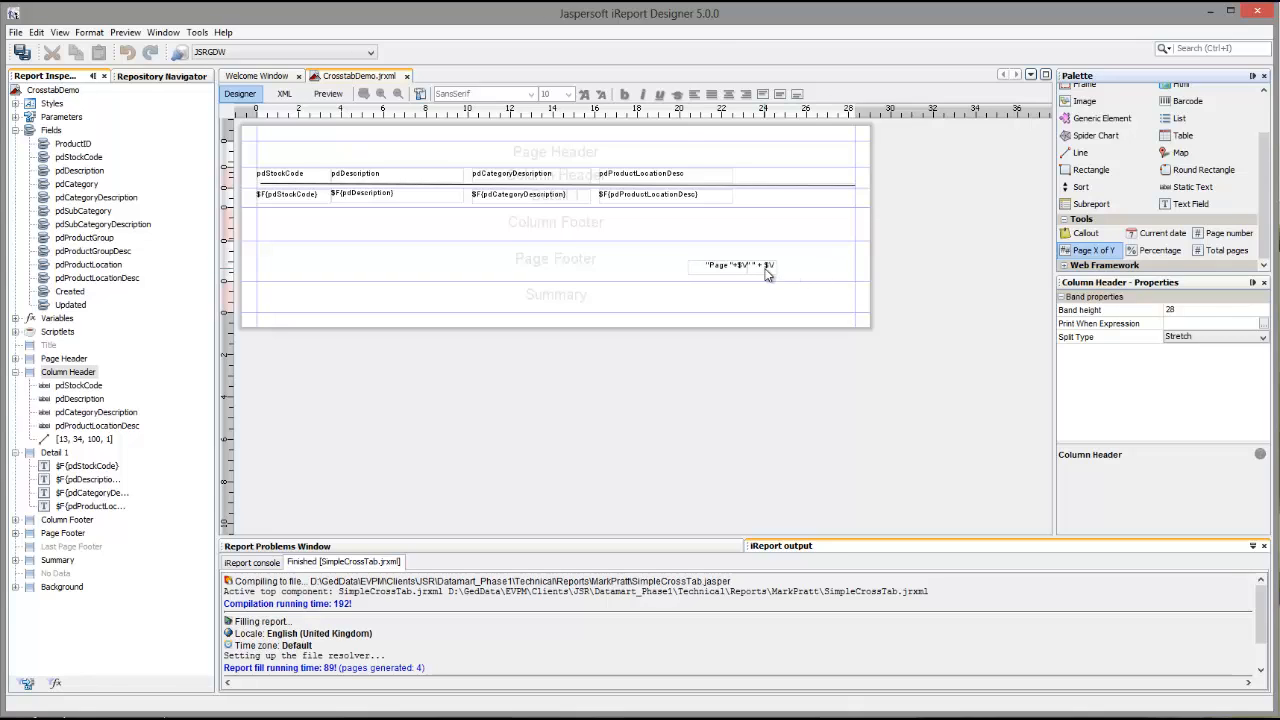
click(736, 264)
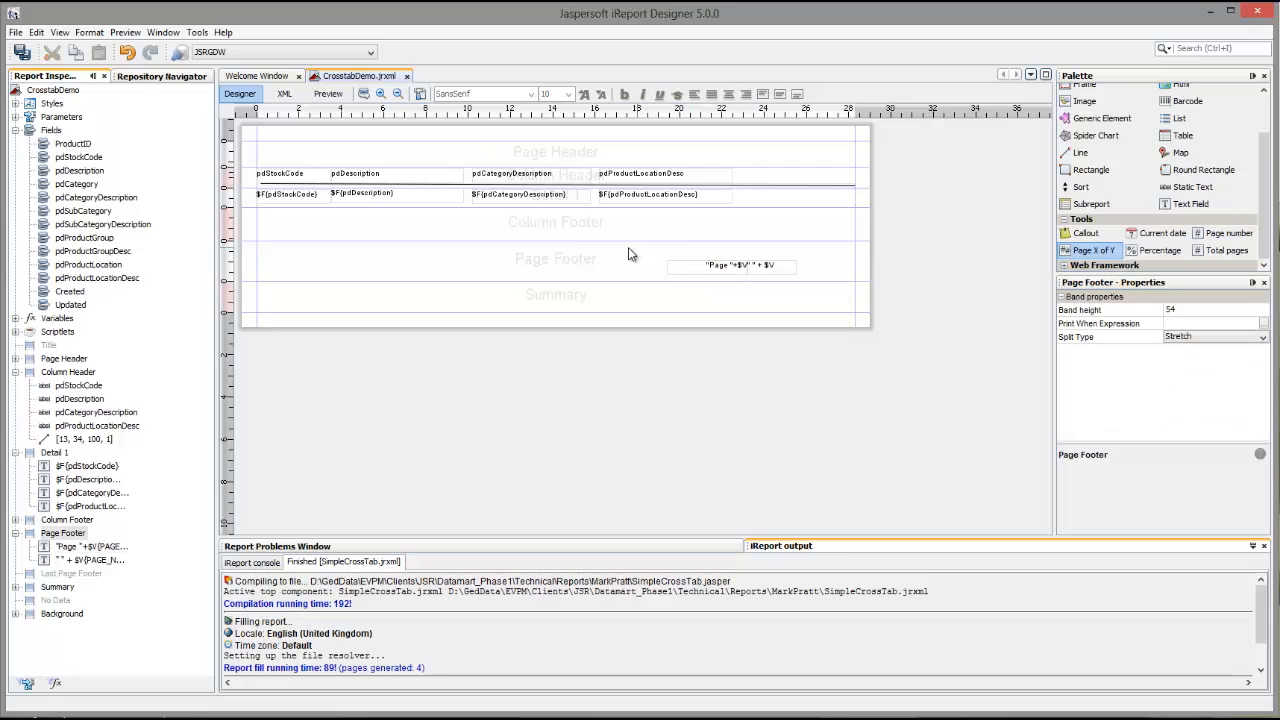
click(730, 264)
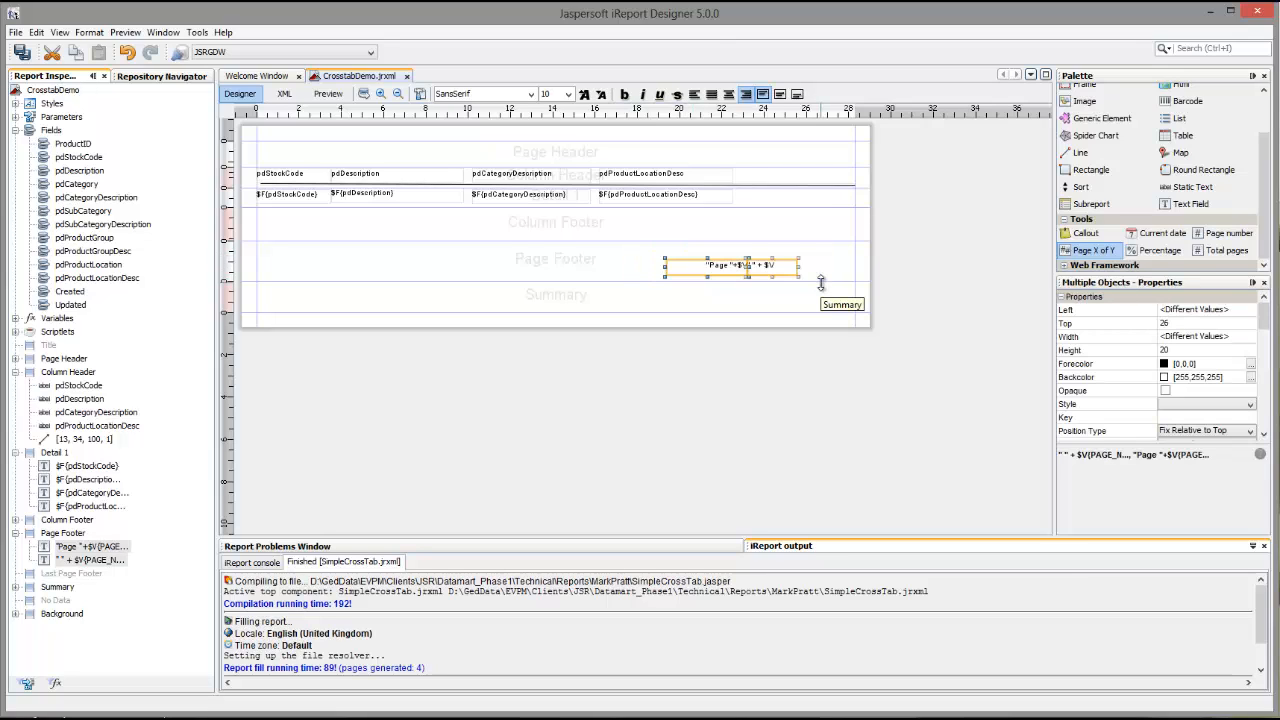
drag(730, 264, 730, 252)
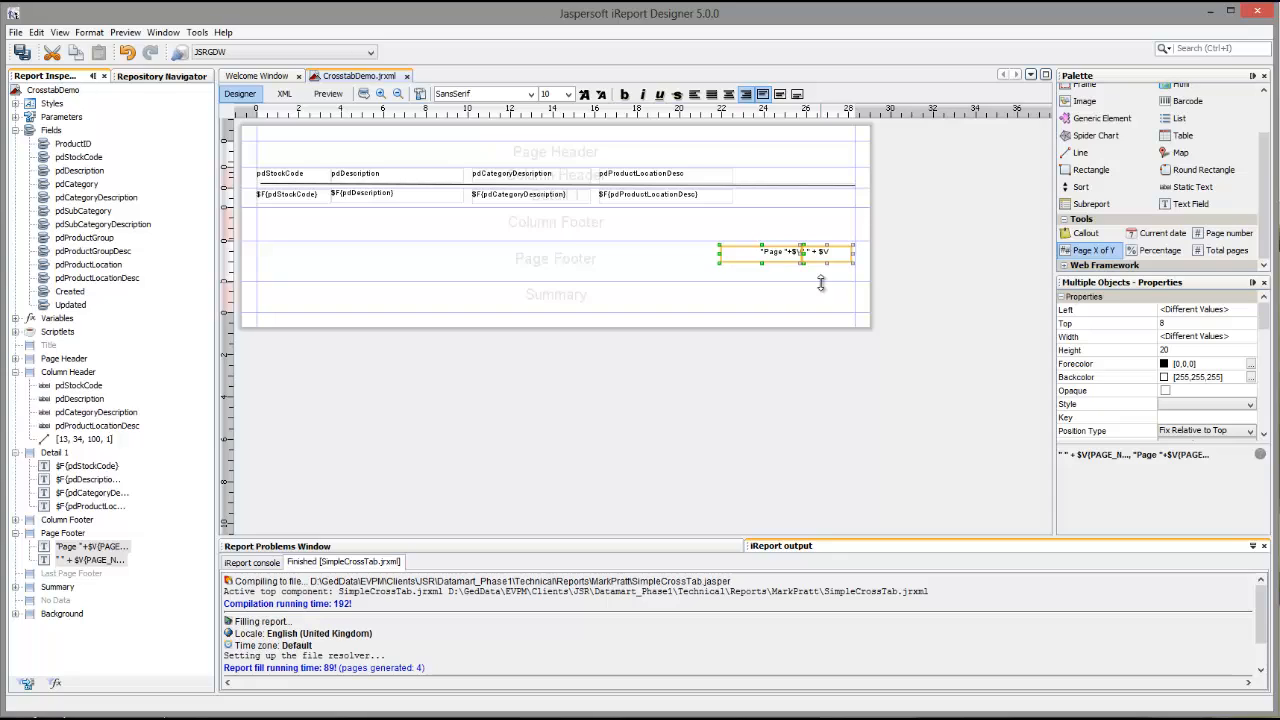
mouse_move(790, 206)
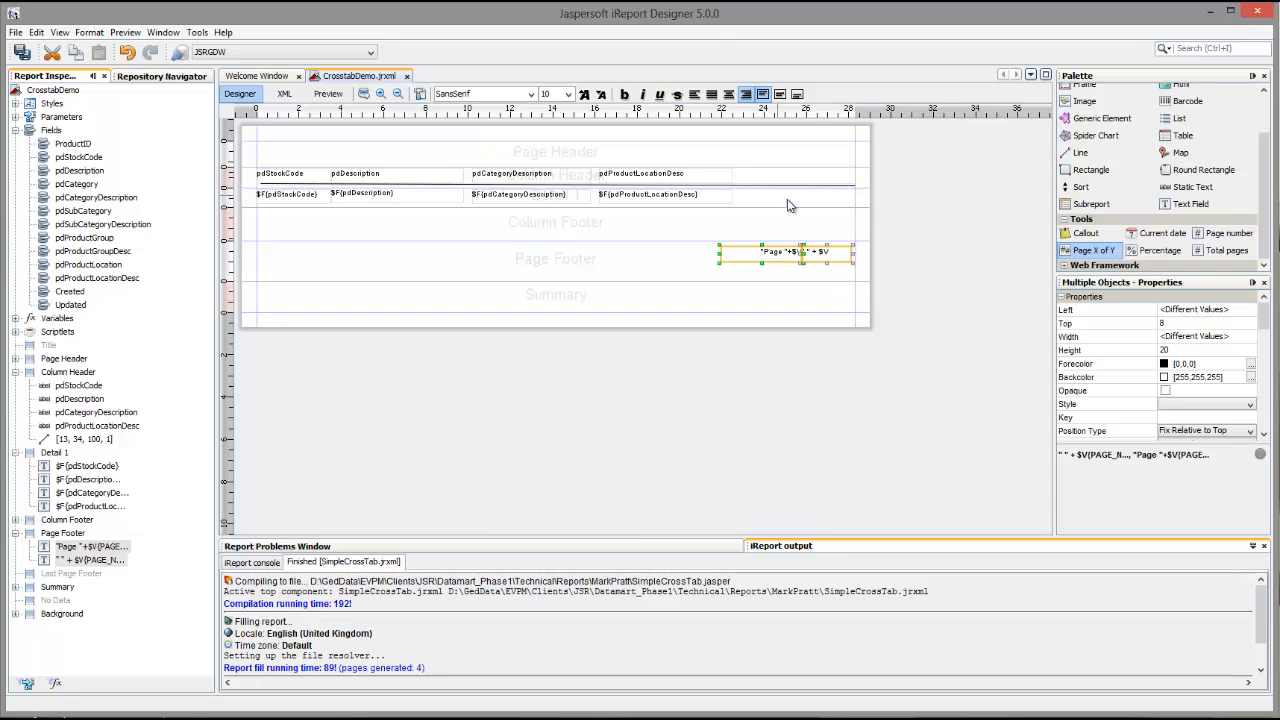
Step: Copy the column header underline and paste it into the Page Footer above the page counter
click(796, 188)
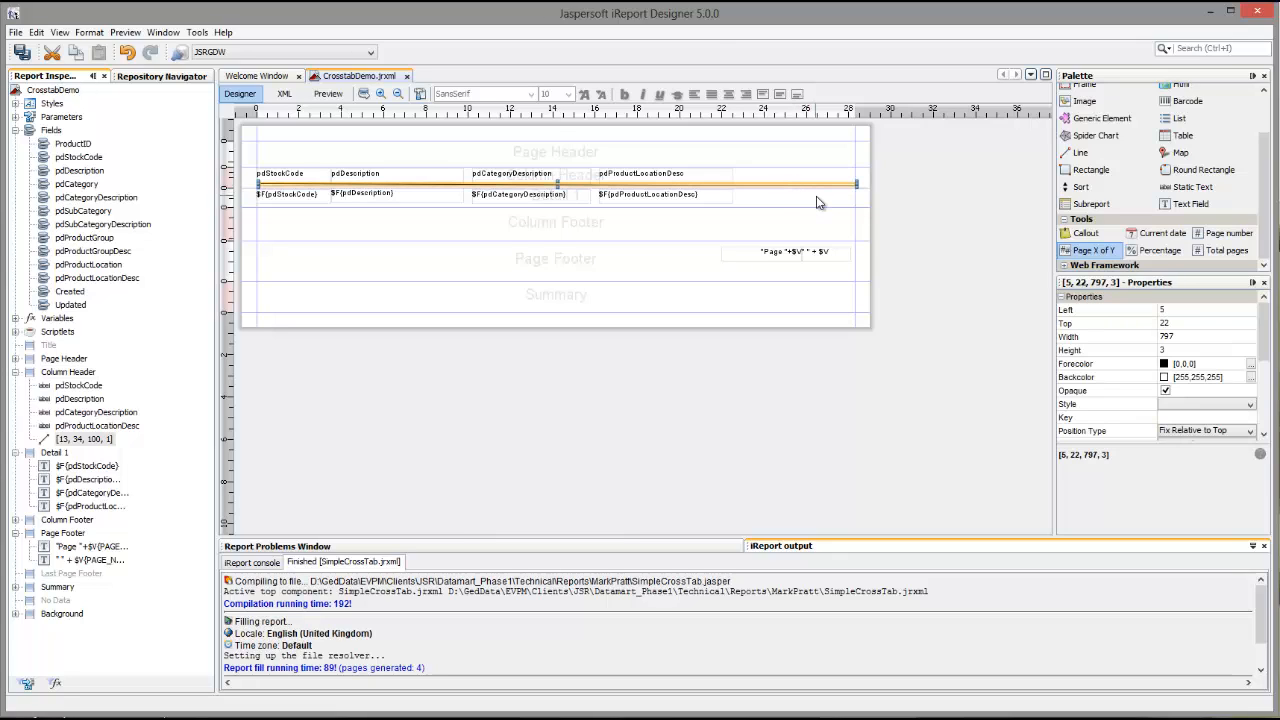
mouse_move(816, 184)
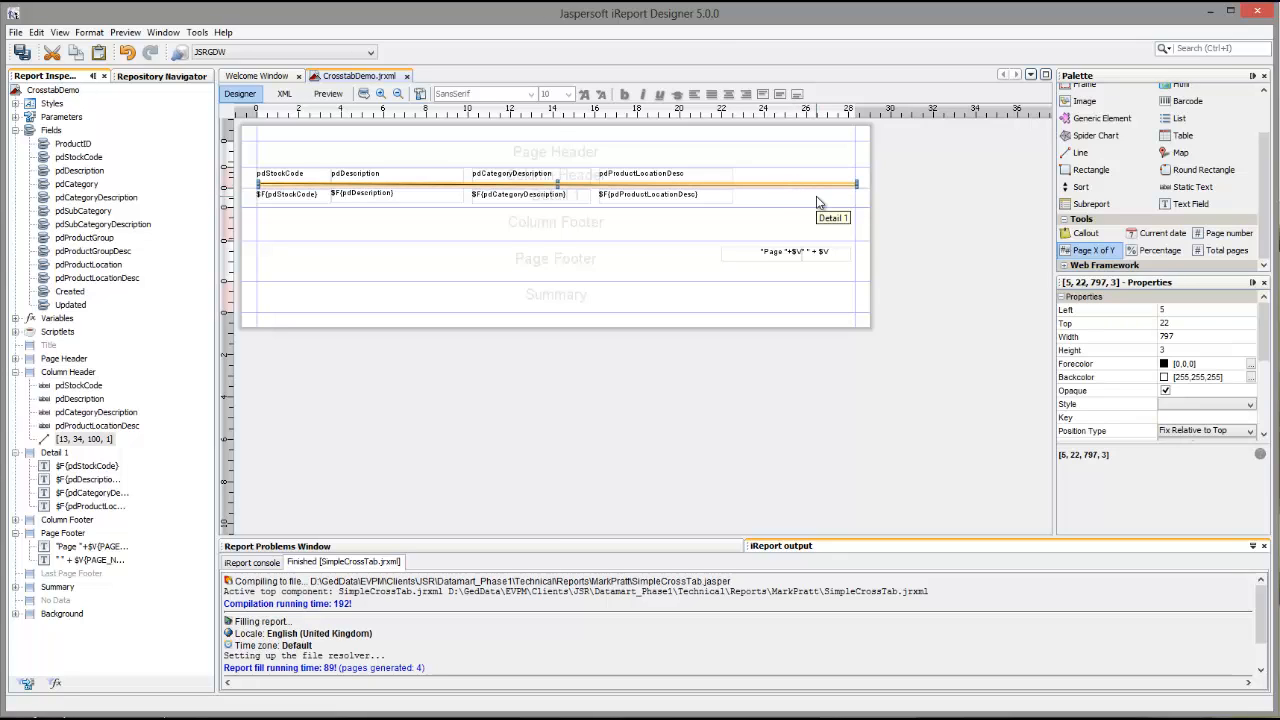
mouse_move(436, 268)
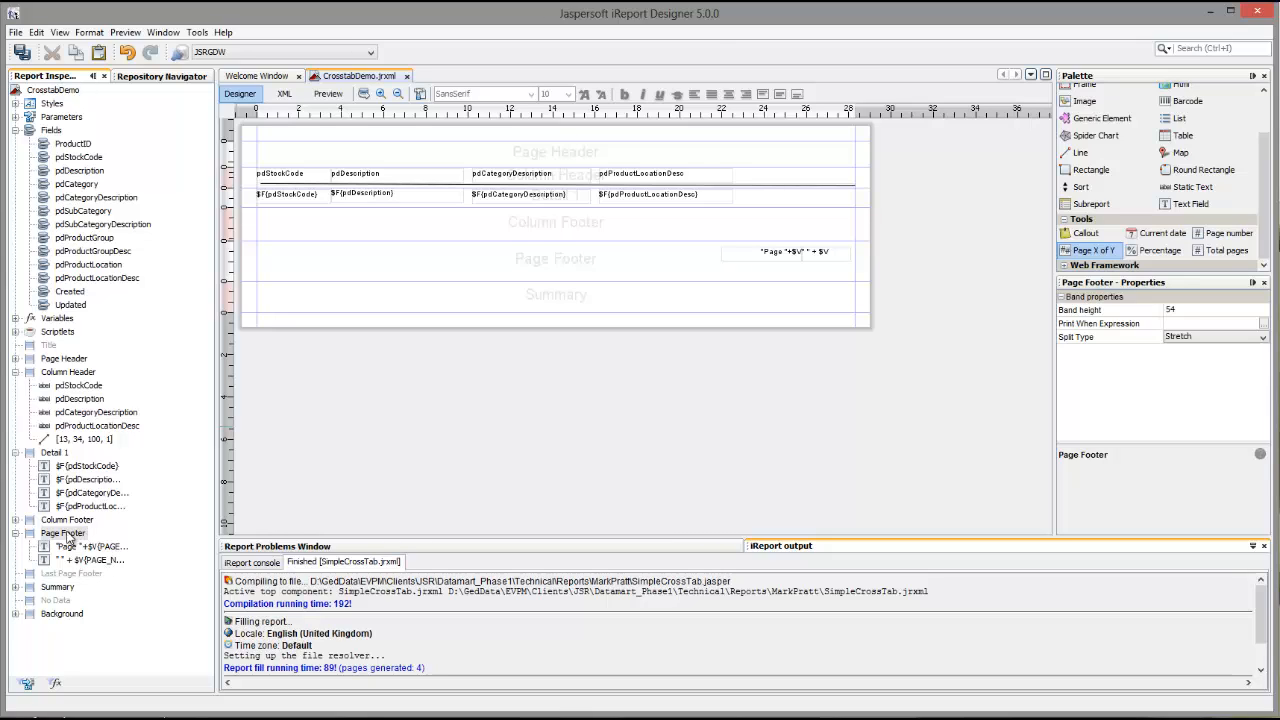
click(64, 532)
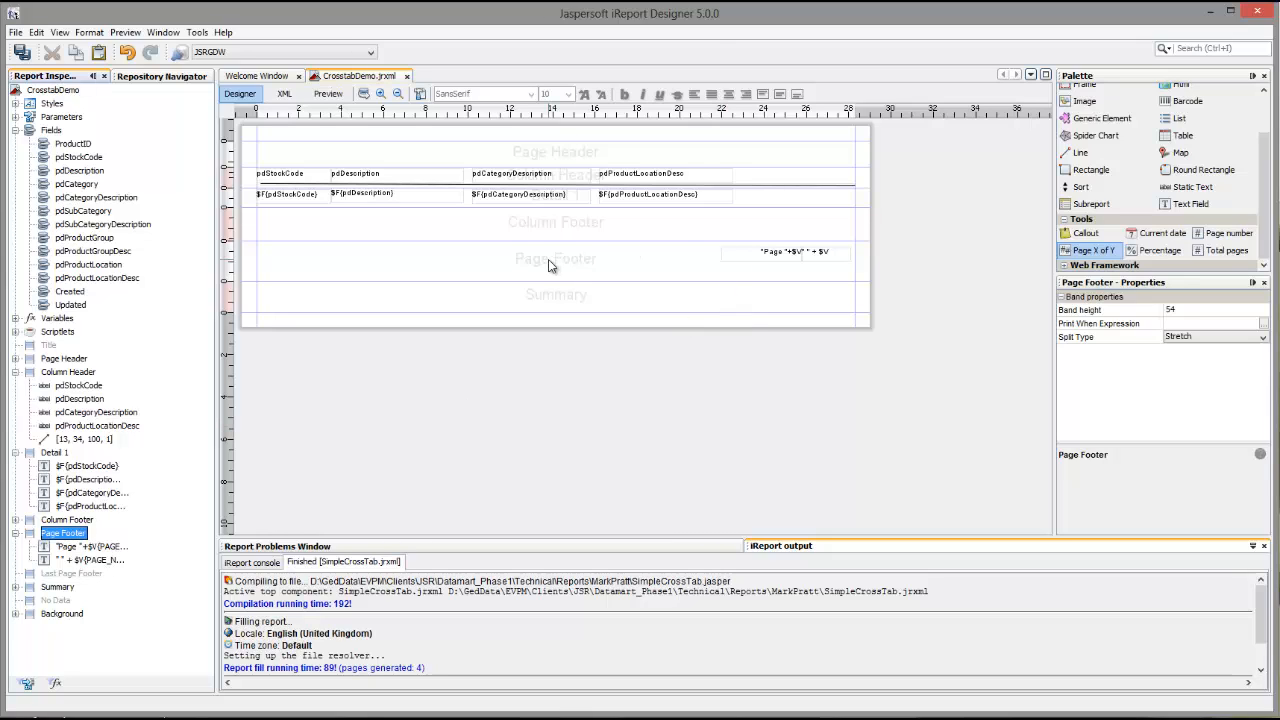
click(560, 264)
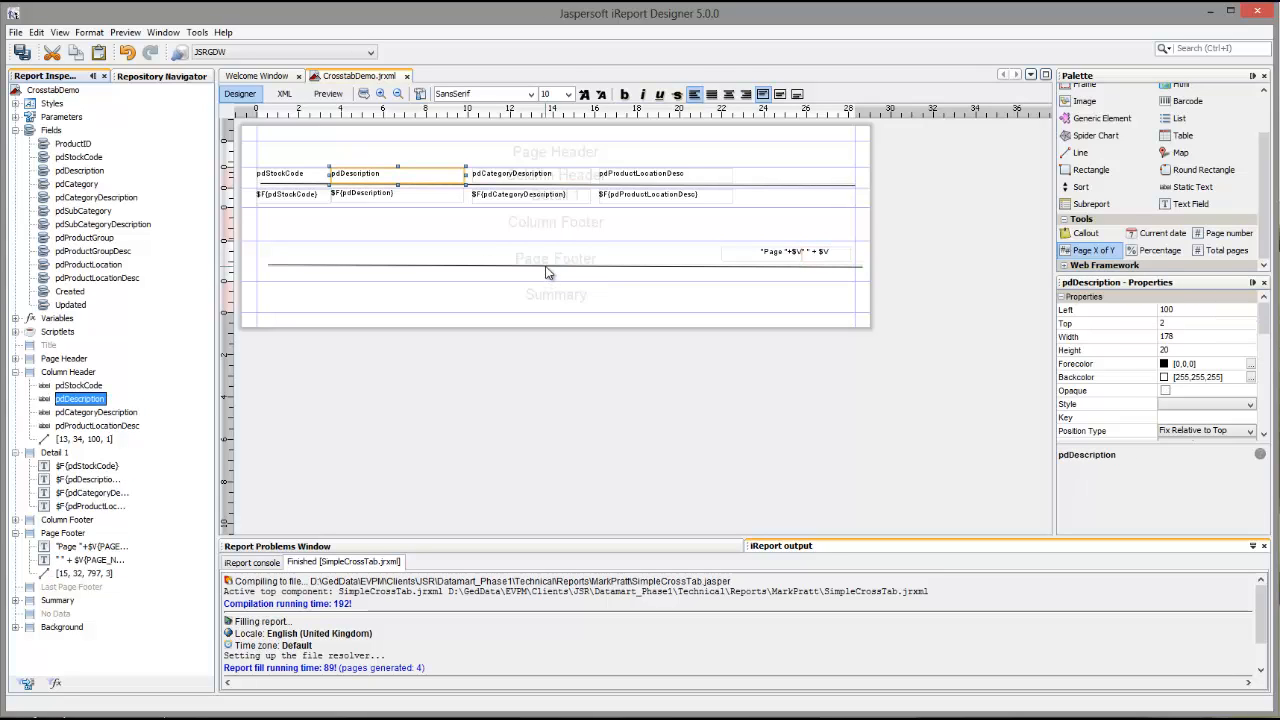
click(550, 264)
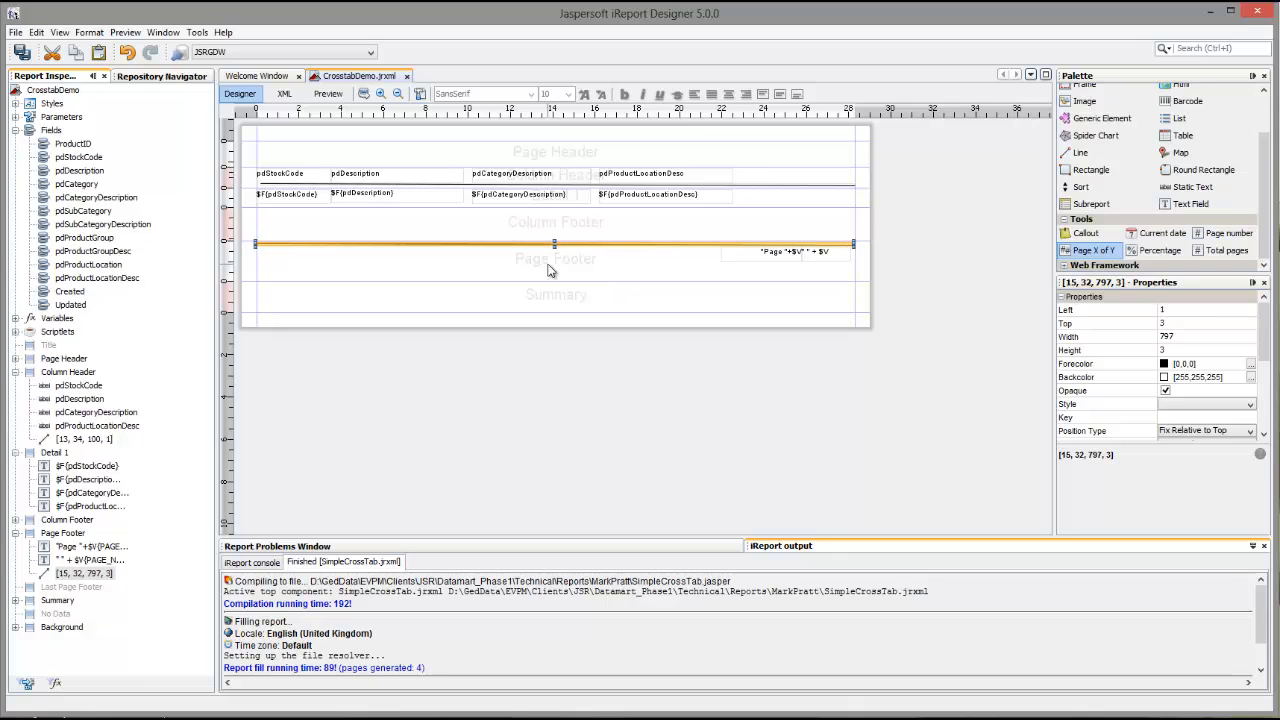
mouse_move(870, 276)
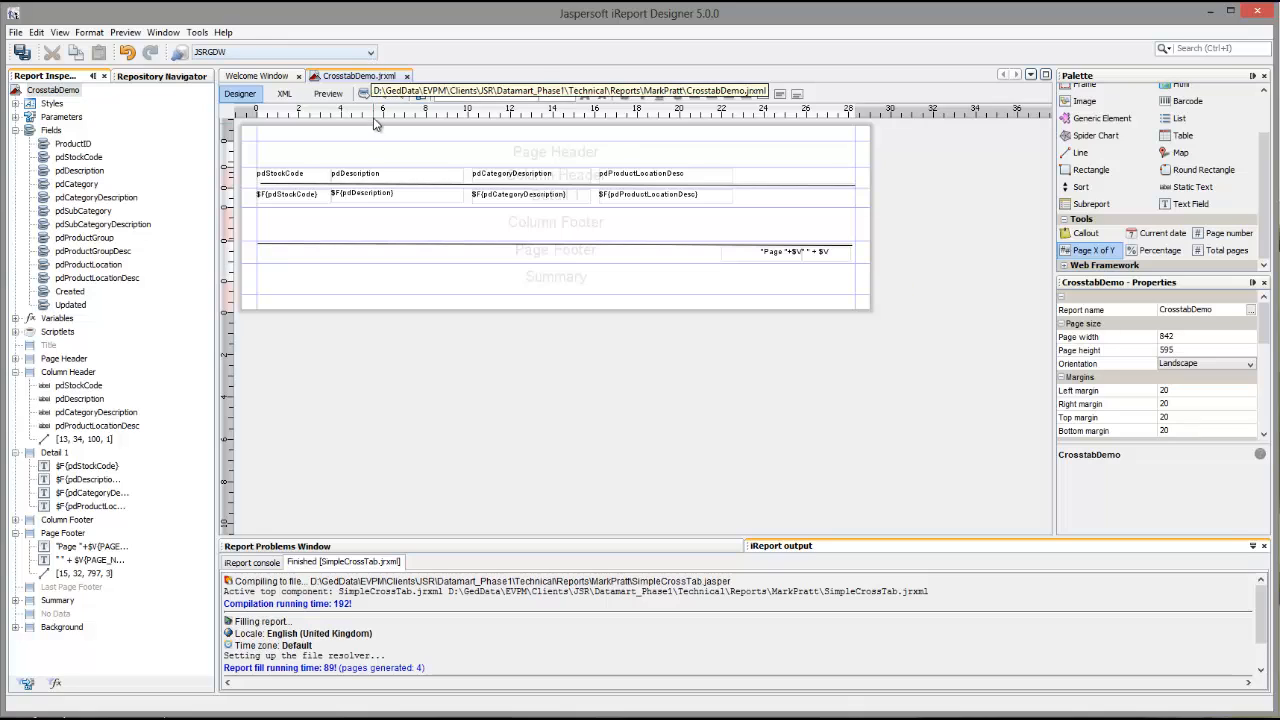
Step: Run the preview, jump to the last page and step back one page
click(328, 94)
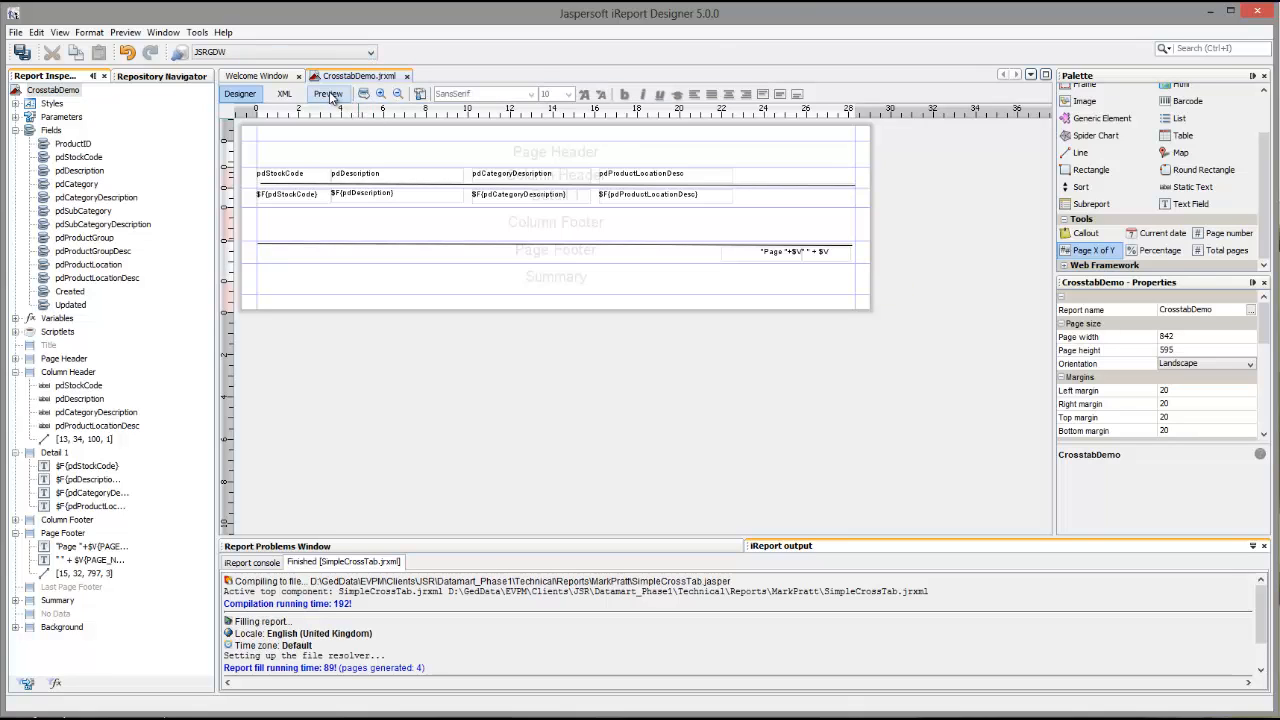
click(328, 94)
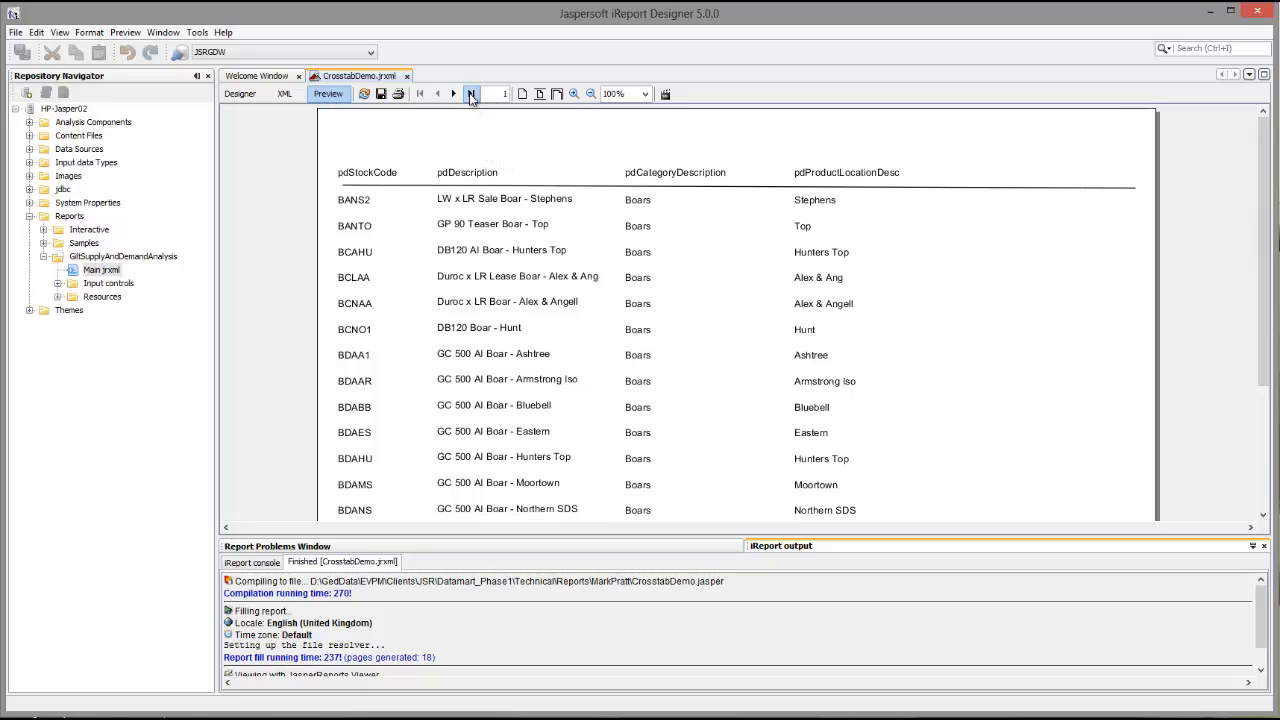
click(470, 94)
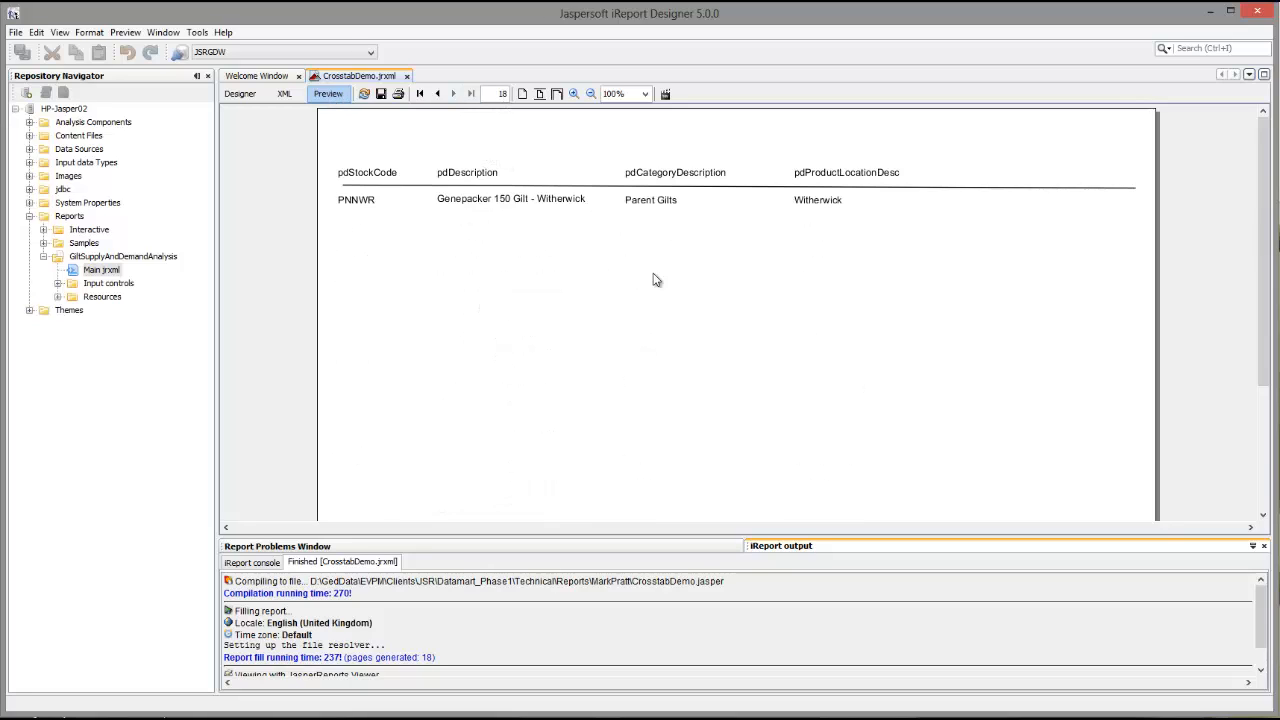
click(436, 94)
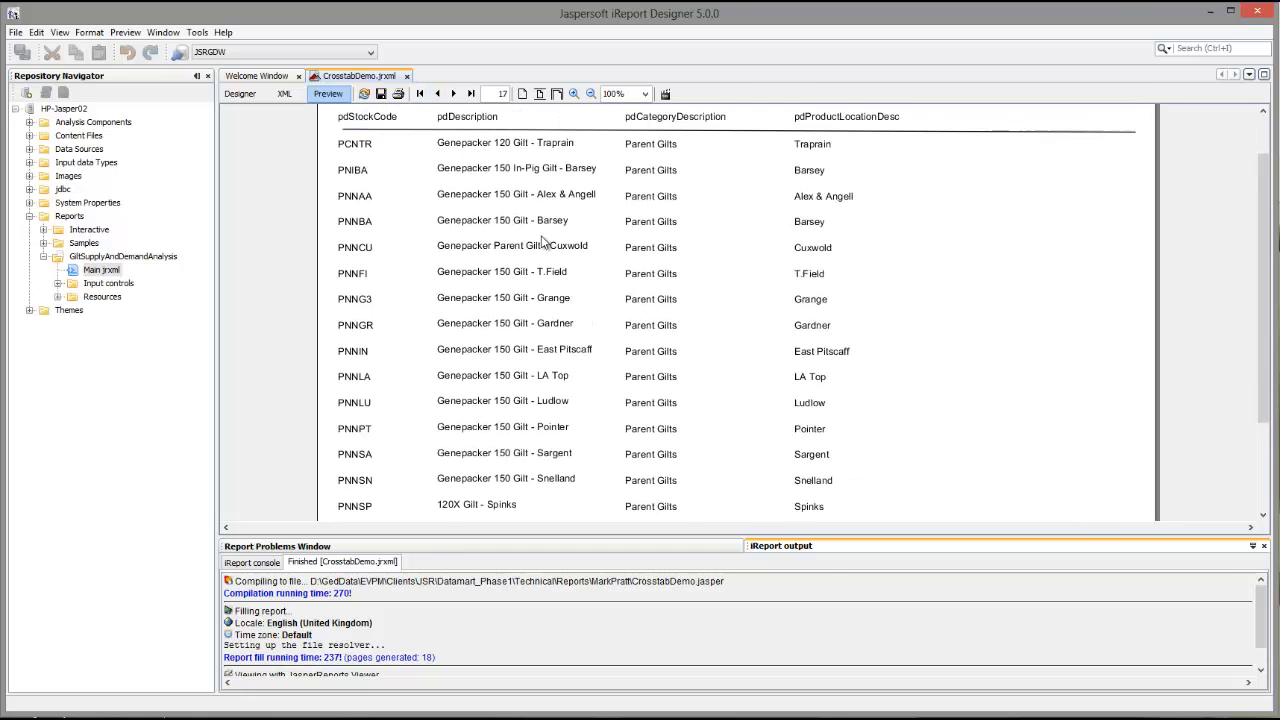
scroll(up, 3)
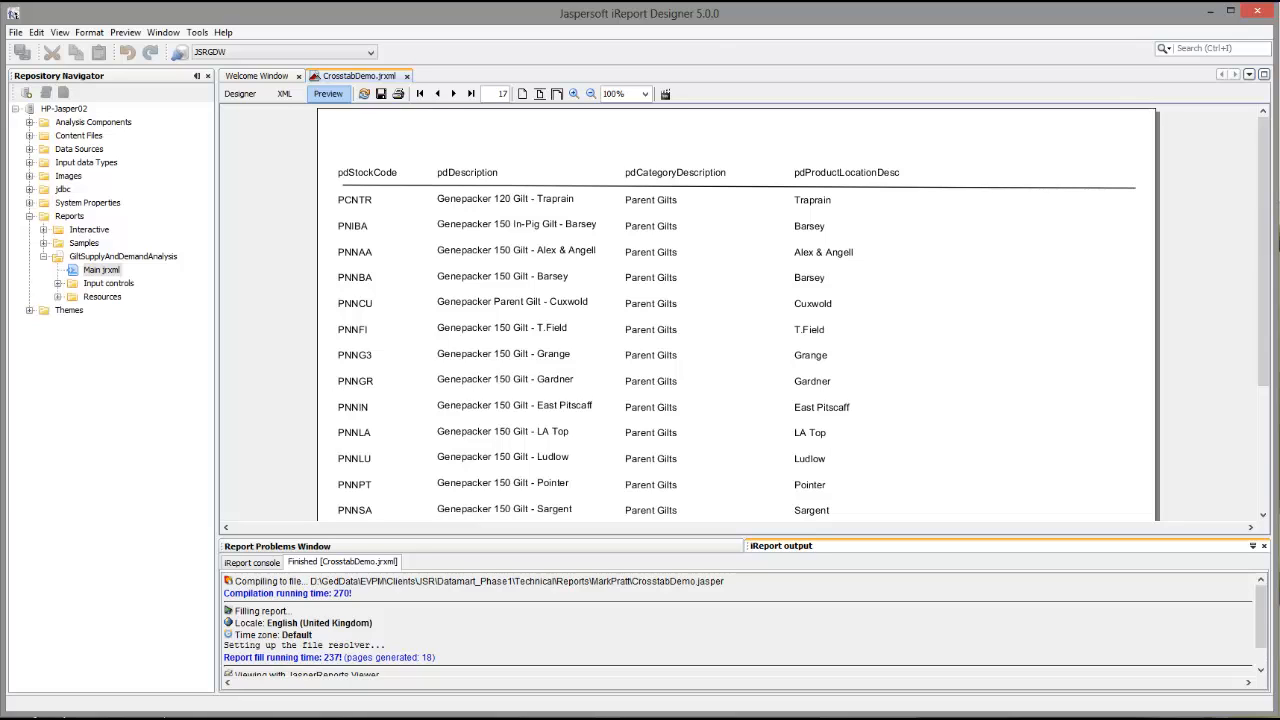
mouse_move(244, 108)
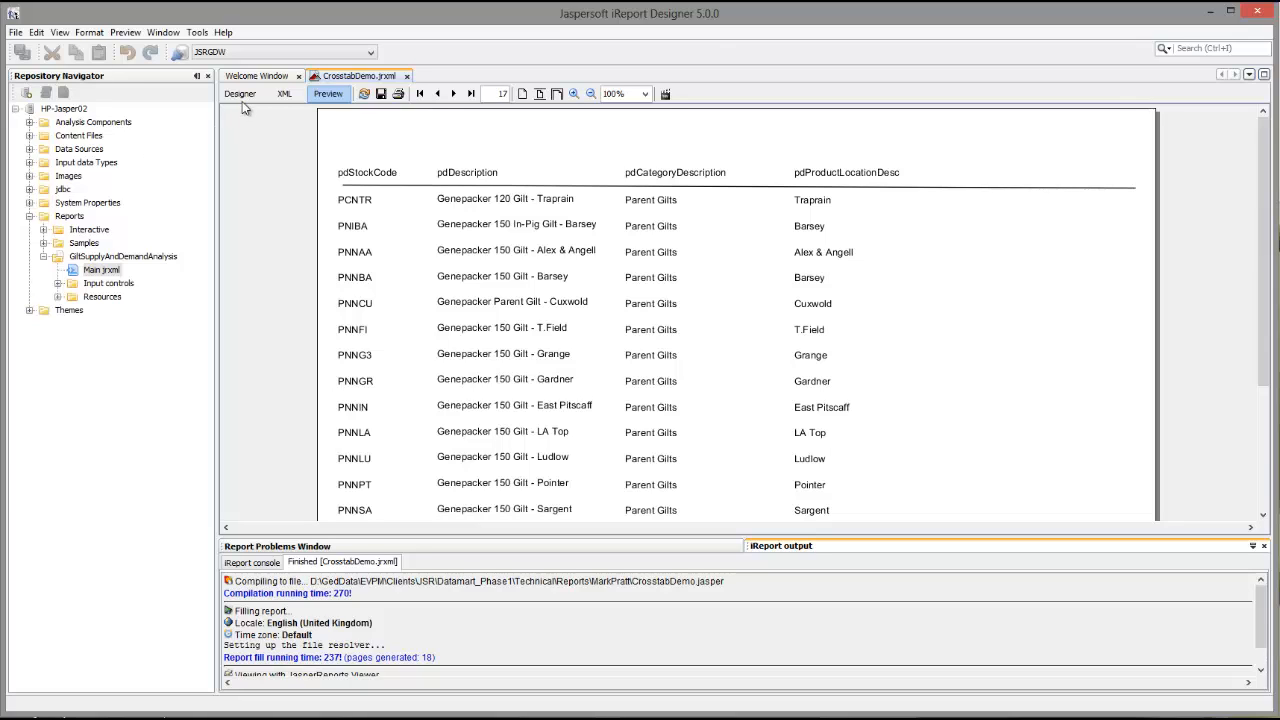
Step: Back in the Designer, delete the Column Footer band
click(240, 94)
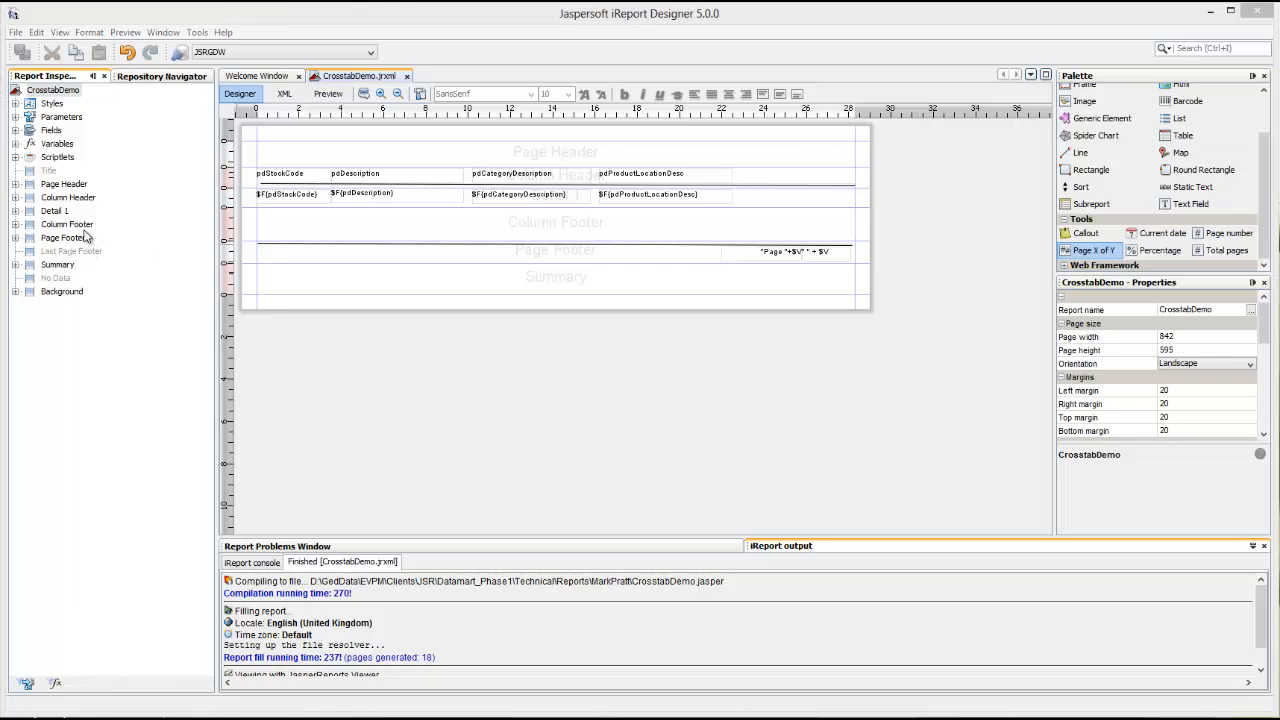
right_click(68, 224)
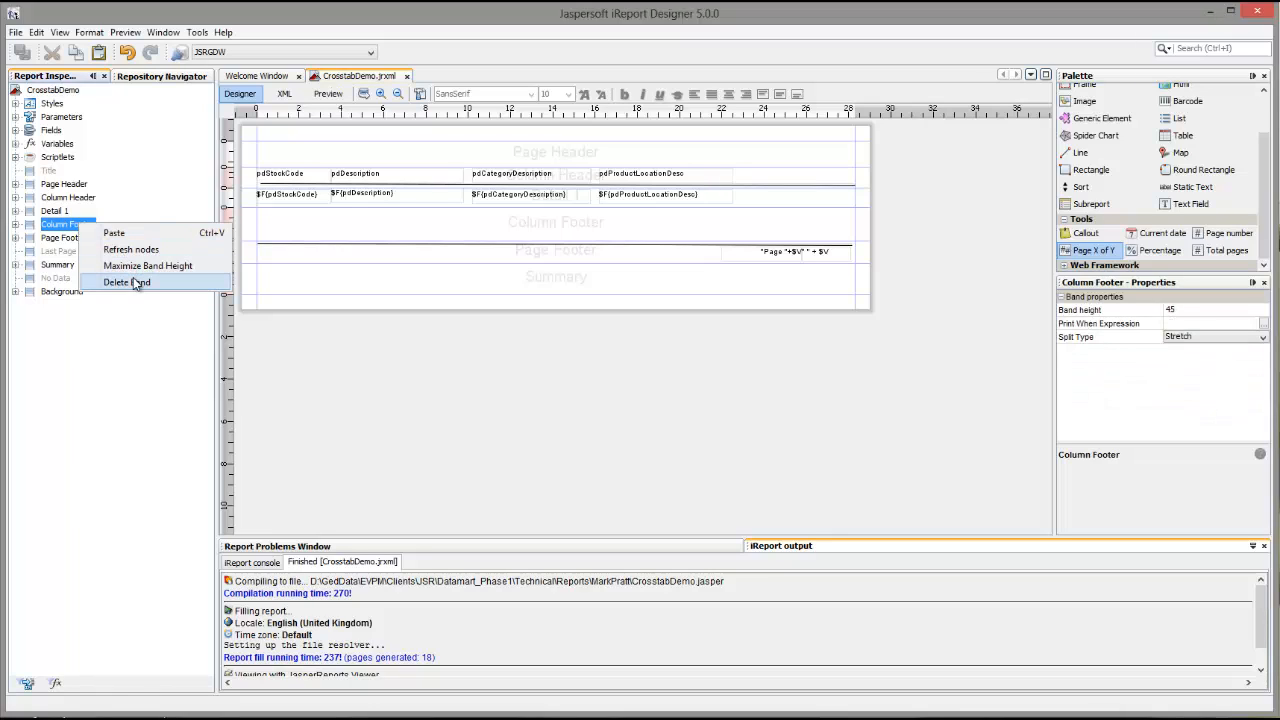
click(126, 282)
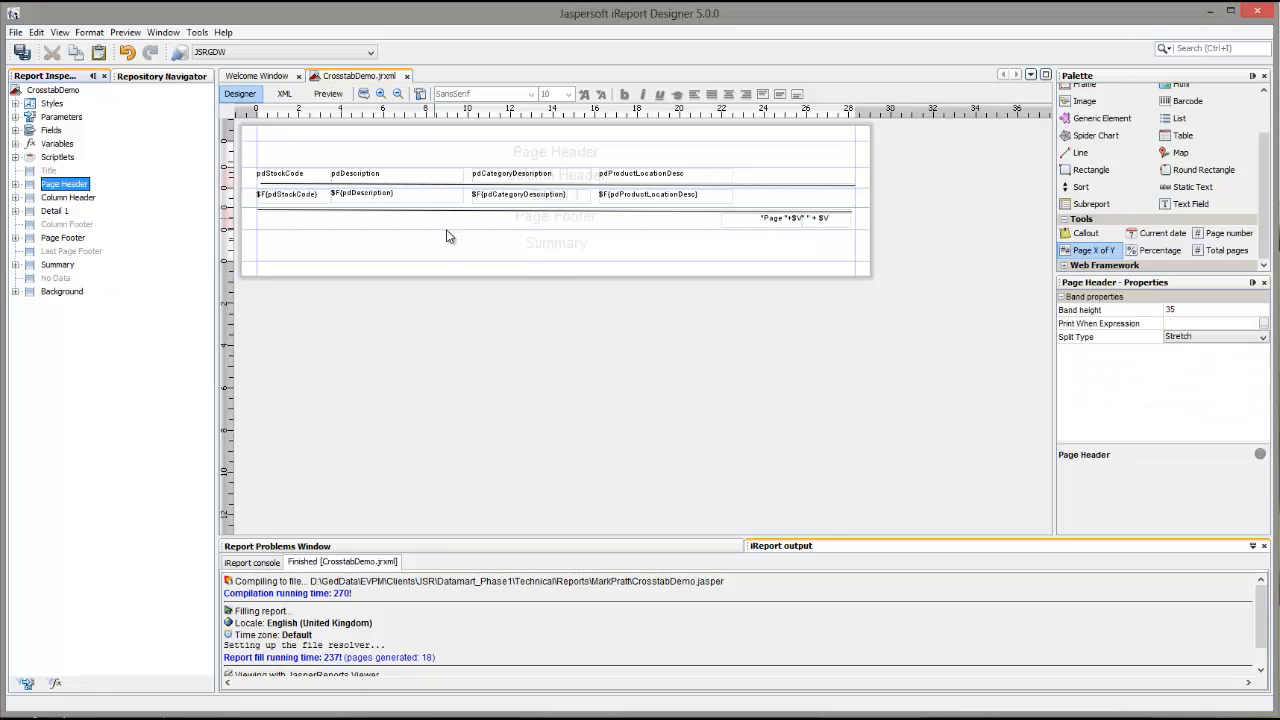
mouse_move(476, 208)
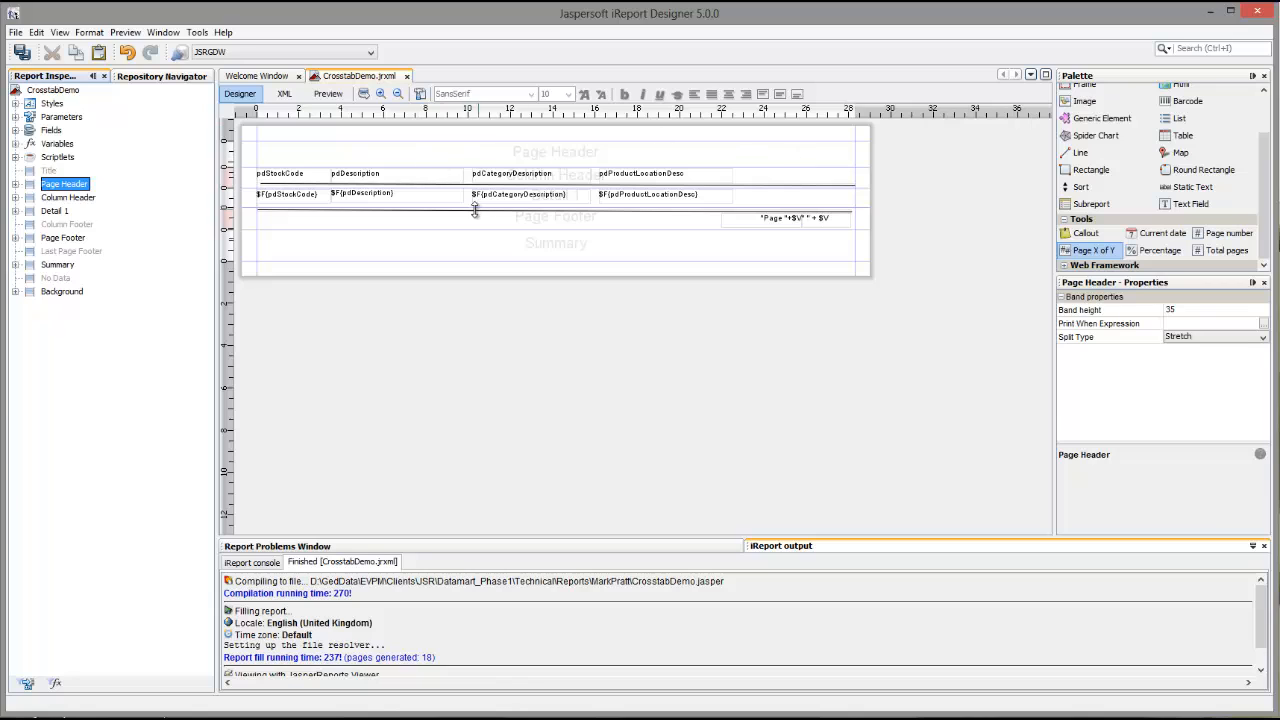
click(364, 94)
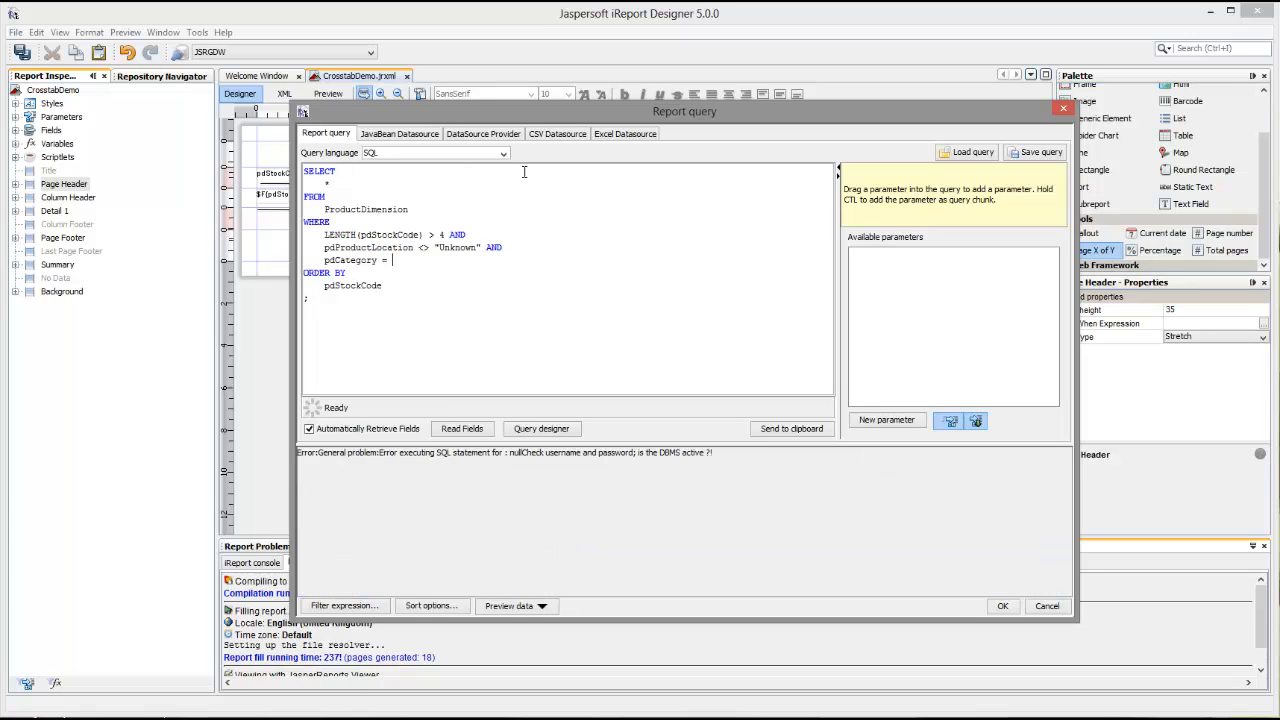
mouse_move(888, 420)
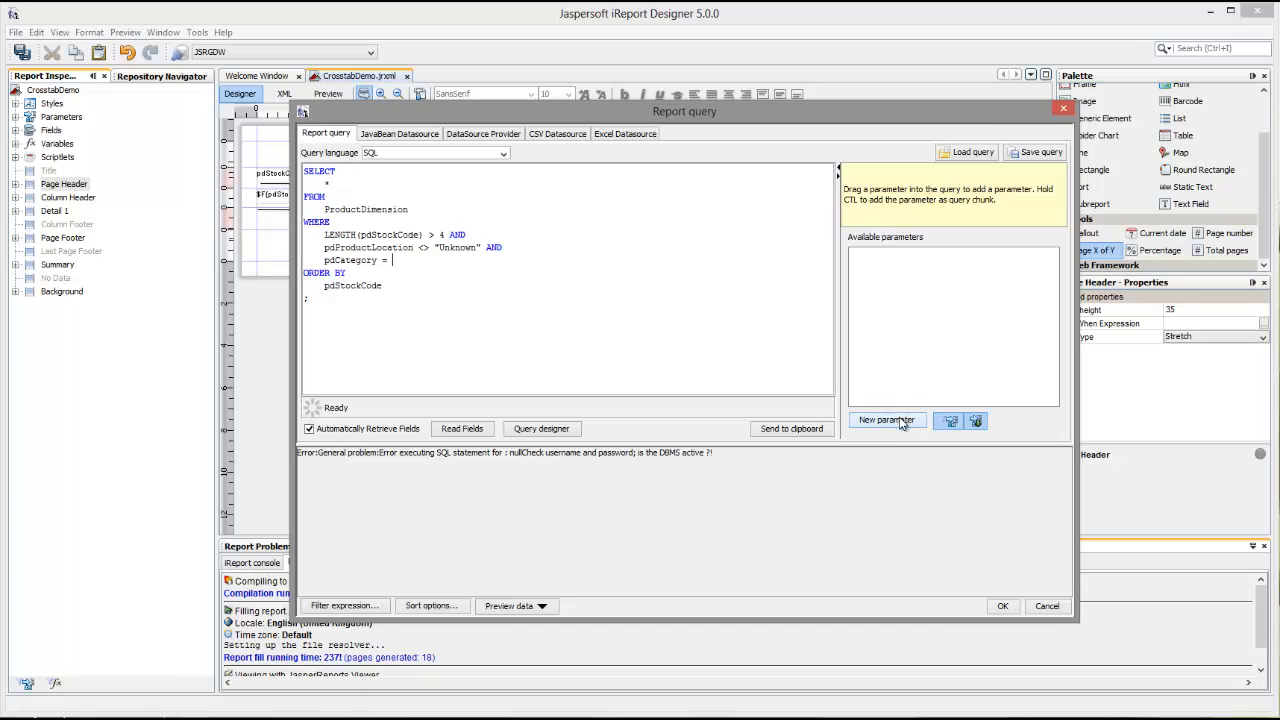
Step: Create a new query parameter named rptCategory with default value "G"
click(886, 420)
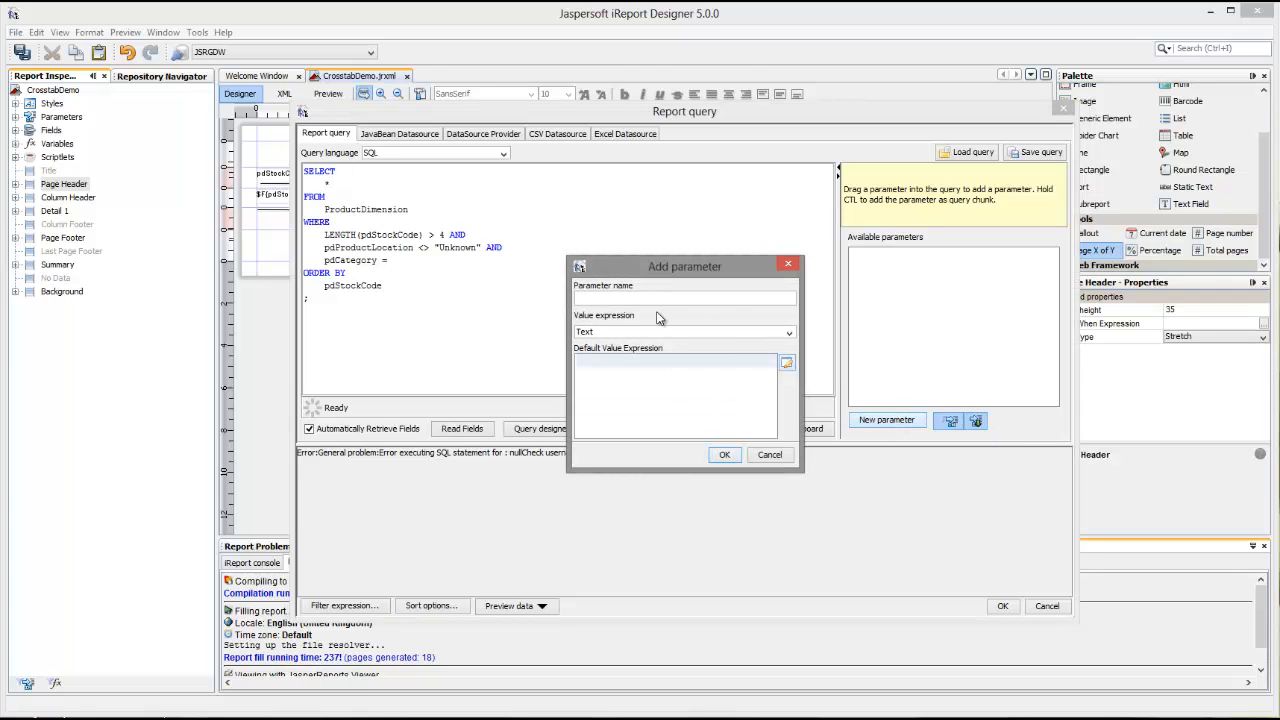
text(rp)
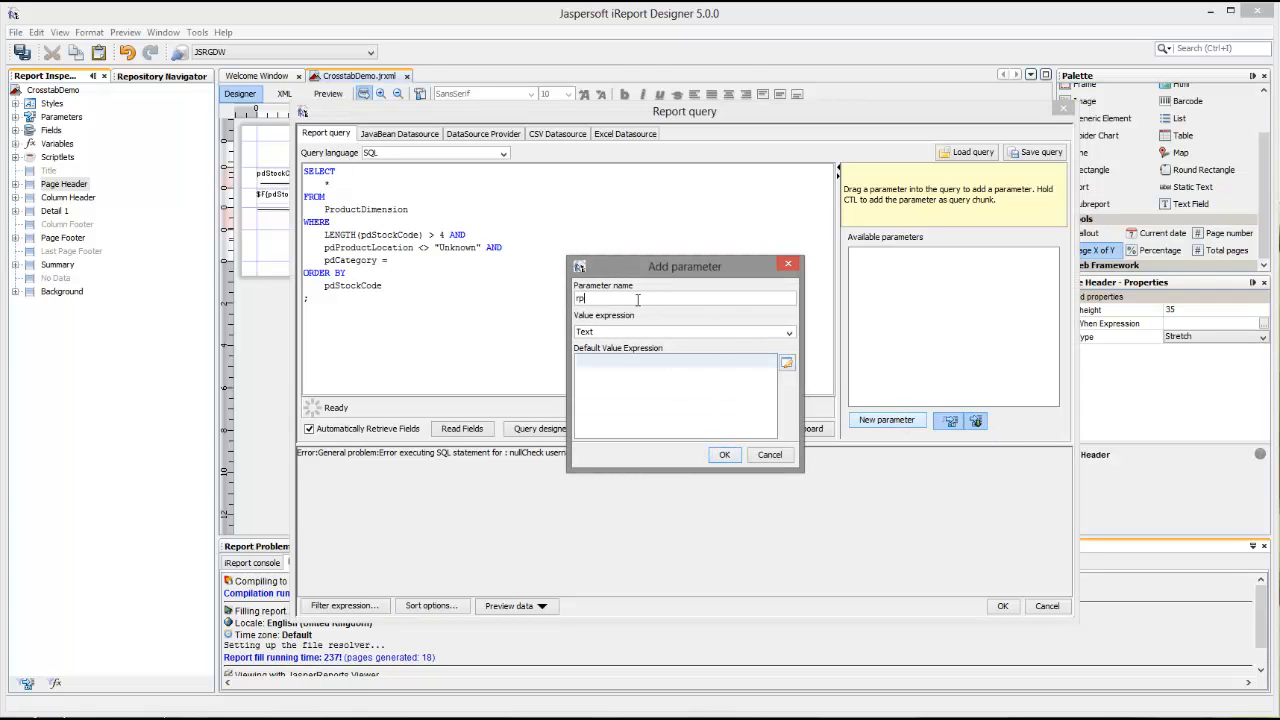
text(t)
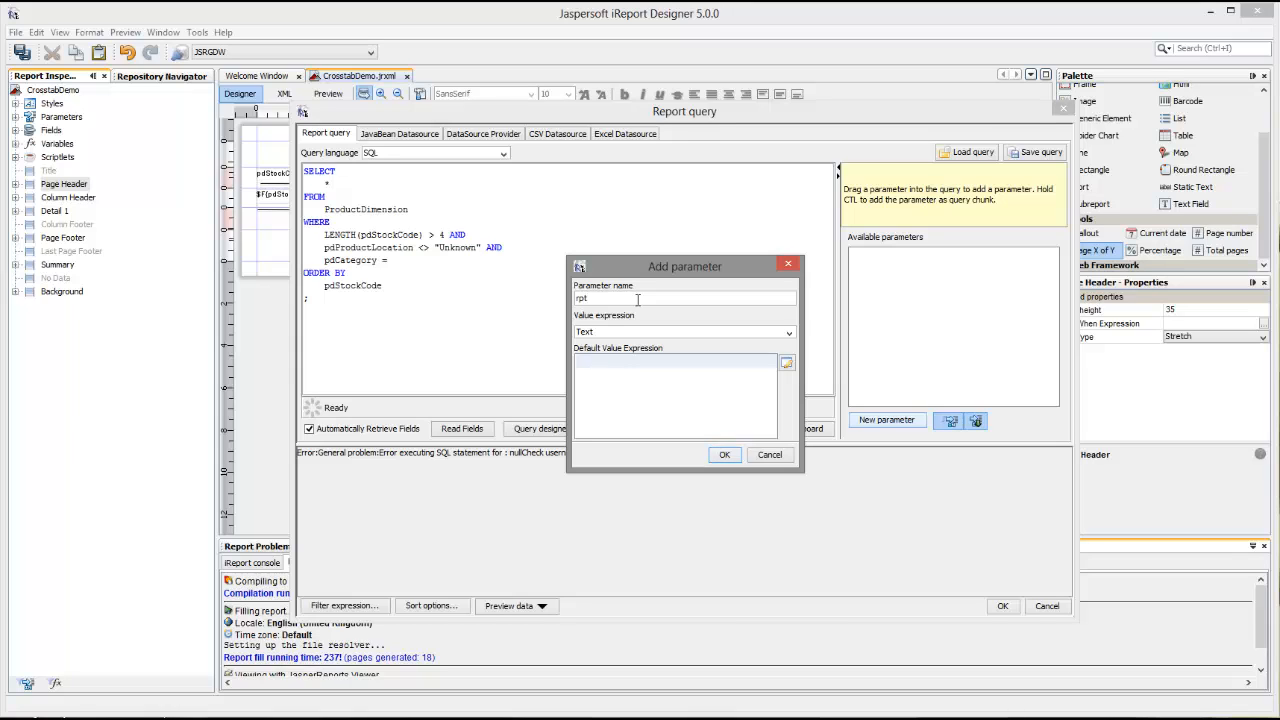
text(Cat)
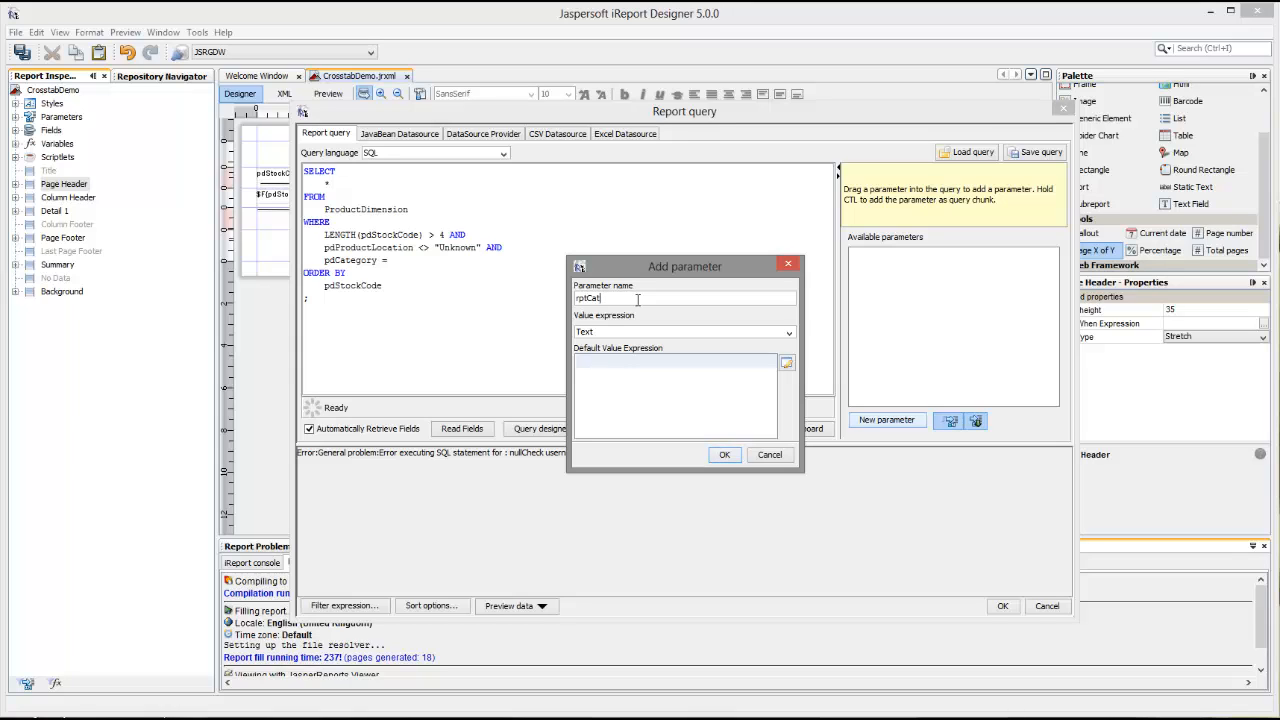
text(egory)
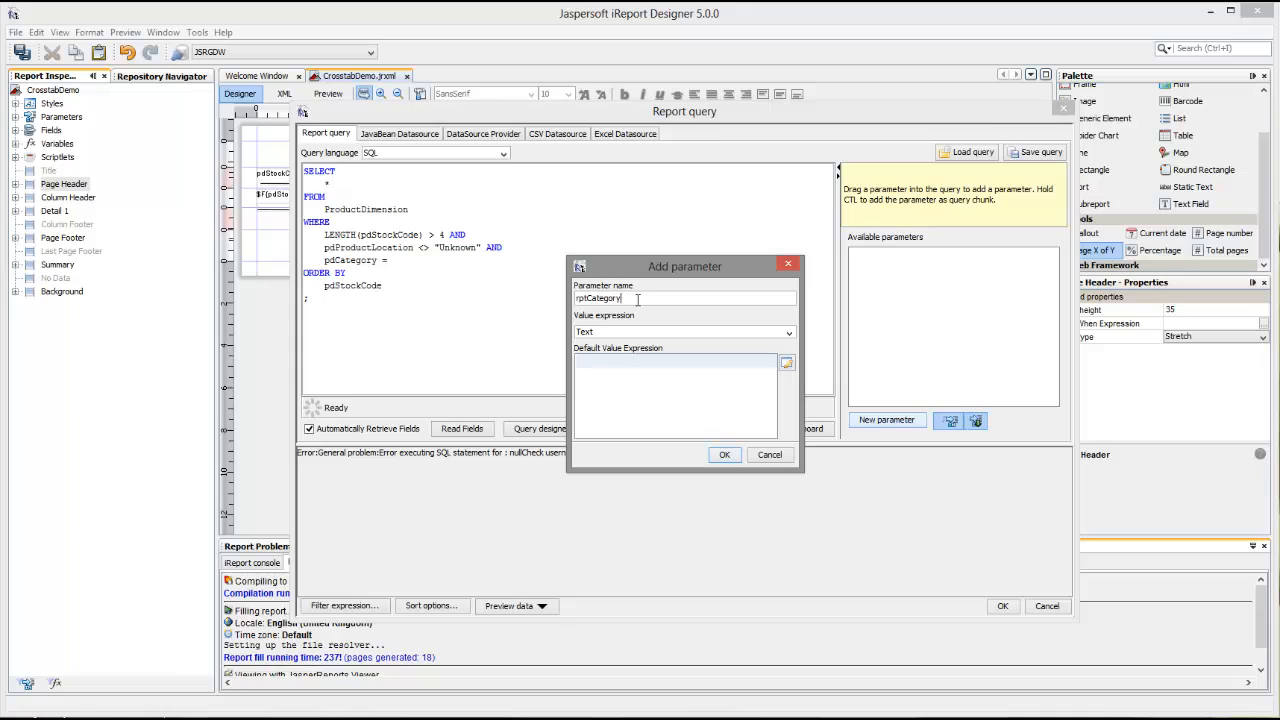
click(644, 360)
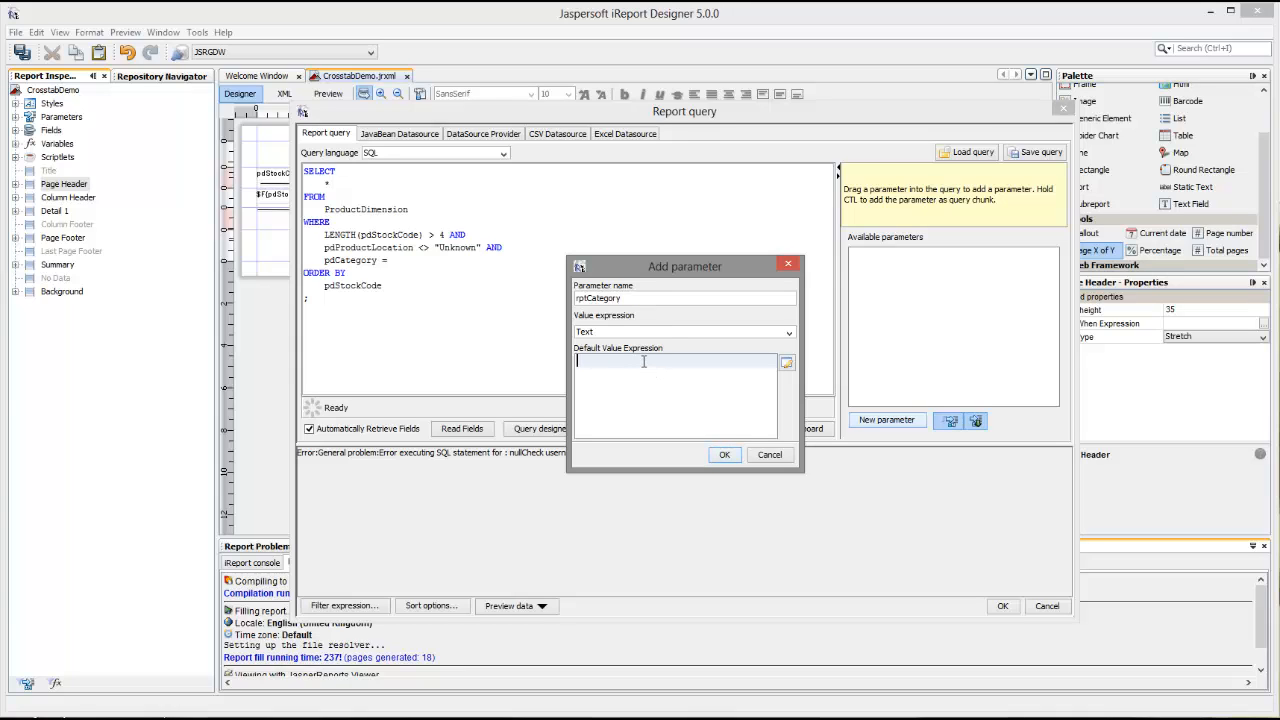
text(G)
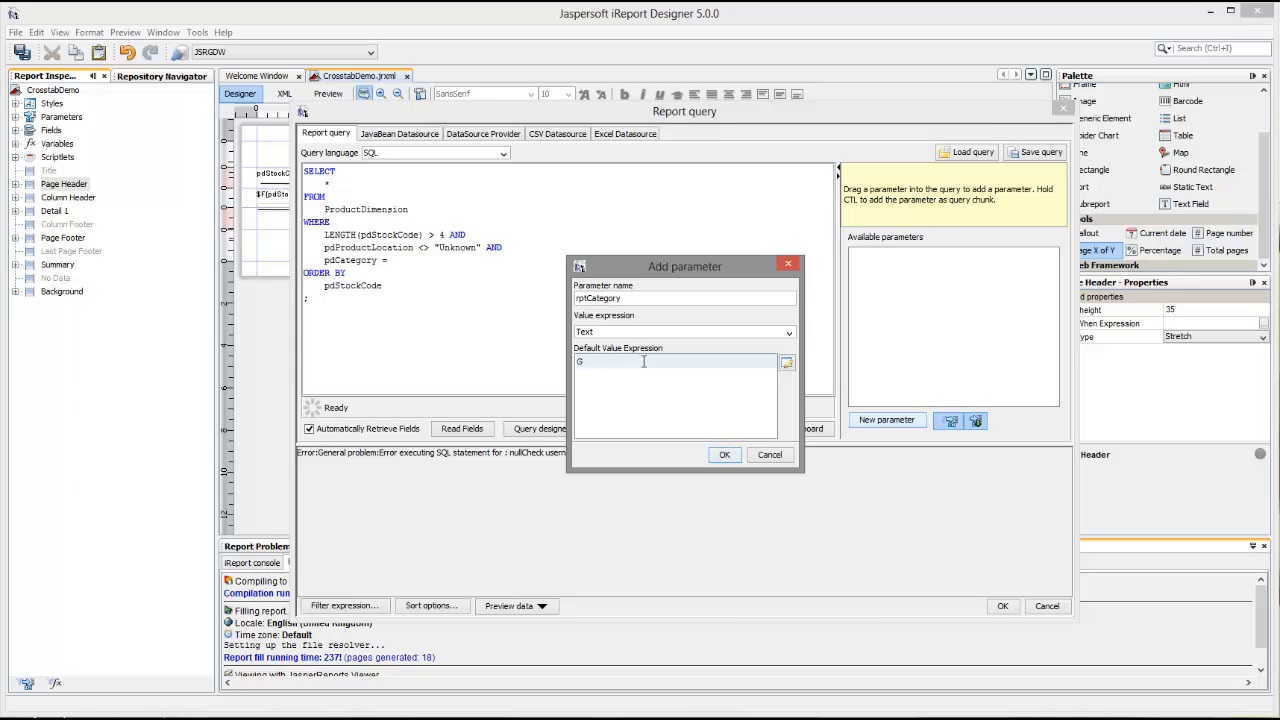
mouse_move(748, 452)
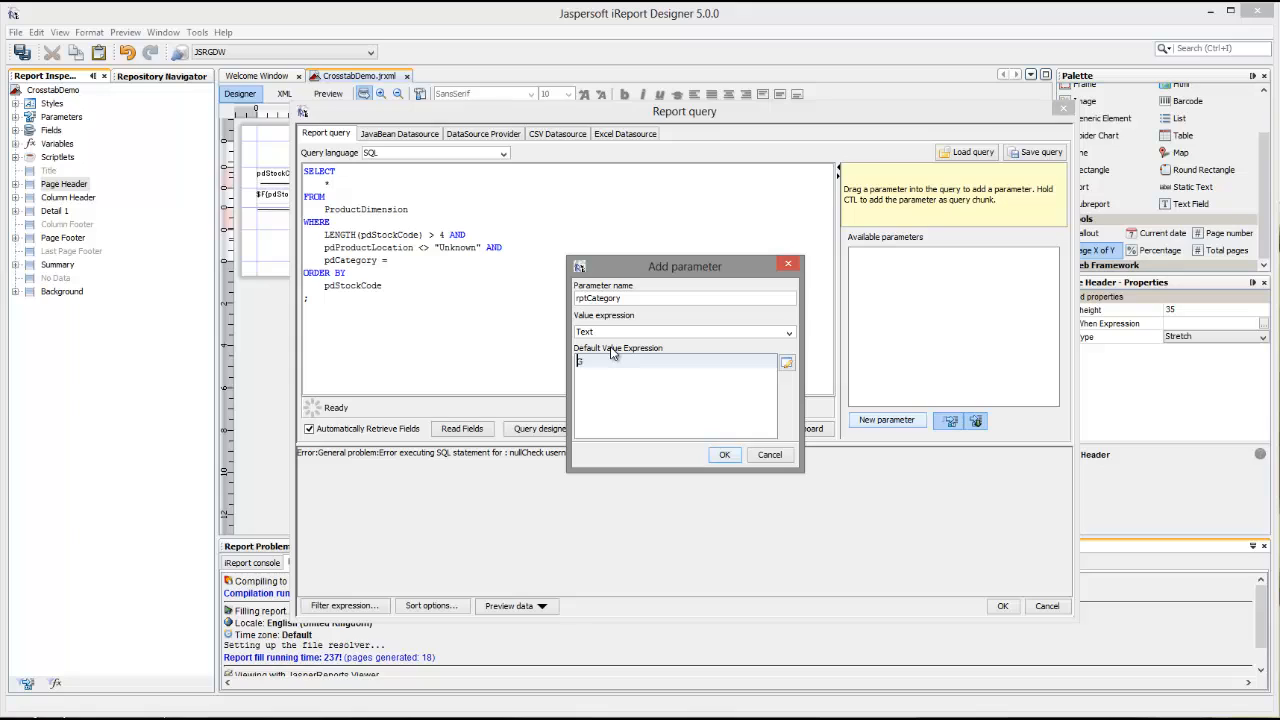
text("G)
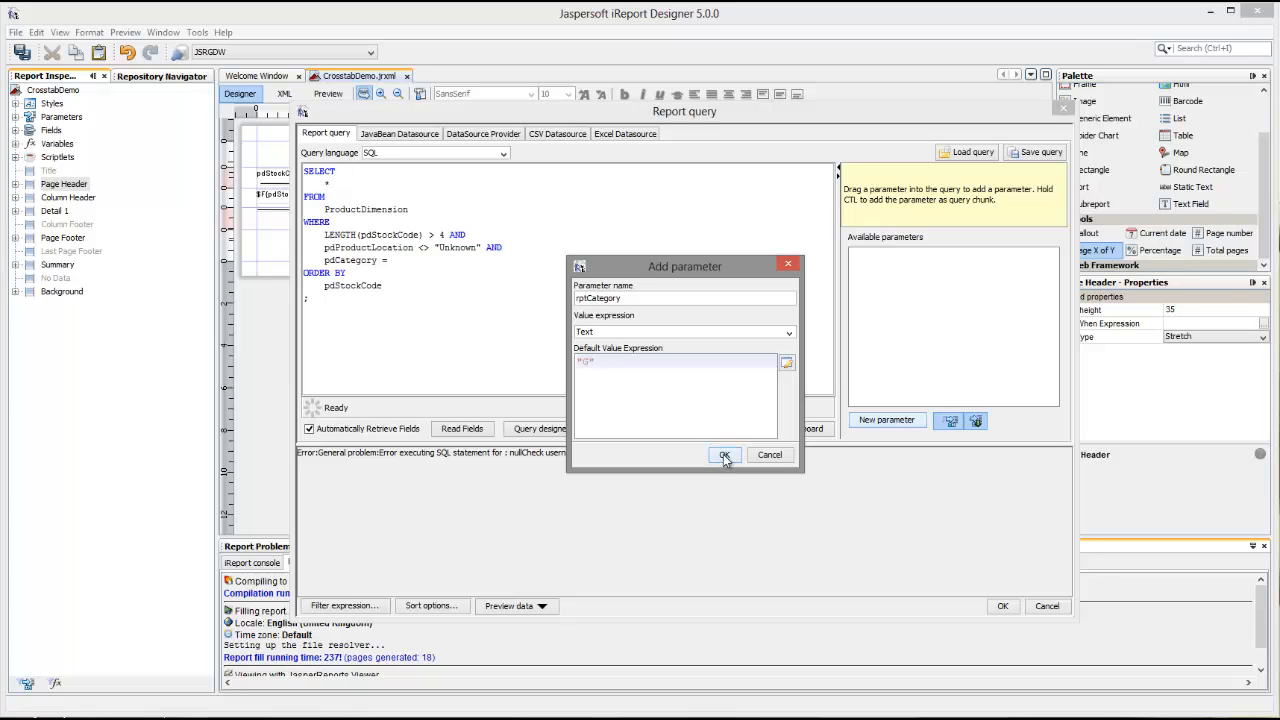
click(724, 456)
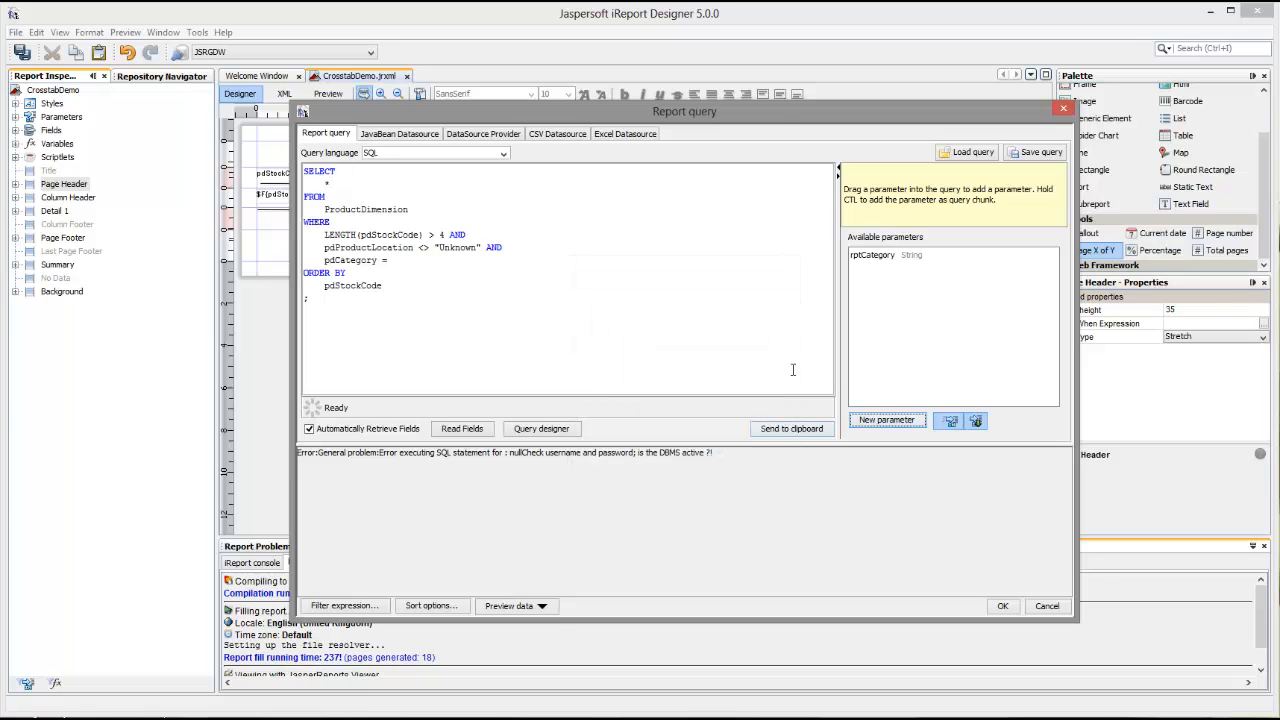
Step: Add pdCategory = $P{rptCategory} to the WHERE clause and accept the query
click(872, 256)
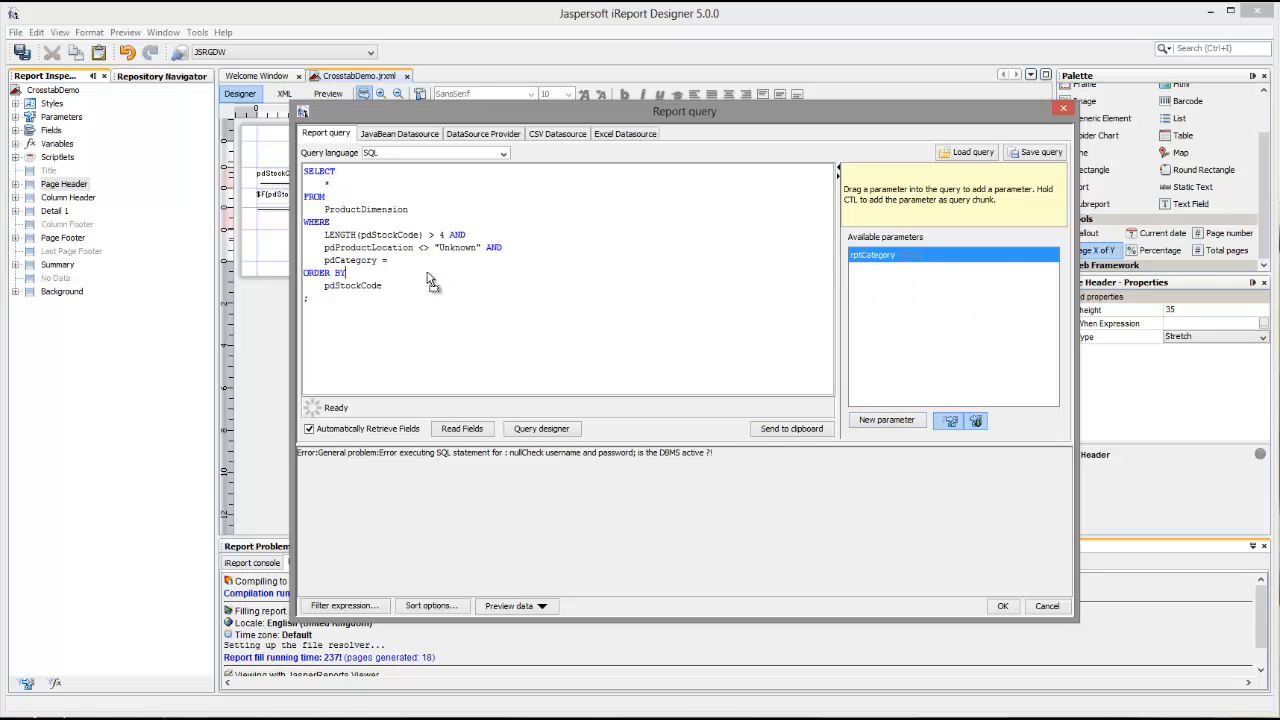
click(462, 428)
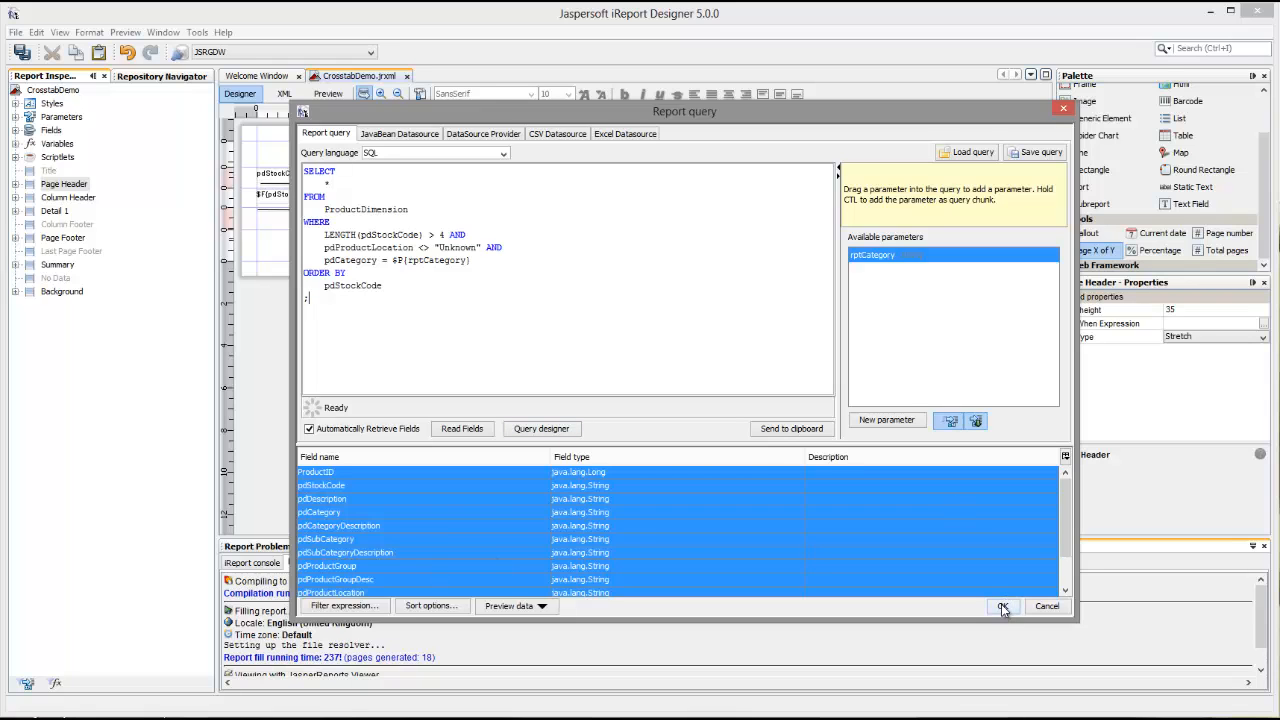
click(1004, 606)
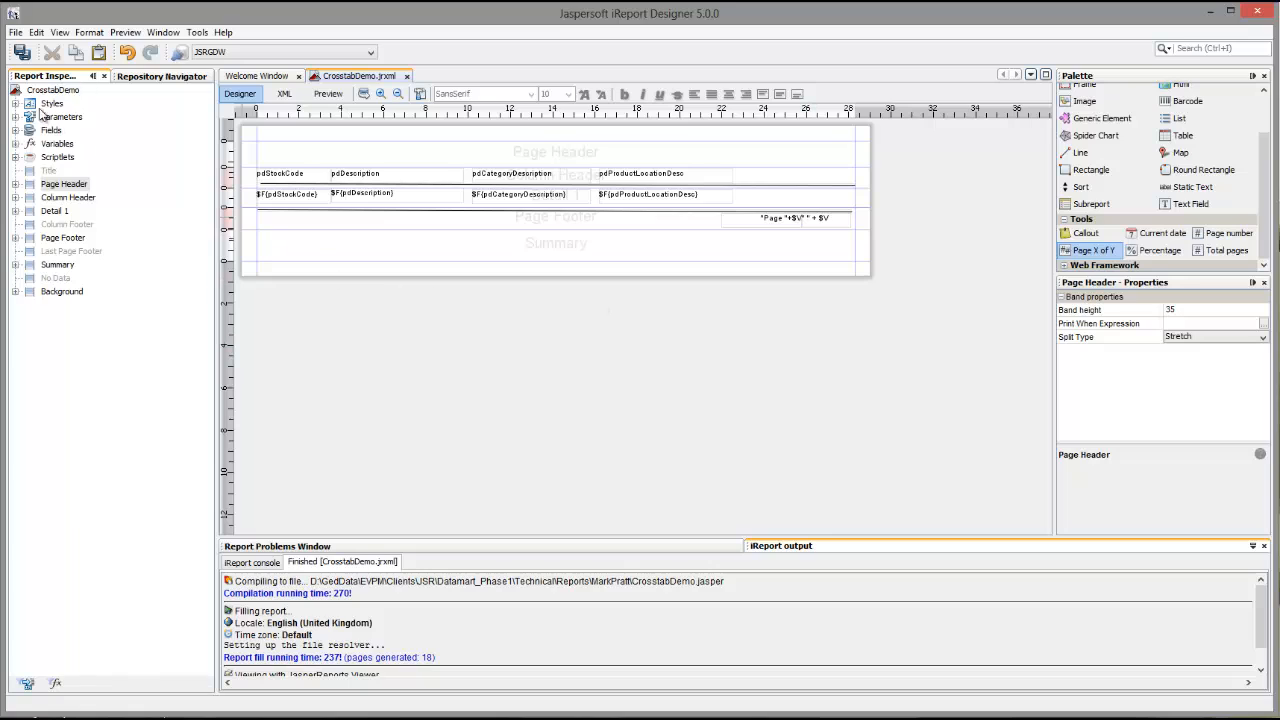
Step: Select the rptCategory parameter in the Report Inspector and start a preview
click(16, 116)
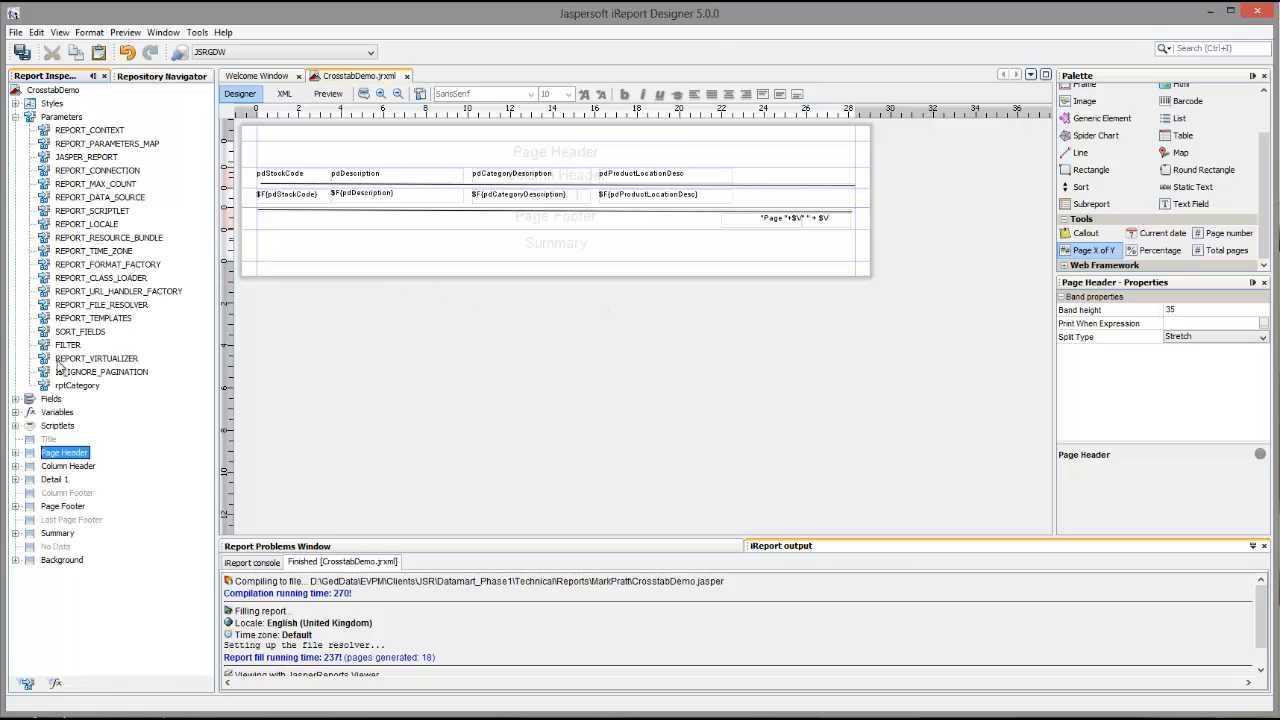
click(76, 384)
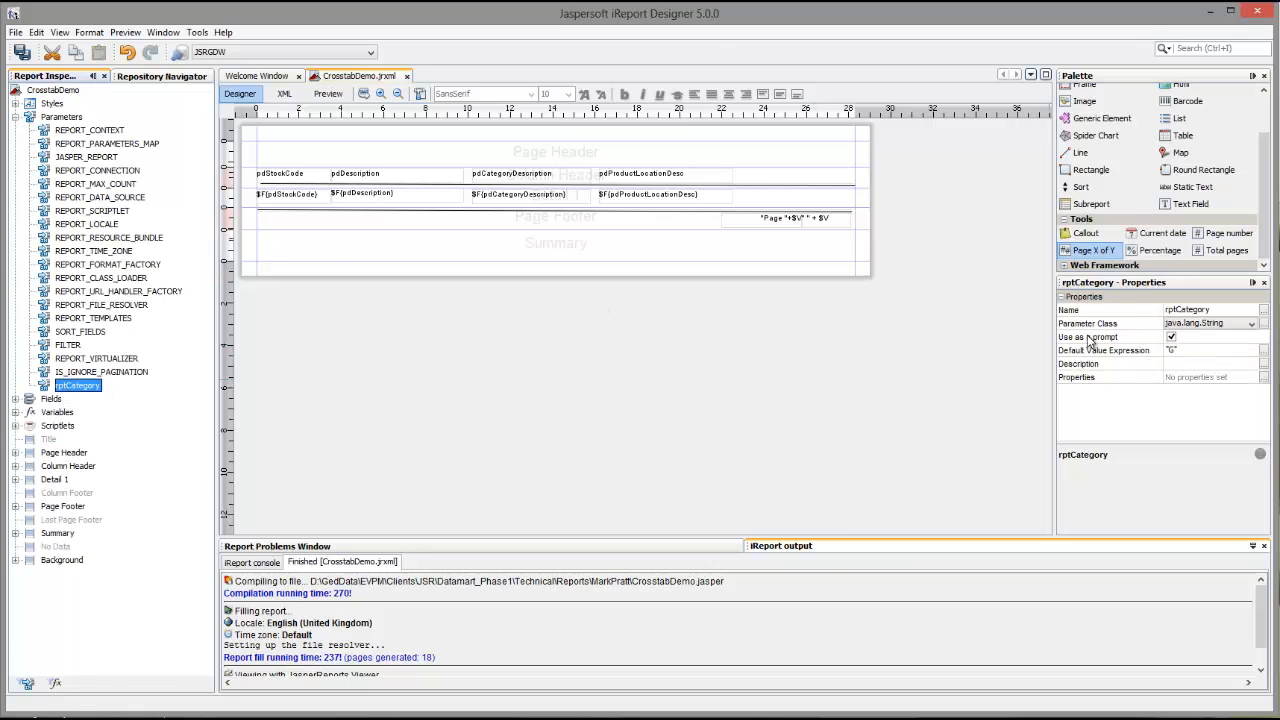
mouse_move(830, 410)
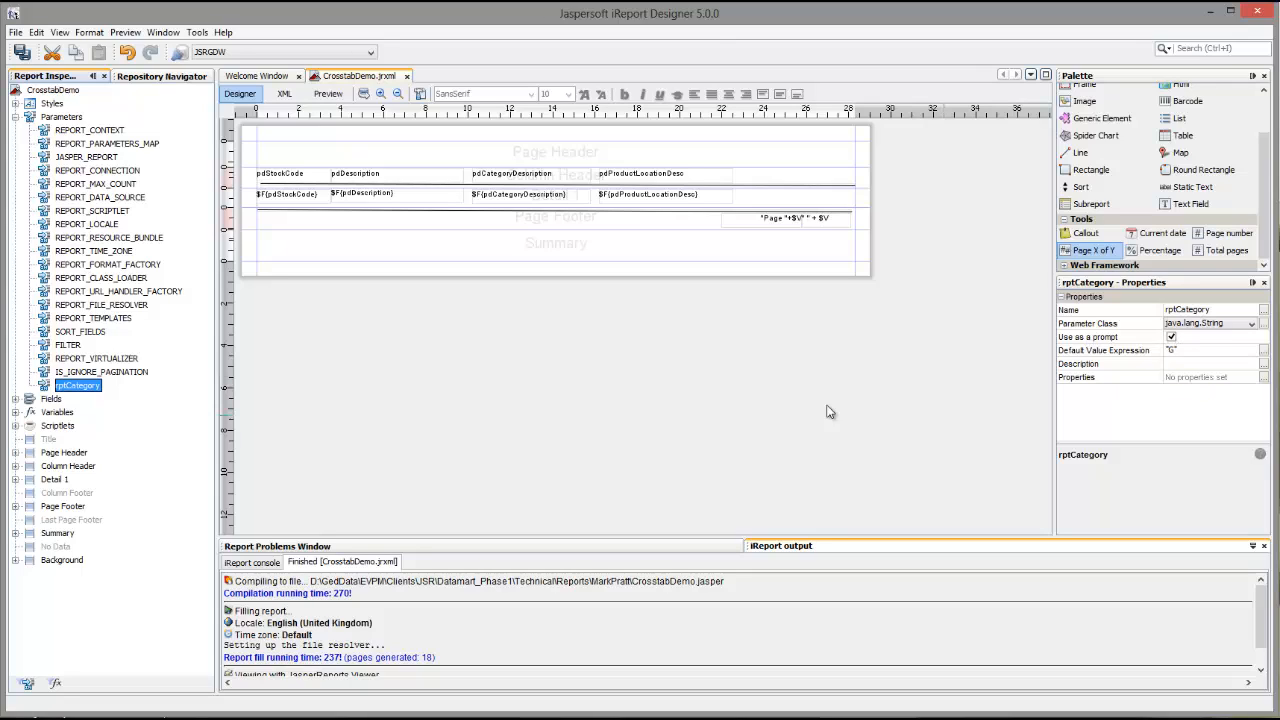
mouse_move(884, 312)
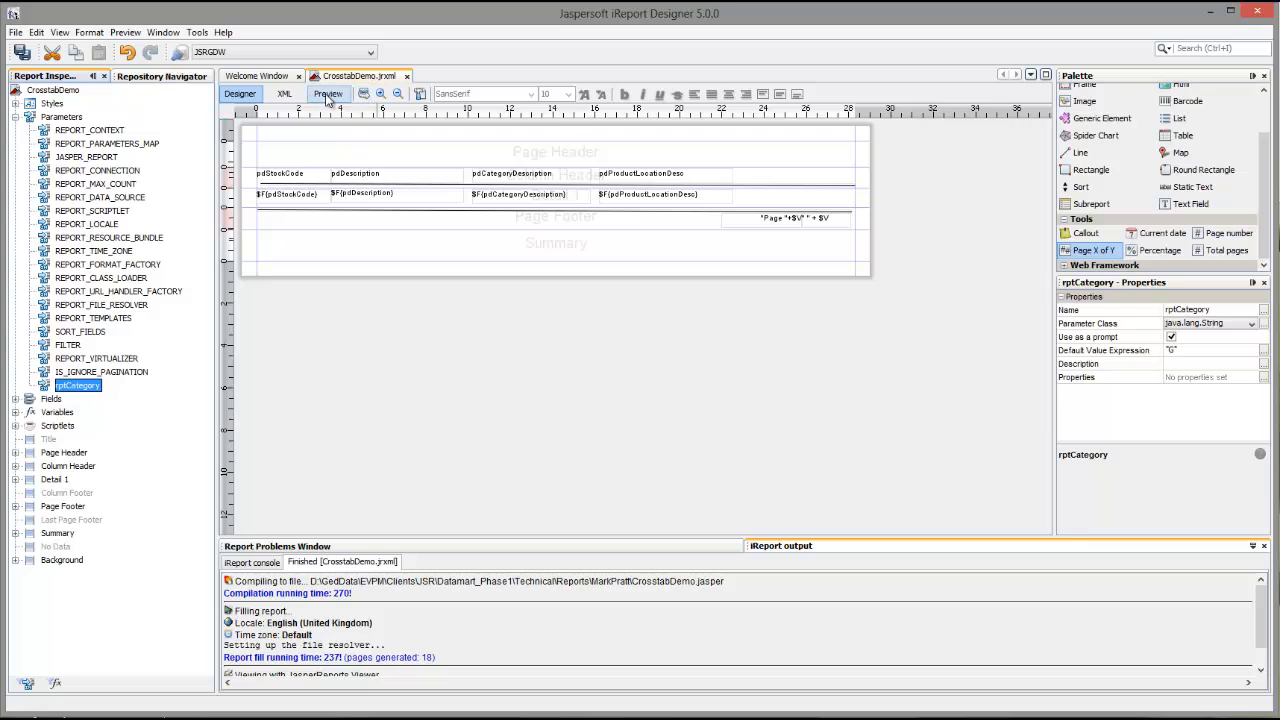
click(328, 94)
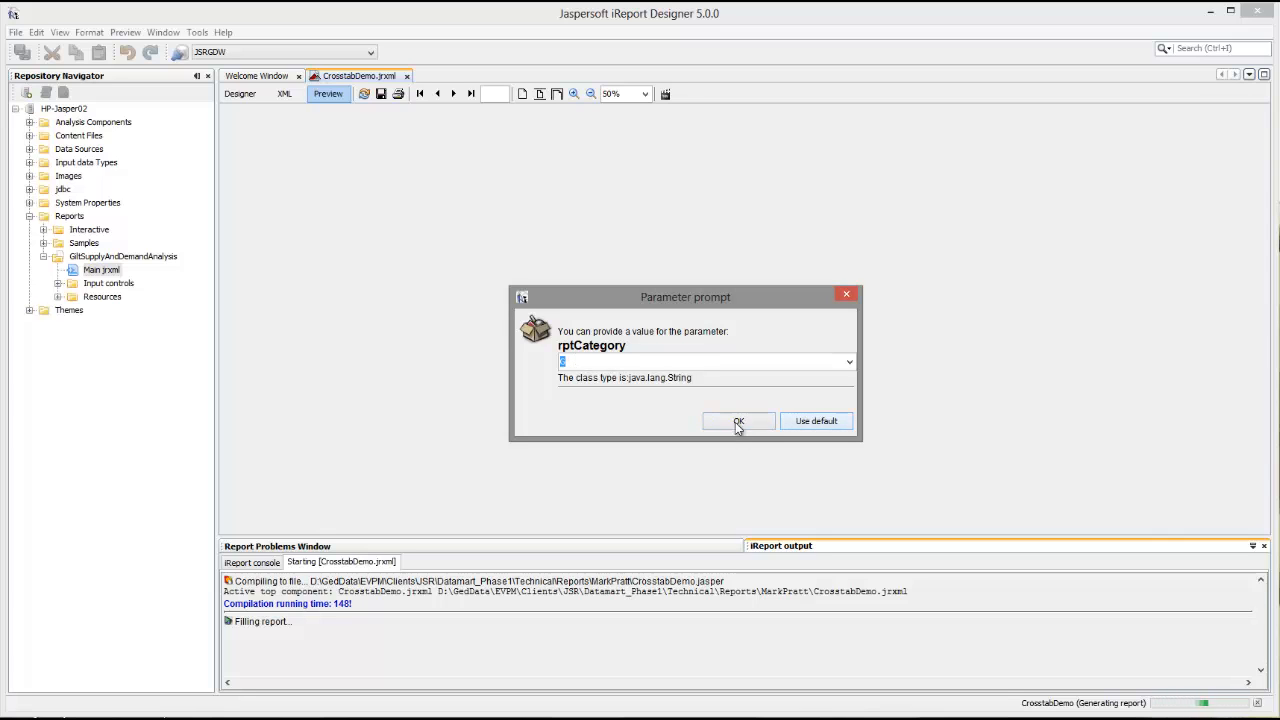
click(738, 420)
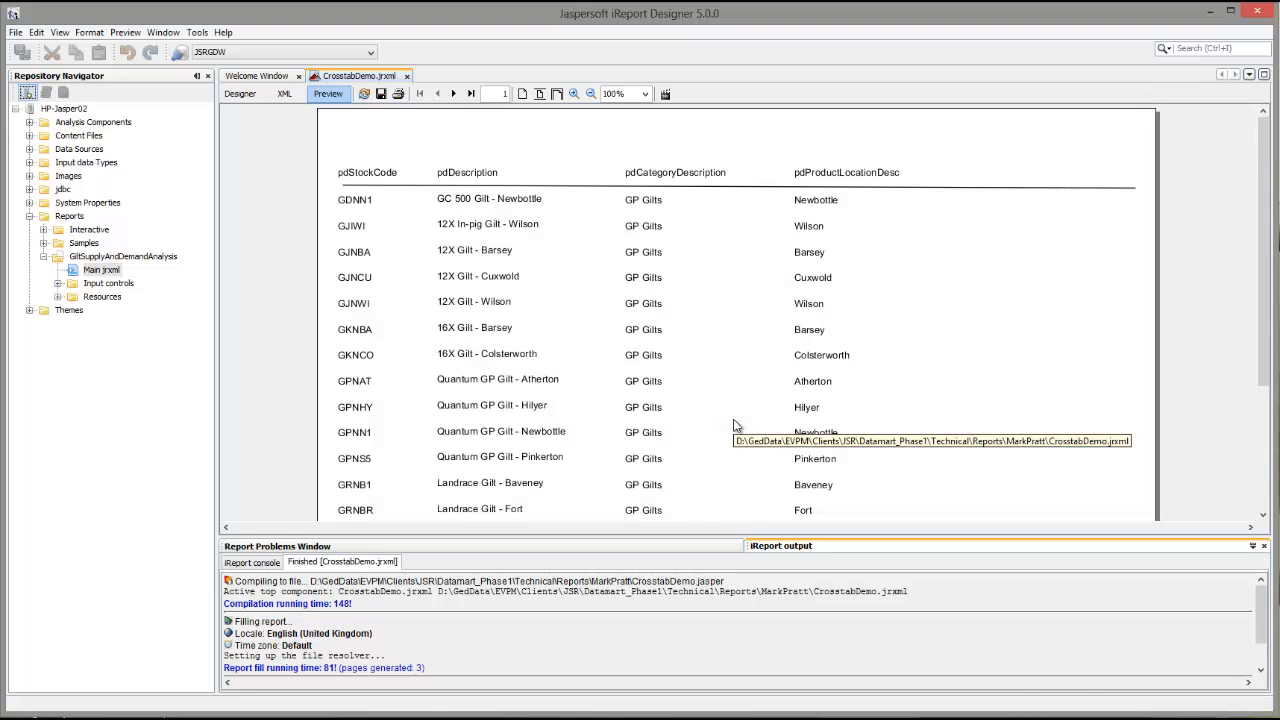
click(470, 94)
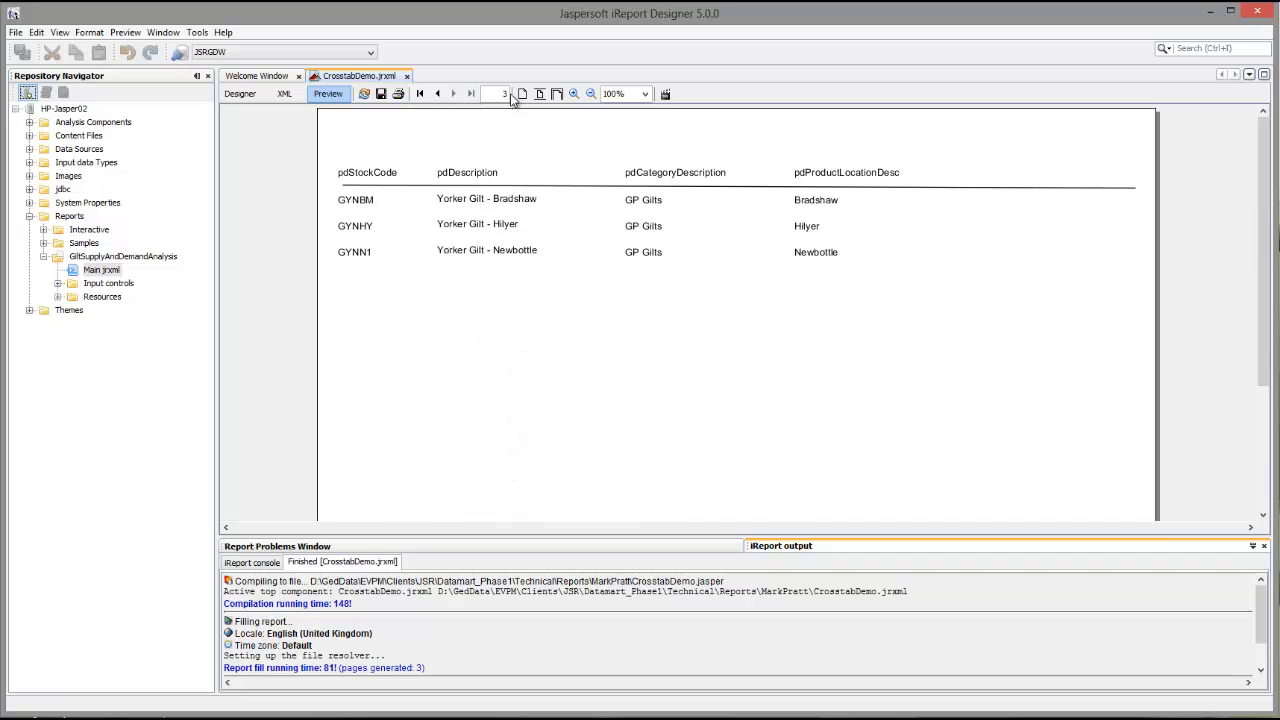
click(436, 94)
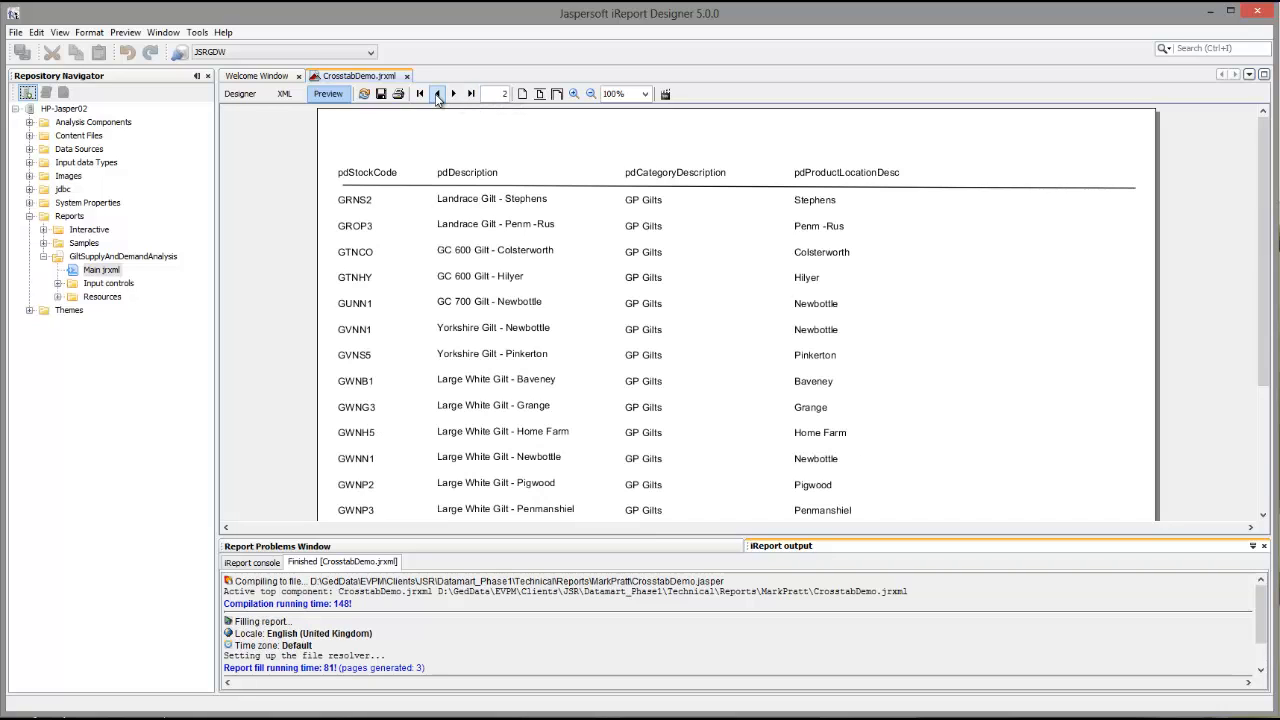
mouse_move(456, 110)
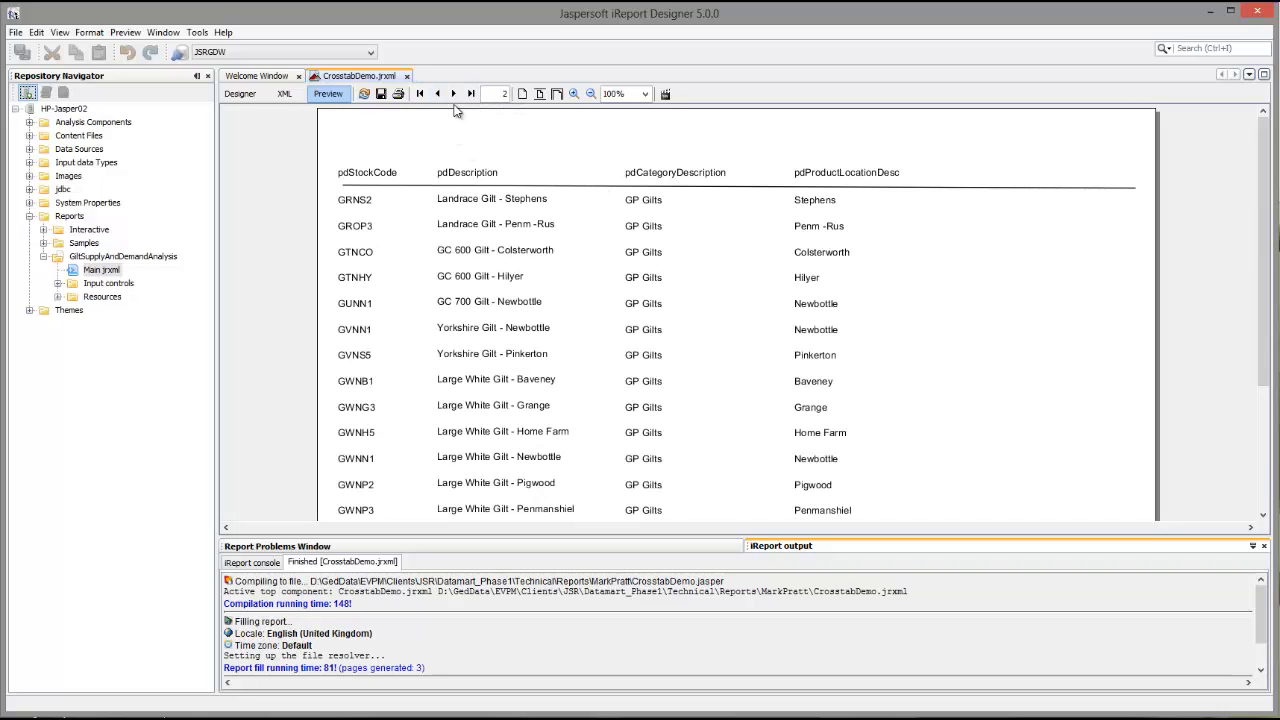
click(436, 94)
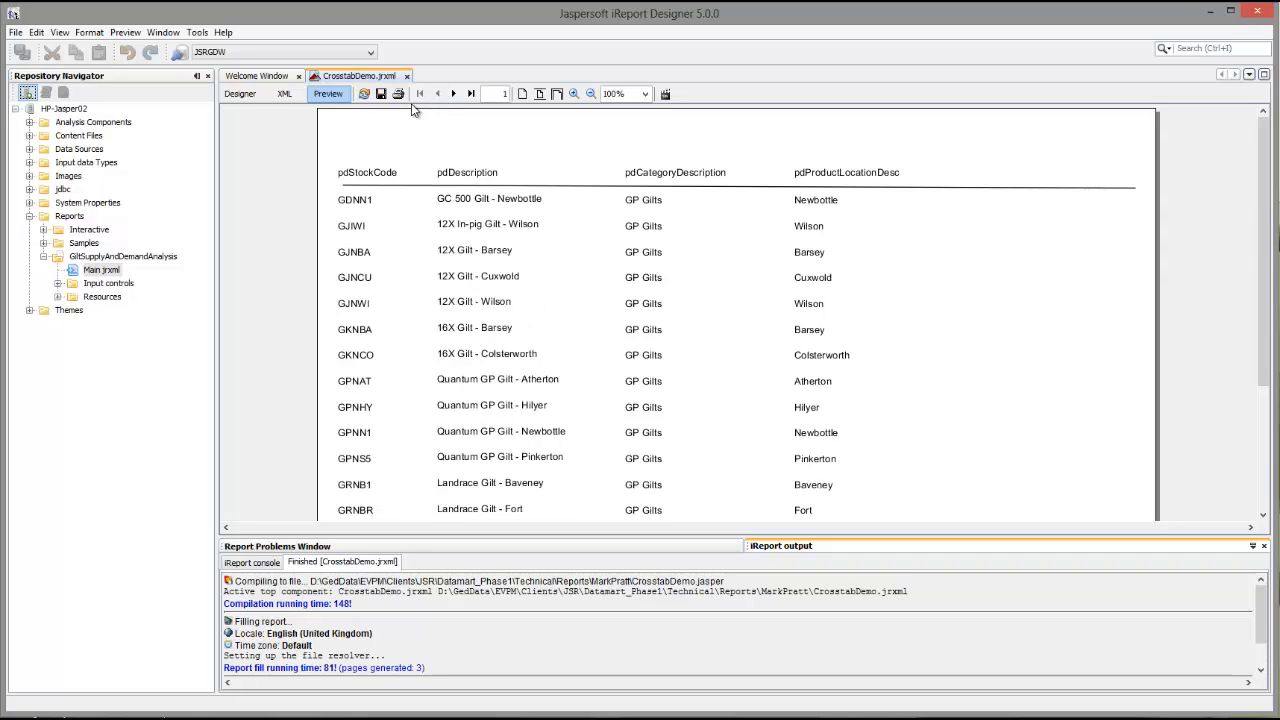
click(240, 94)
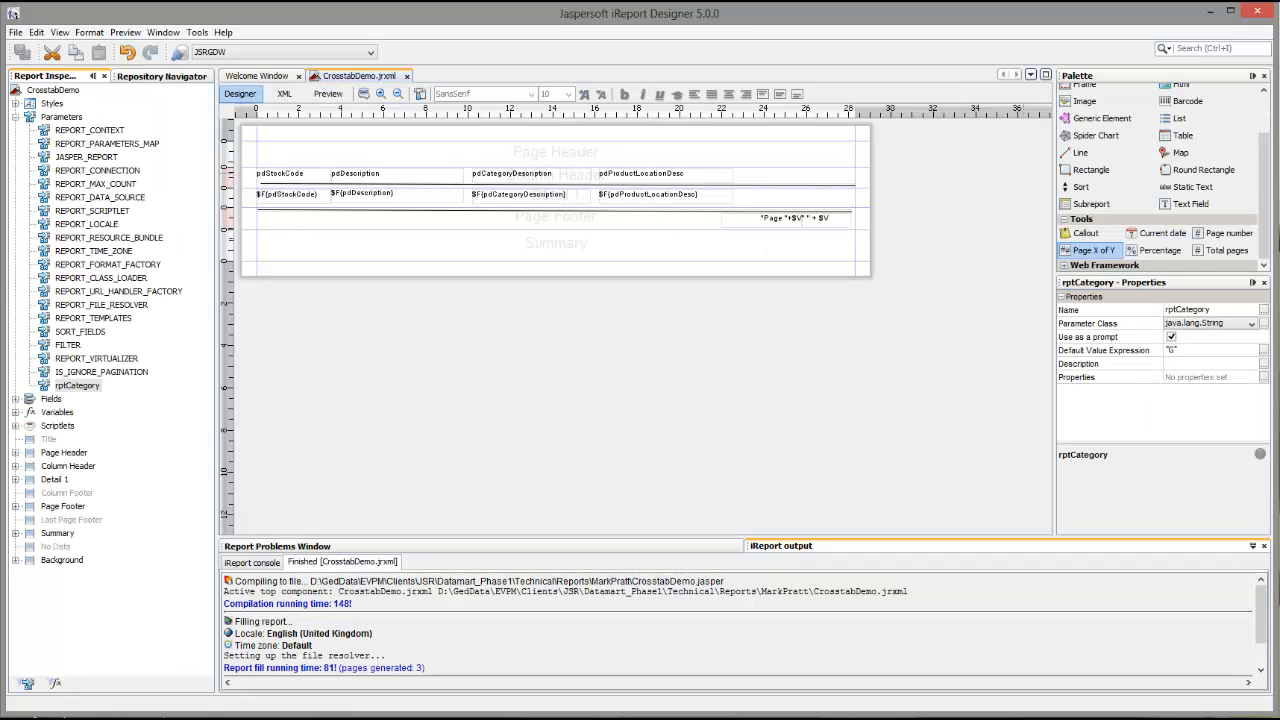
mouse_move(988, 446)
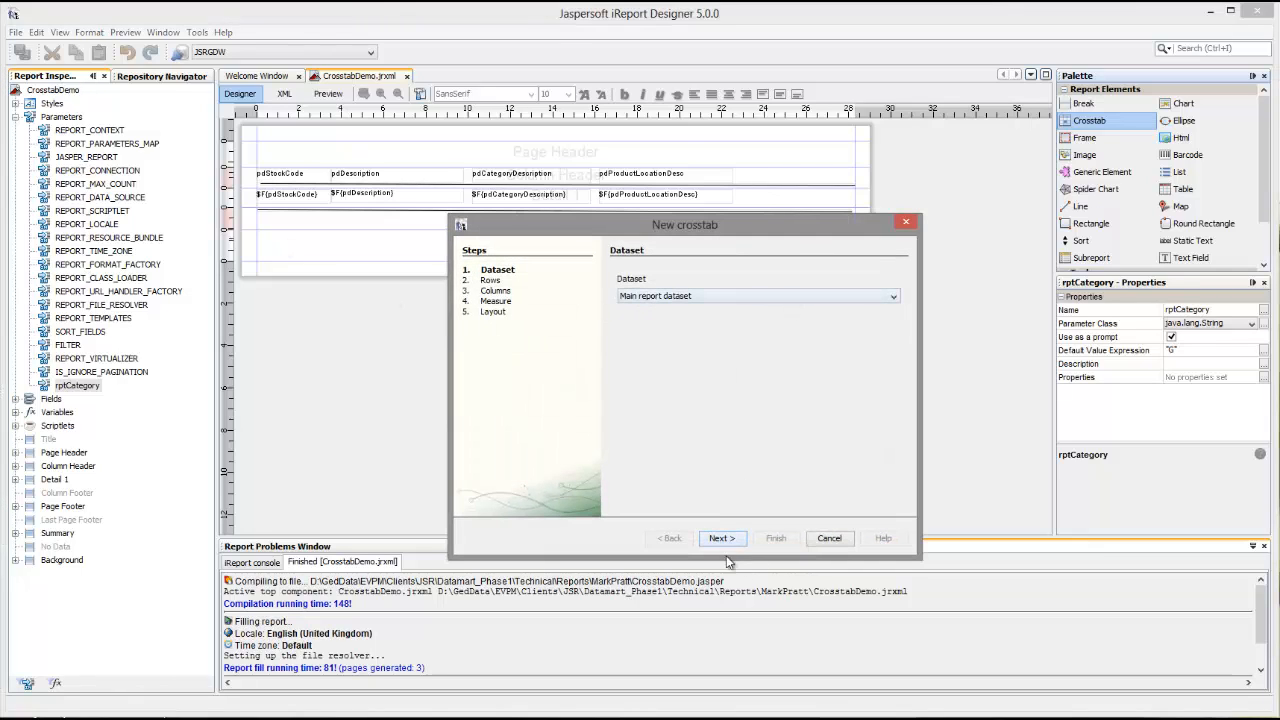
Step: Set the crosstab row groups to pdDescription and pdSubCategoryDescription
click(720, 538)
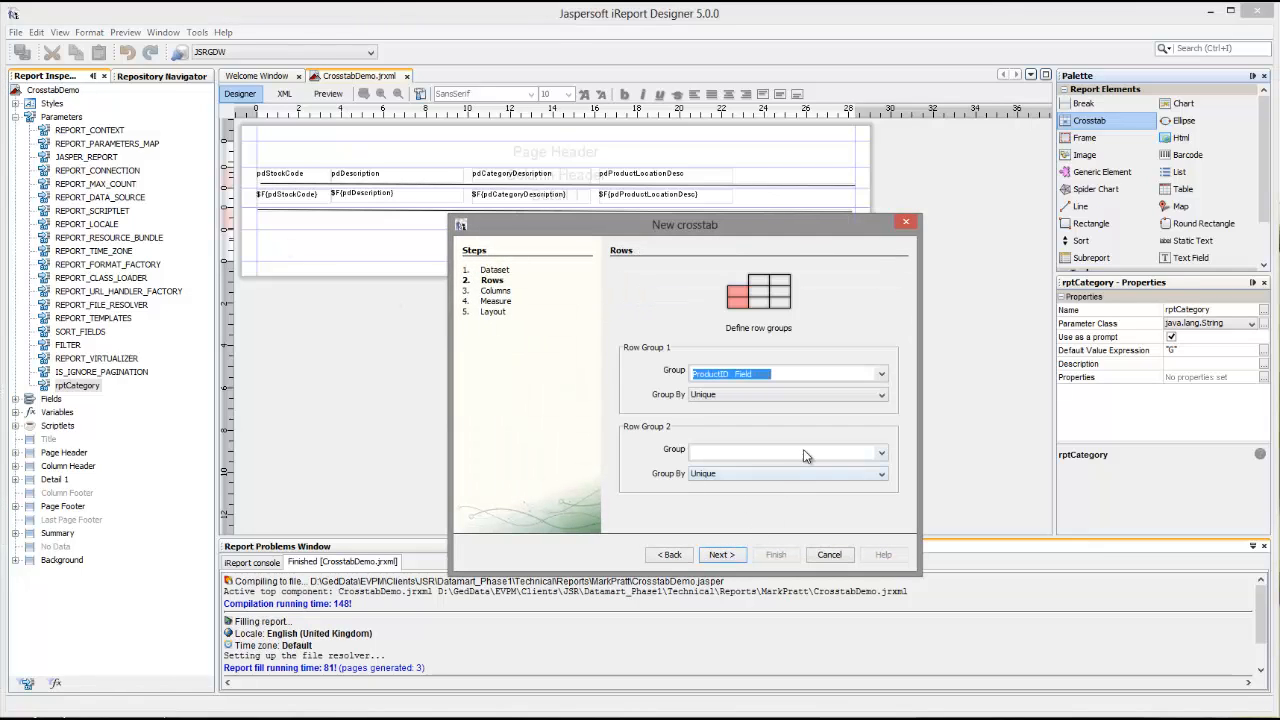
mouse_move(882, 374)
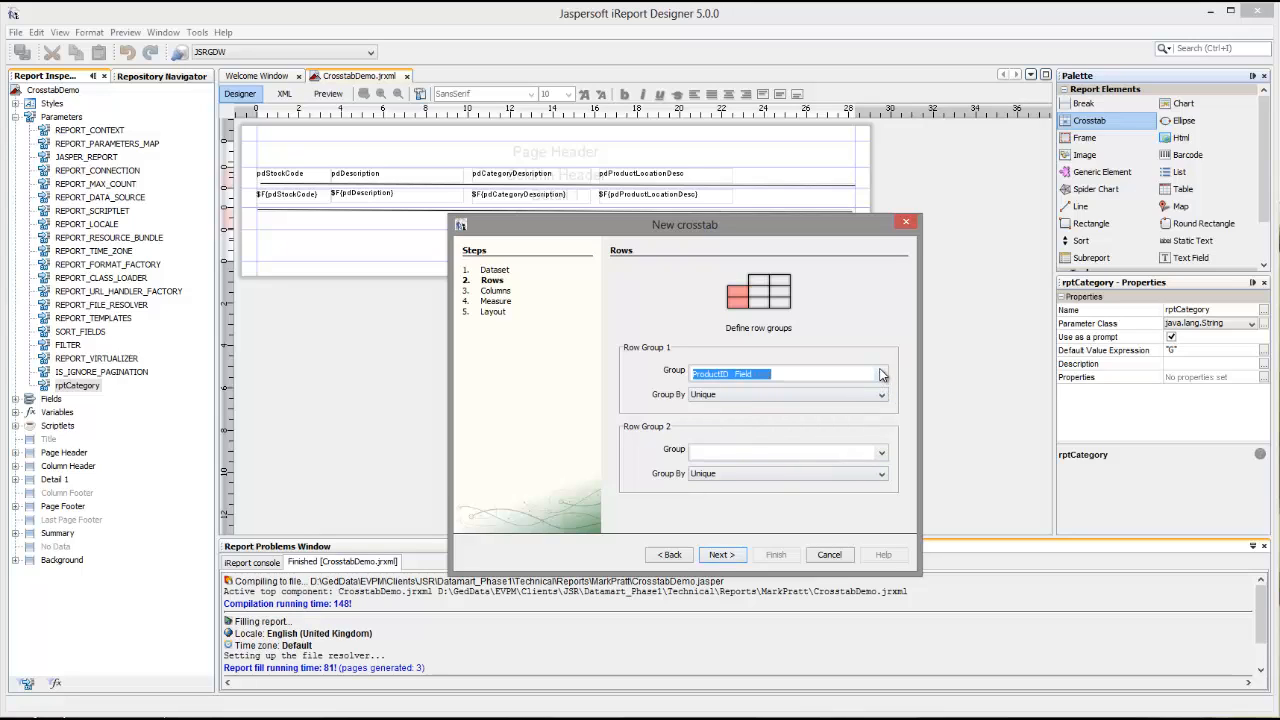
click(880, 374)
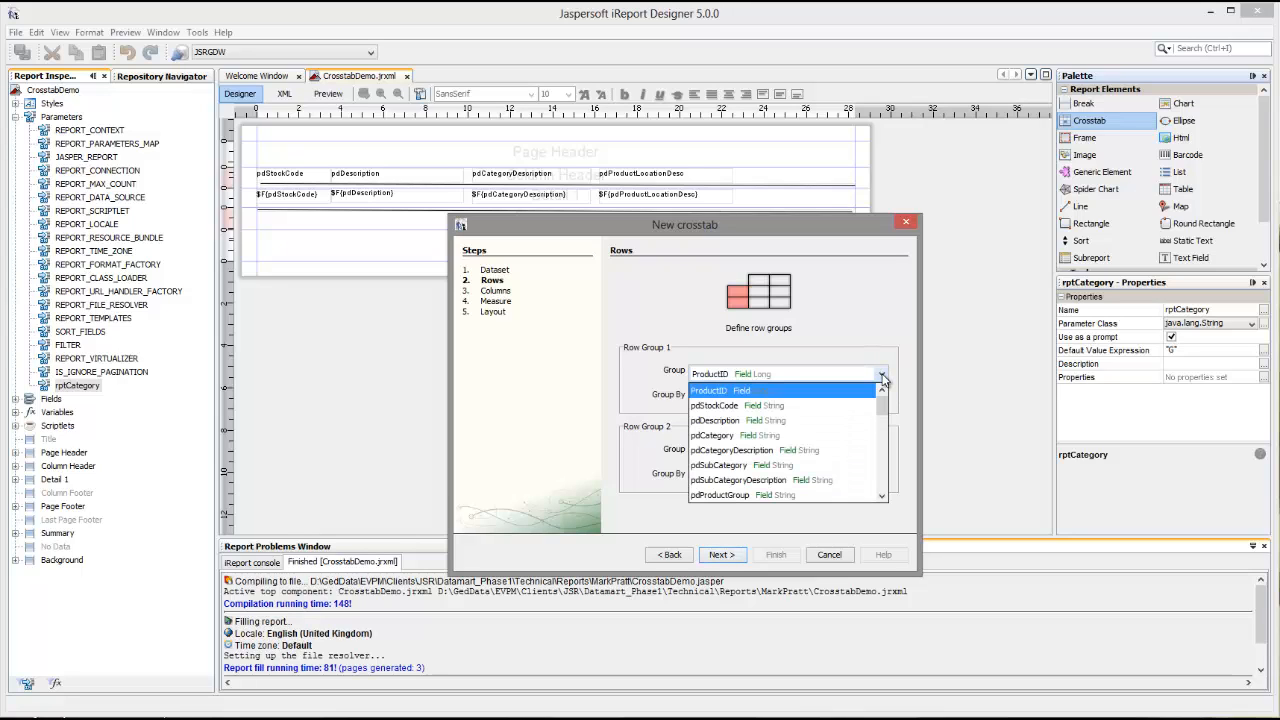
mouse_move(788, 420)
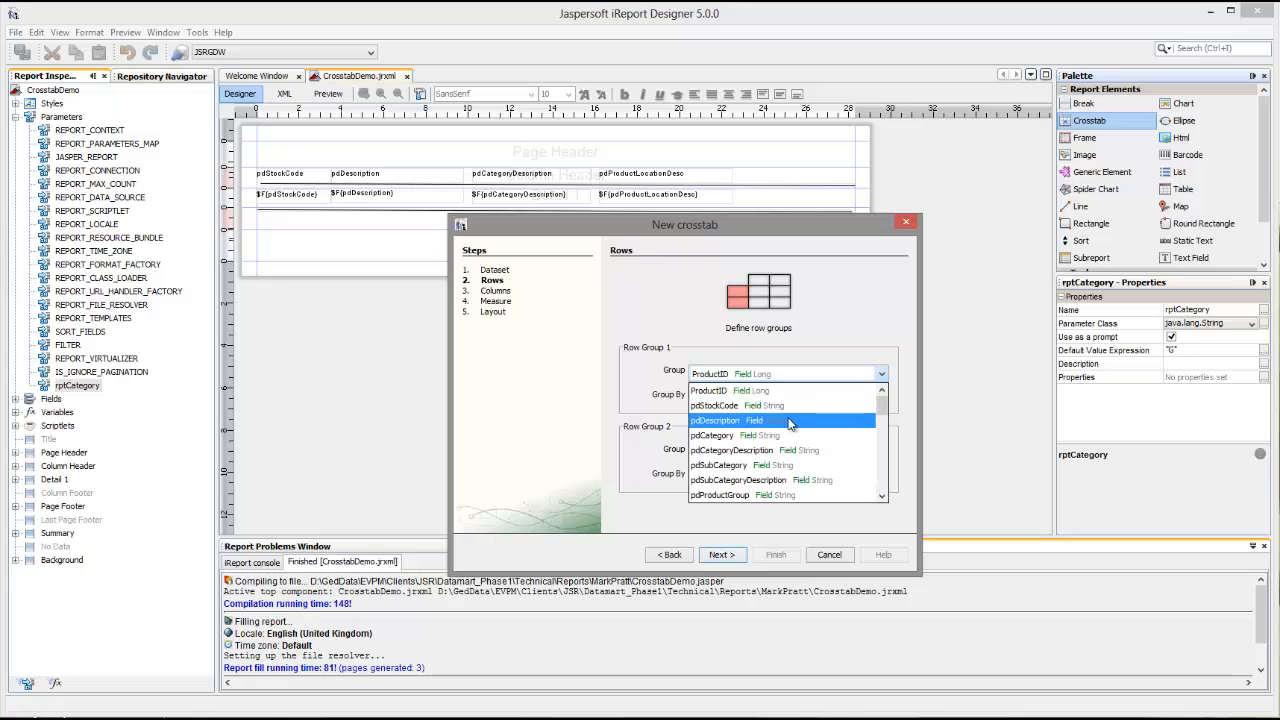
mouse_move(790, 424)
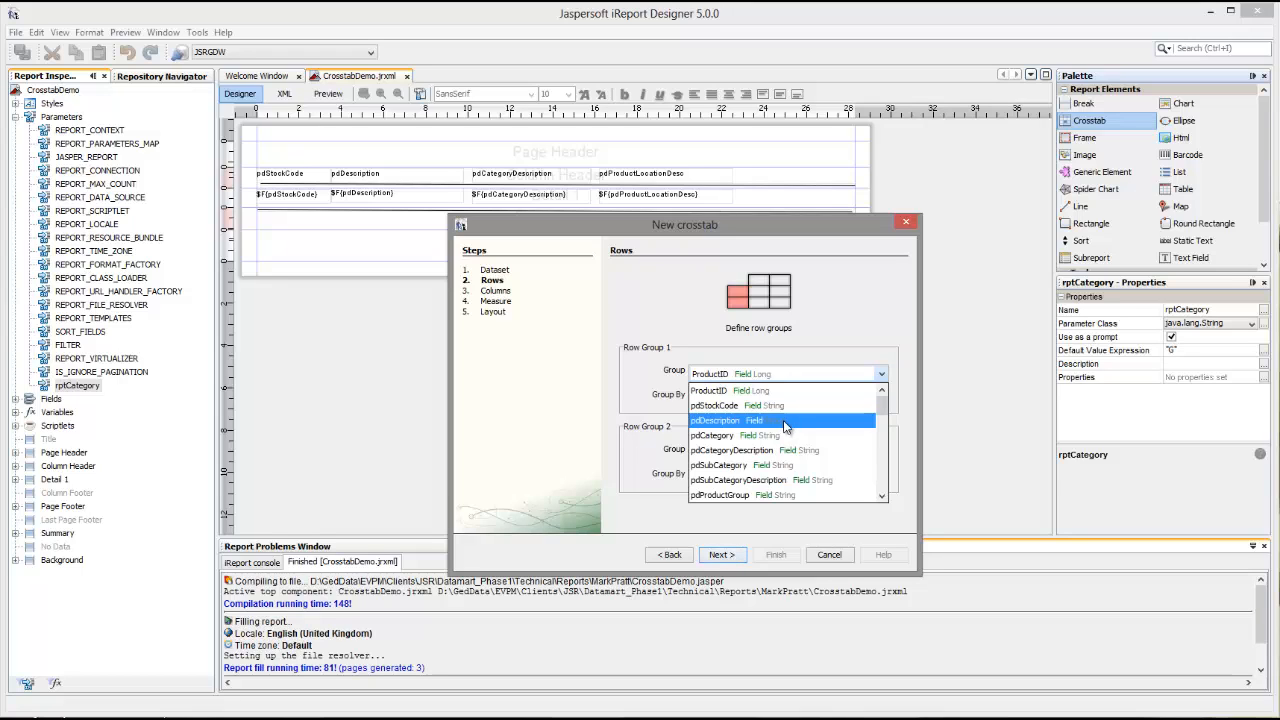
click(780, 436)
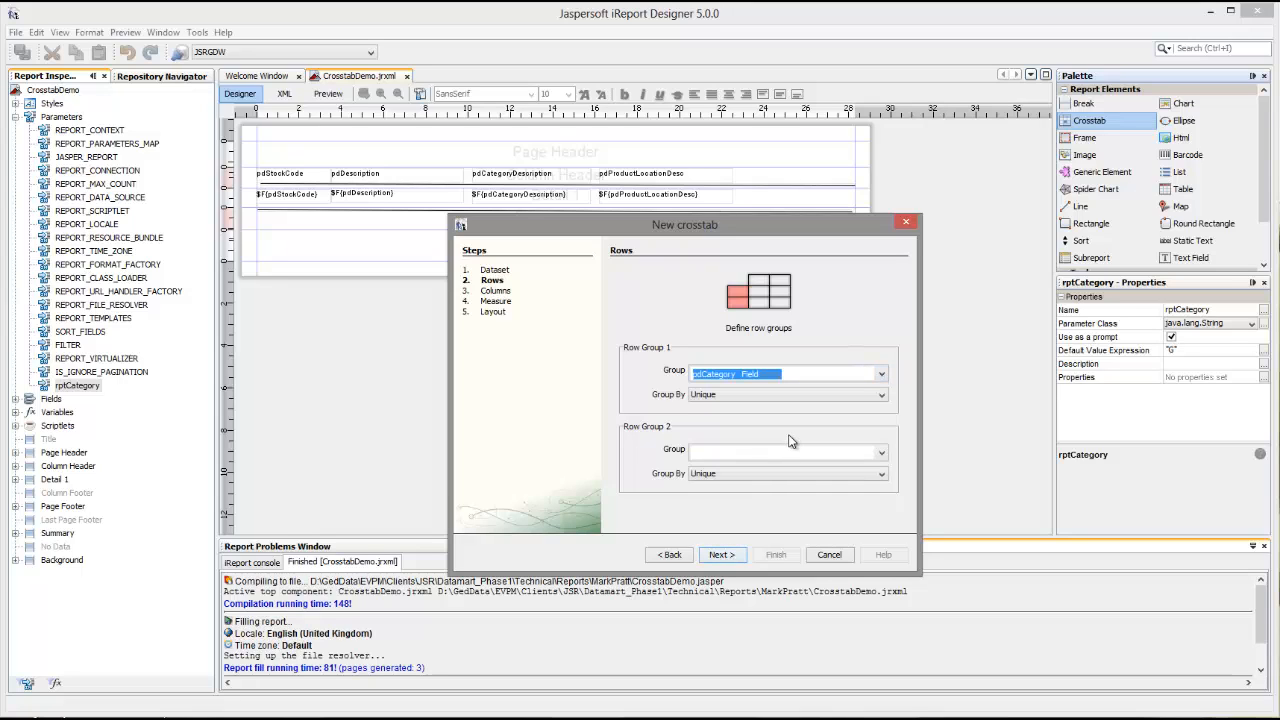
mouse_move(880, 456)
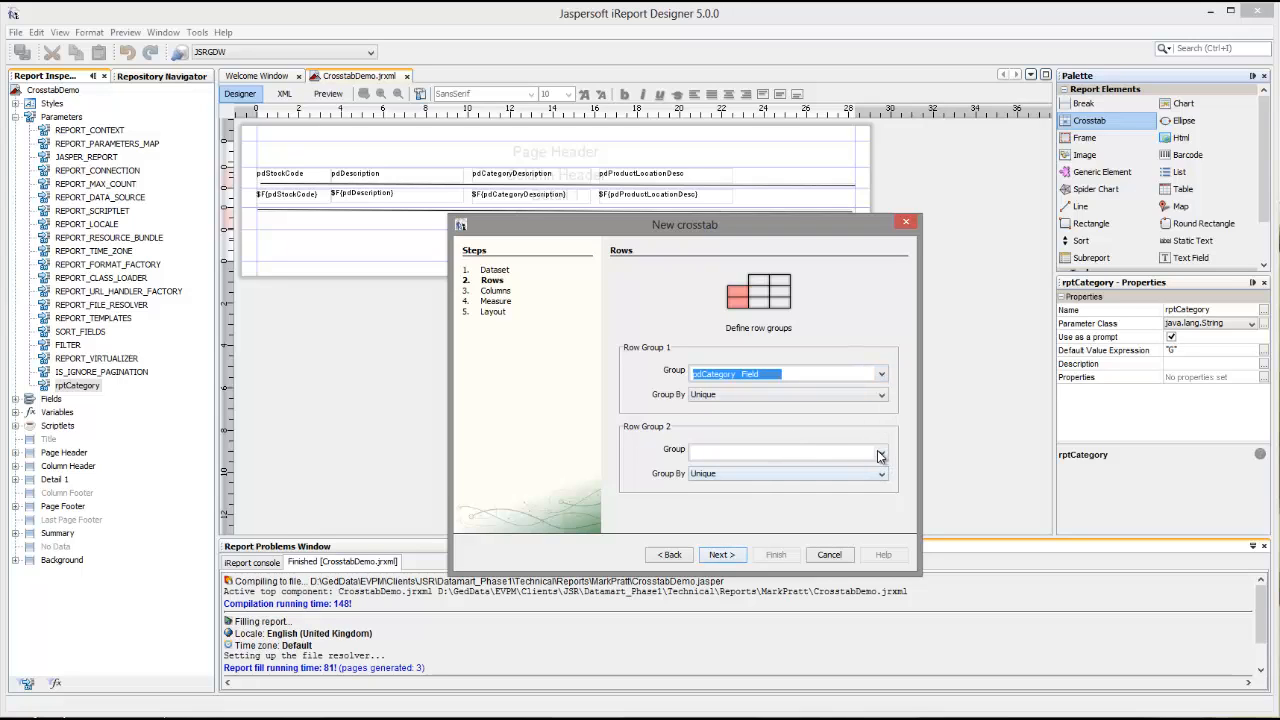
click(880, 448)
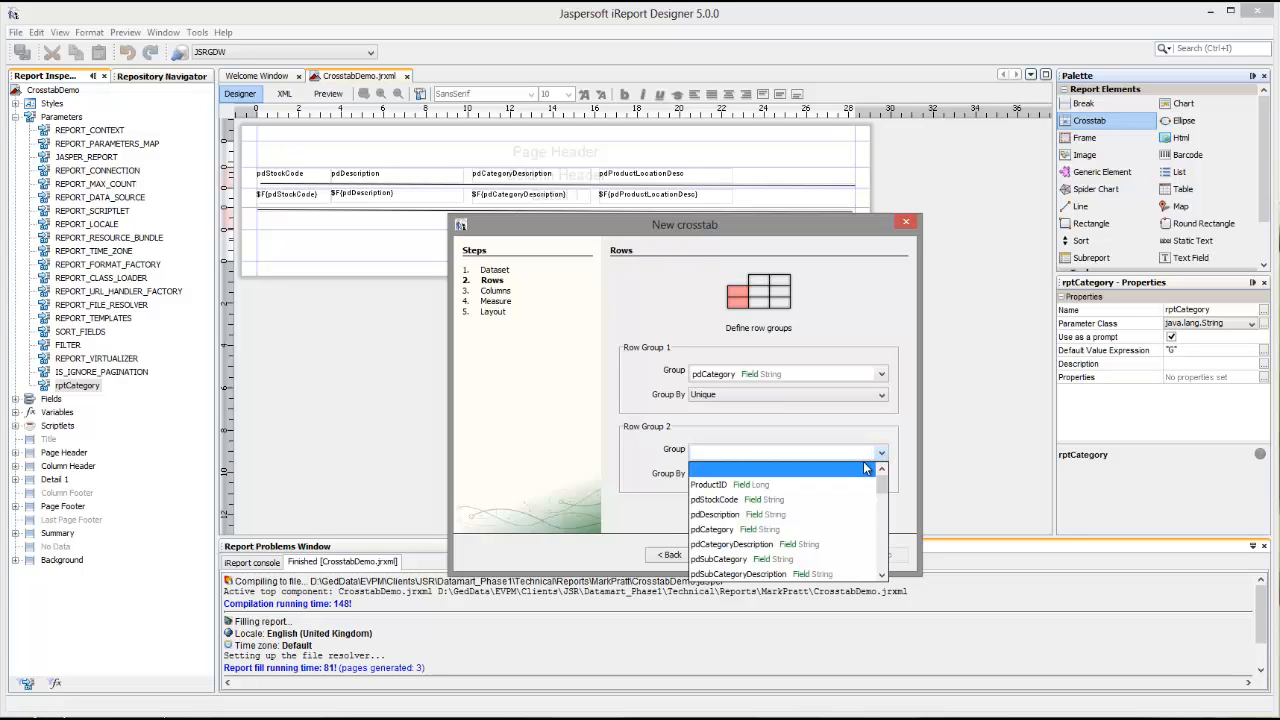
mouse_move(808, 560)
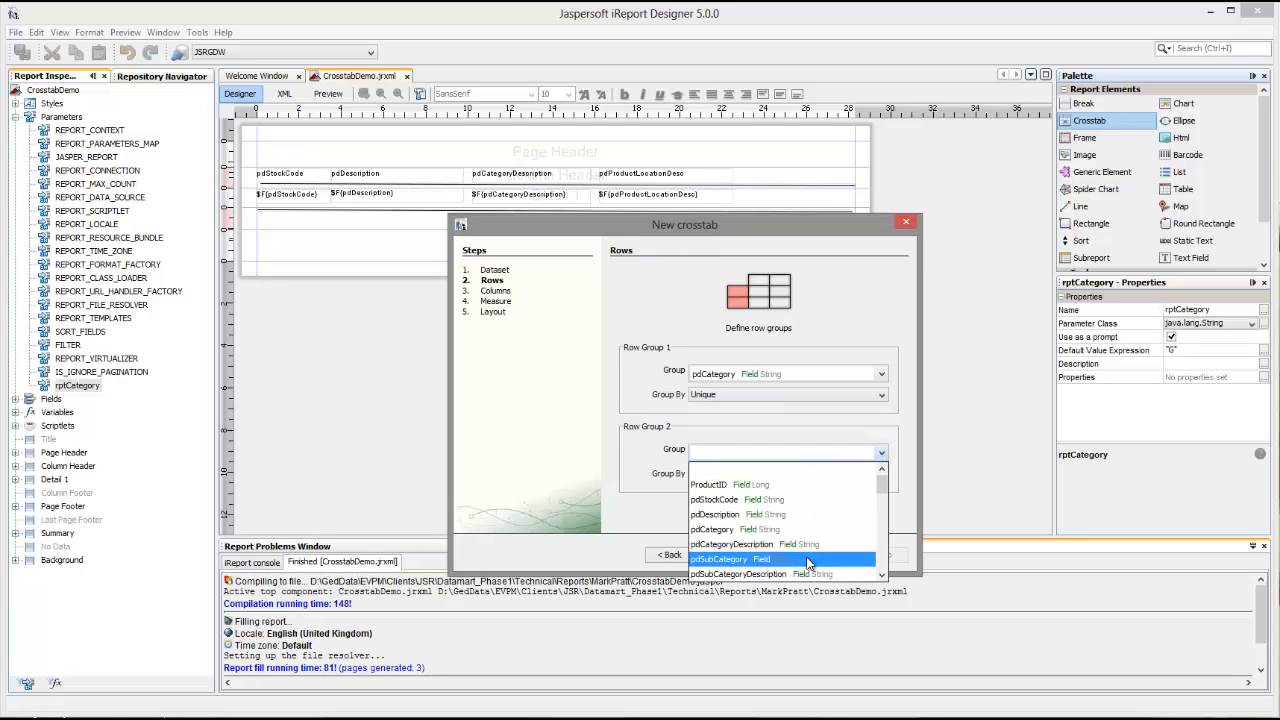
mouse_move(780, 572)
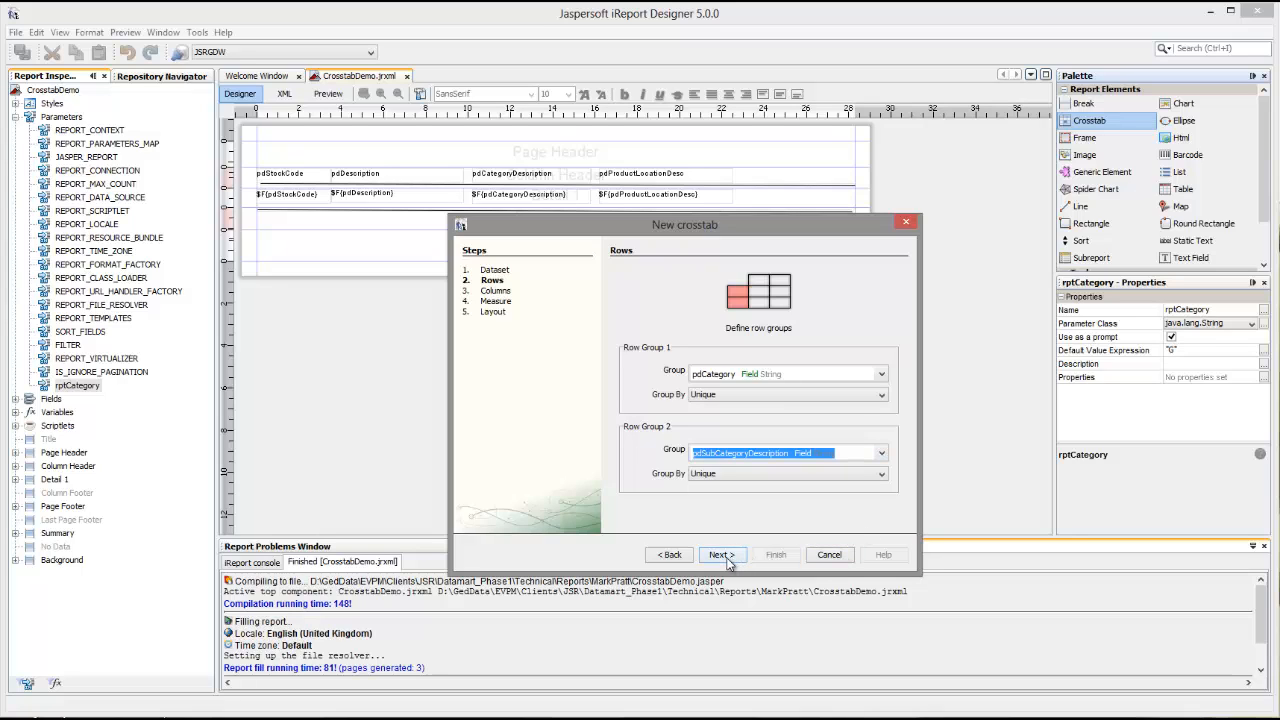
Step: Set column group pdProductLocationDesc and measure Count of pdStockCode, then finish the crosstab
click(720, 556)
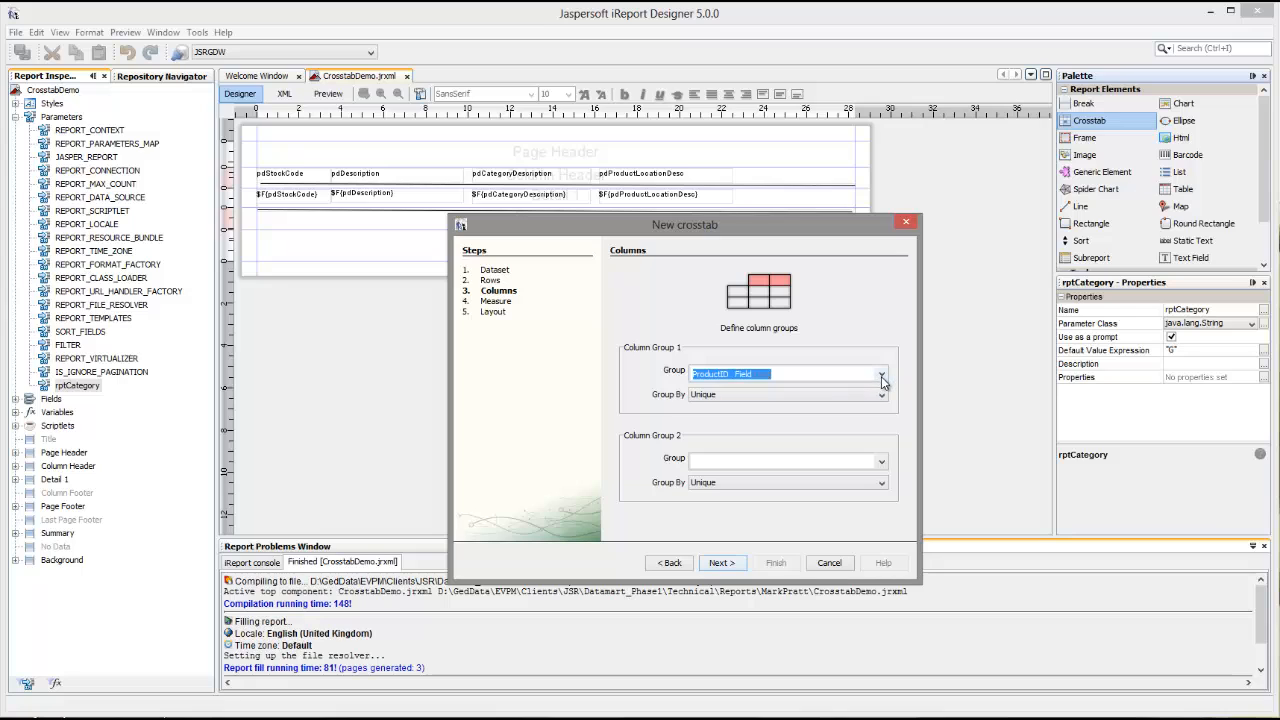
click(880, 374)
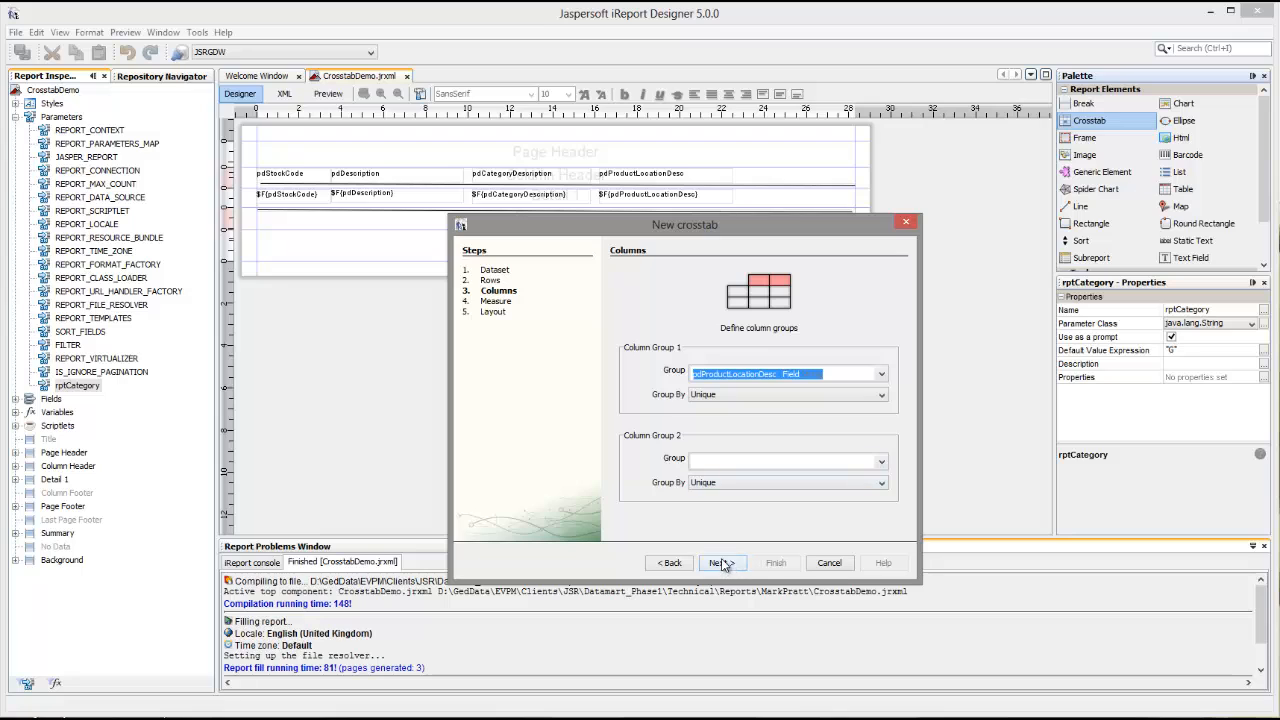
click(720, 562)
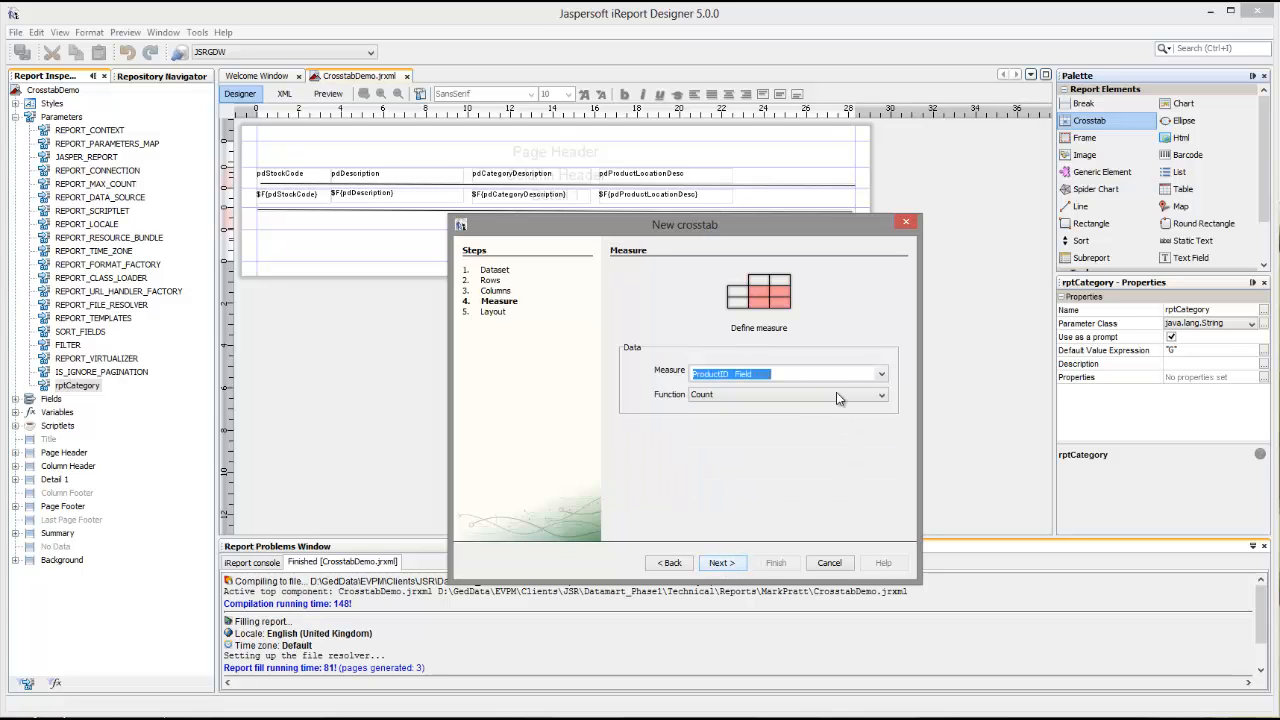
click(880, 374)
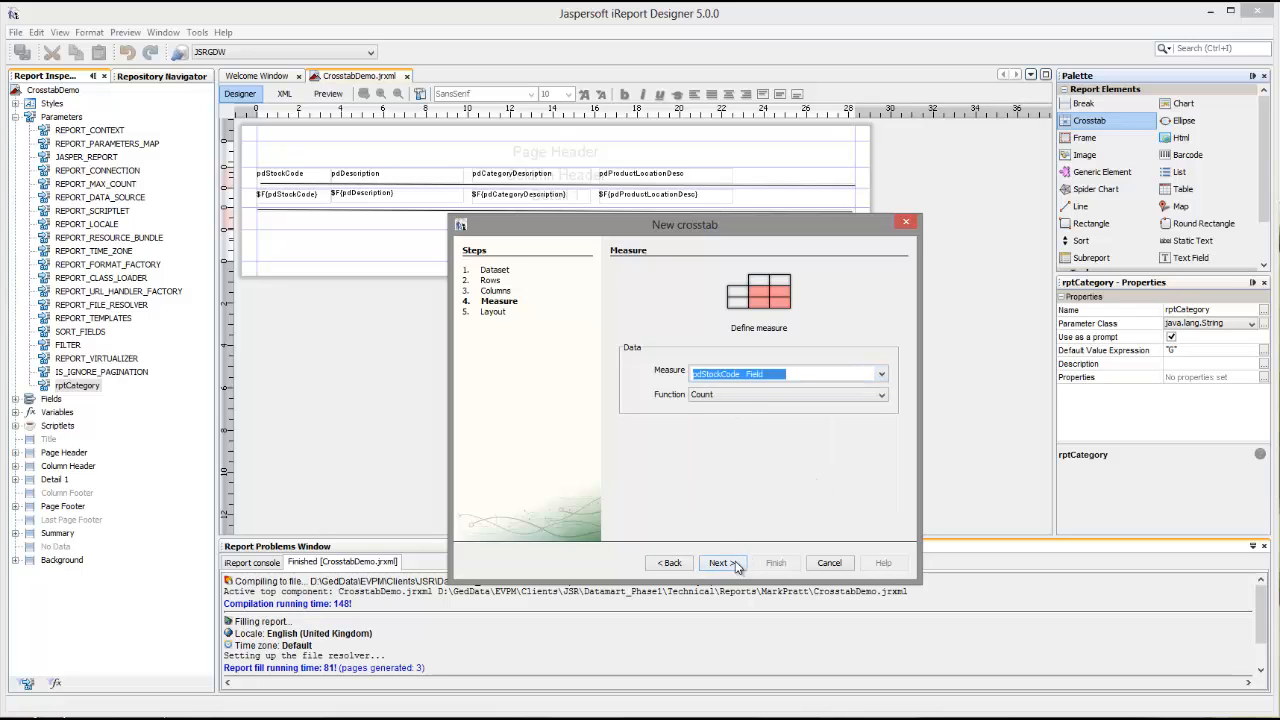
click(720, 562)
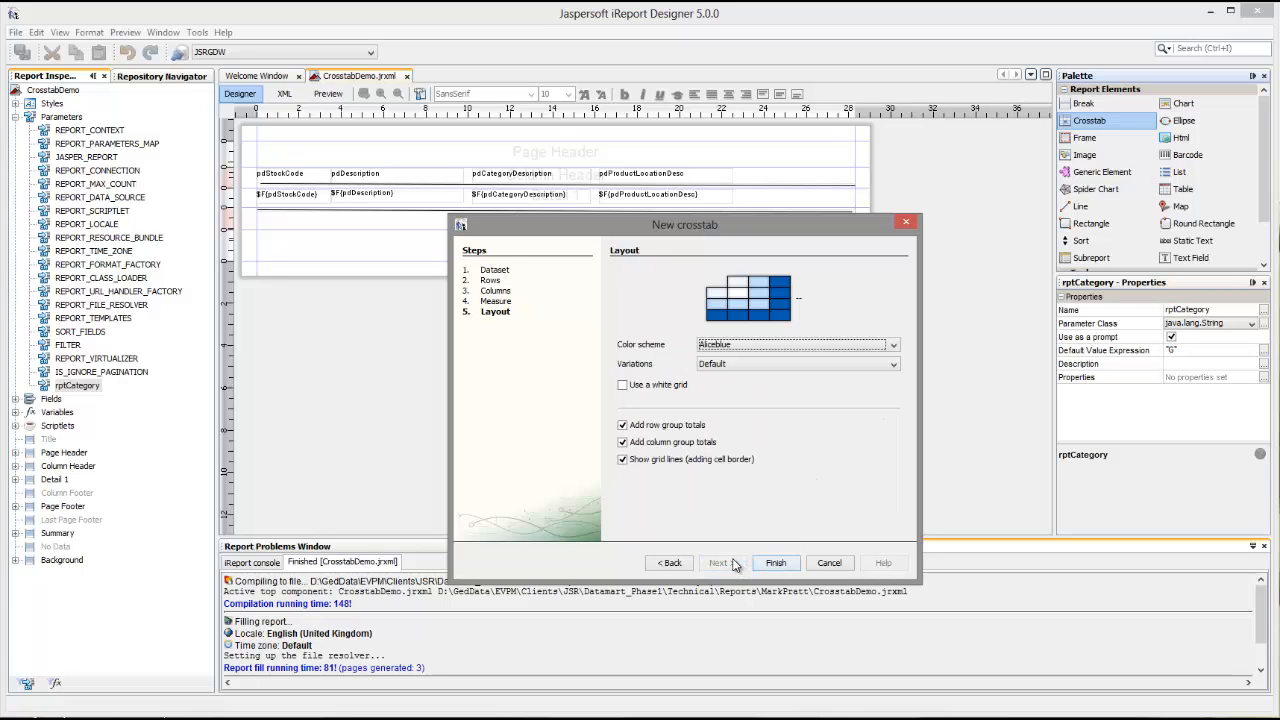
mouse_move(776, 562)
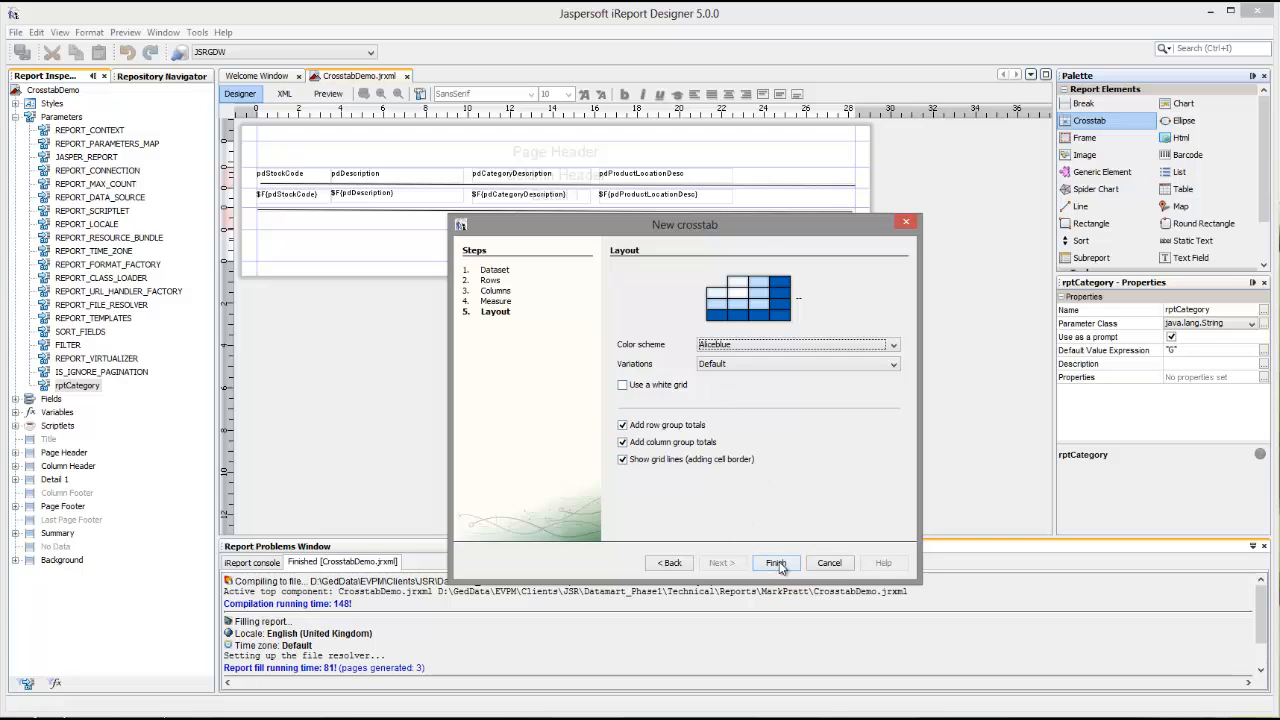
click(776, 562)
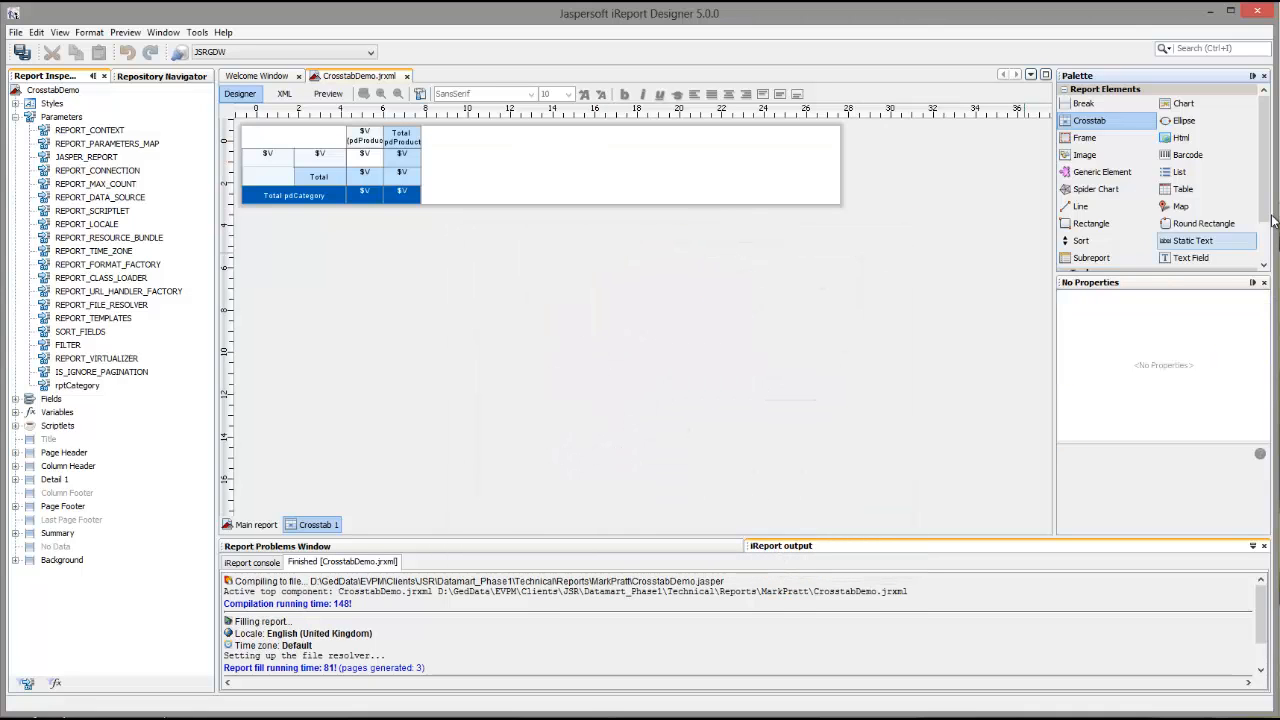
mouse_move(440, 136)
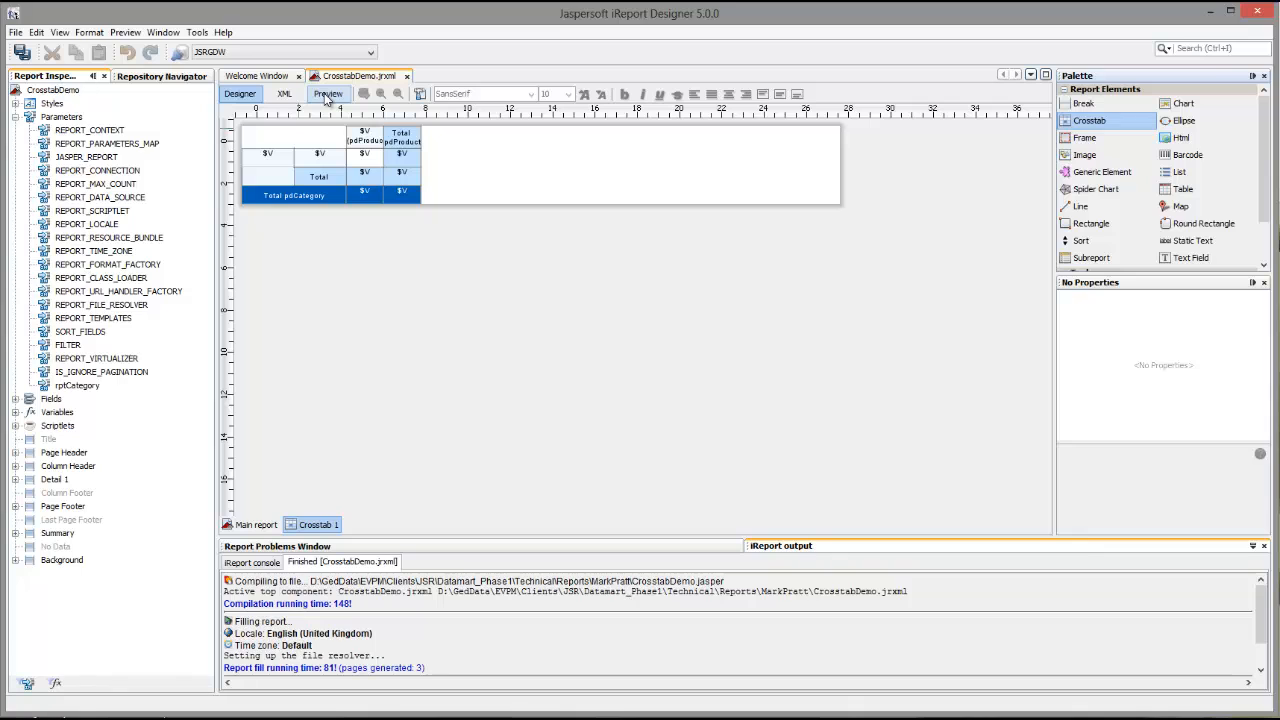
click(328, 94)
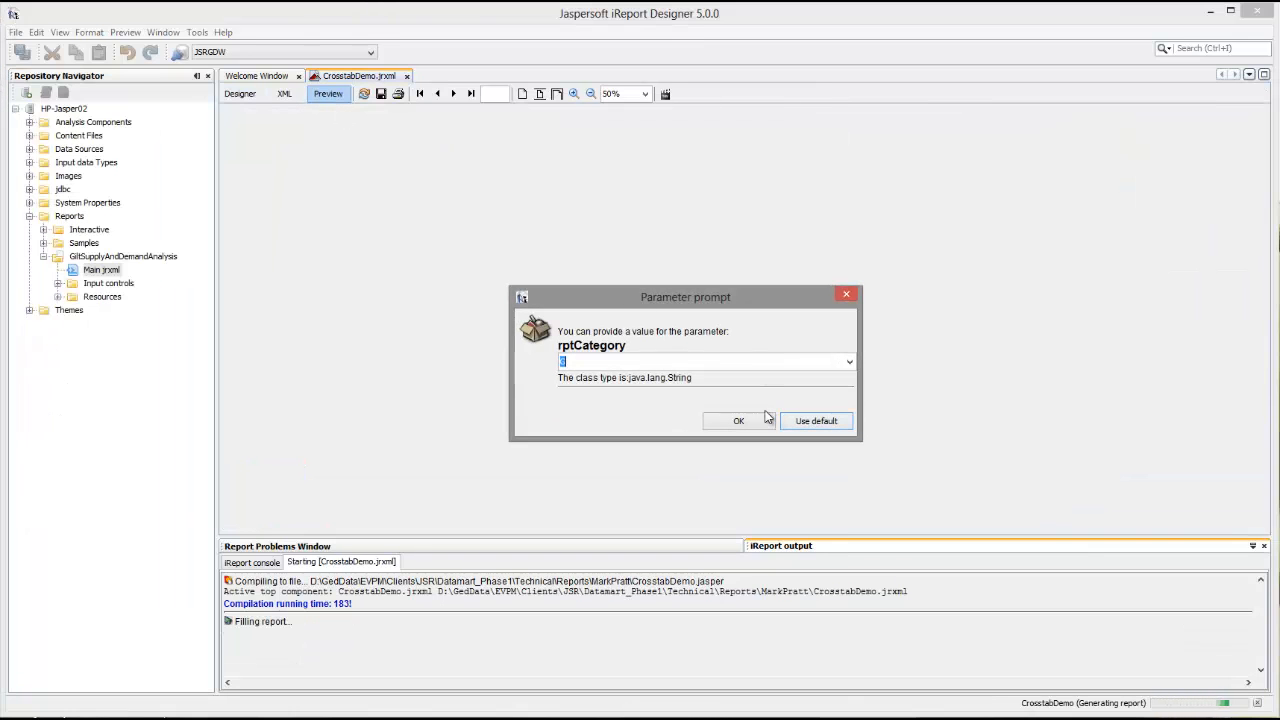
click(738, 420)
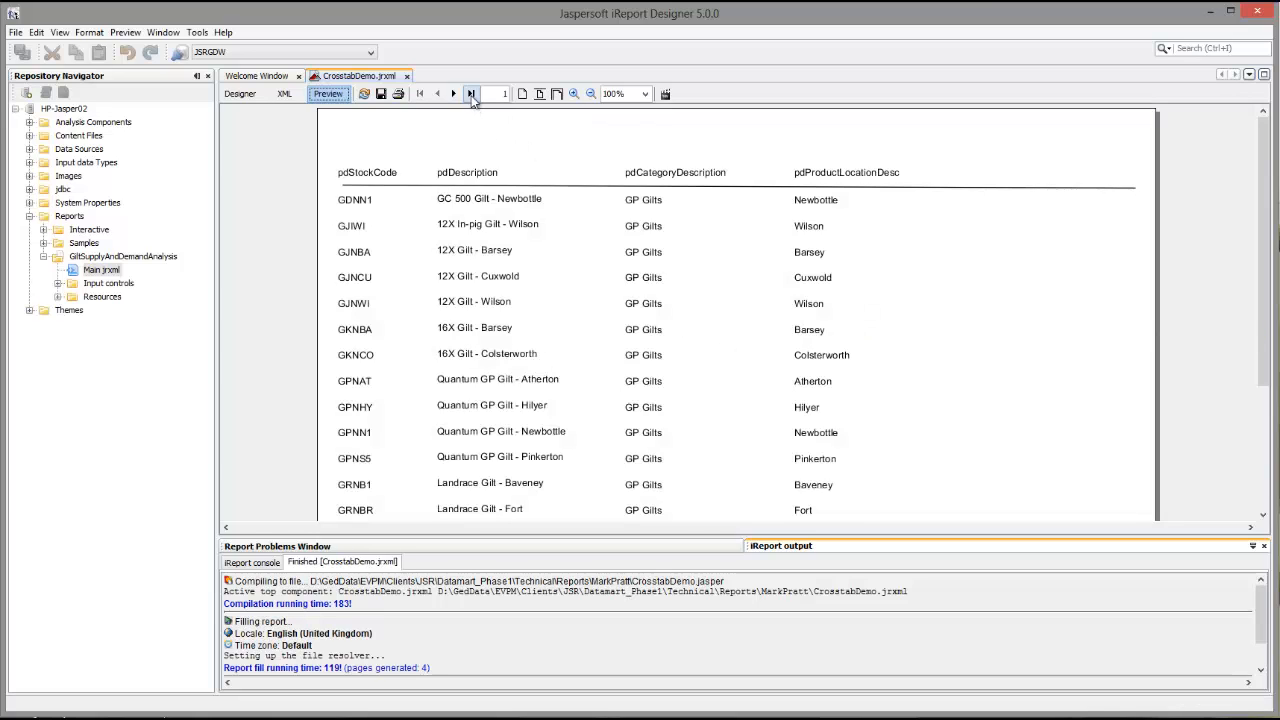
click(472, 94)
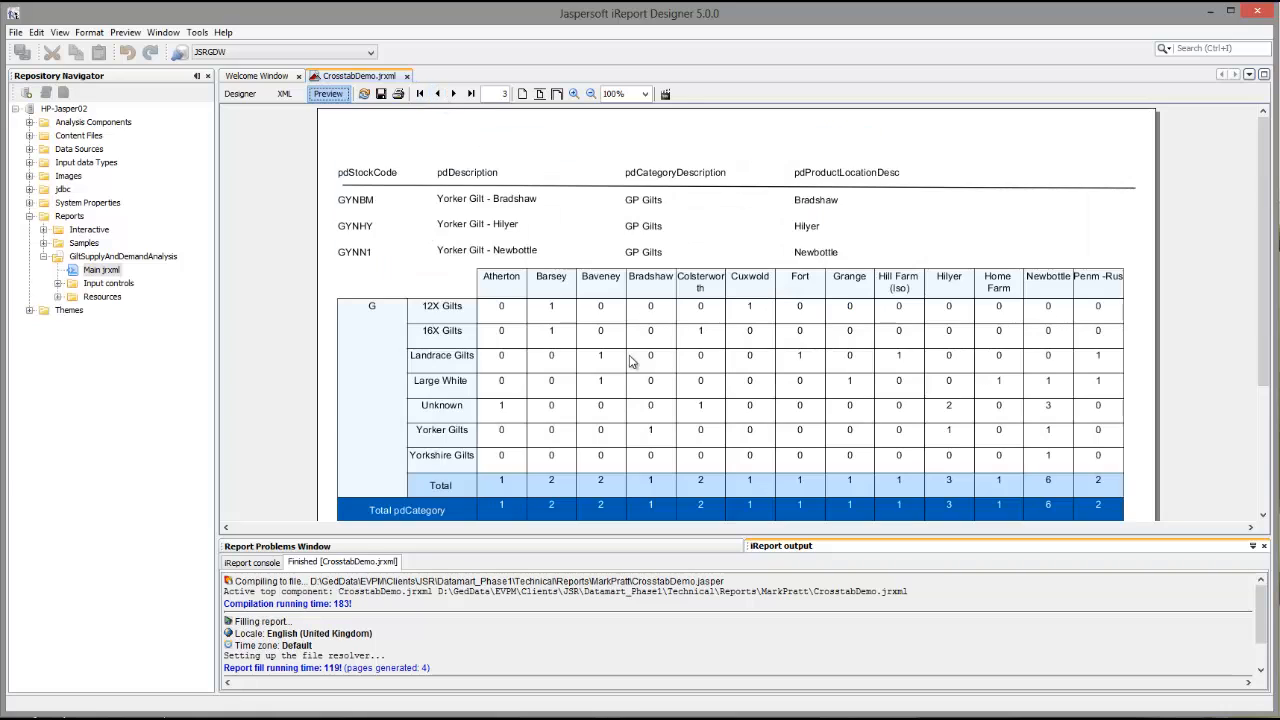
mouse_move(848, 248)
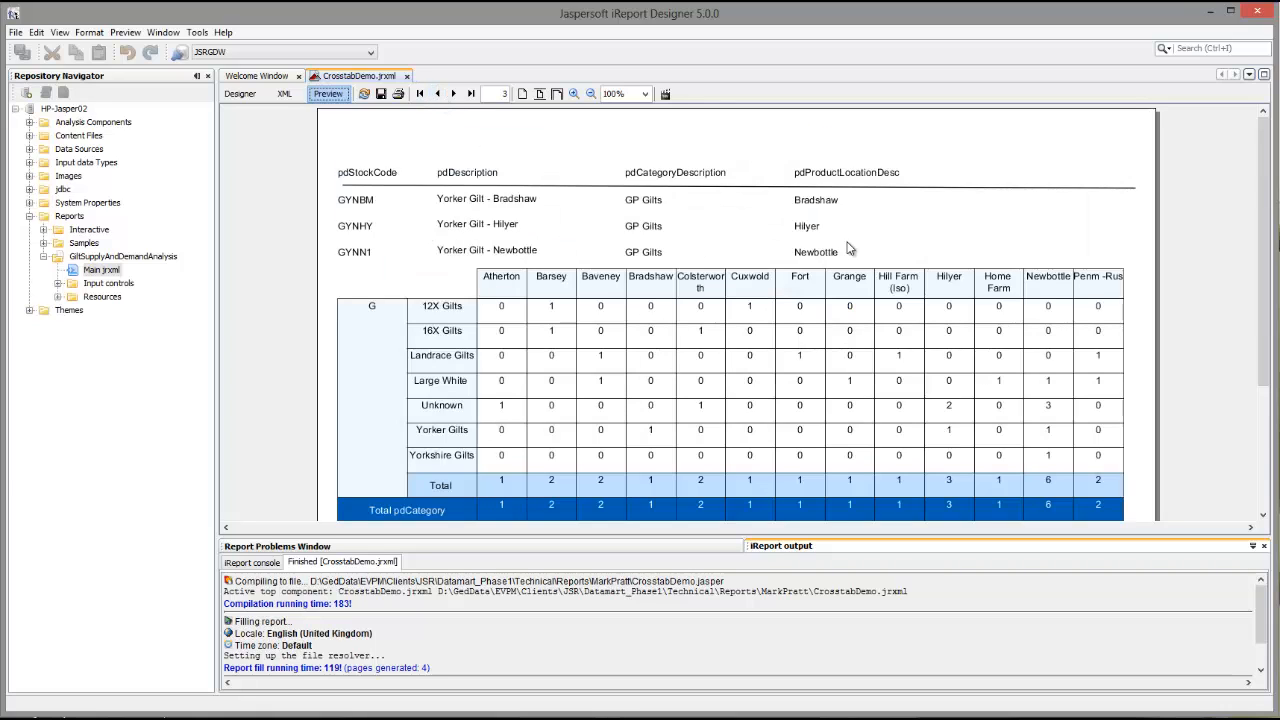
scroll(down, 3)
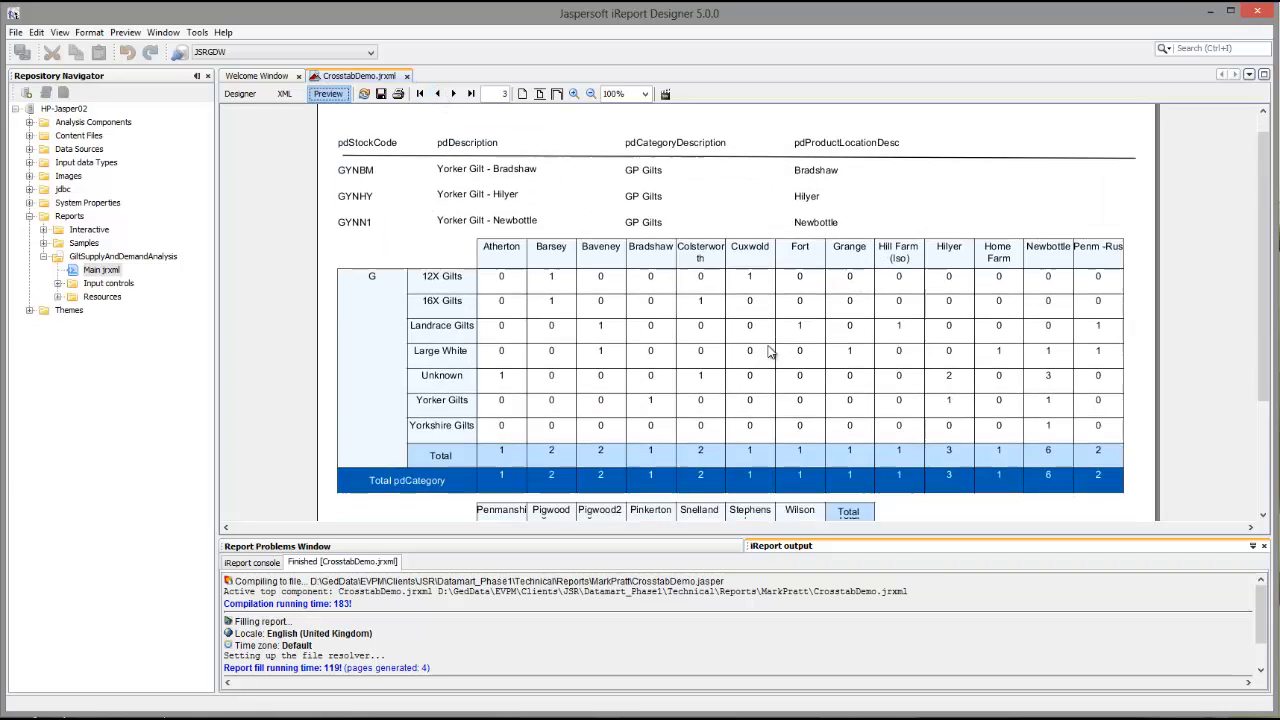
scroll(down, 3)
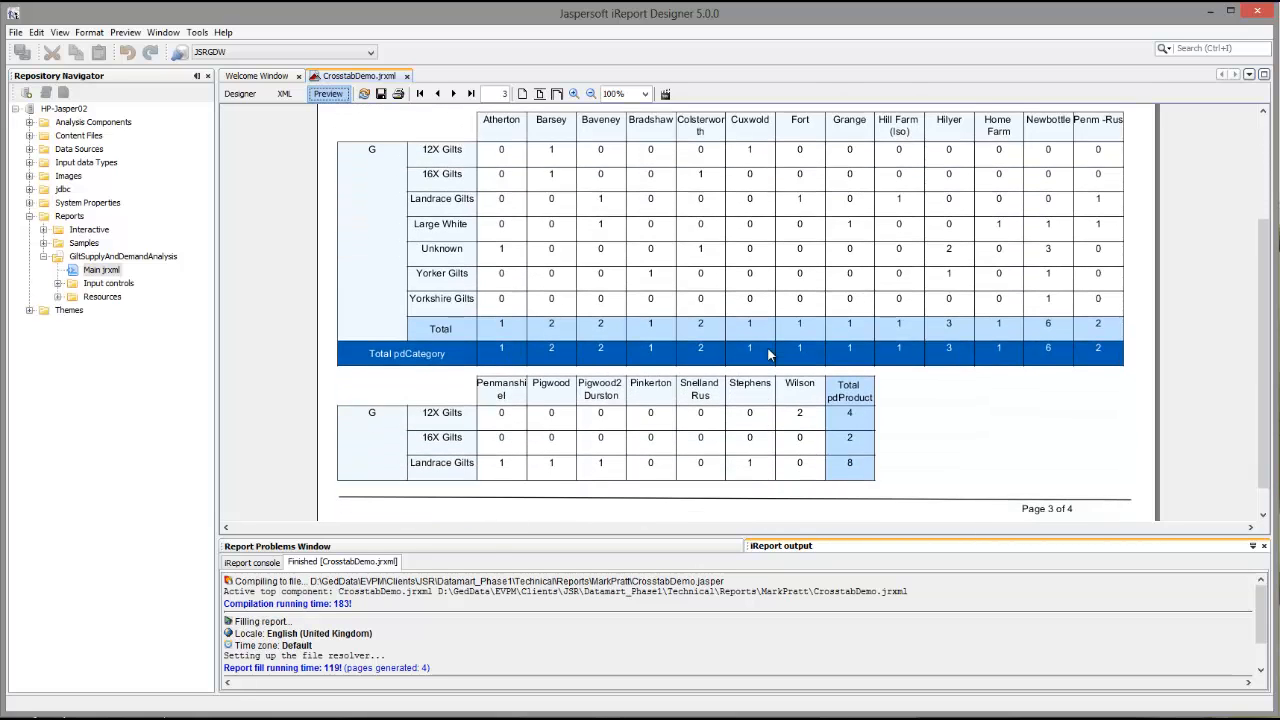
scroll(up, 3)
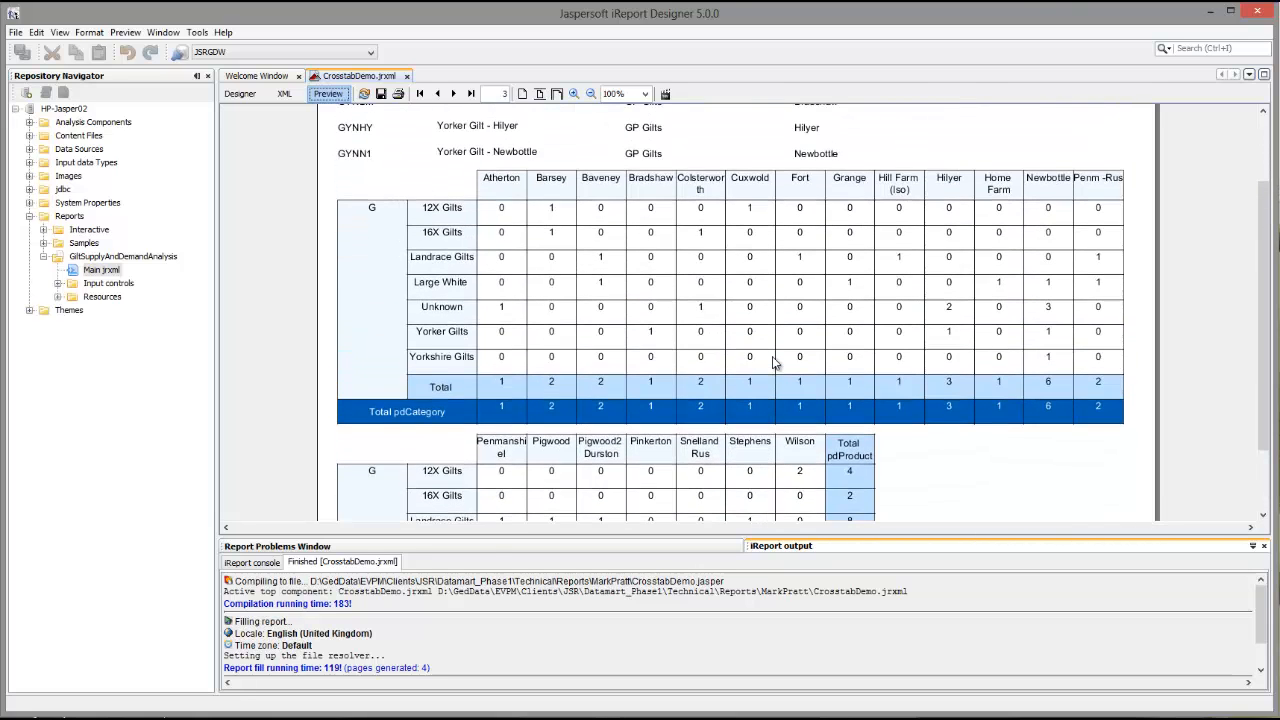
scroll(up, 3)
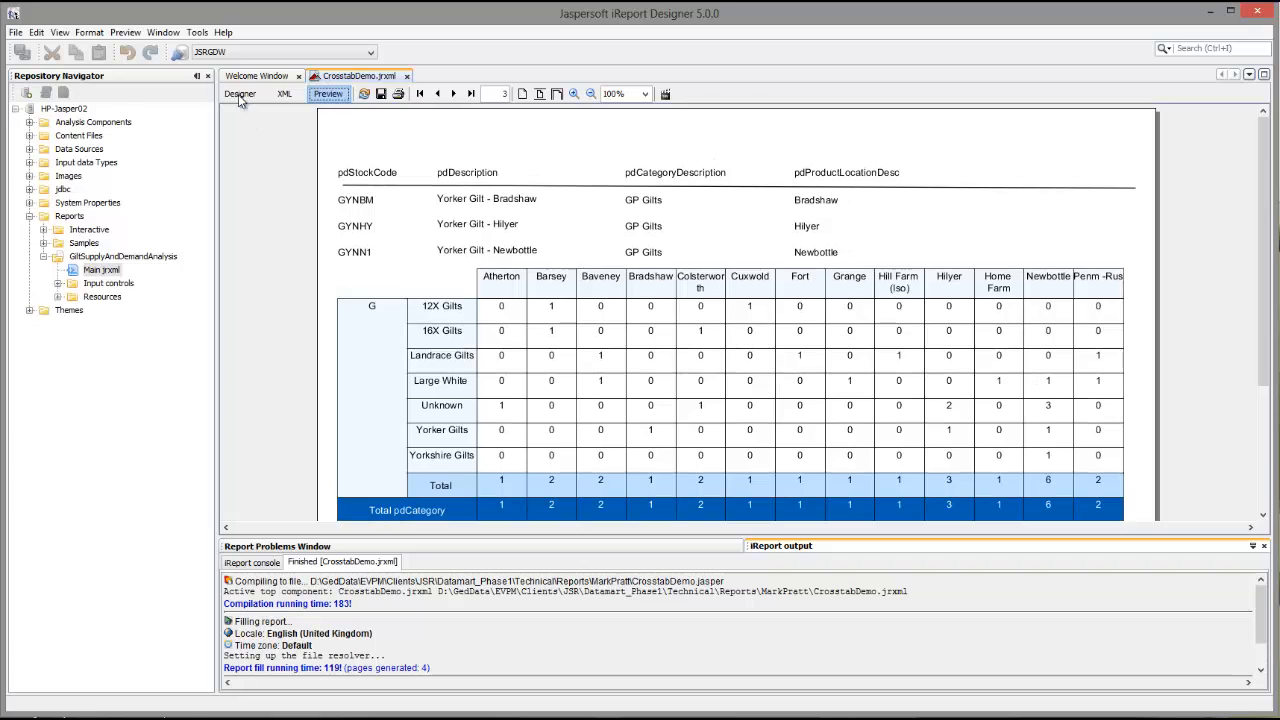
click(240, 94)
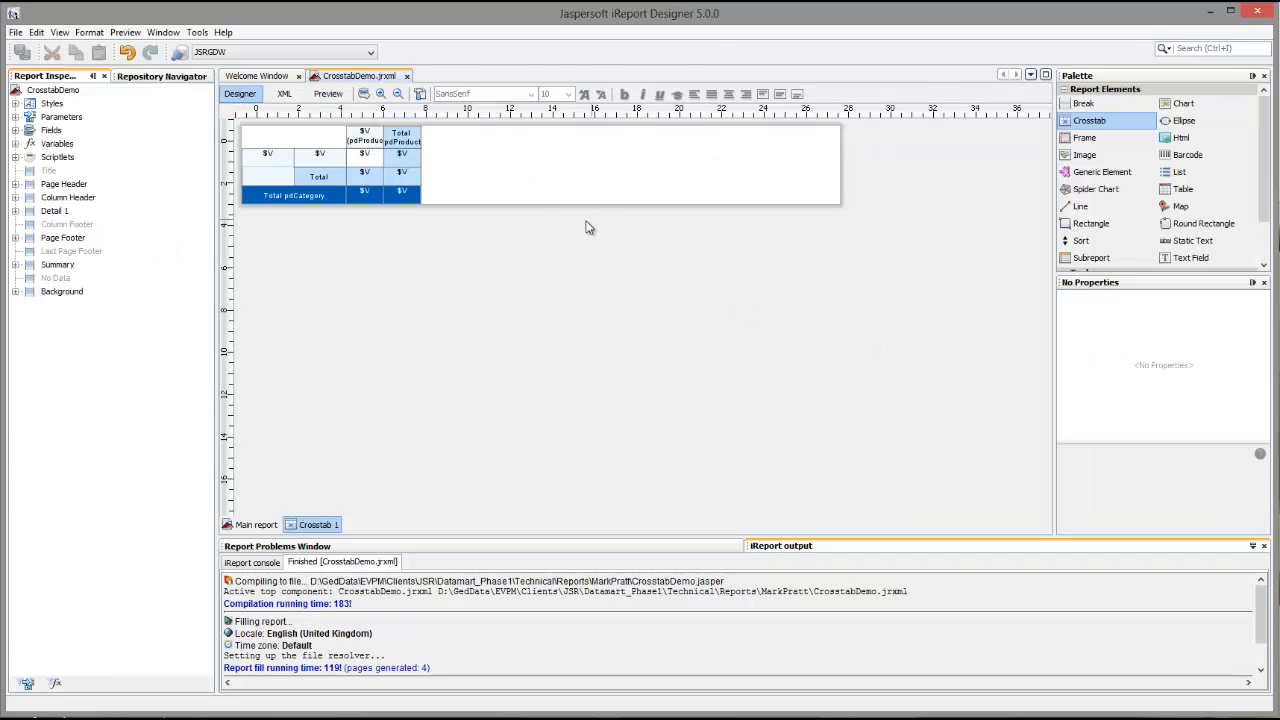
mouse_move(424, 360)
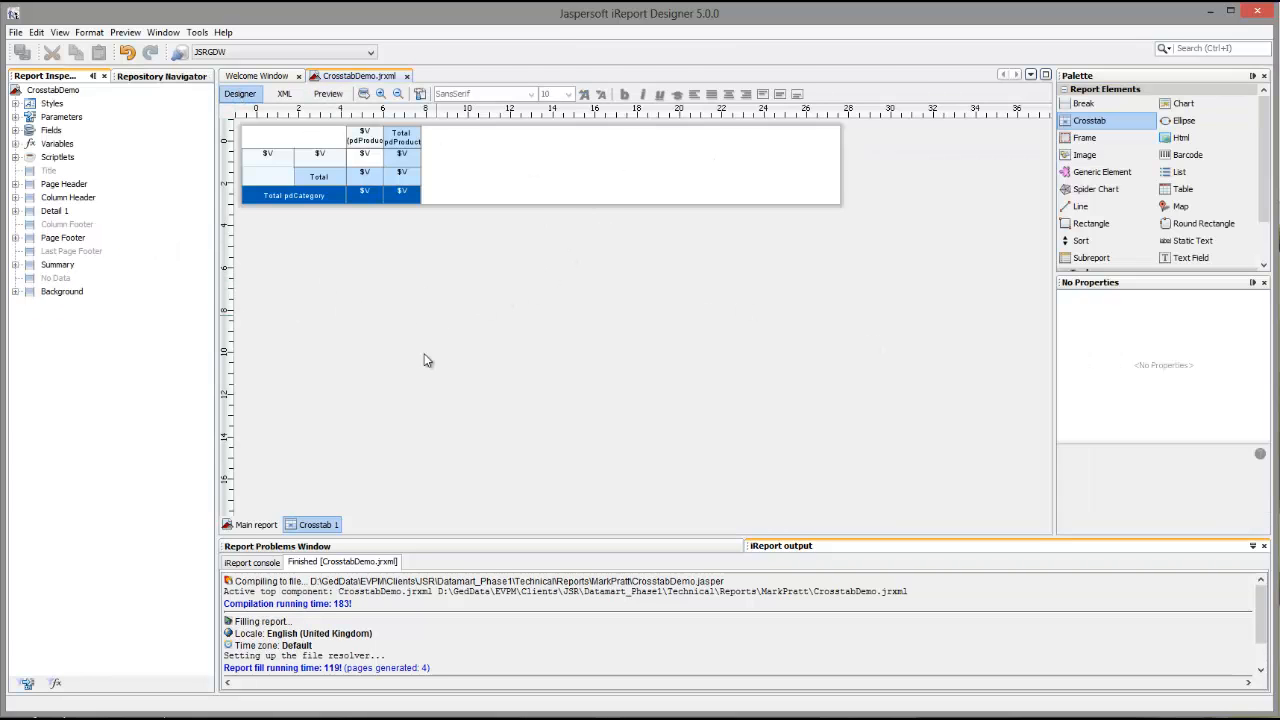
Step: Enable 'Summary on a new page' in the report's properties and start a preview
click(256, 524)
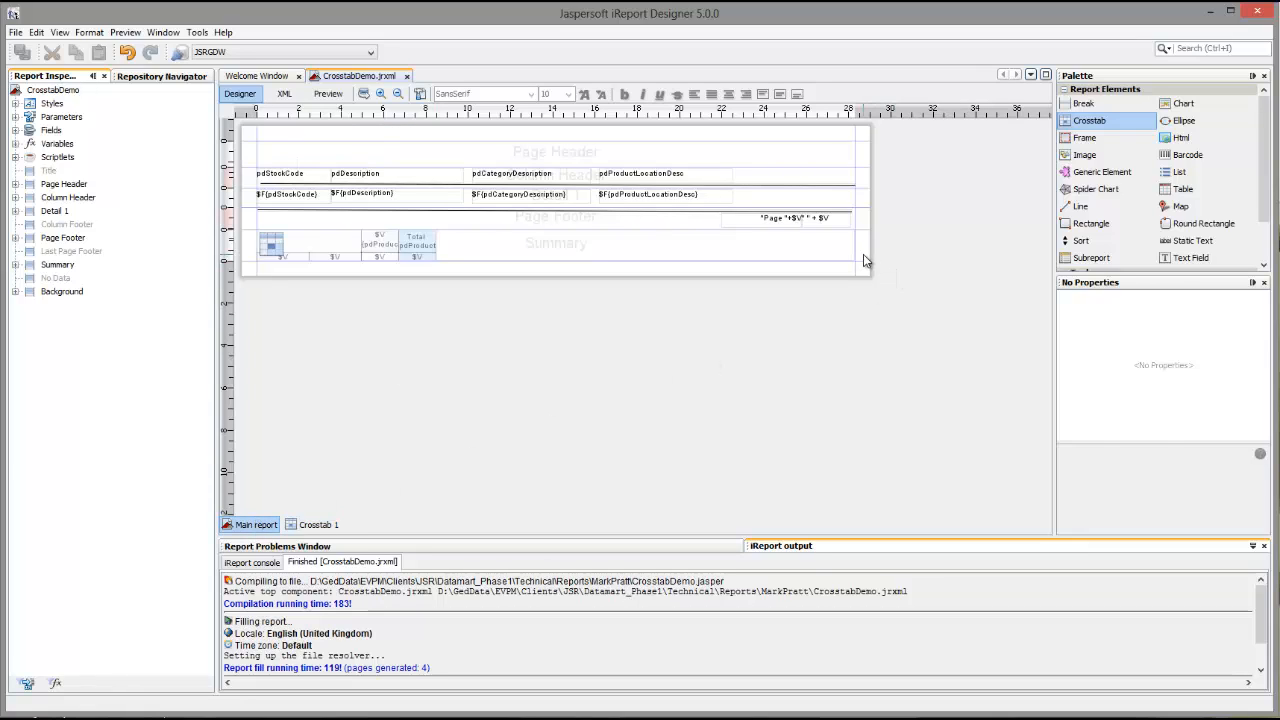
click(54, 90)
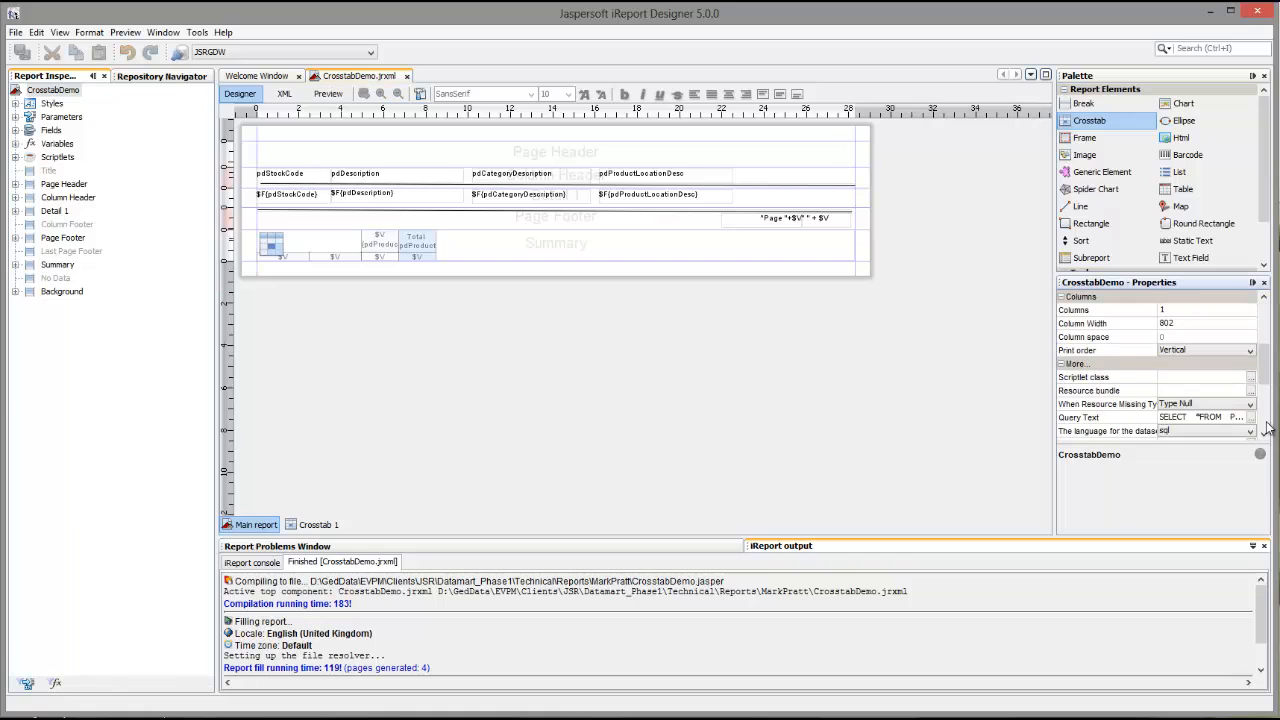
scroll(down, 3)
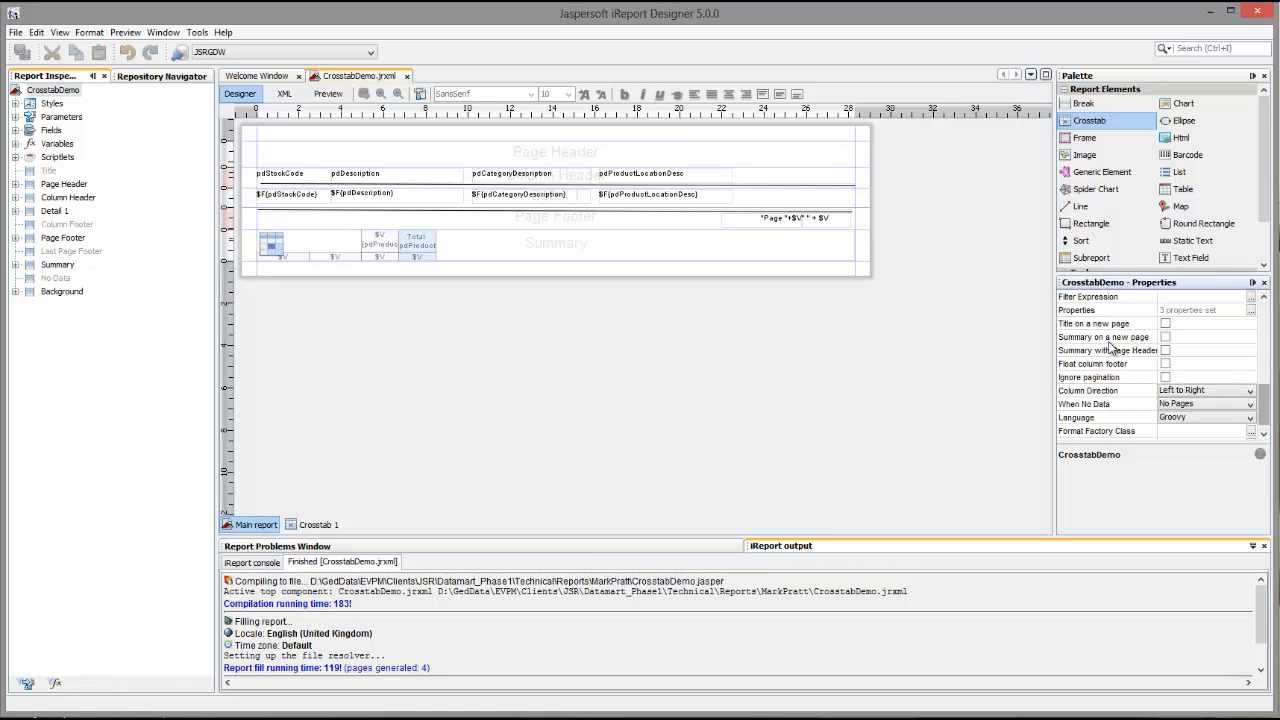
mouse_move(1164, 344)
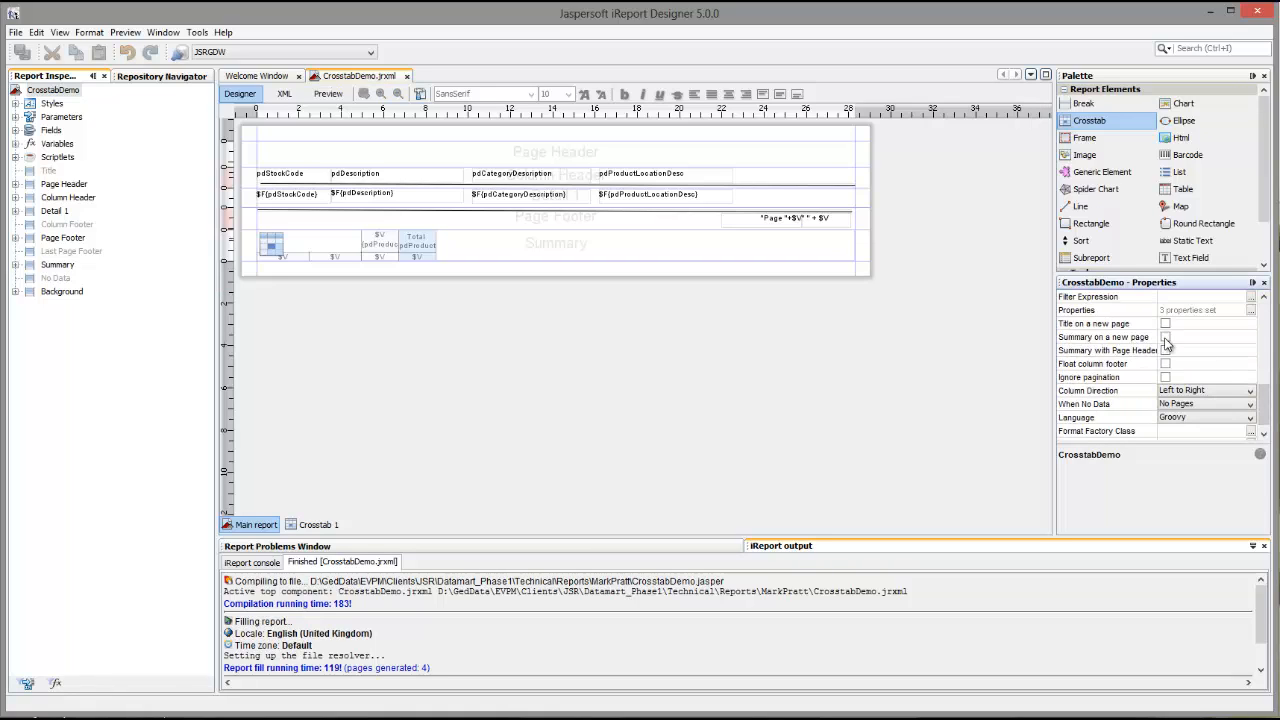
click(1164, 336)
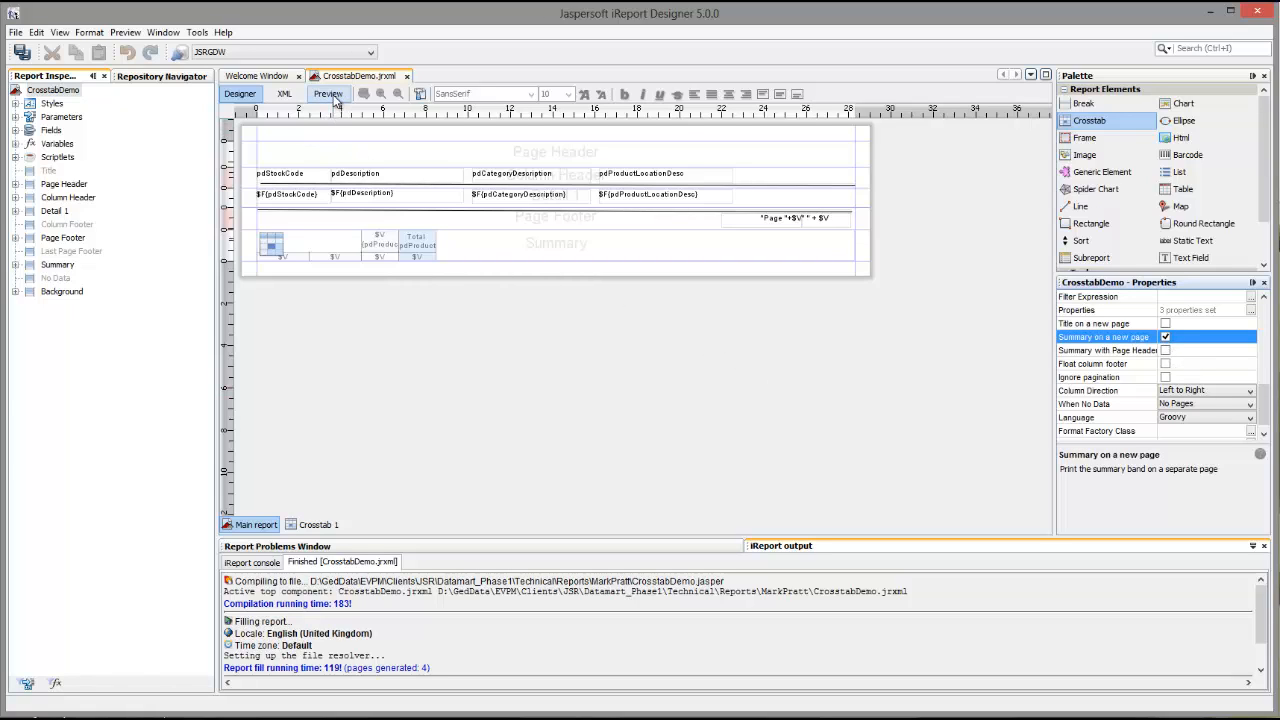
click(328, 94)
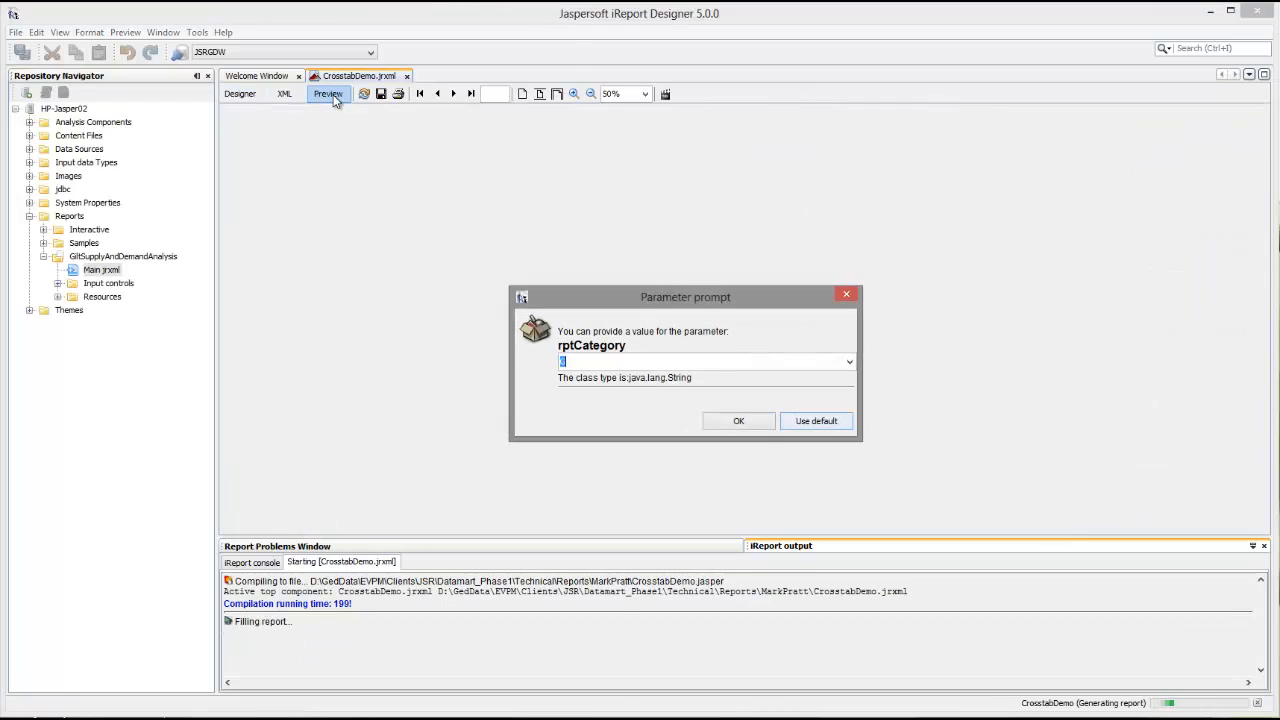
Step: Run the preview with the default category, page through to the crosstab, then return to the designer
click(738, 420)
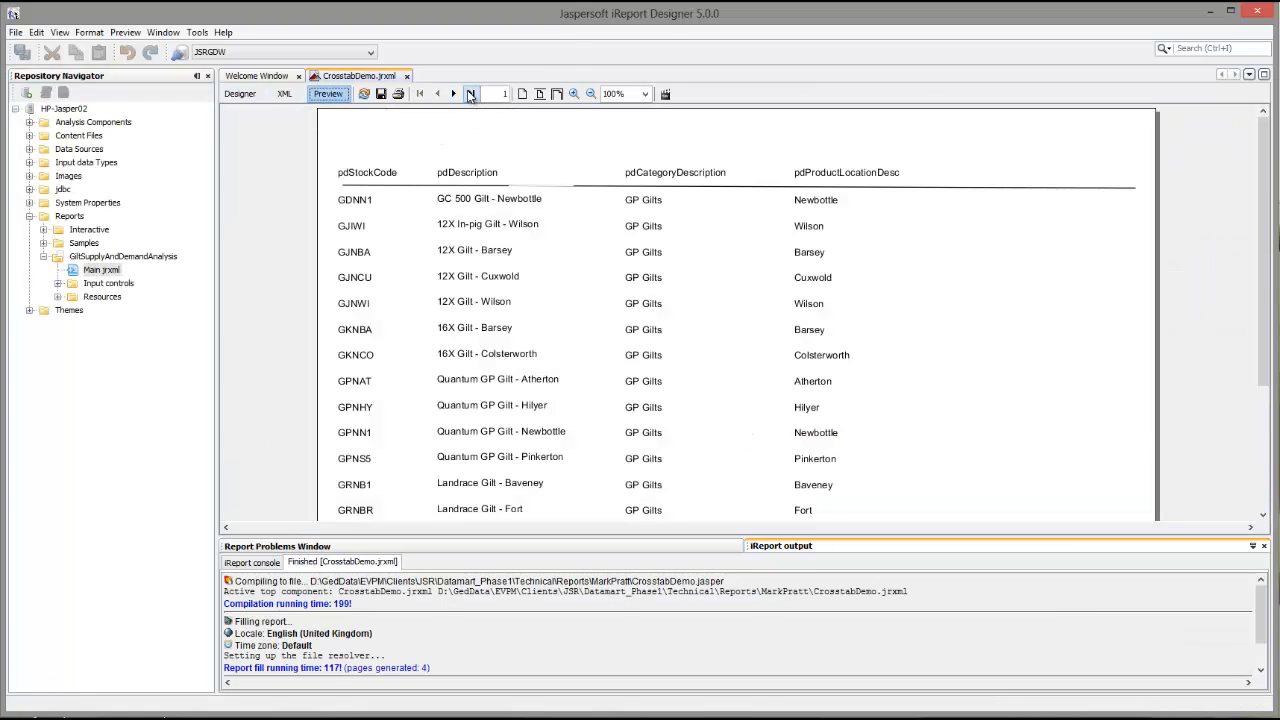
click(472, 94)
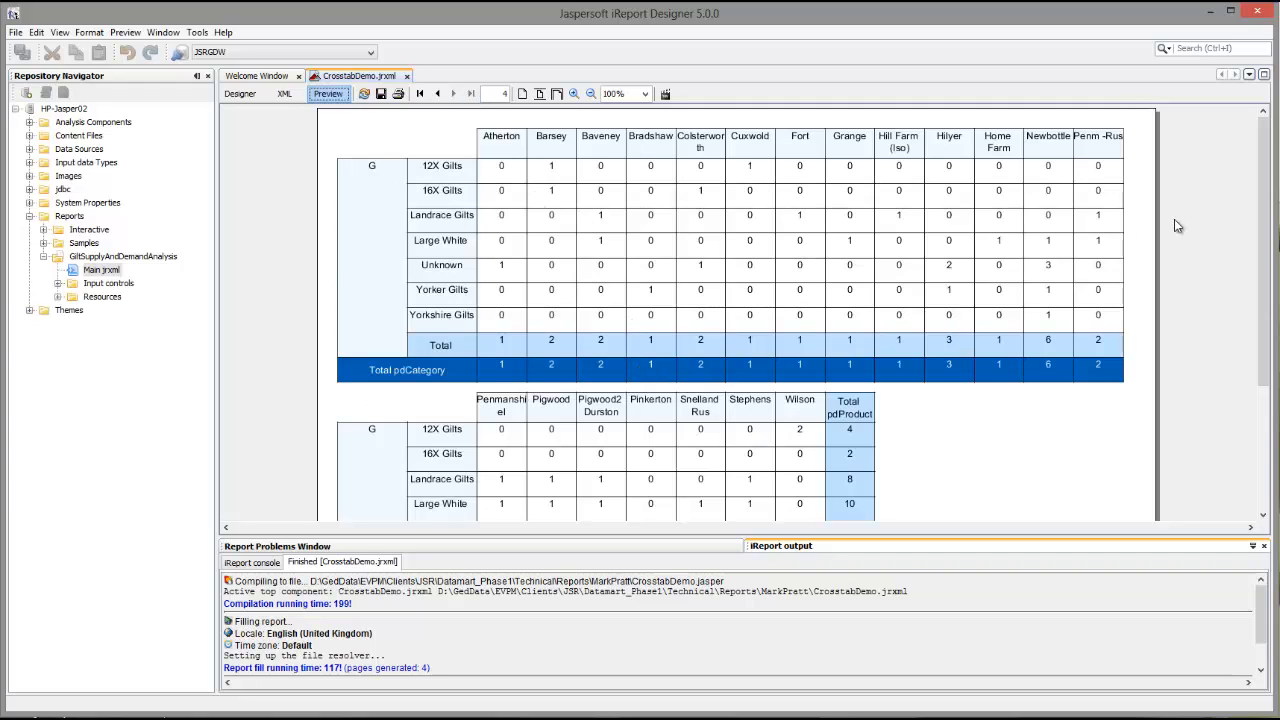
click(436, 94)
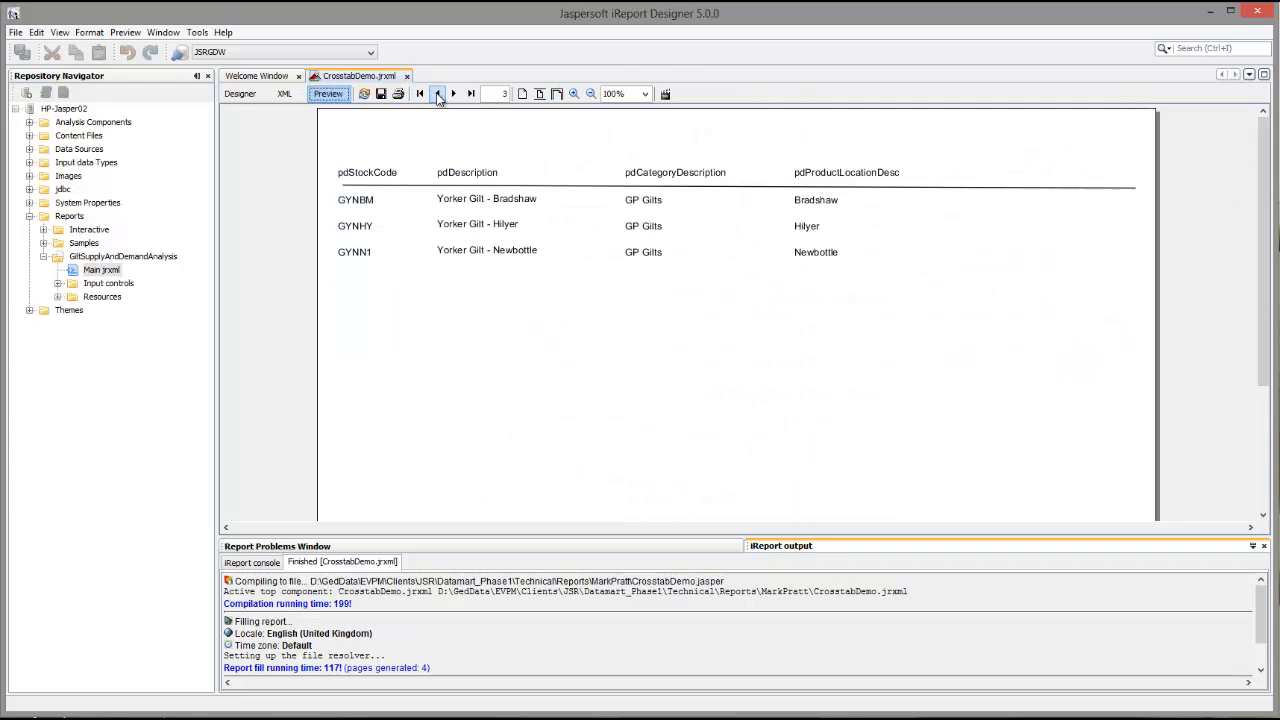
mouse_move(452, 94)
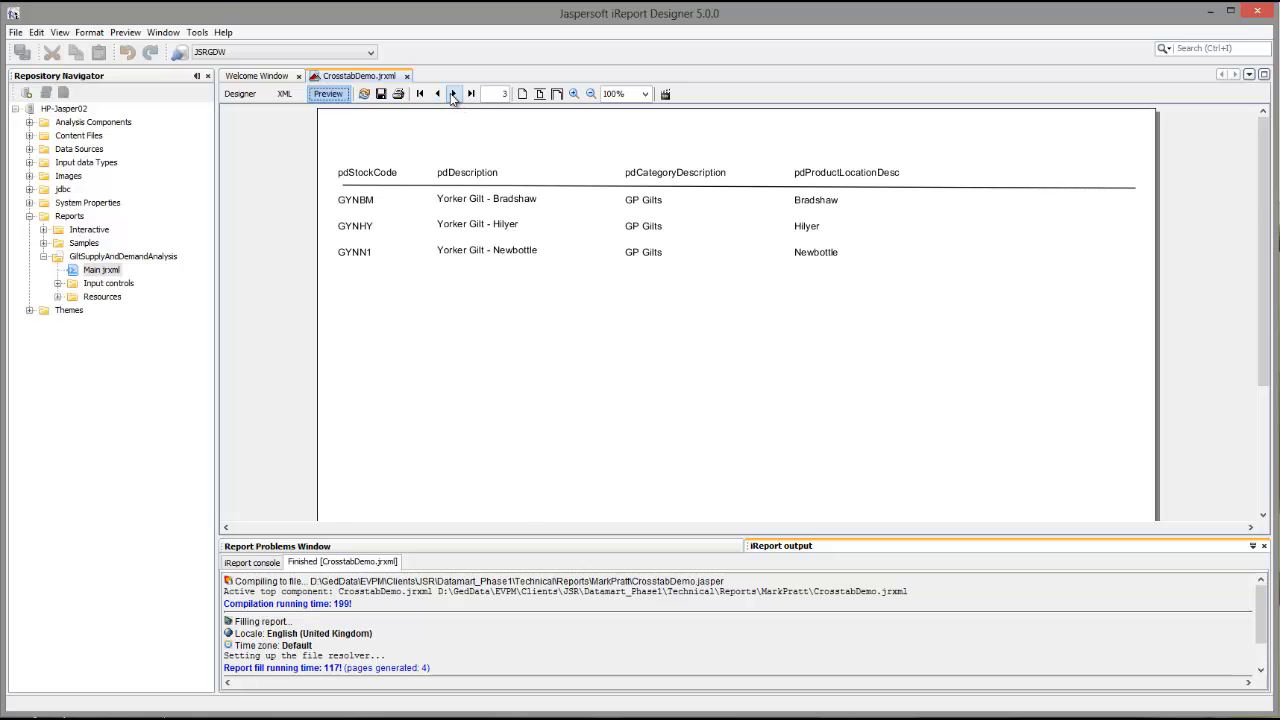
click(452, 94)
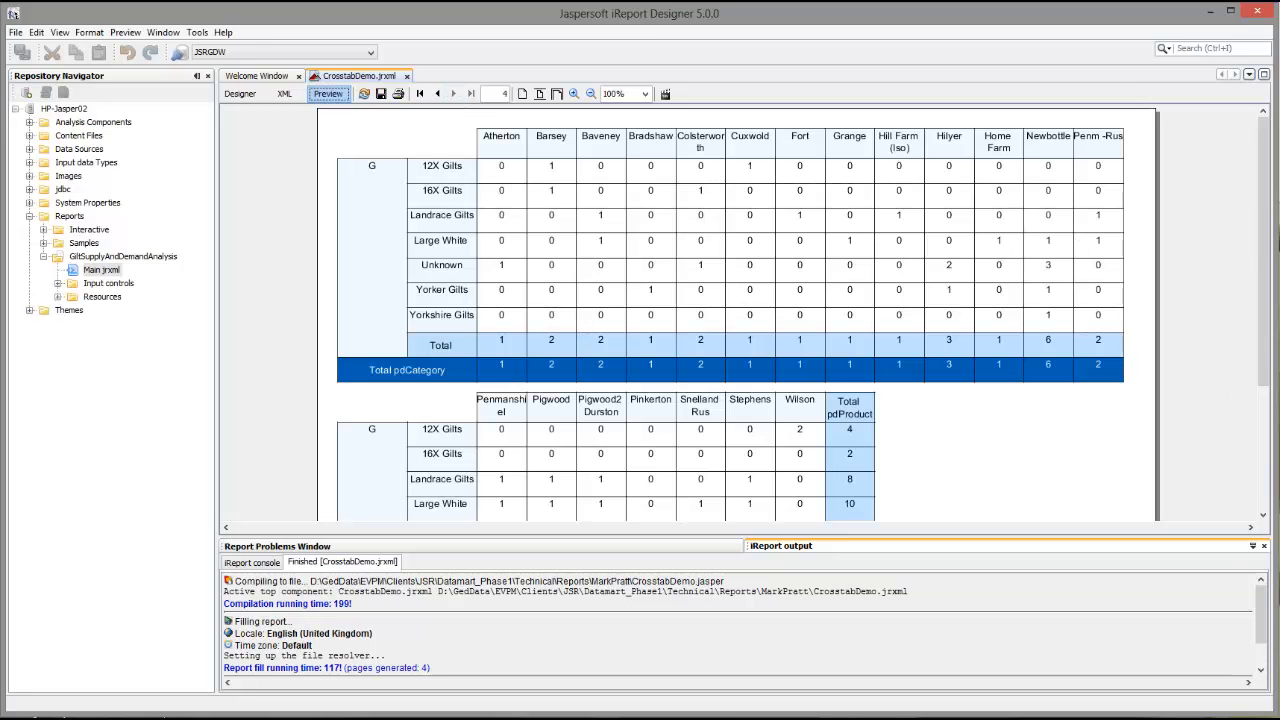
scroll(down, 3)
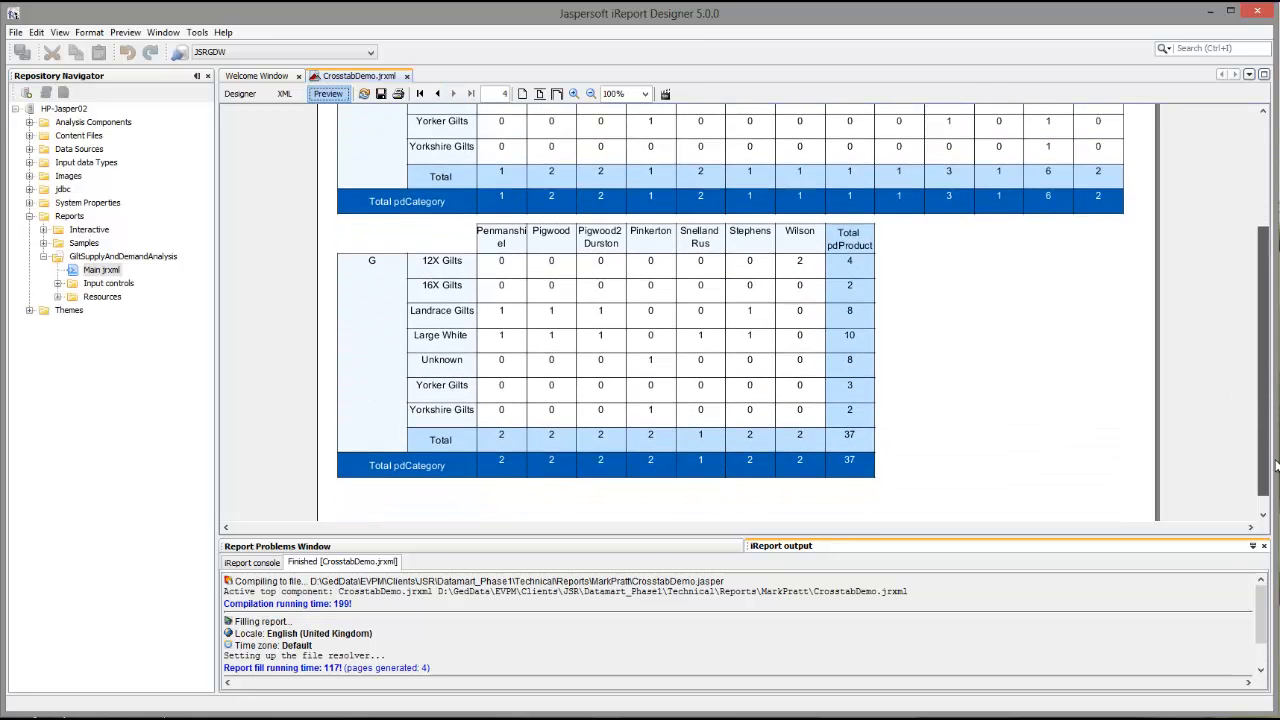
scroll(up, 3)
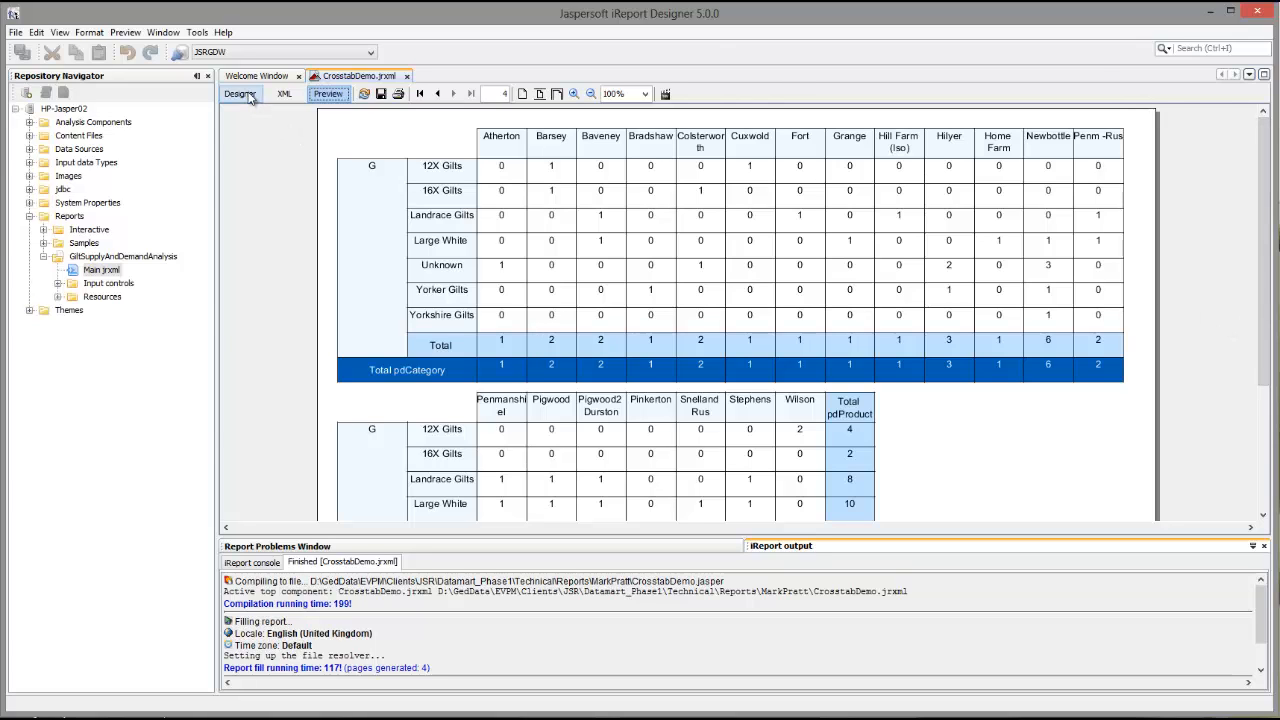
click(240, 94)
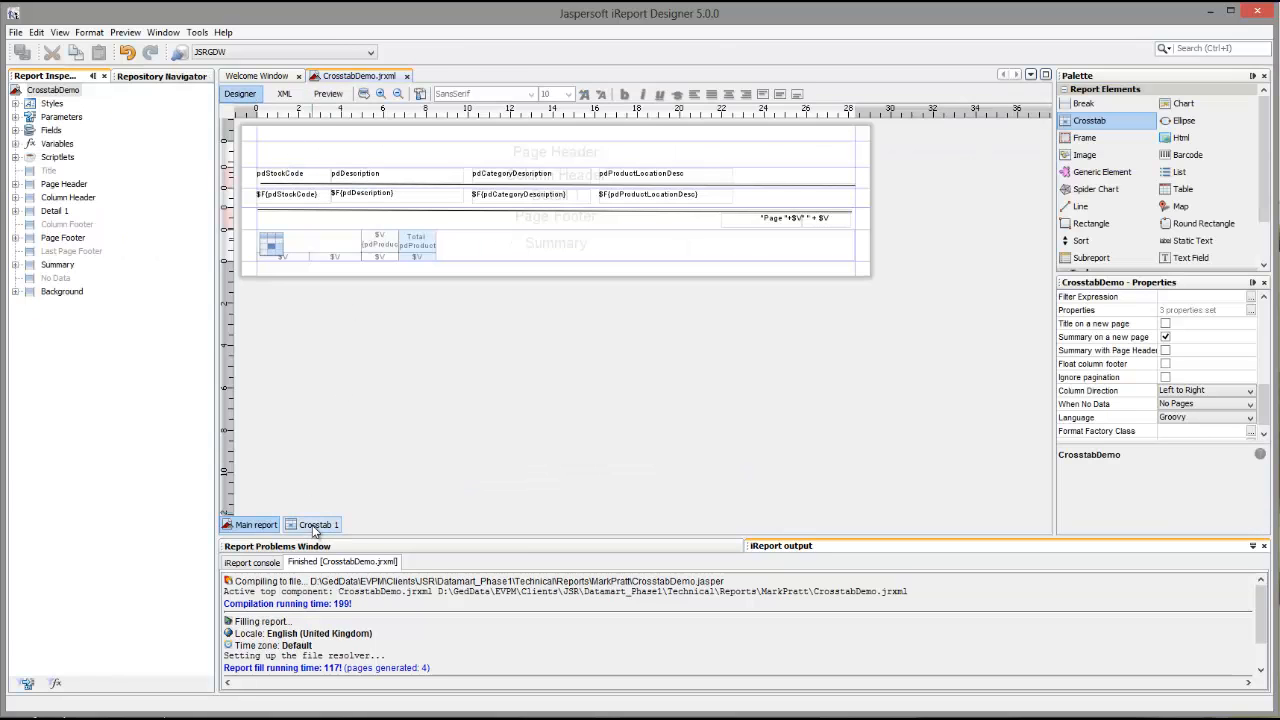
Step: Select the crosstab's pdCategory row group under the Summary band in the Report Inspector
click(316, 524)
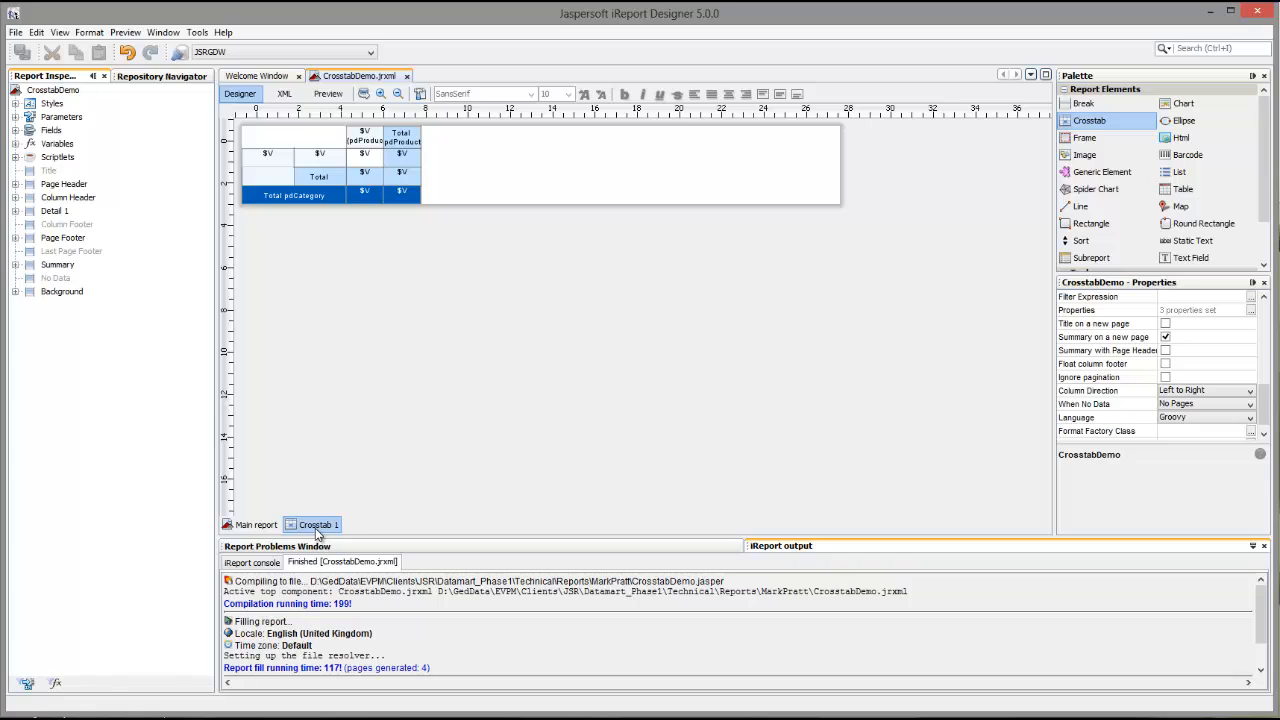
mouse_move(620, 508)
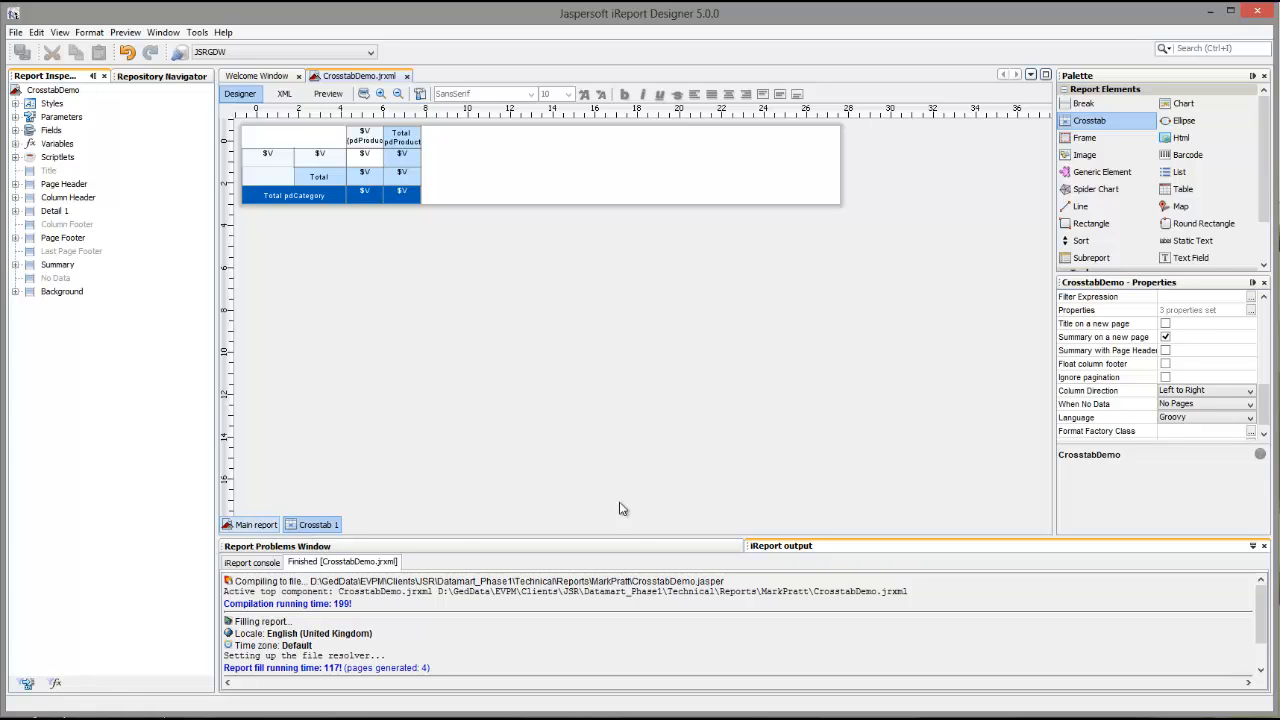
click(256, 524)
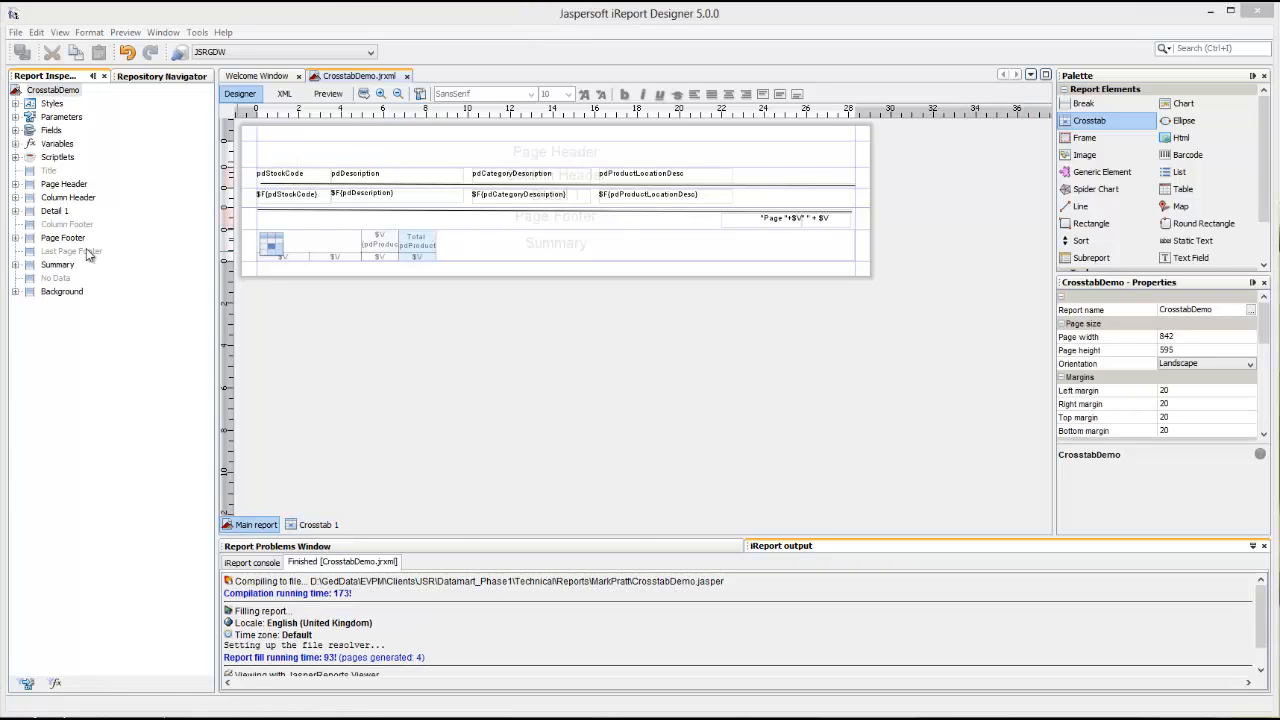
click(16, 264)
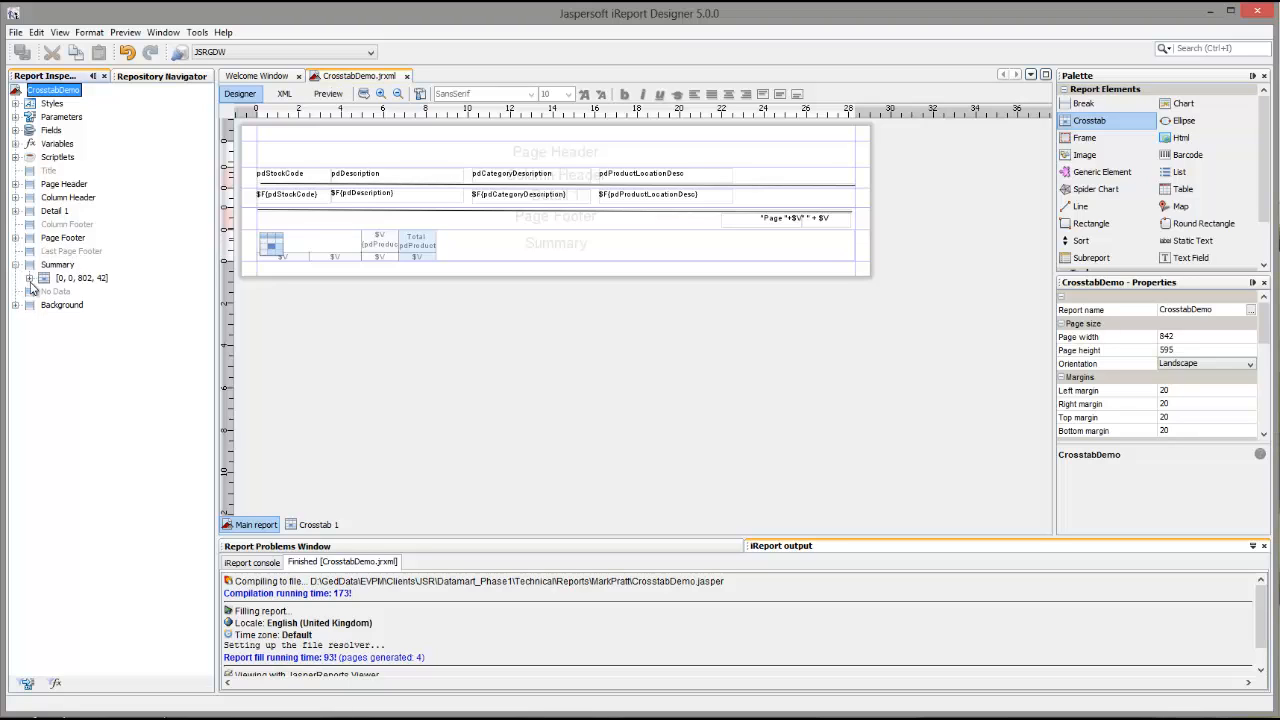
click(16, 278)
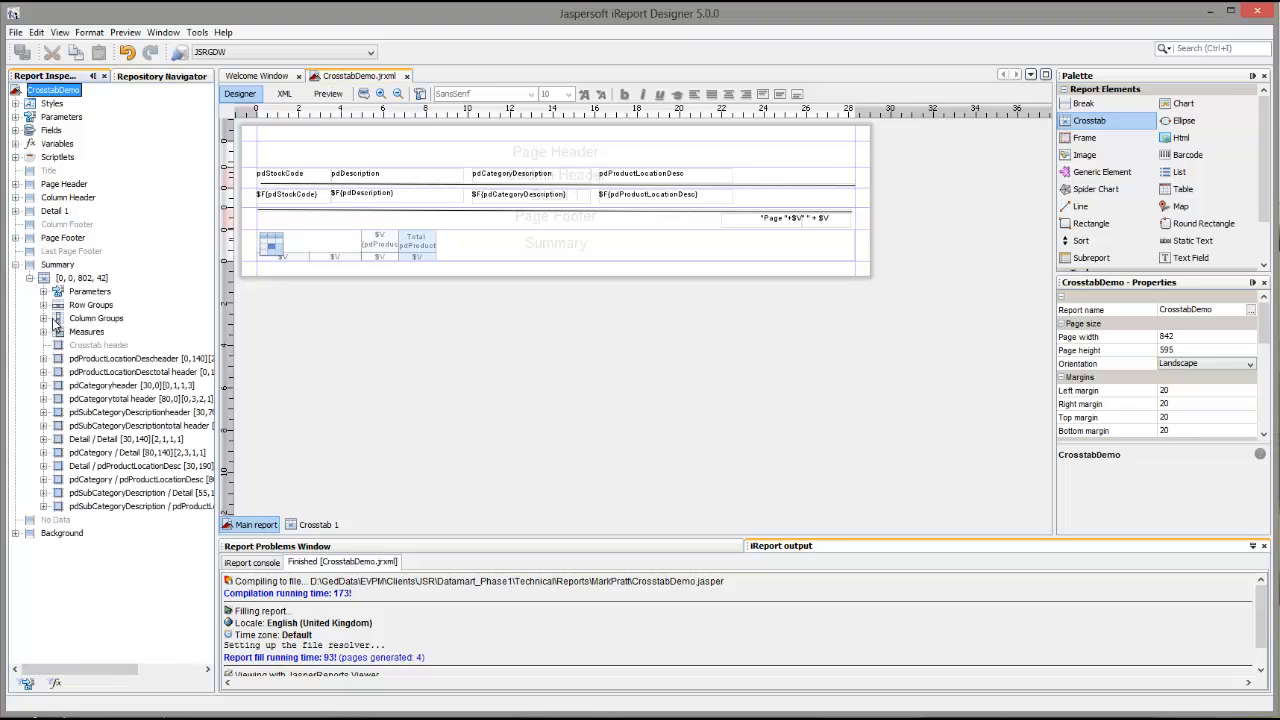
click(104, 318)
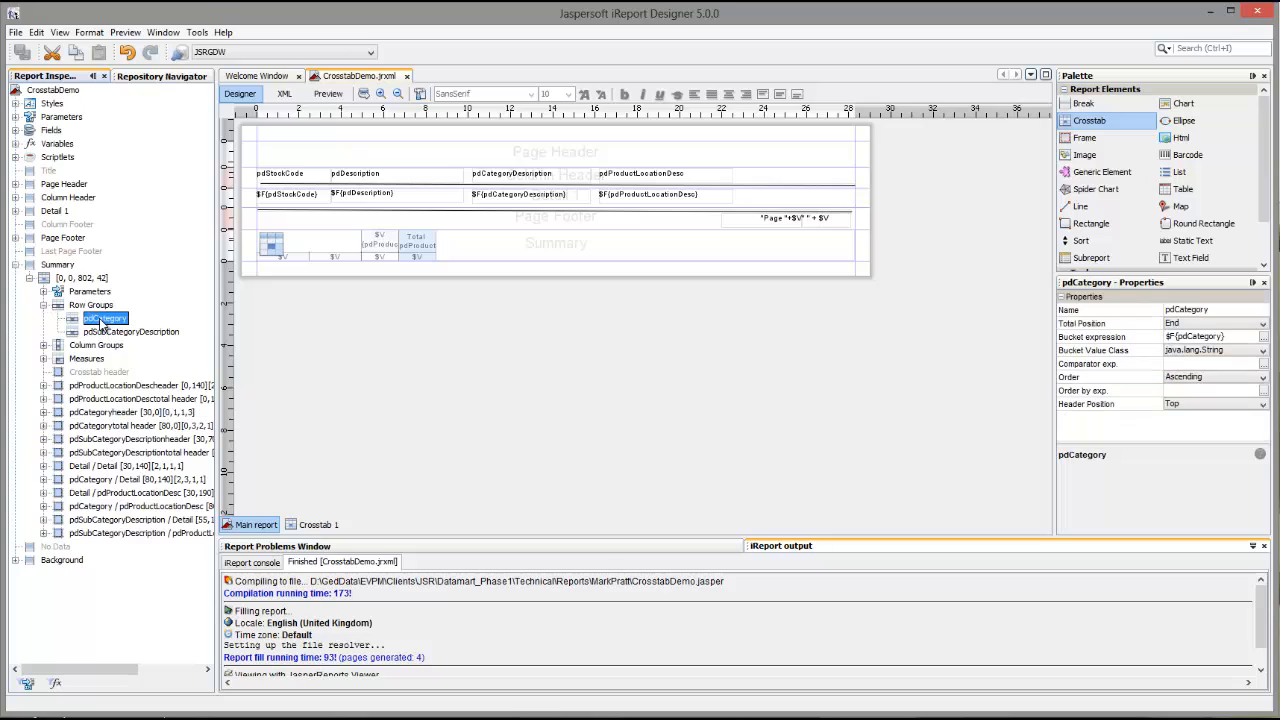
Step: Rename the row group pdCategoryDescription with a matching bucket expression, then preview
click(1184, 308)
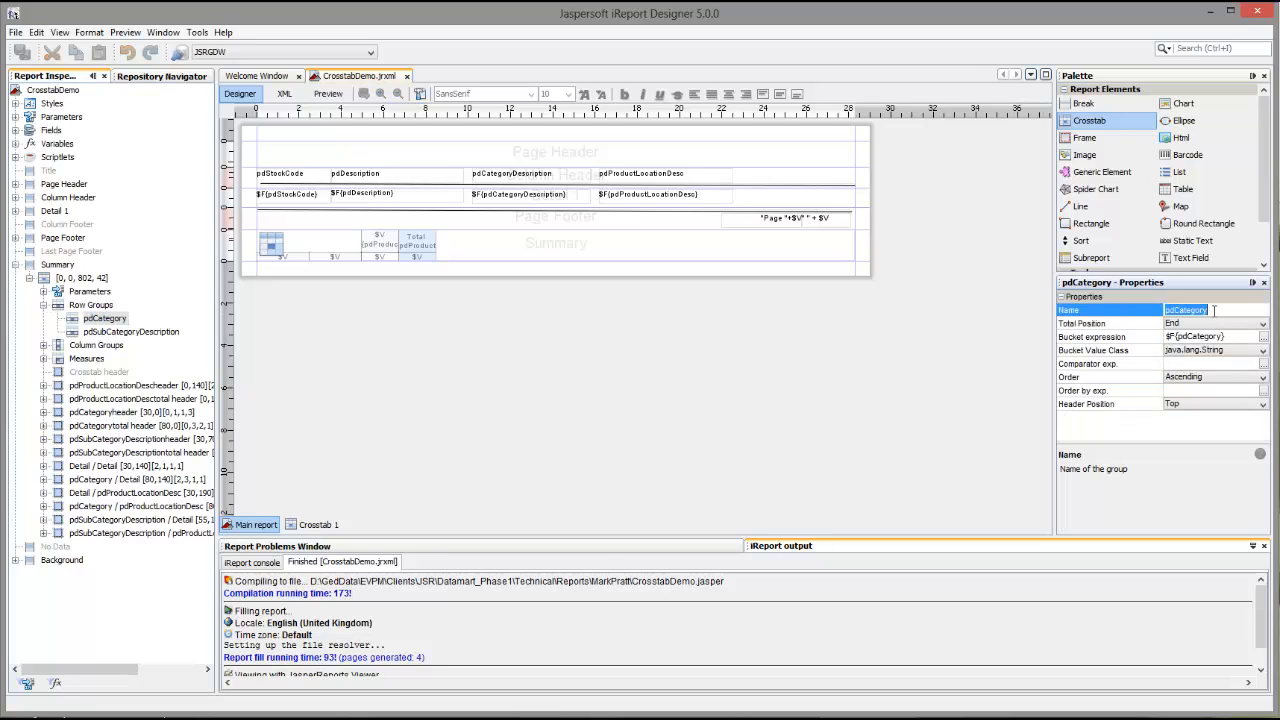
text(Description)
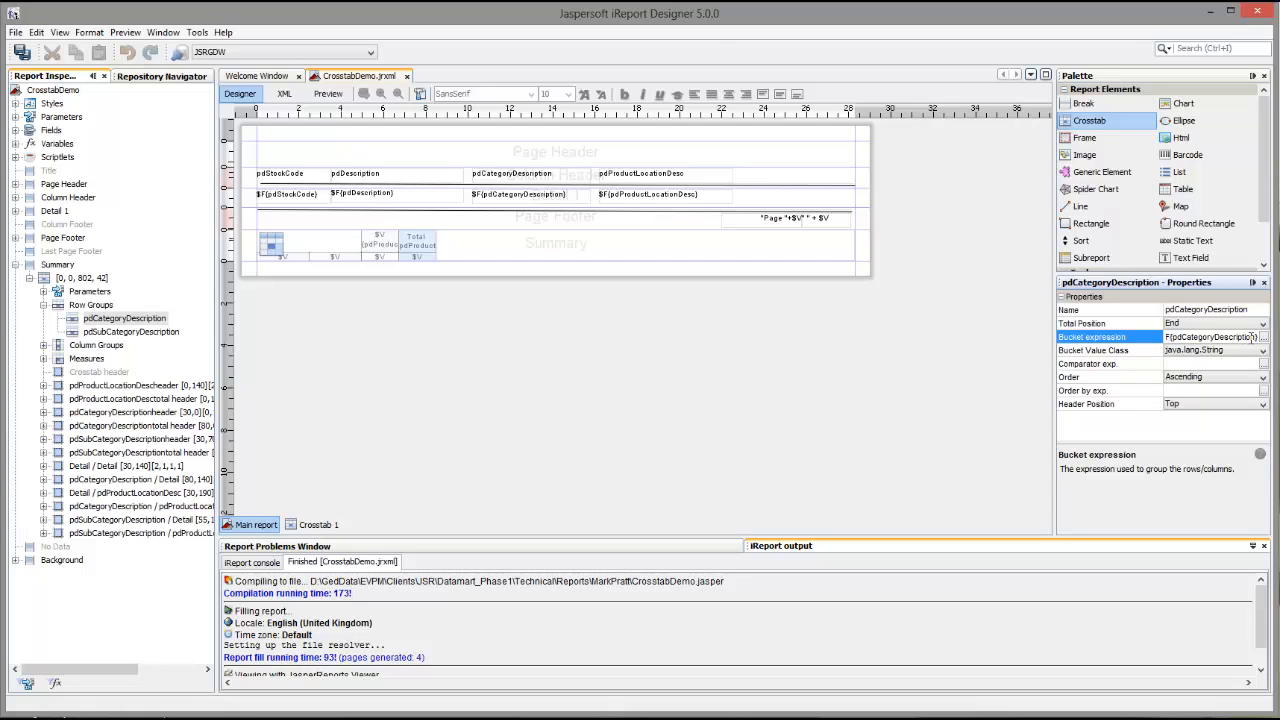
click(1090, 364)
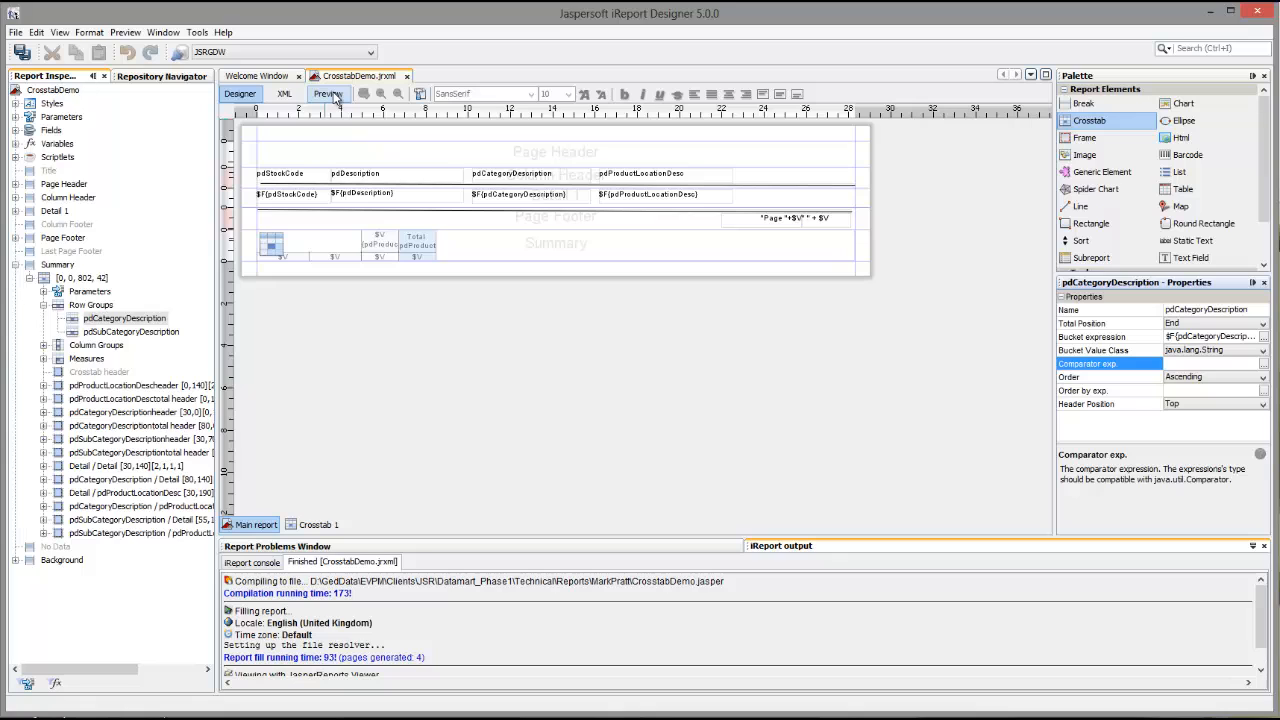
click(328, 94)
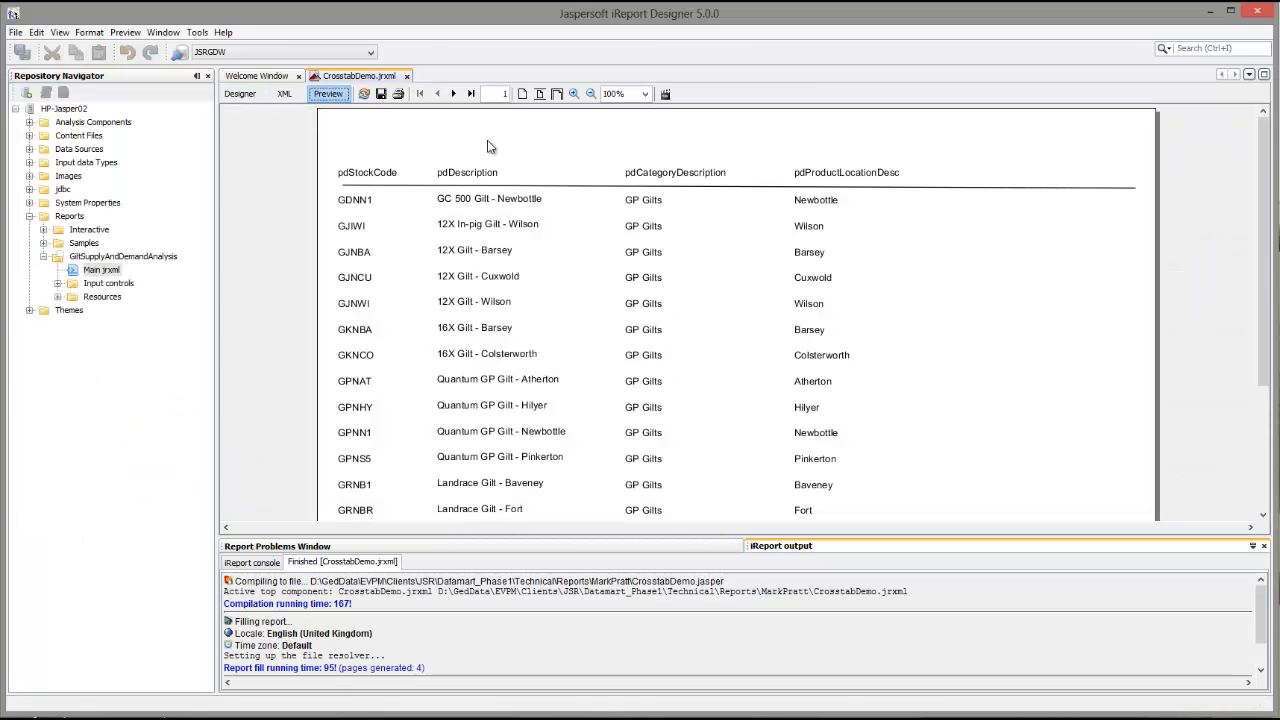
Step: Check the crosstab page now labels rows GP Gilts, then return to the designer
click(470, 94)
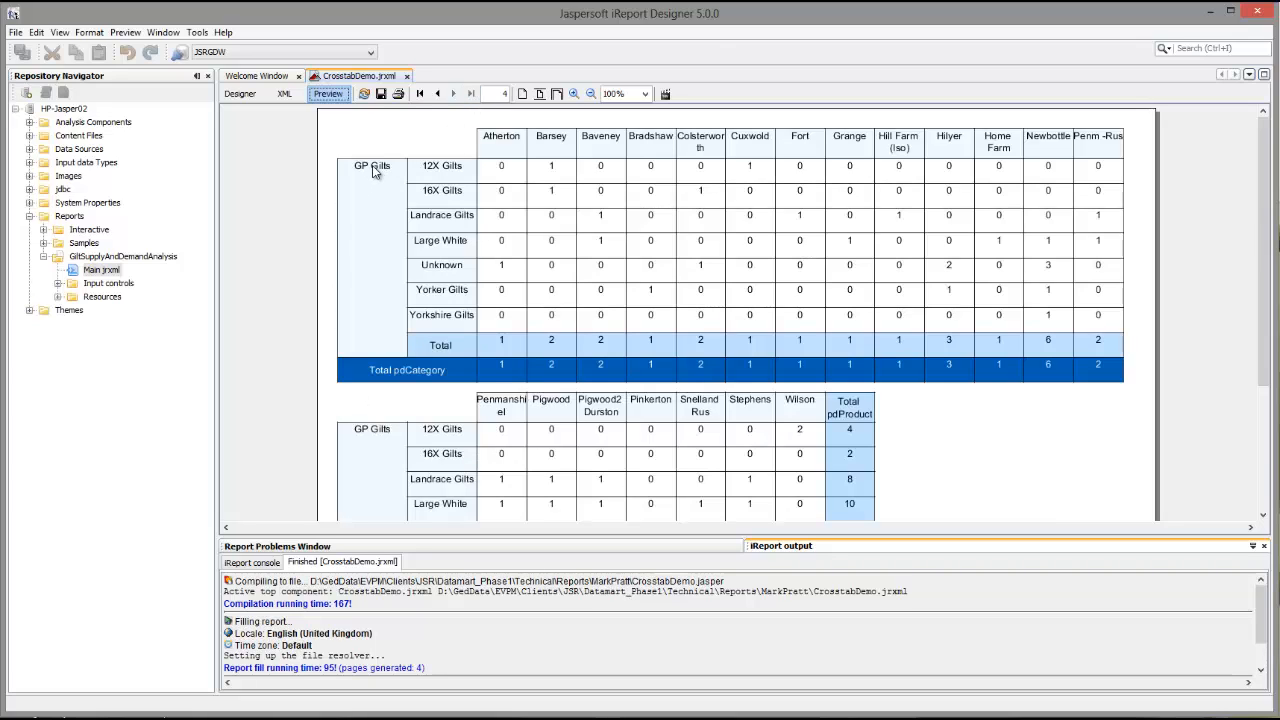
mouse_move(1270, 316)
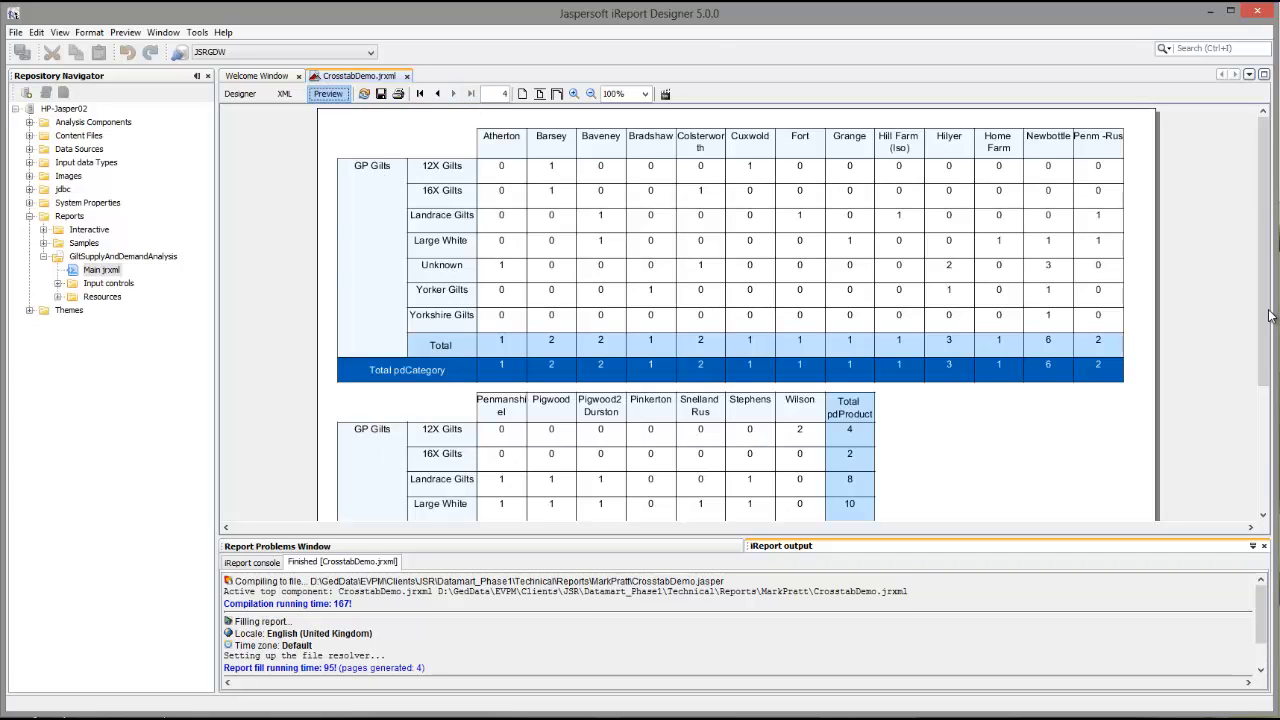
scroll(down, 3)
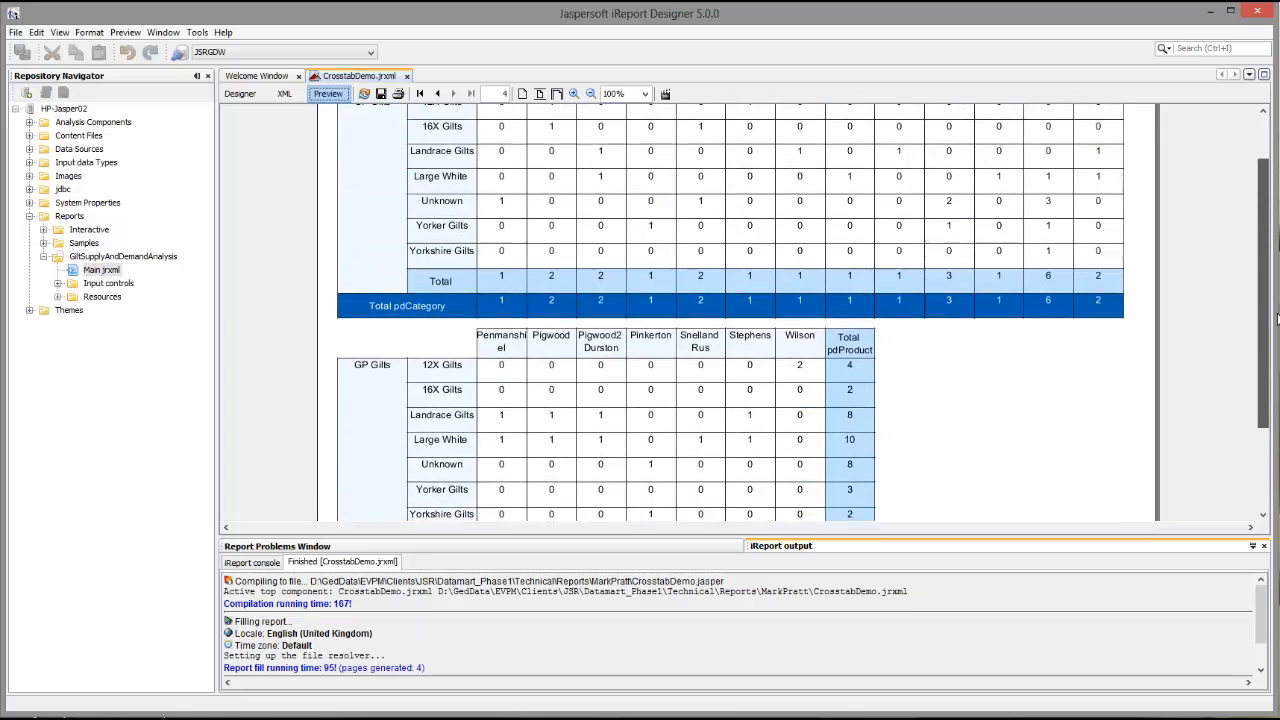
click(240, 94)
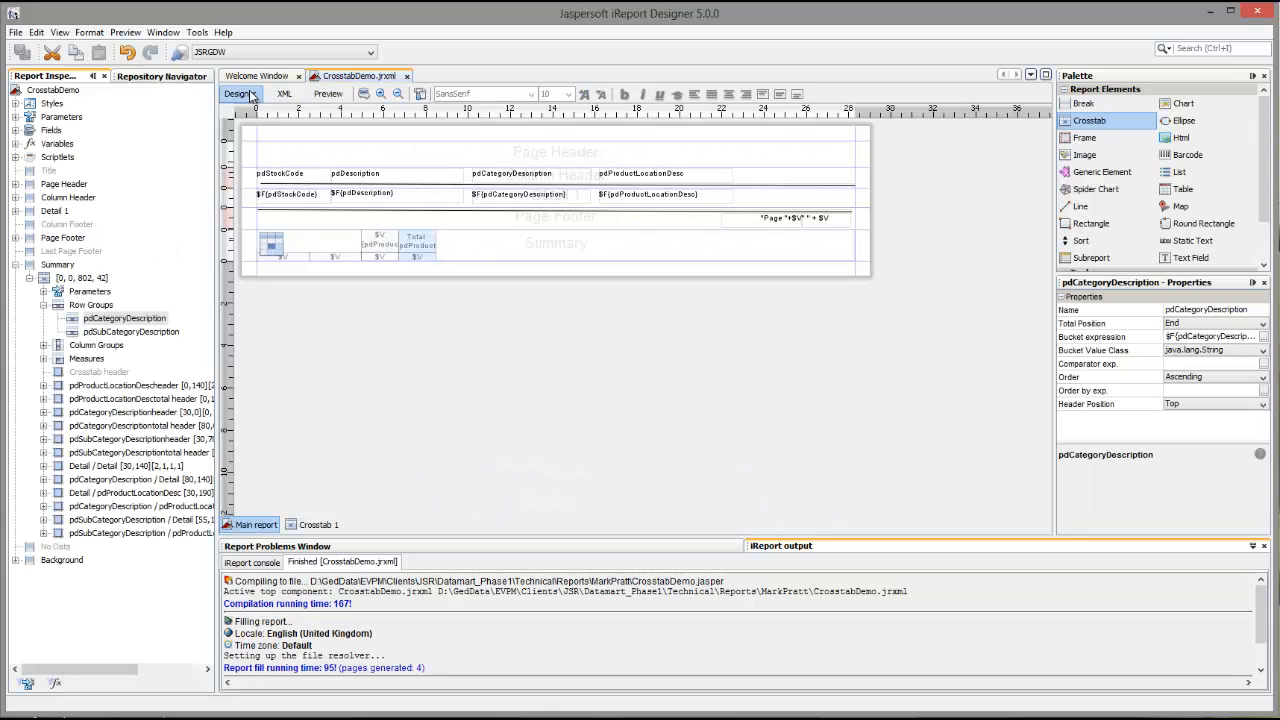
Step: Select all crosstab text fields in the crosstab editor and give them a smaller font size
click(550, 244)
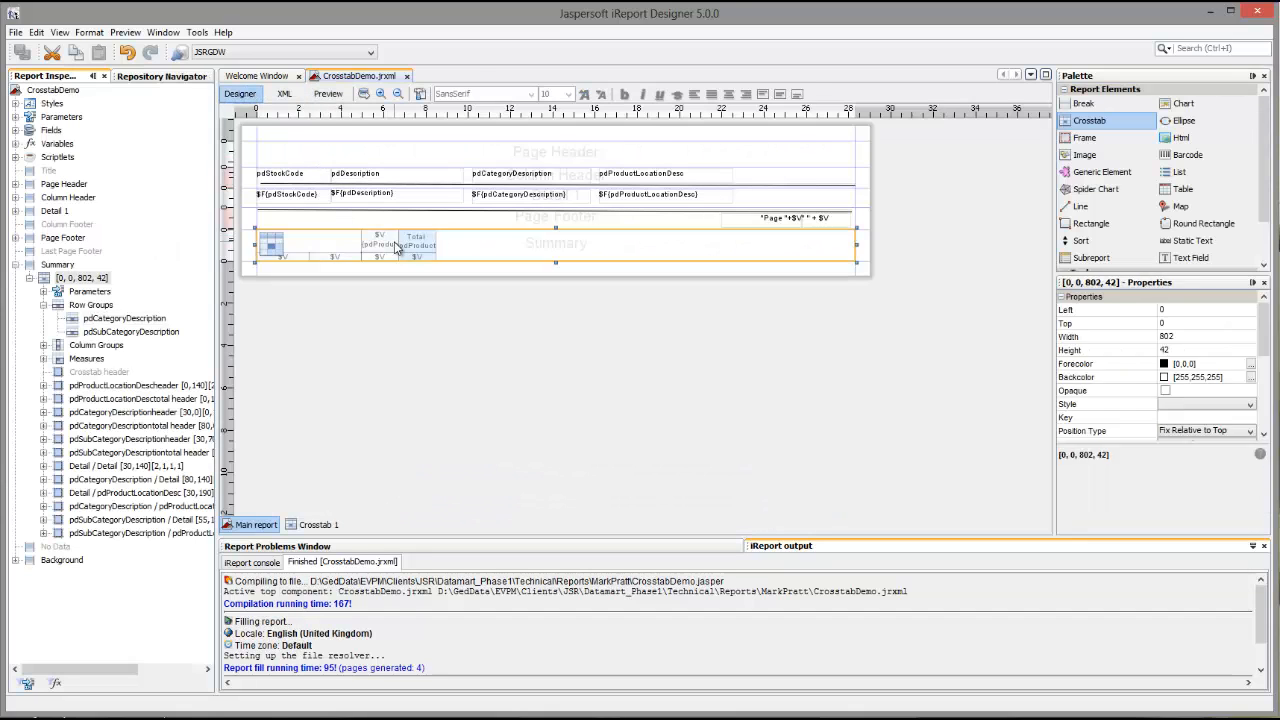
click(316, 524)
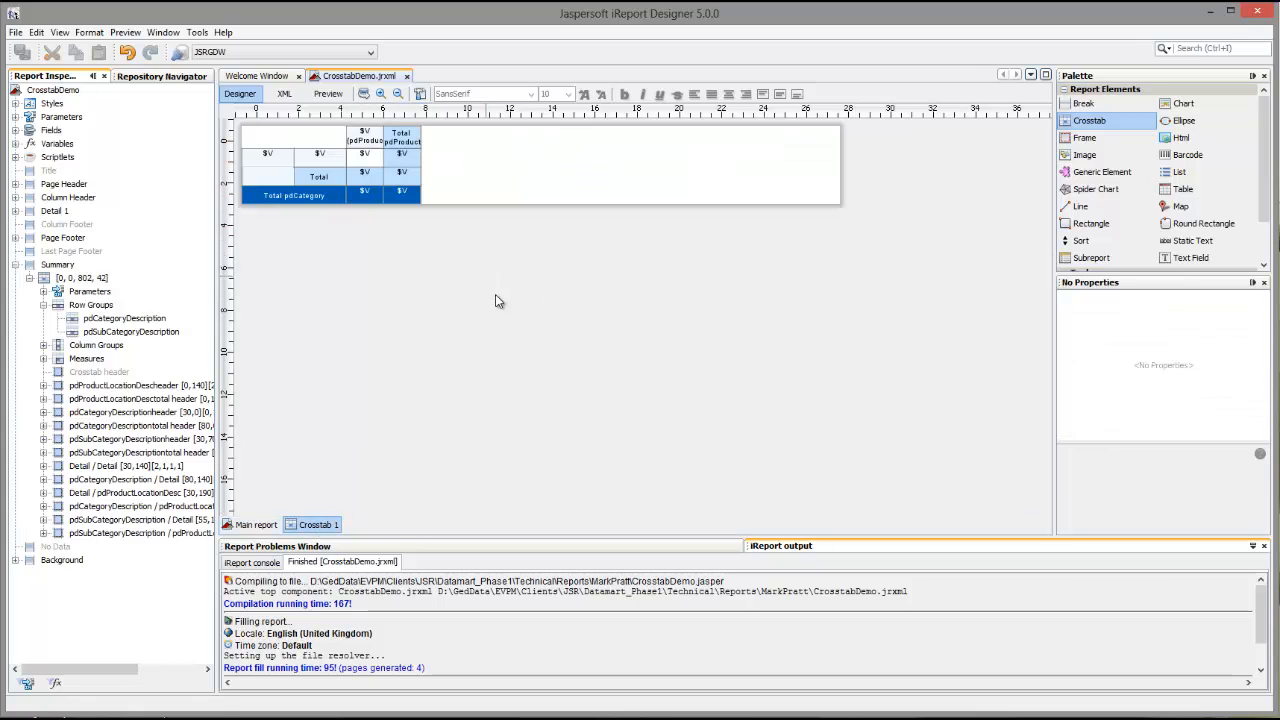
click(82, 276)
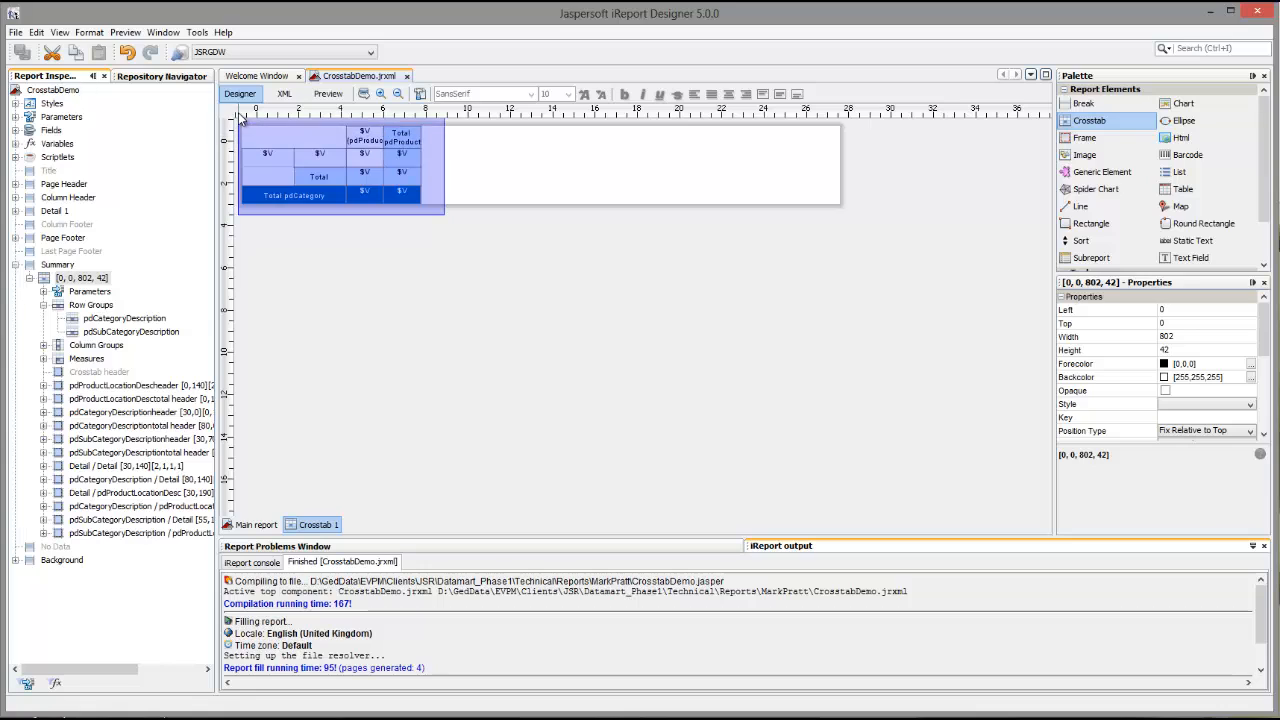
click(568, 94)
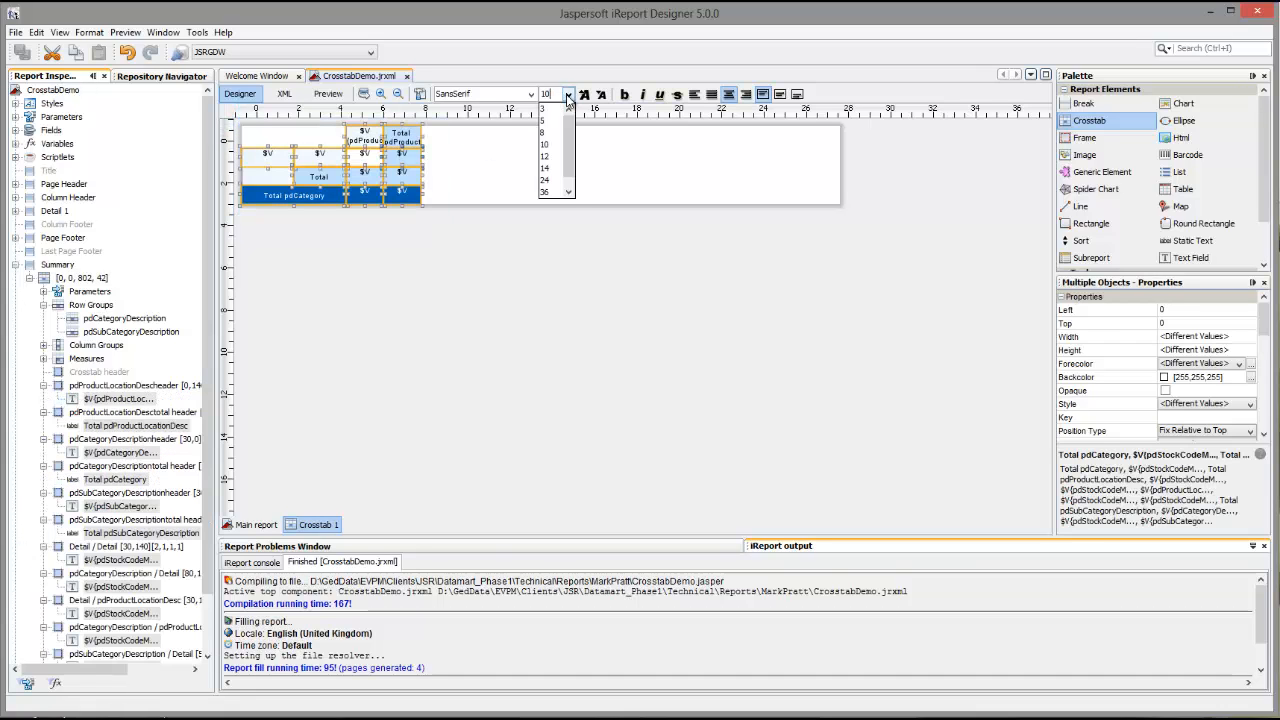
click(550, 108)
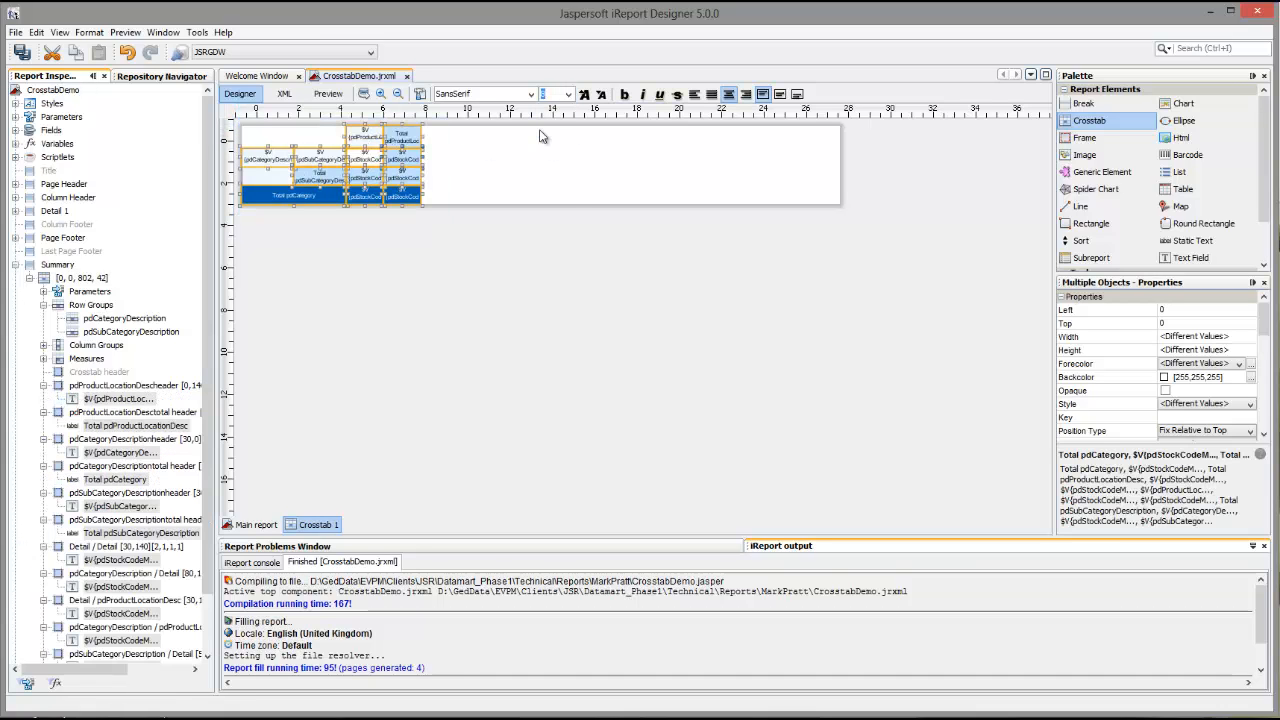
click(380, 170)
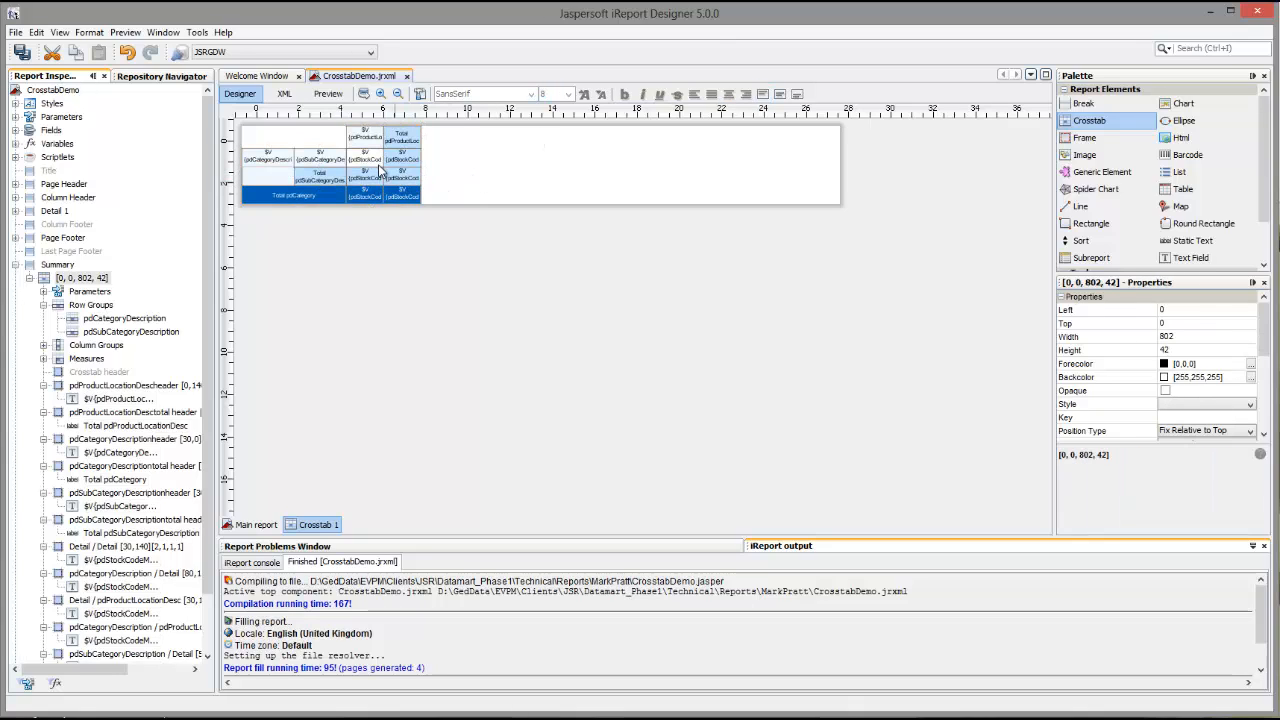
click(364, 138)
text(60)
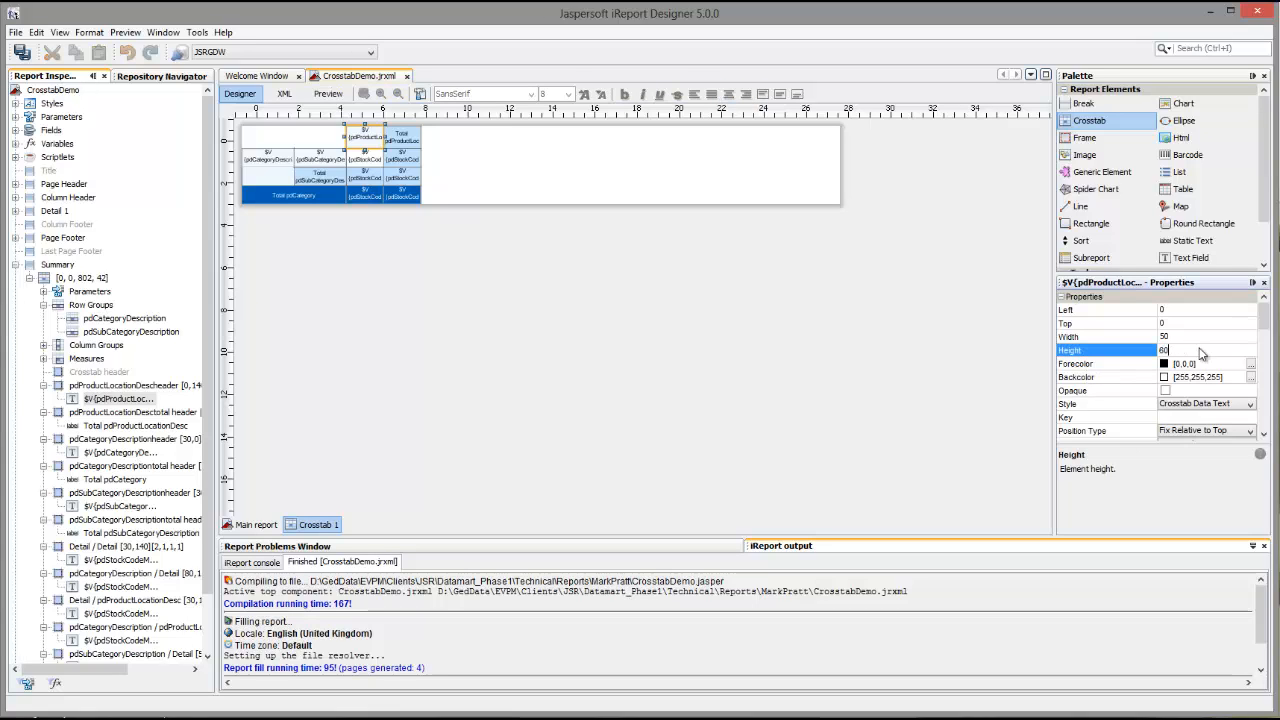
Step: Set the location column header field and its Total header field to size 50
click(1076, 364)
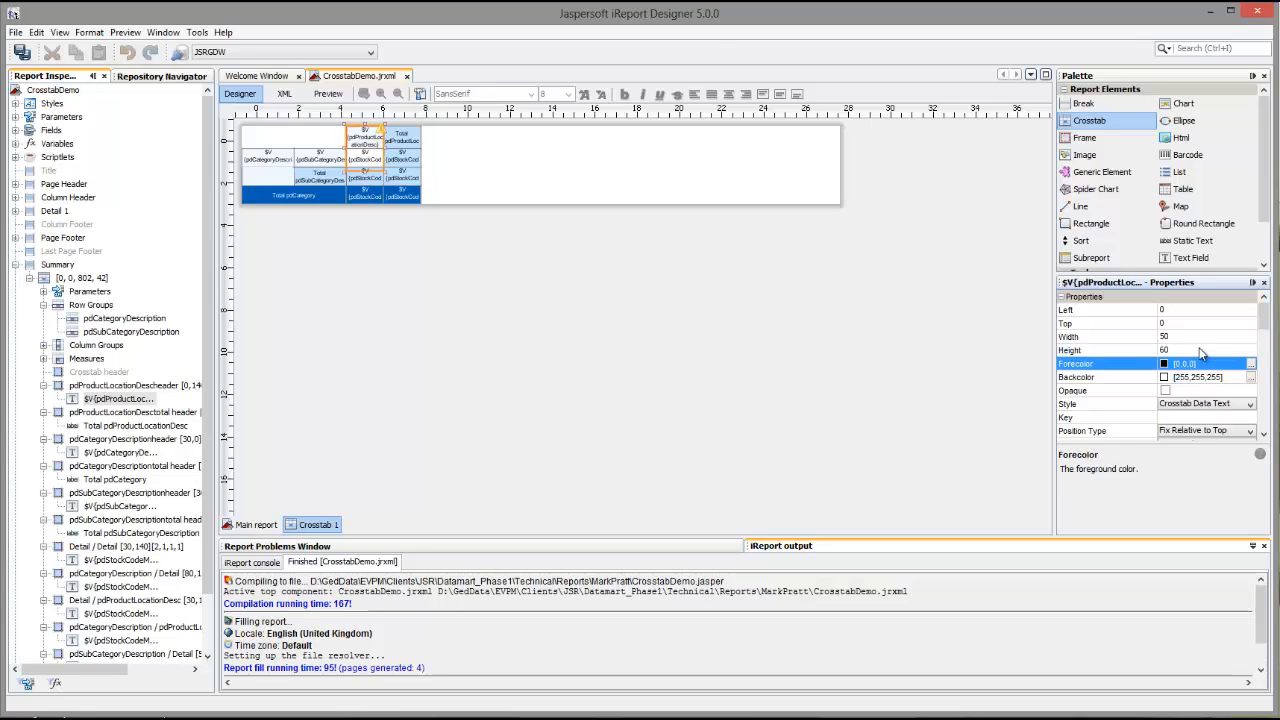
mouse_move(476, 192)
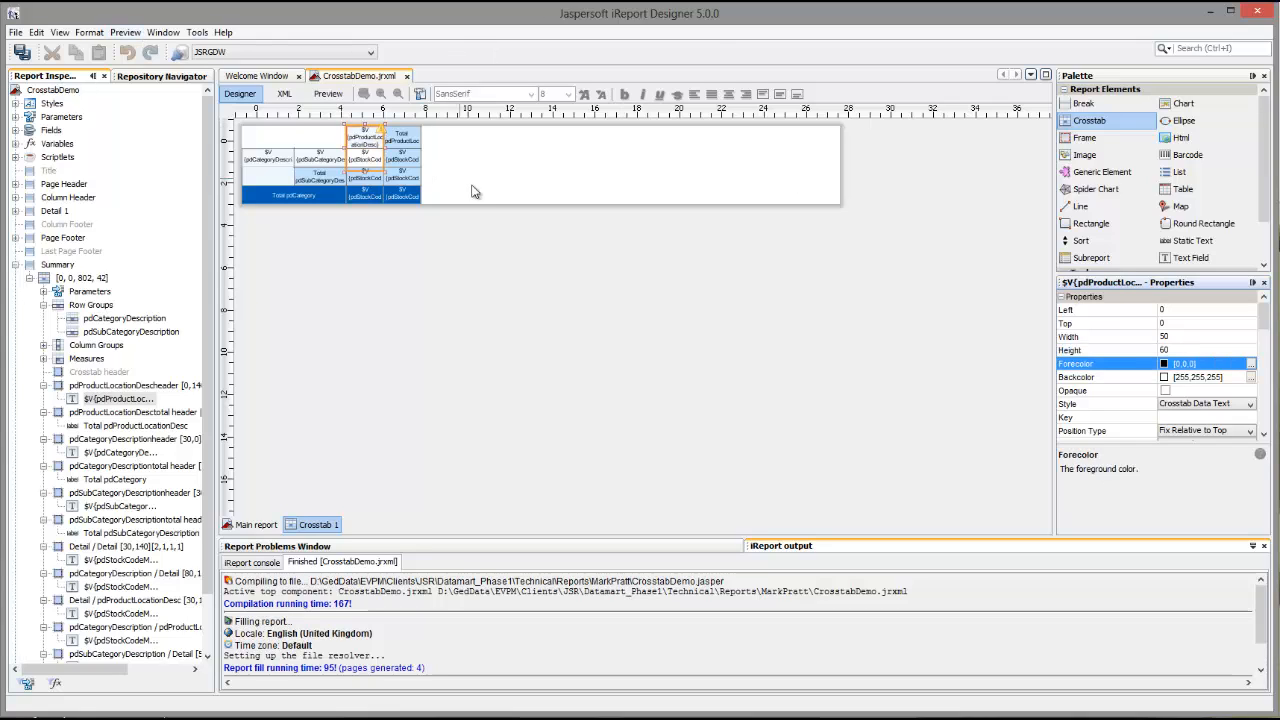
click(1104, 350)
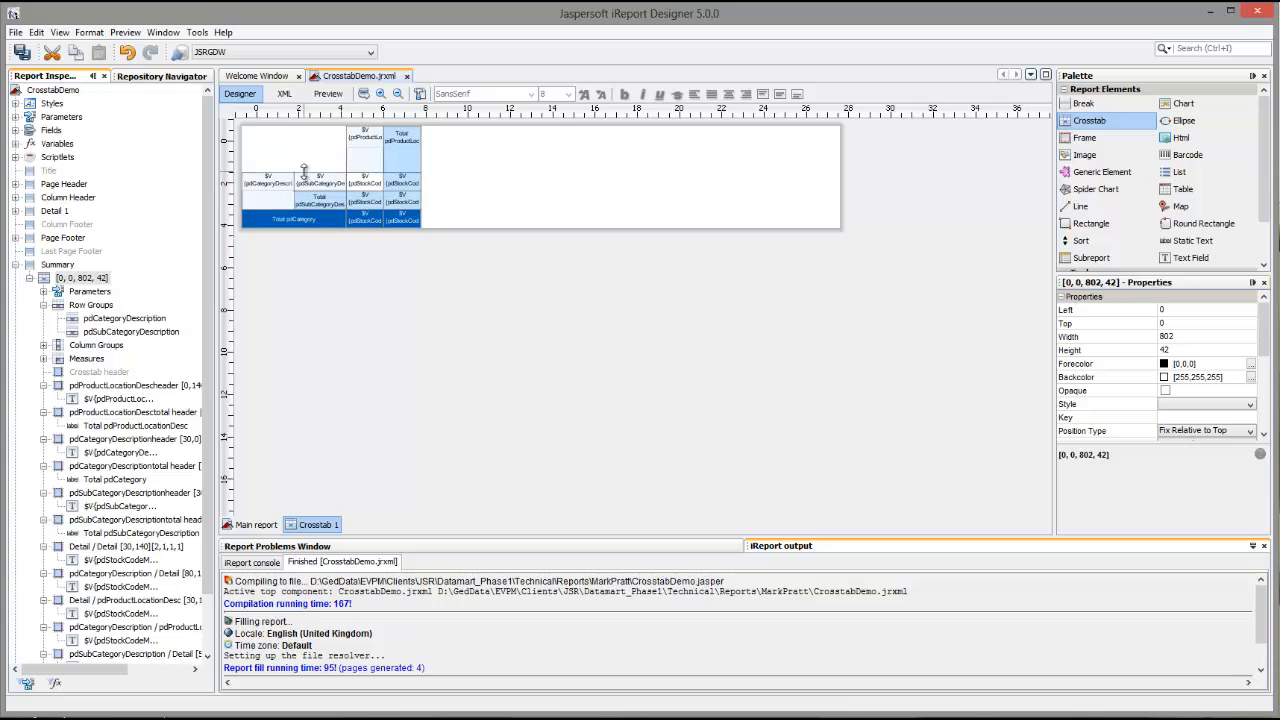
click(364, 136)
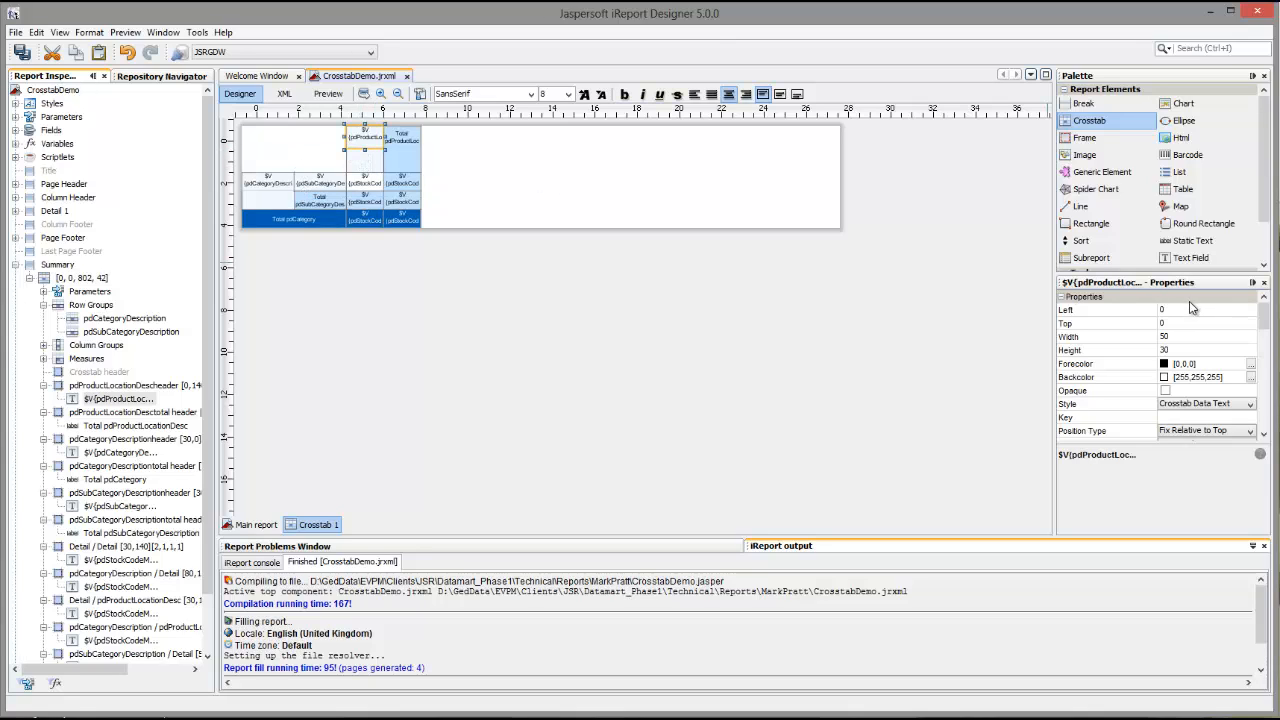
click(1104, 348)
text(60)
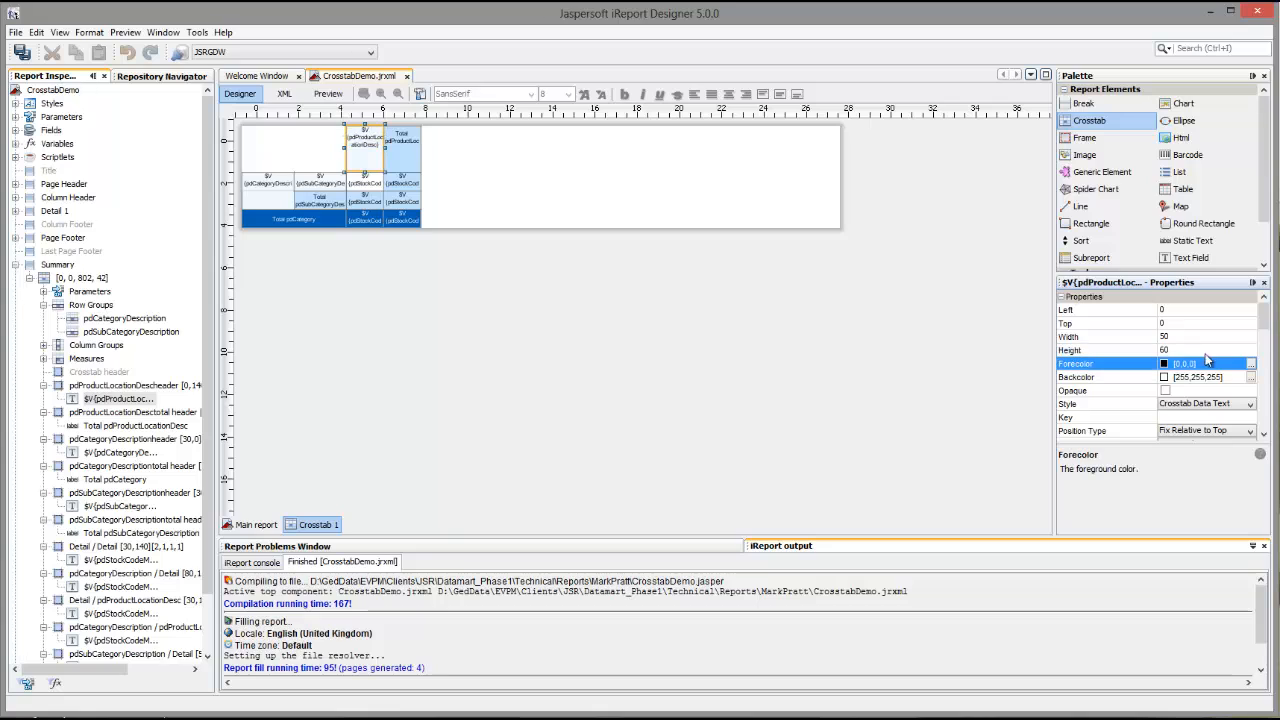
click(402, 132)
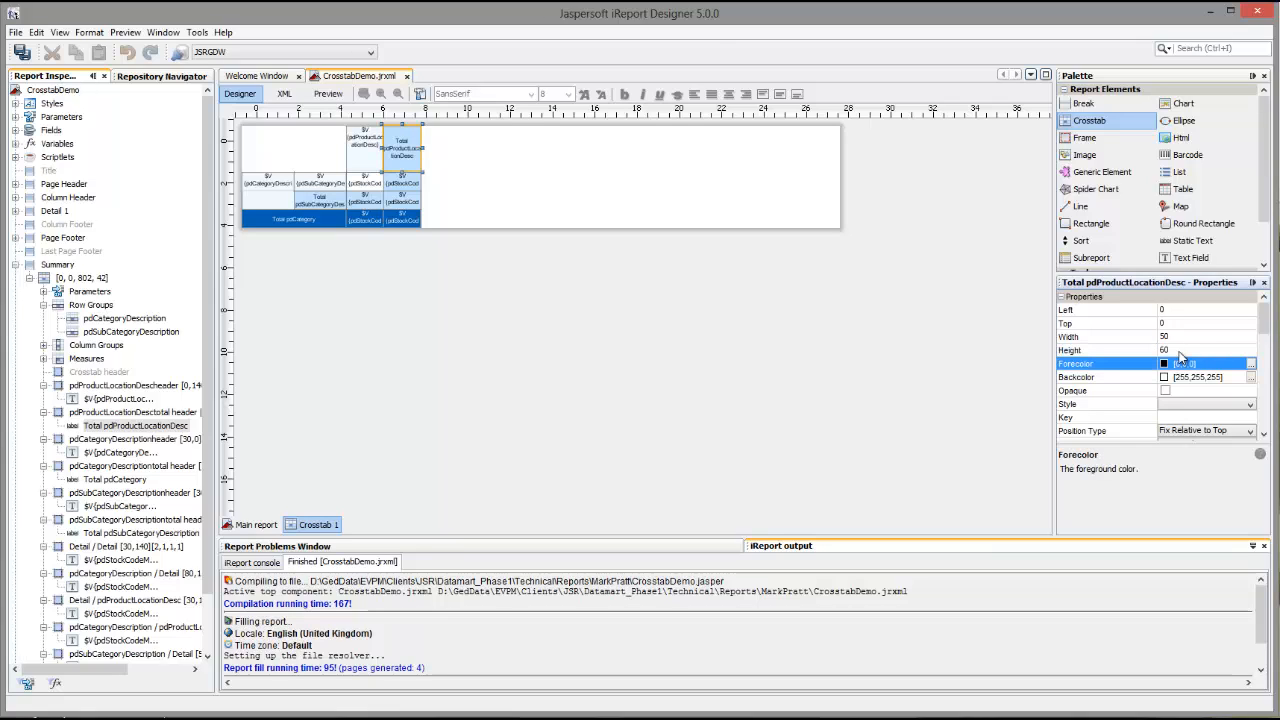
click(364, 140)
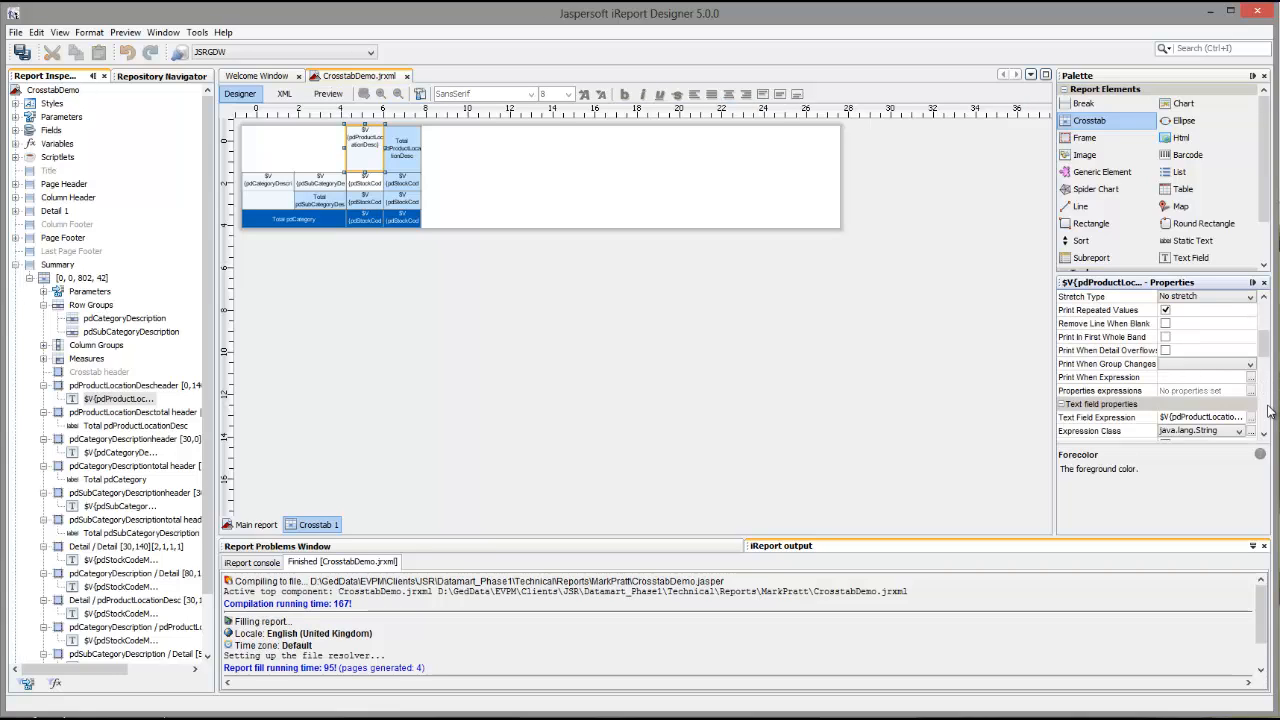
Step: Change the location header field's Rotation property so the text reads vertically
scroll(down, 3)
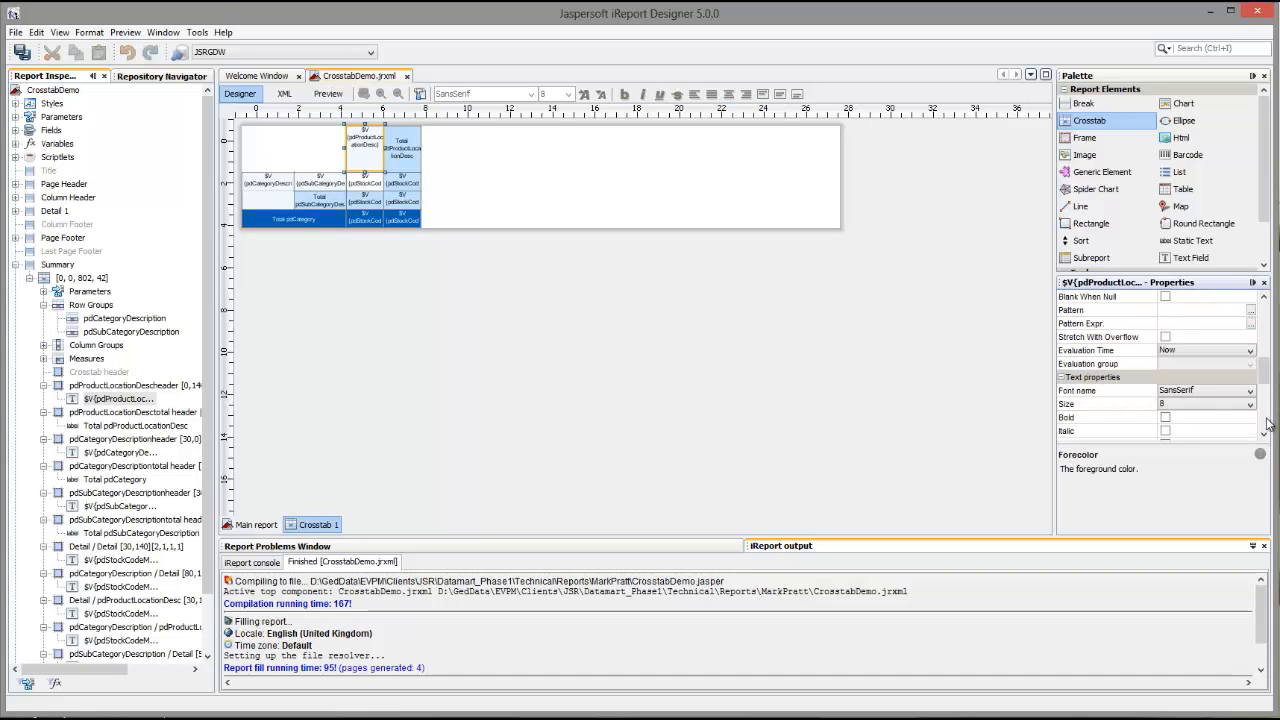
scroll(down, 3)
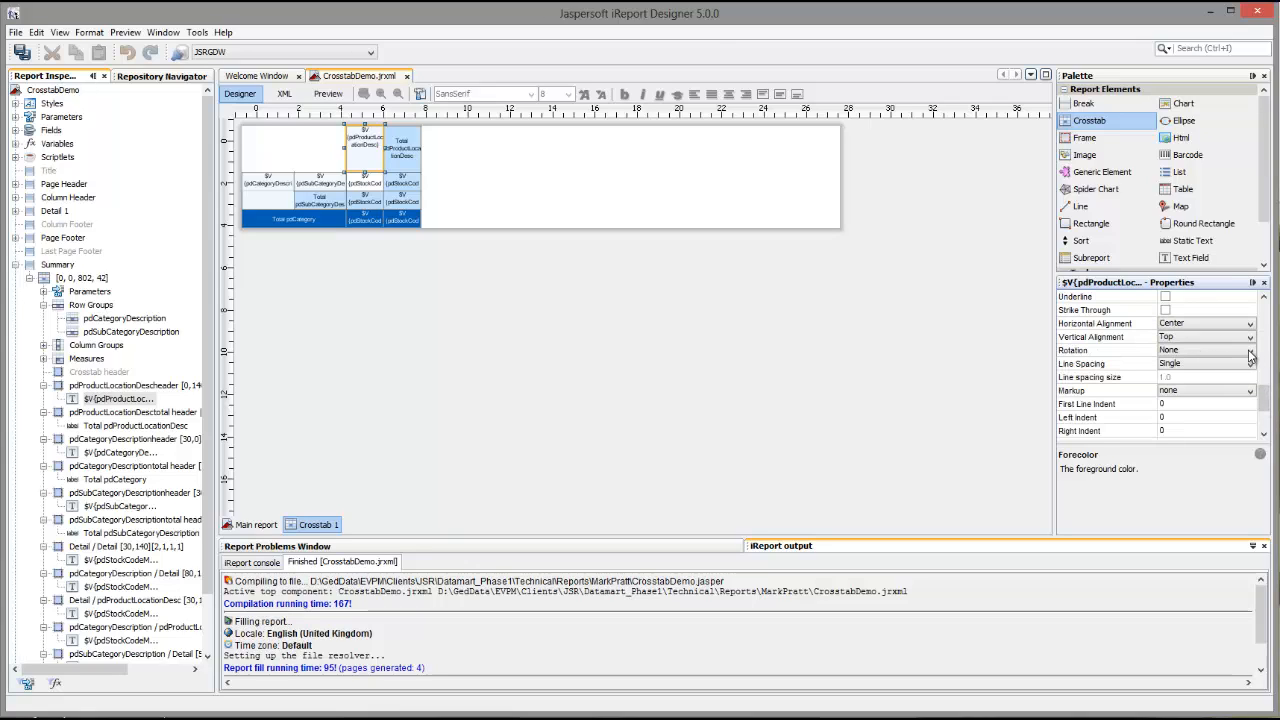
click(1248, 348)
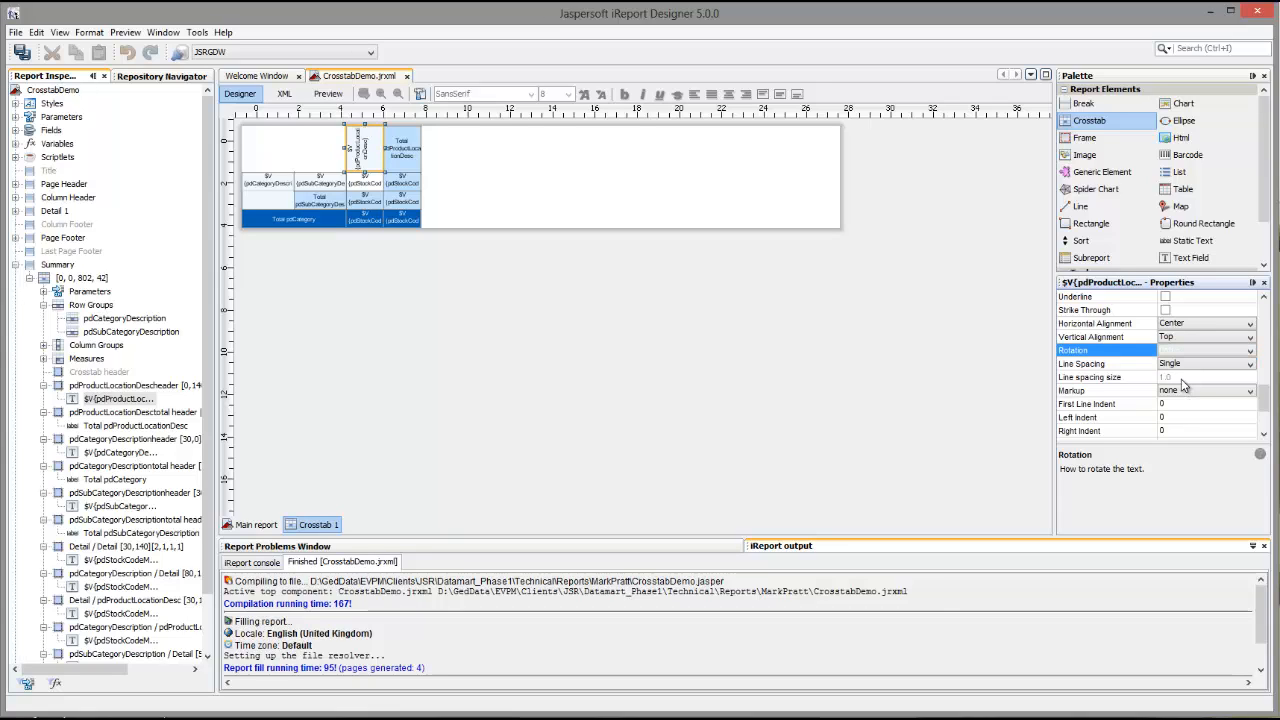
mouse_move(1184, 388)
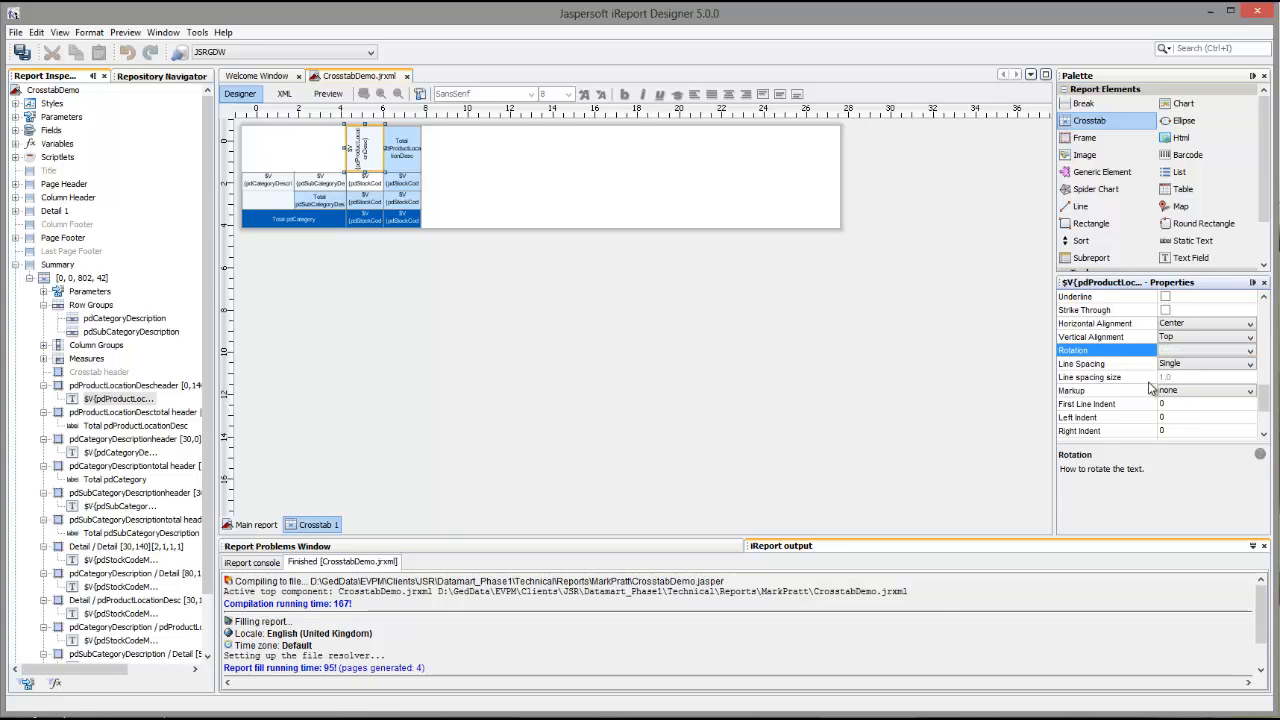
mouse_move(1136, 390)
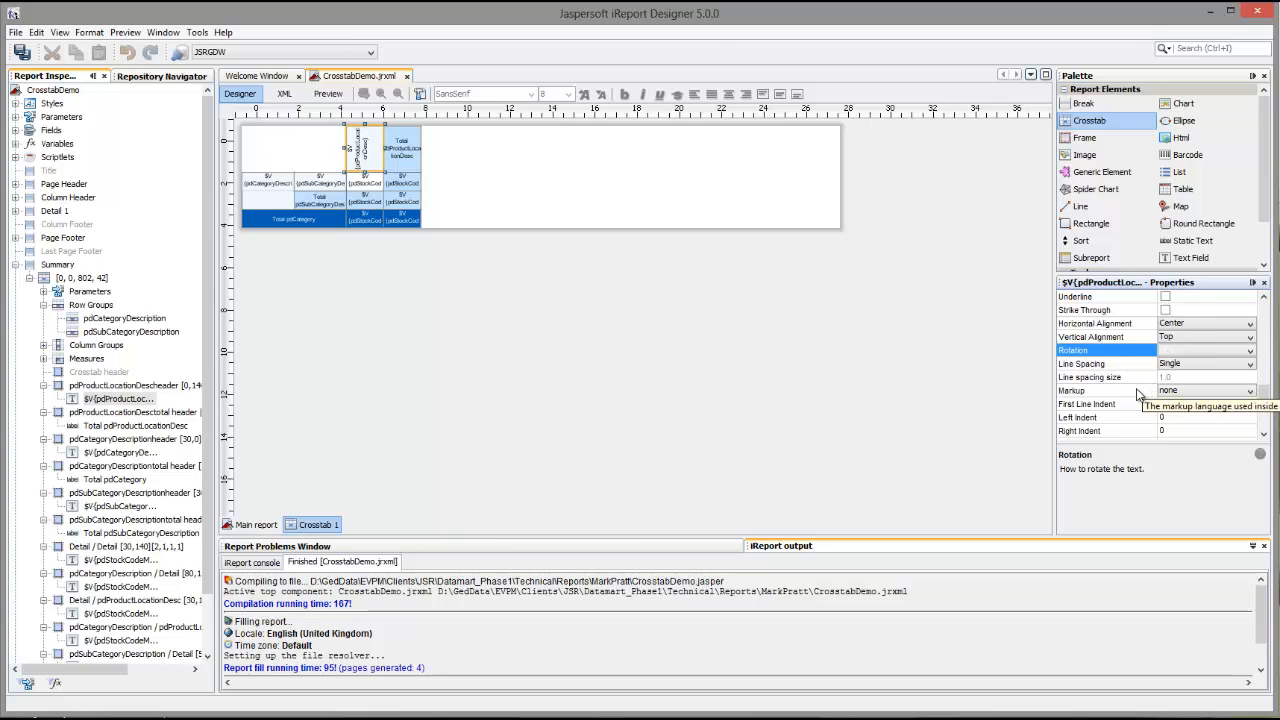
mouse_move(960, 414)
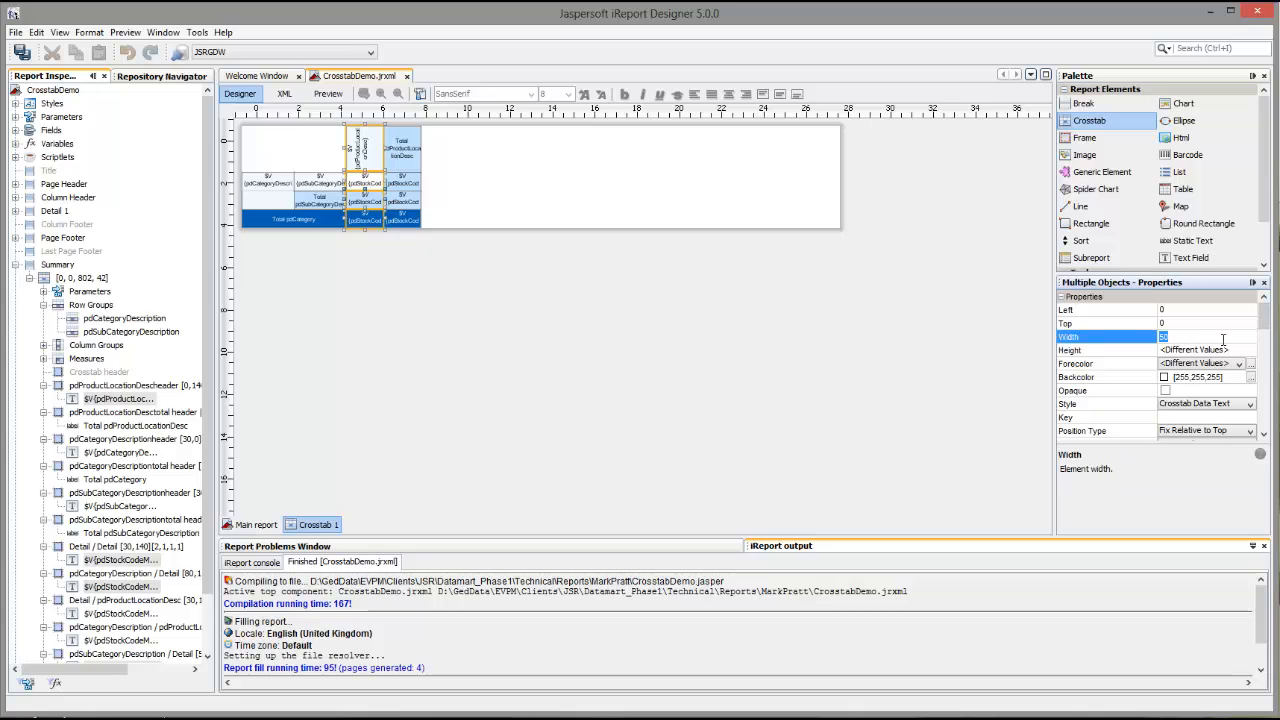
Step: Give the pdProductLocationDesc column cells width 35, then run the report preview
text(35)
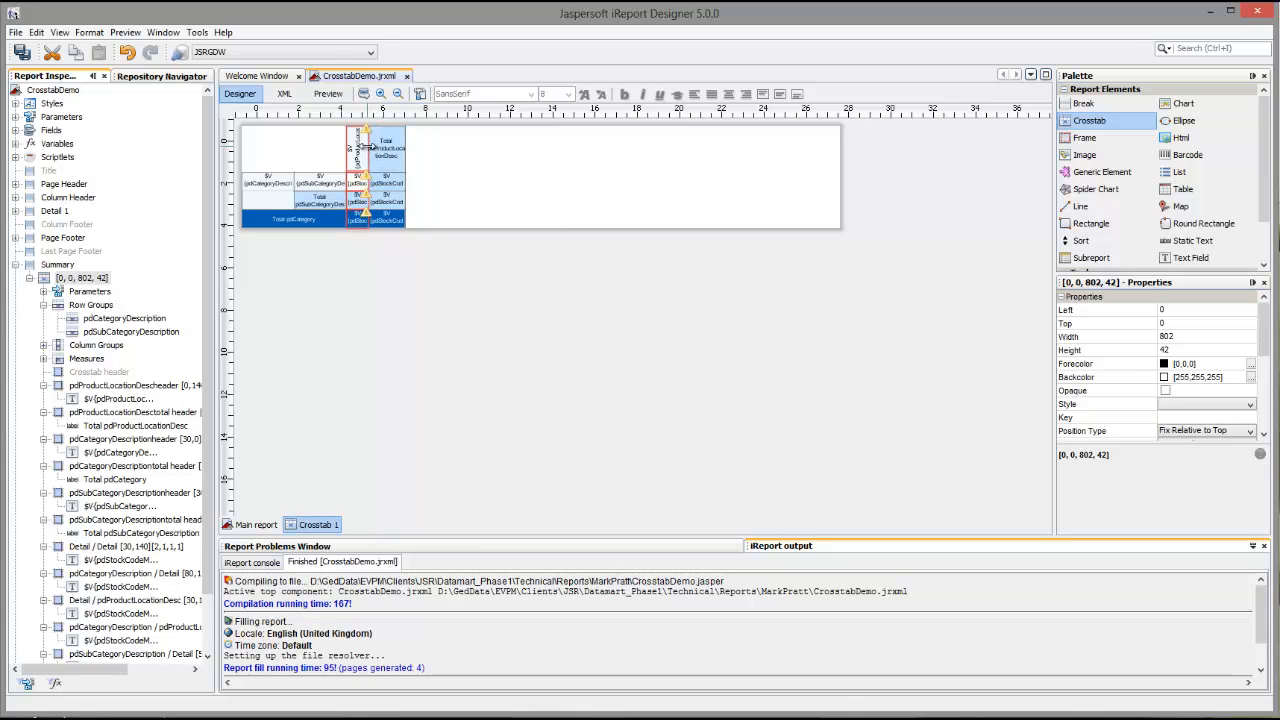
click(378, 156)
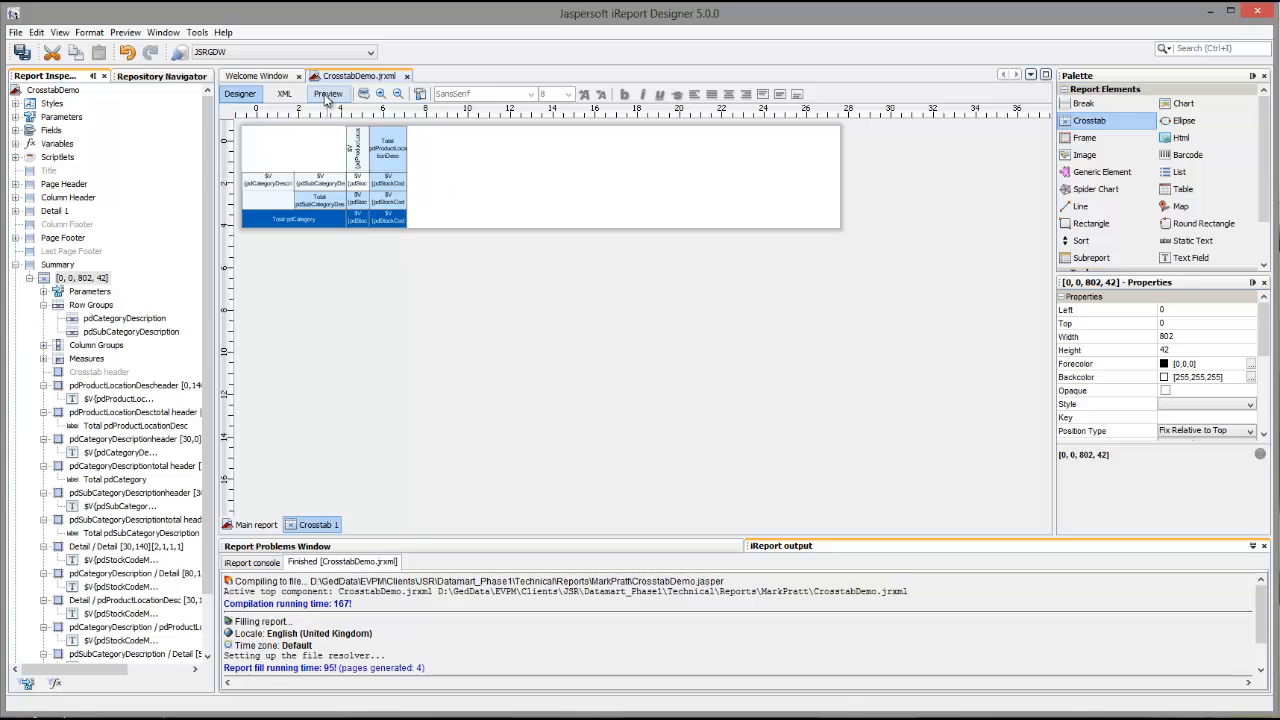
click(328, 94)
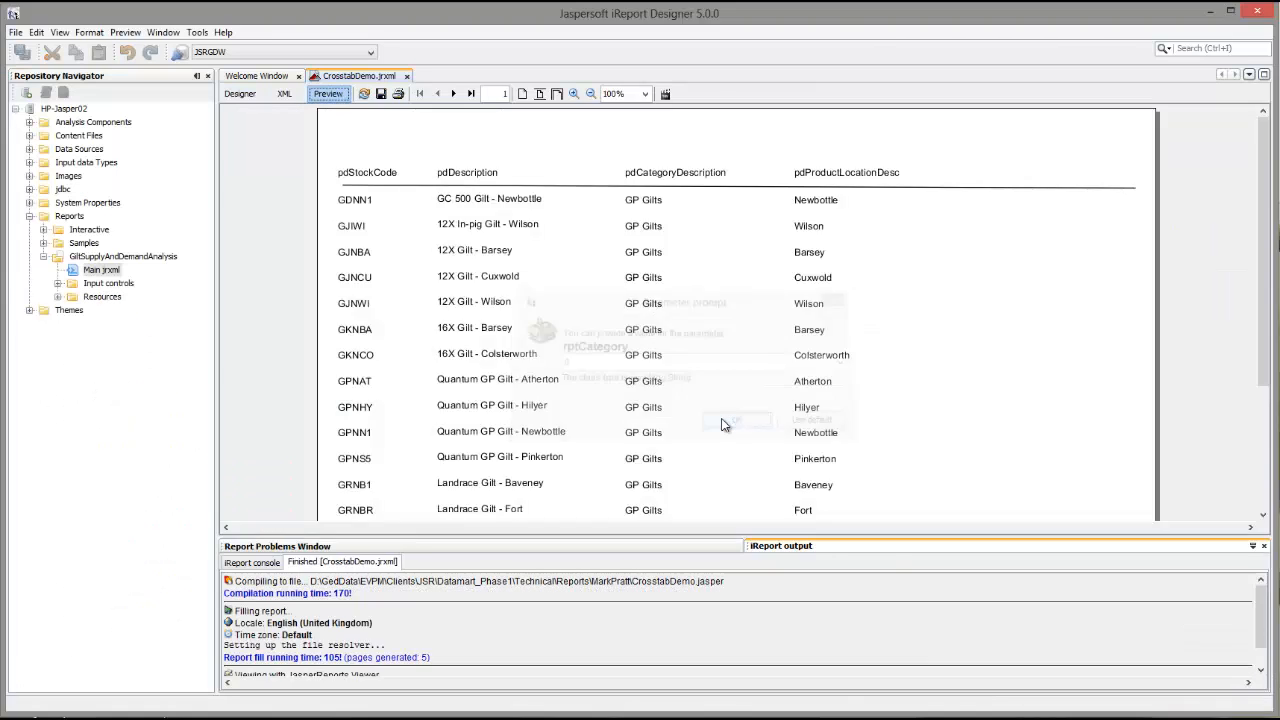
Step: Navigate the preview pages to the summary crosstab showing vertical location names
click(470, 94)
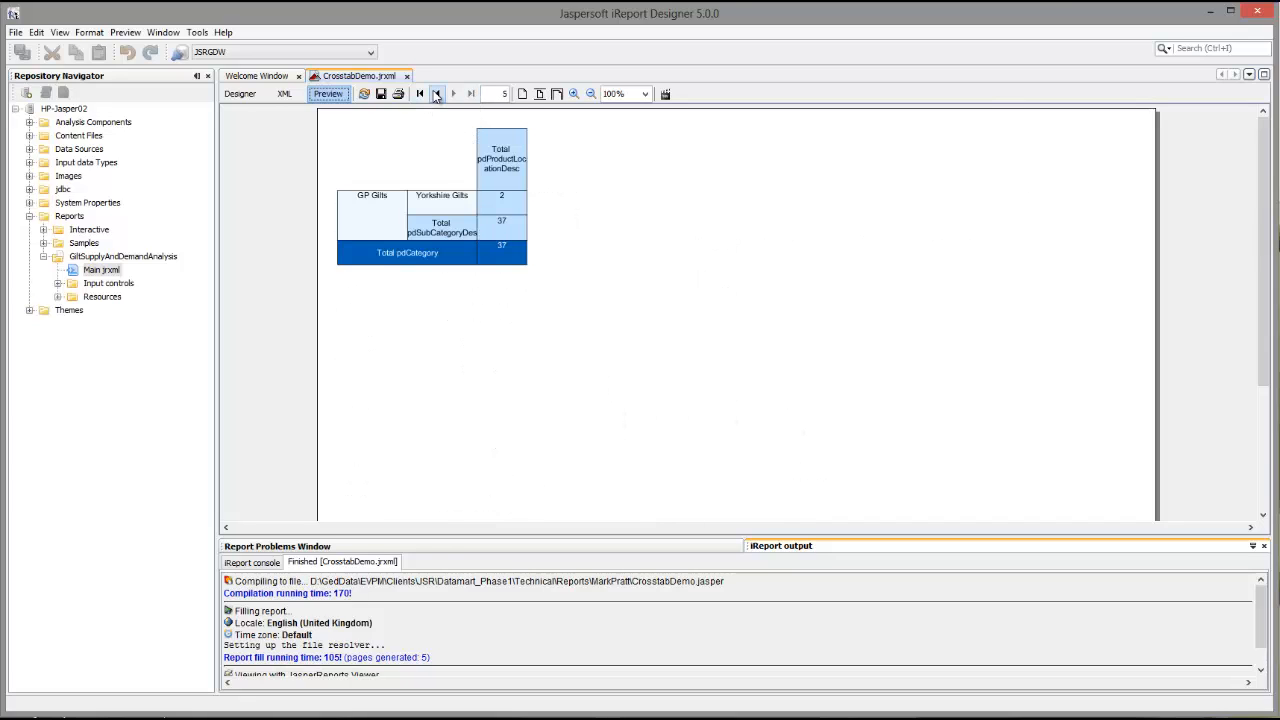
click(436, 94)
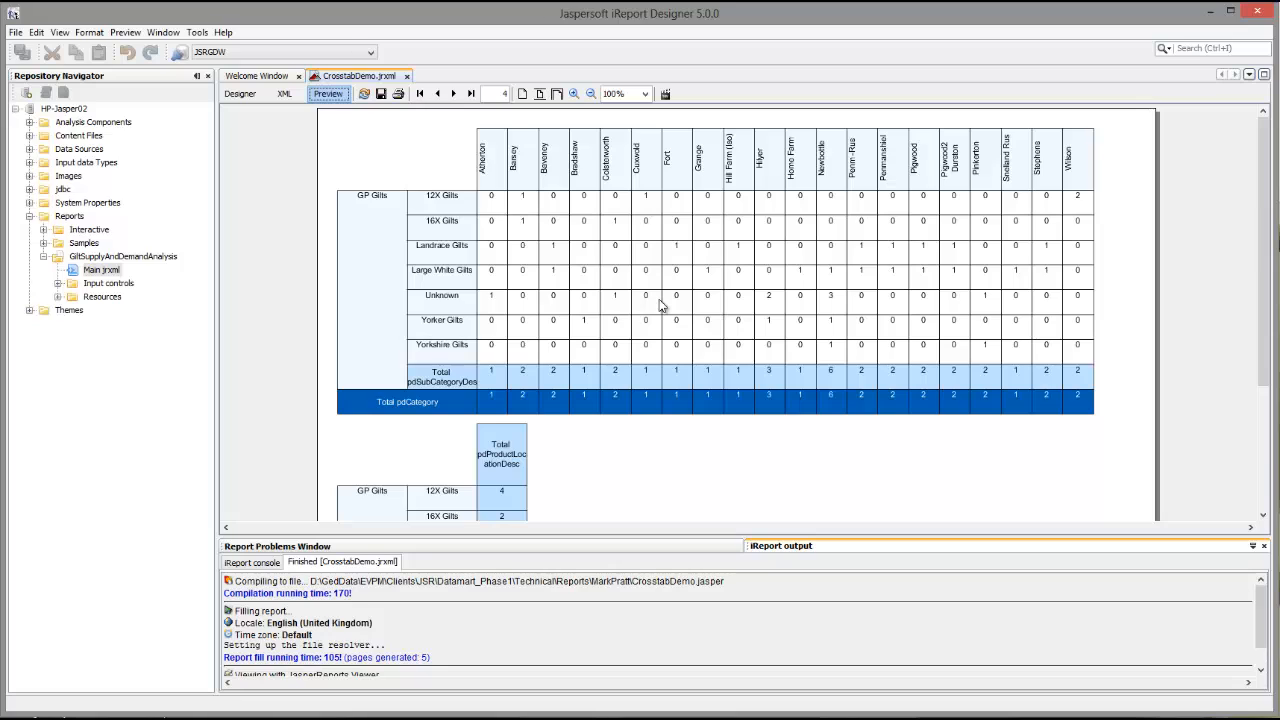
mouse_move(640, 268)
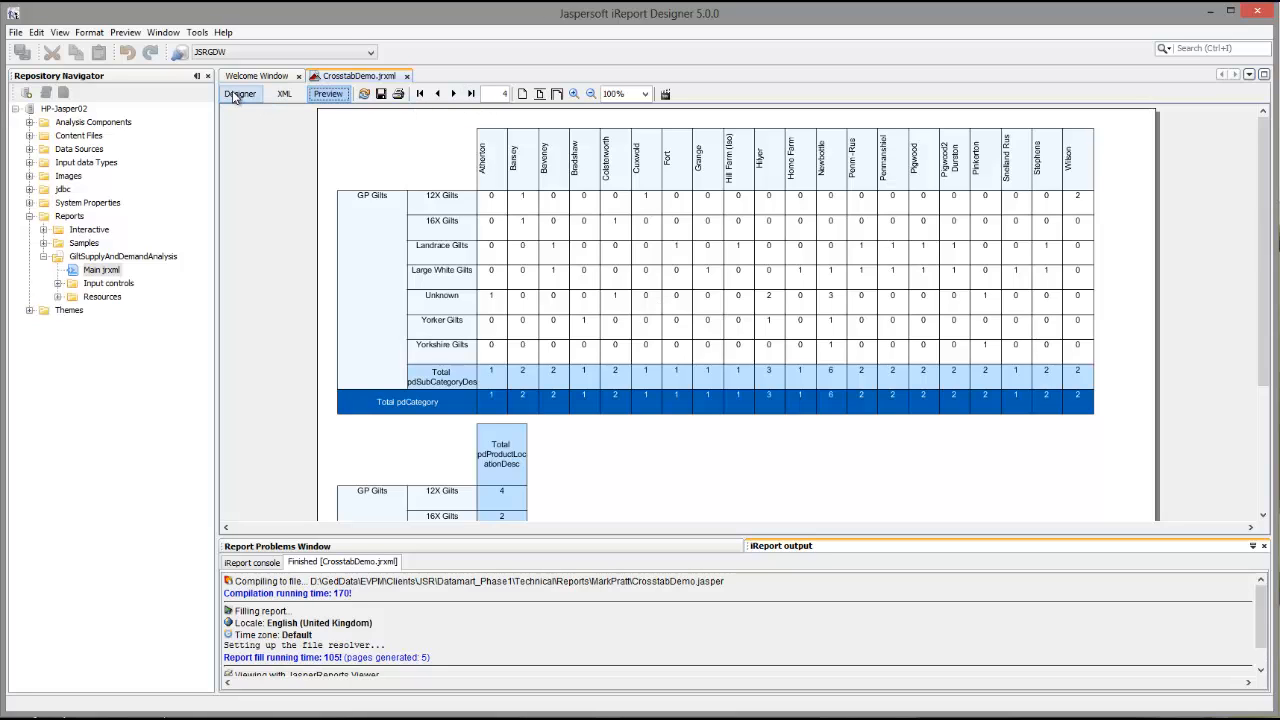
mouse_move(240, 94)
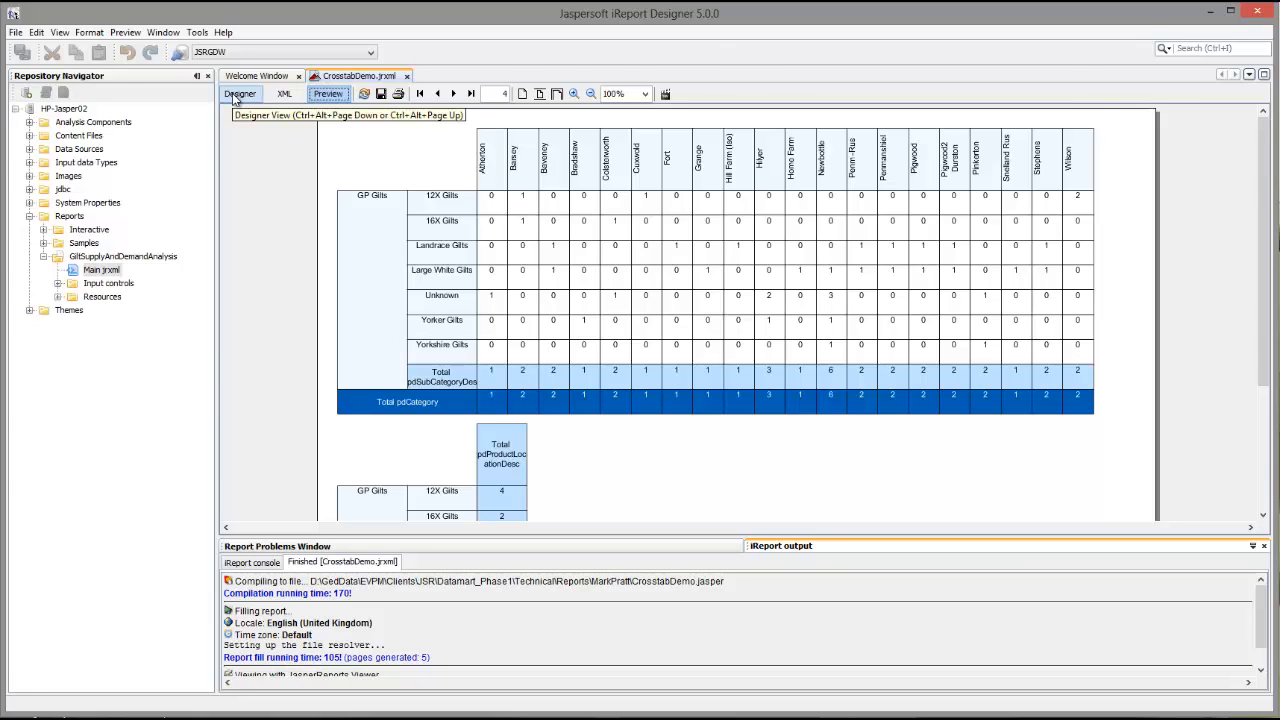
Step: Back in Designer, shrink the Total pdProductLocationDesc column cells and rerun the preview
click(240, 94)
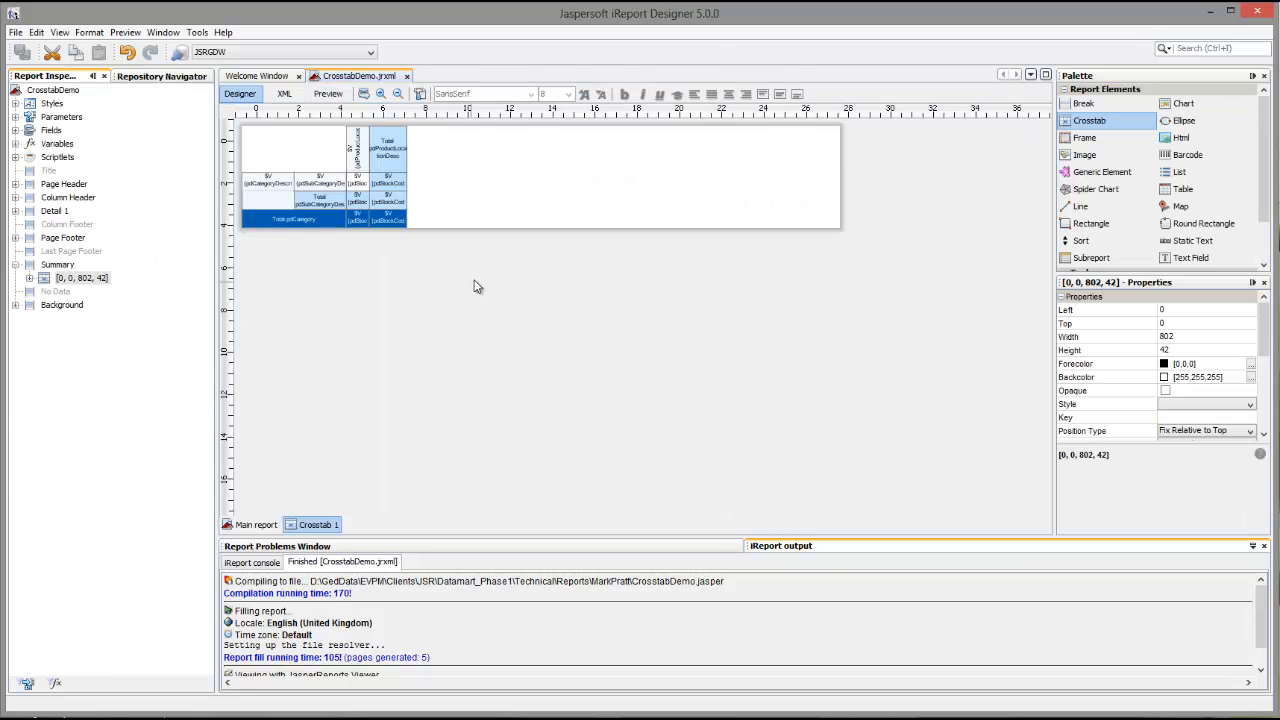
mouse_move(406, 284)
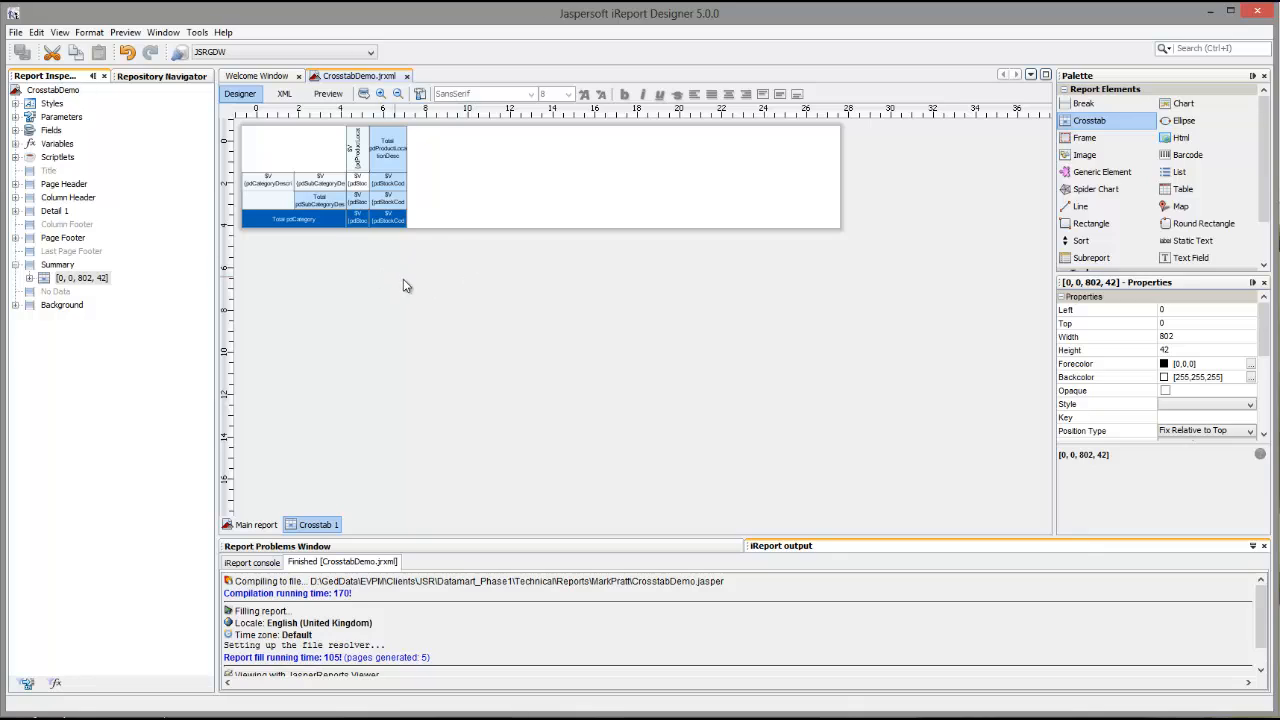
mouse_move(304, 276)
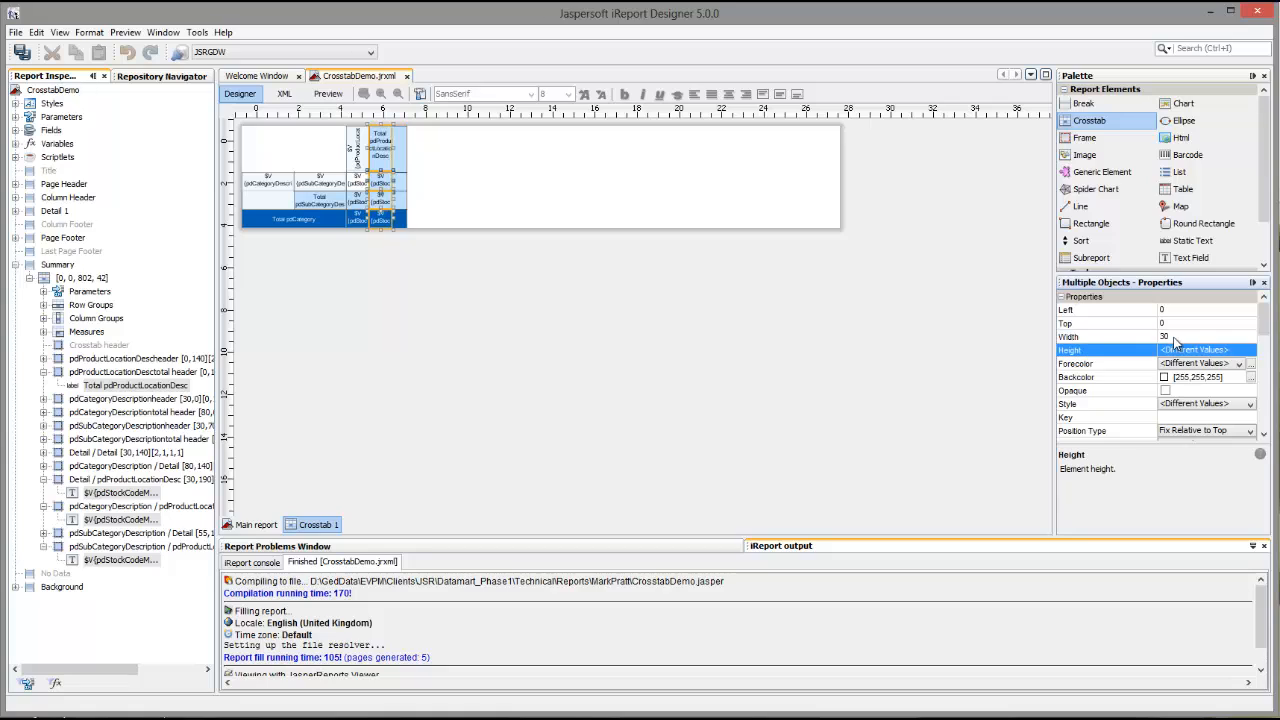
mouse_move(590, 214)
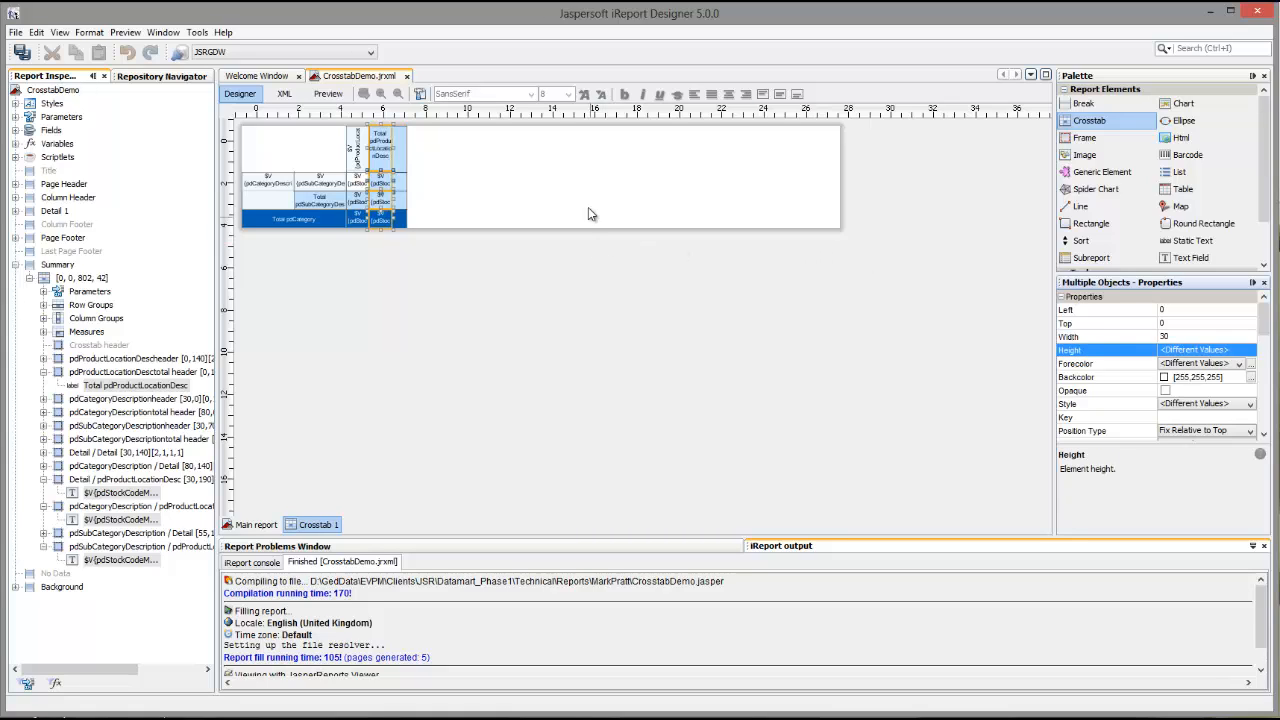
click(424, 166)
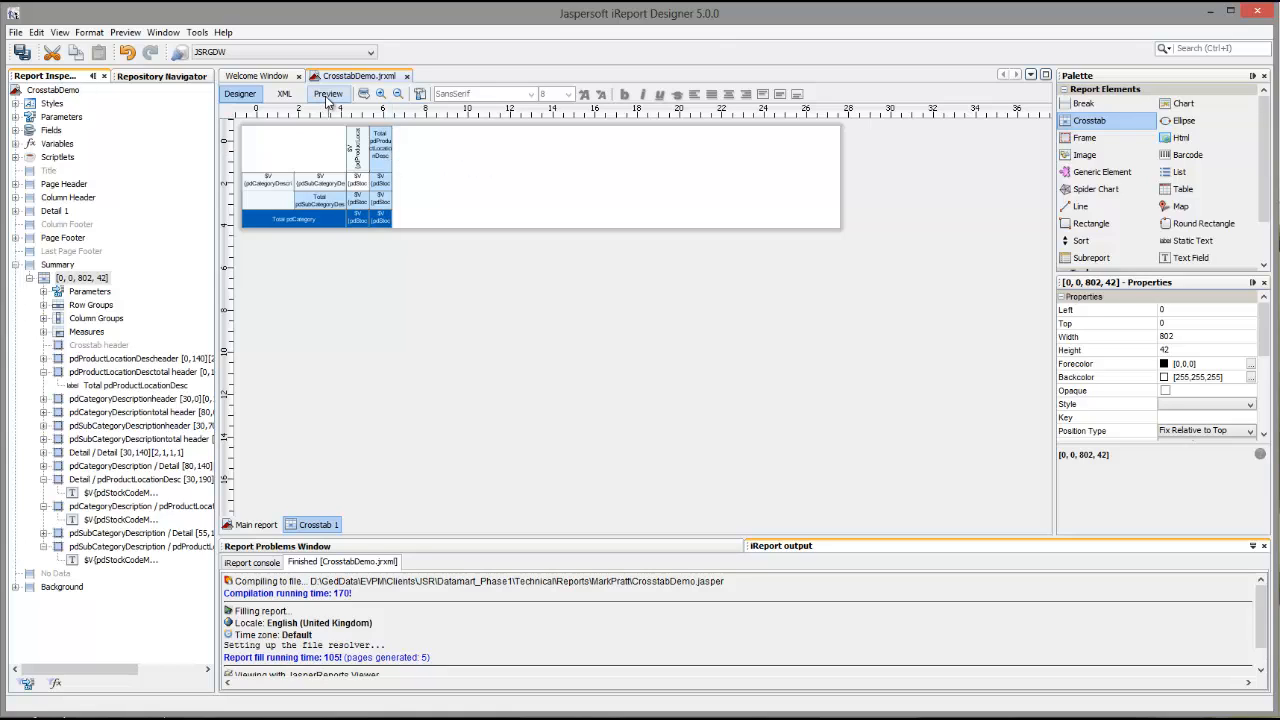
click(328, 94)
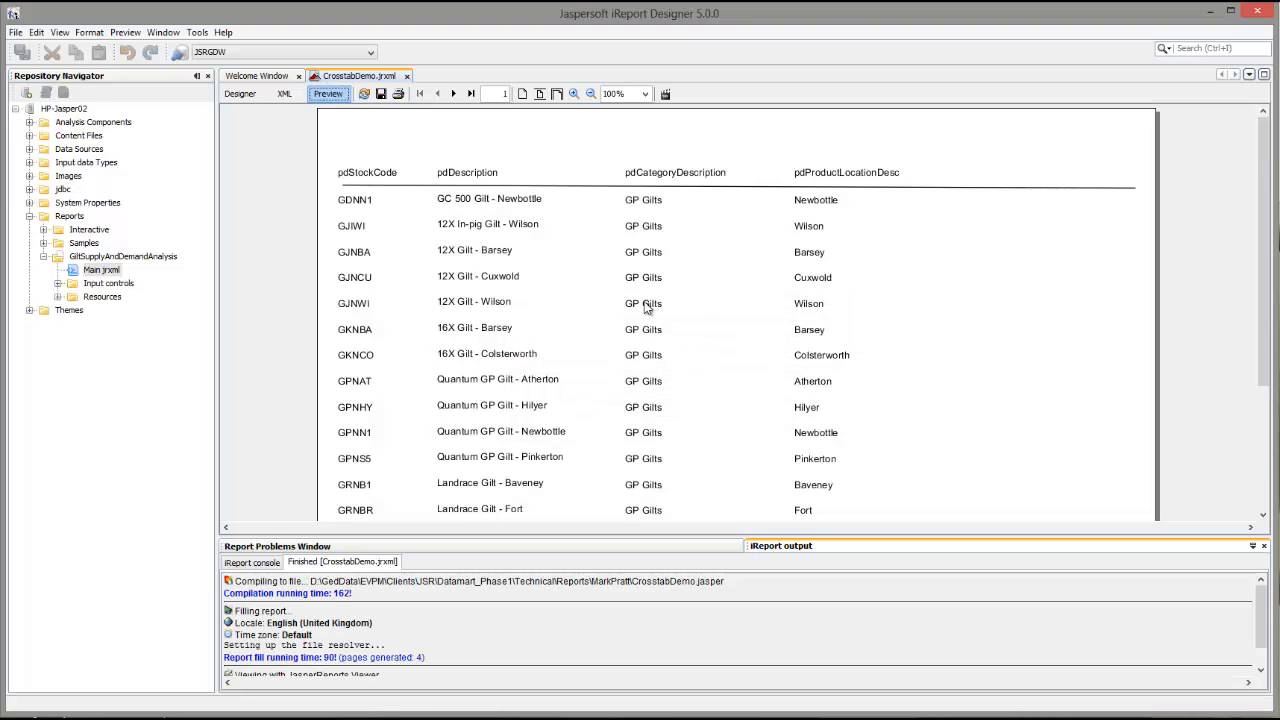
Step: Advance to the crosstab page showing all location columns with a Total column on one page
click(472, 94)
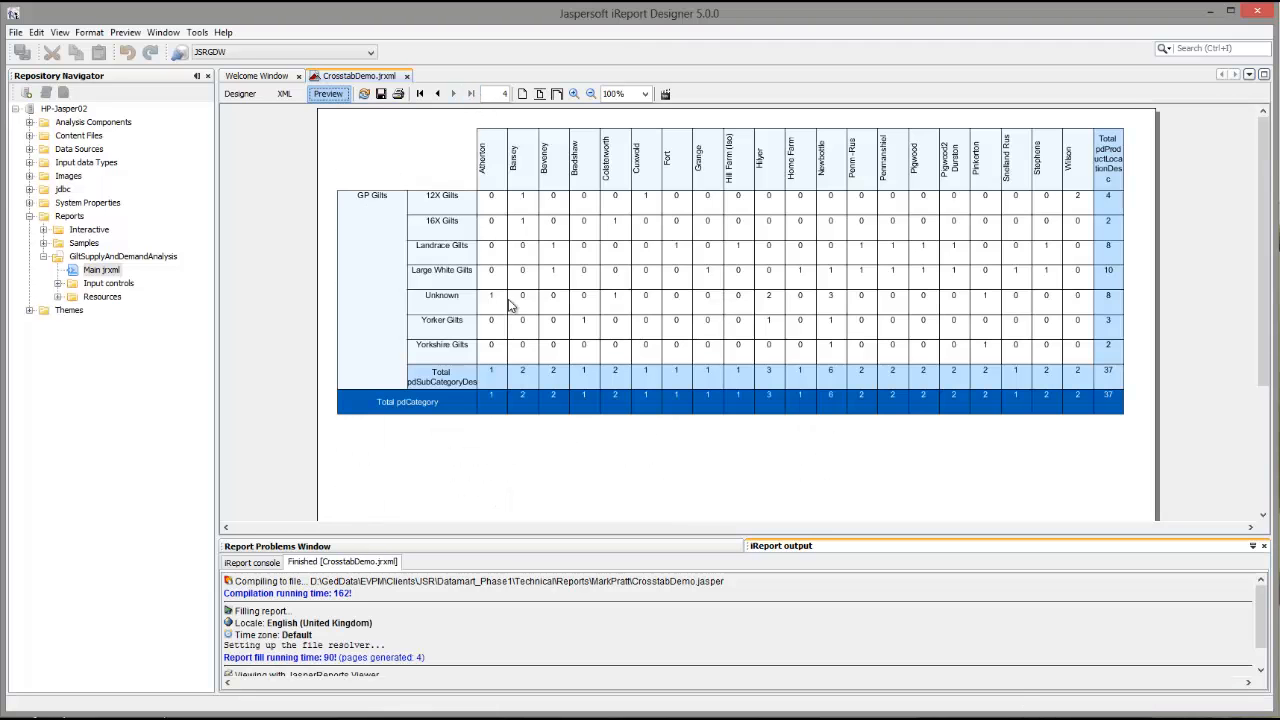